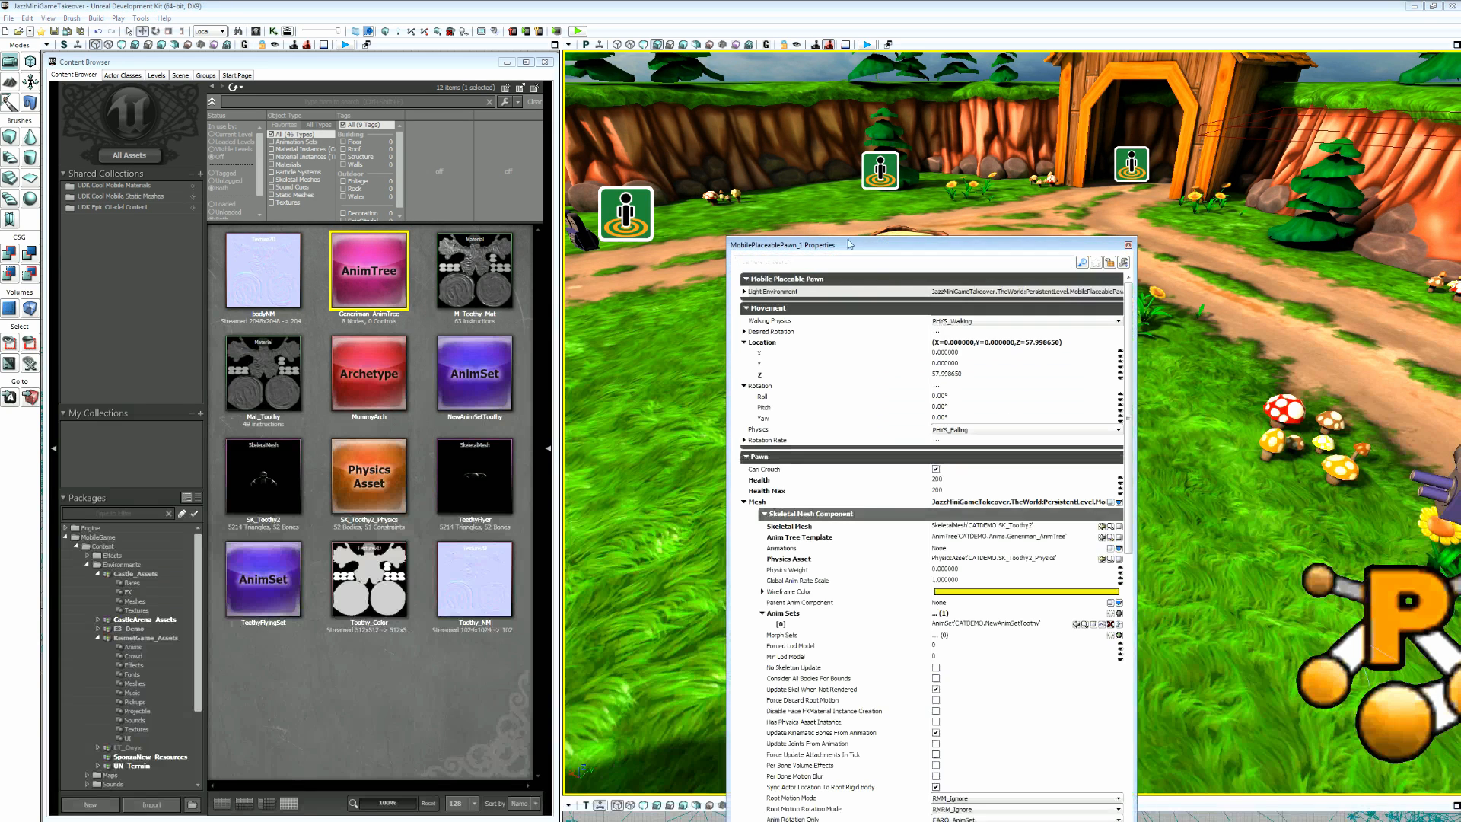
Drag the MobilePlaceablePawn properties window aside to clear the view.
left_click_drag(829, 244, 778, 168)
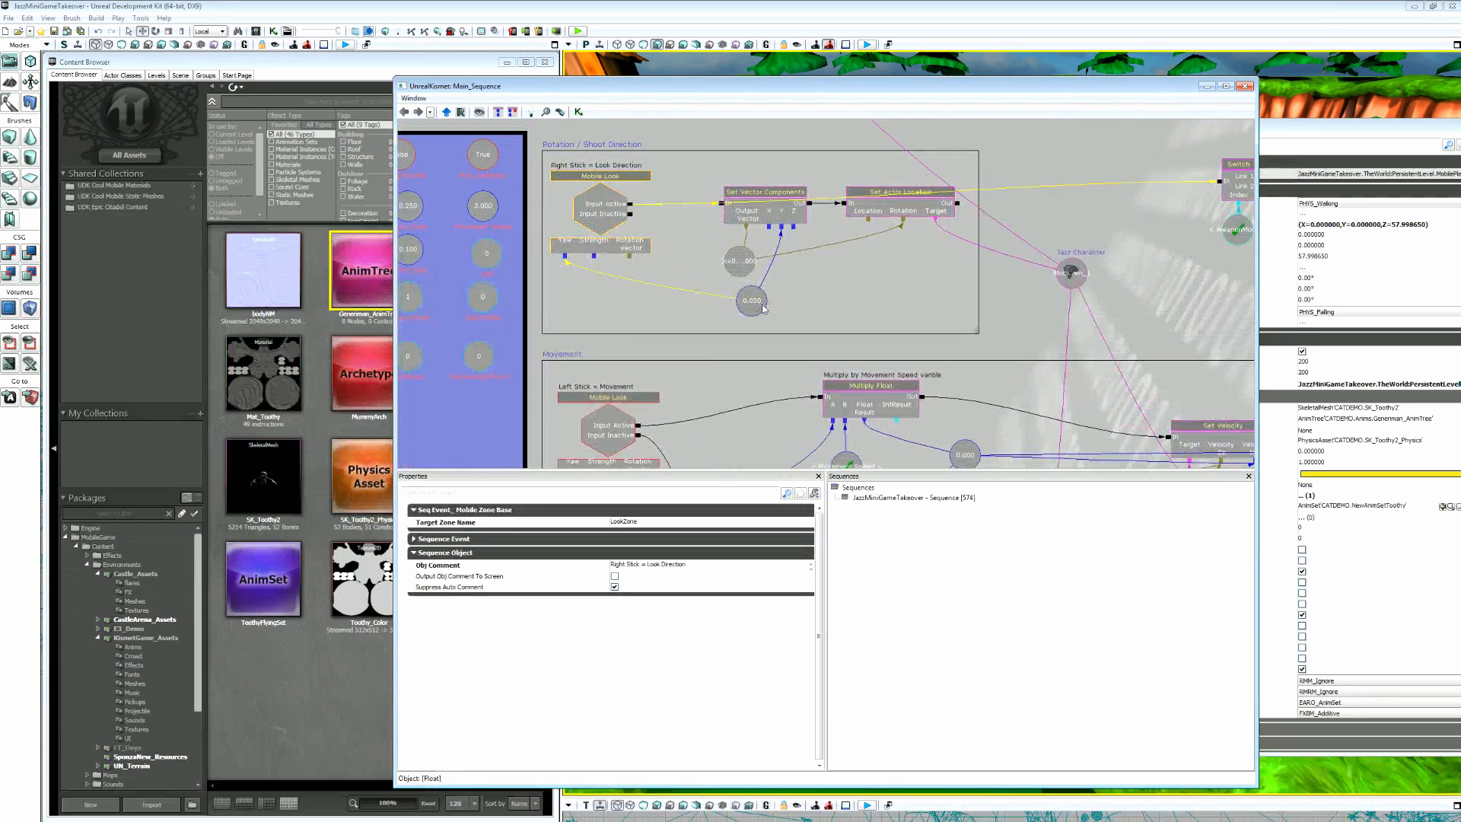
Inspect the Set Vector Components, Multiply Float, Compare Float and Subtract Float nodes, then close Kismet.
left_click(765, 196)
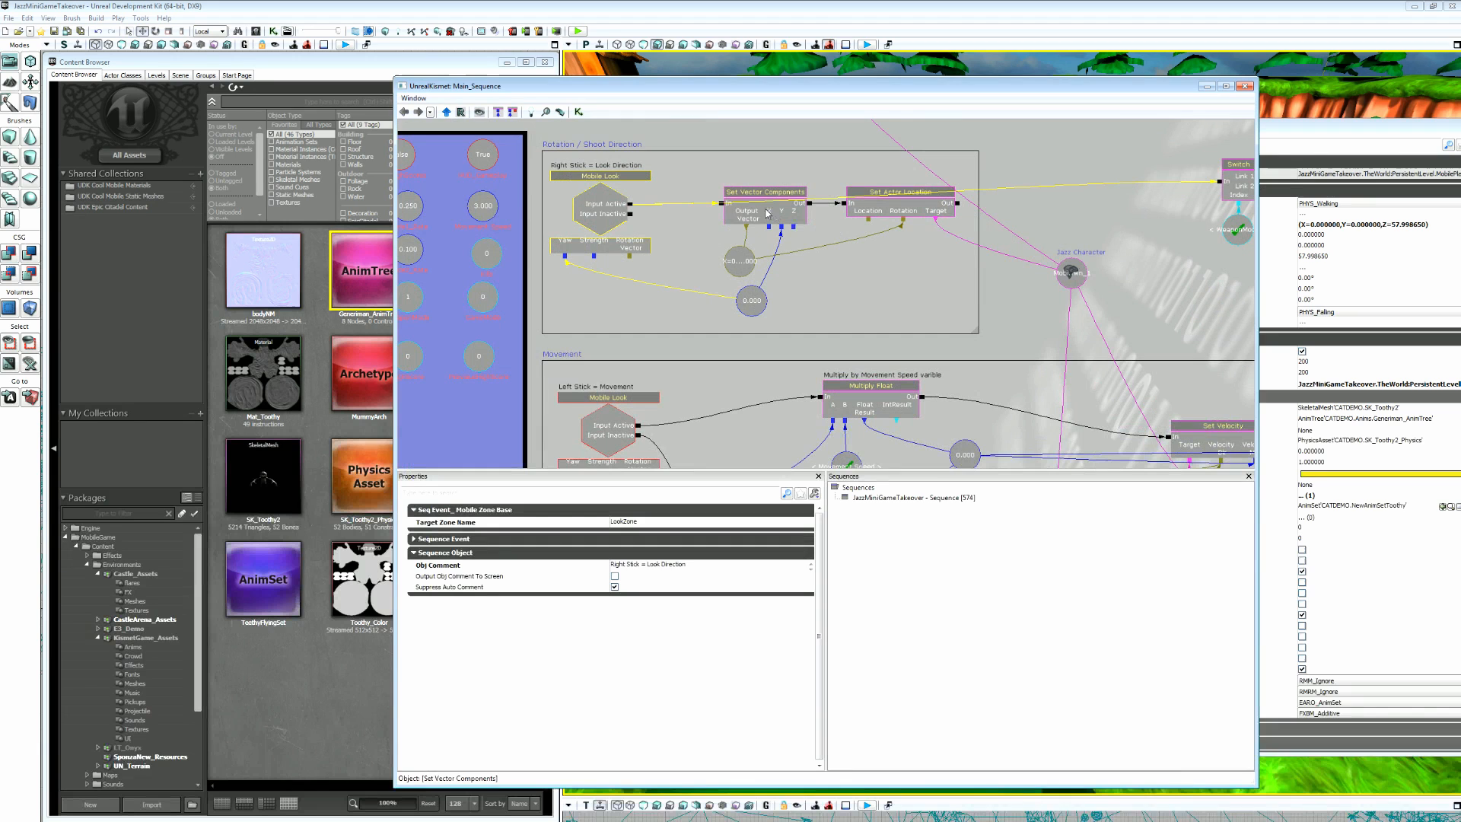
left_click(764, 192)
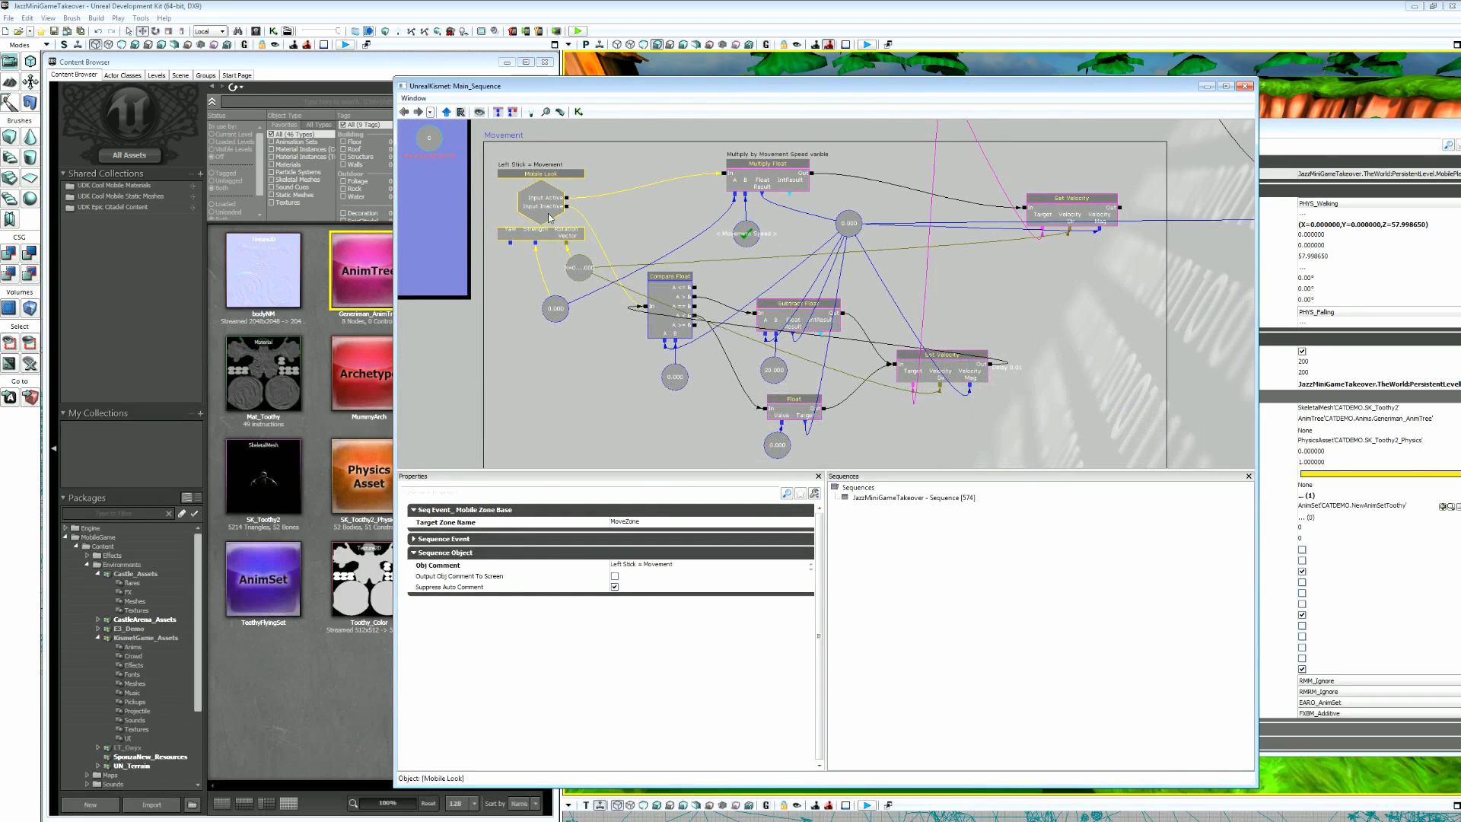
left_click(768, 171)
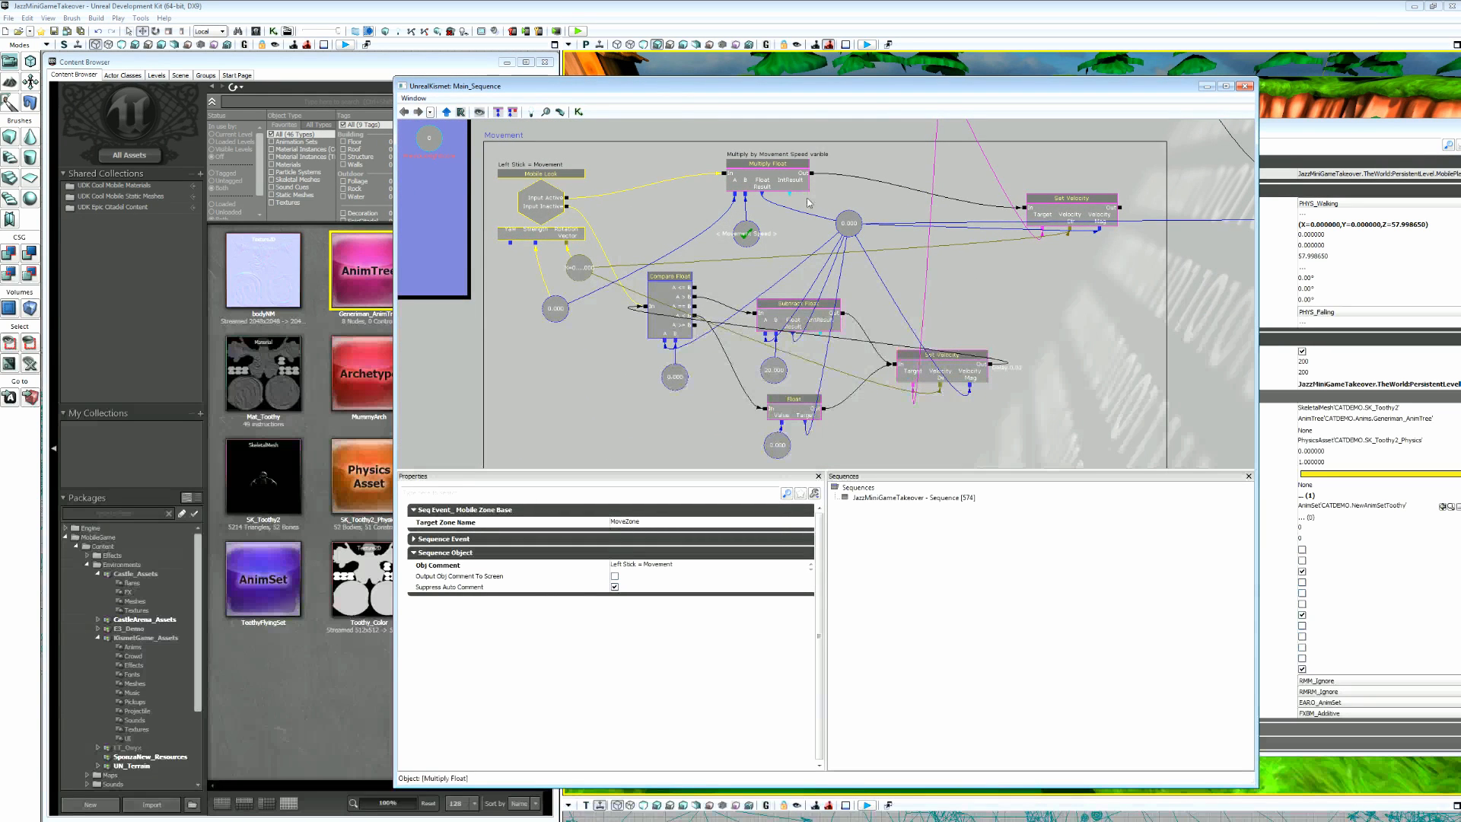
left_click(545, 173)
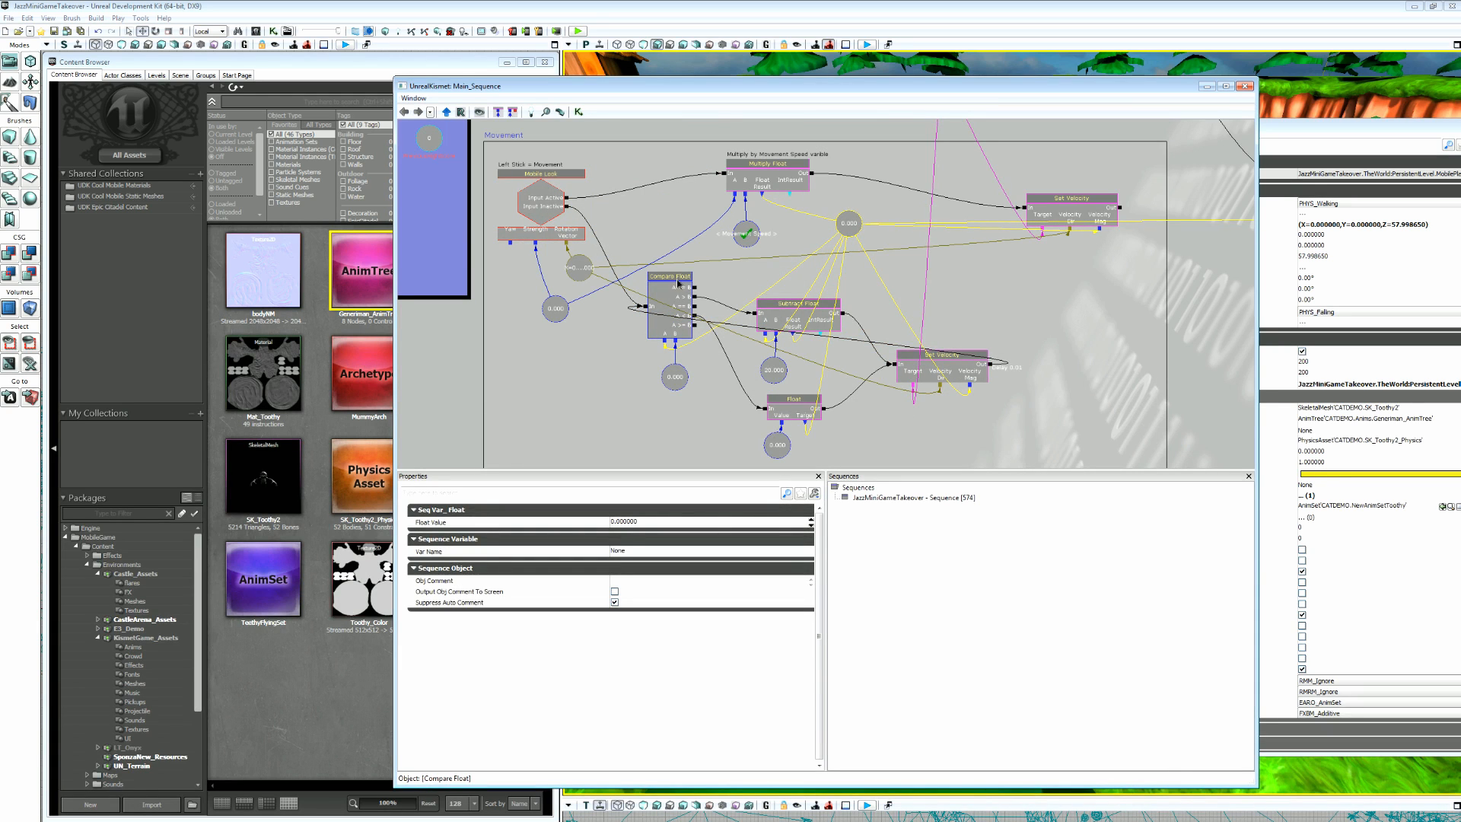
left_click(669, 294)
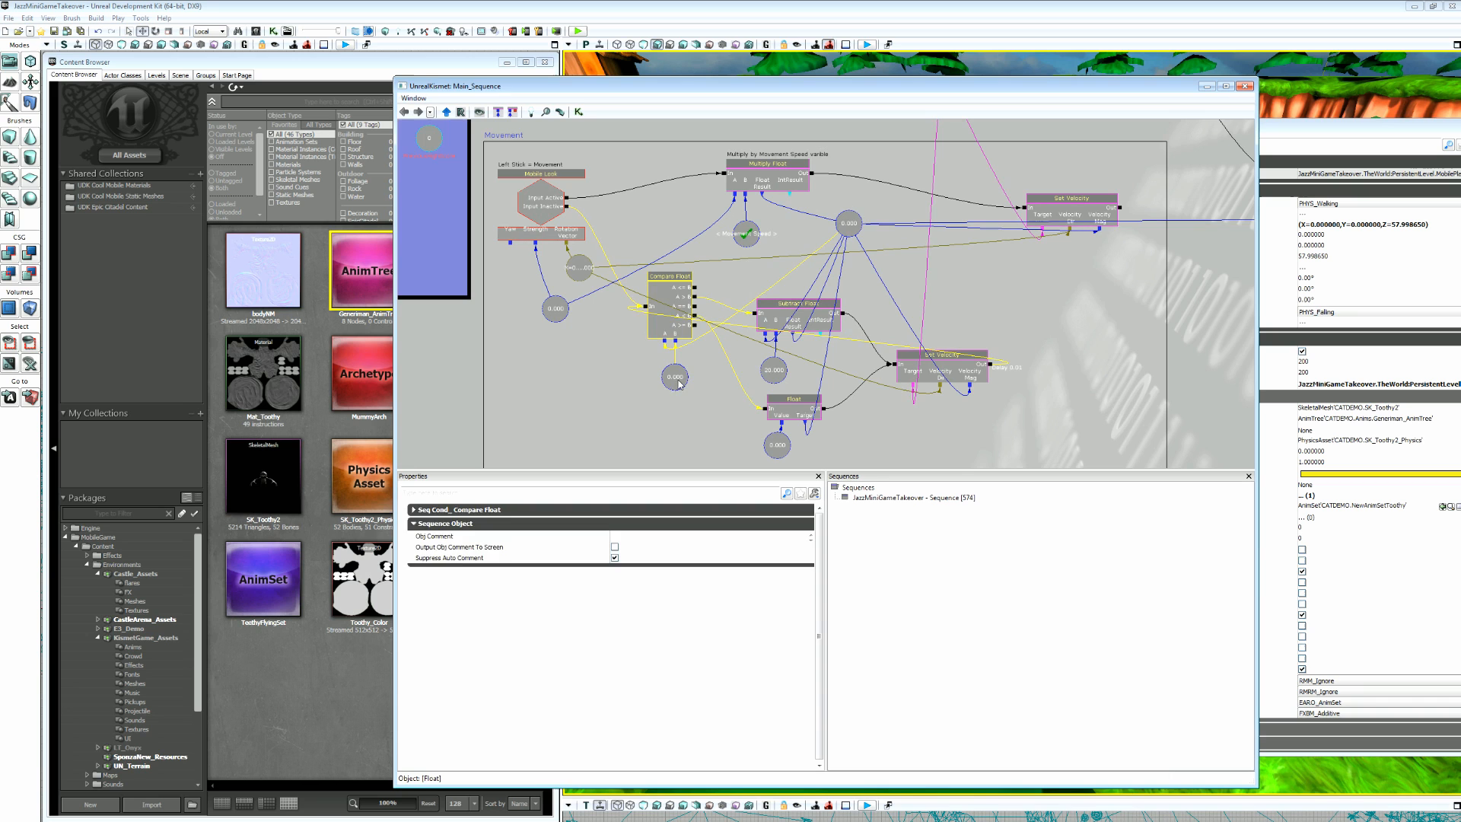
left_click(788, 307)
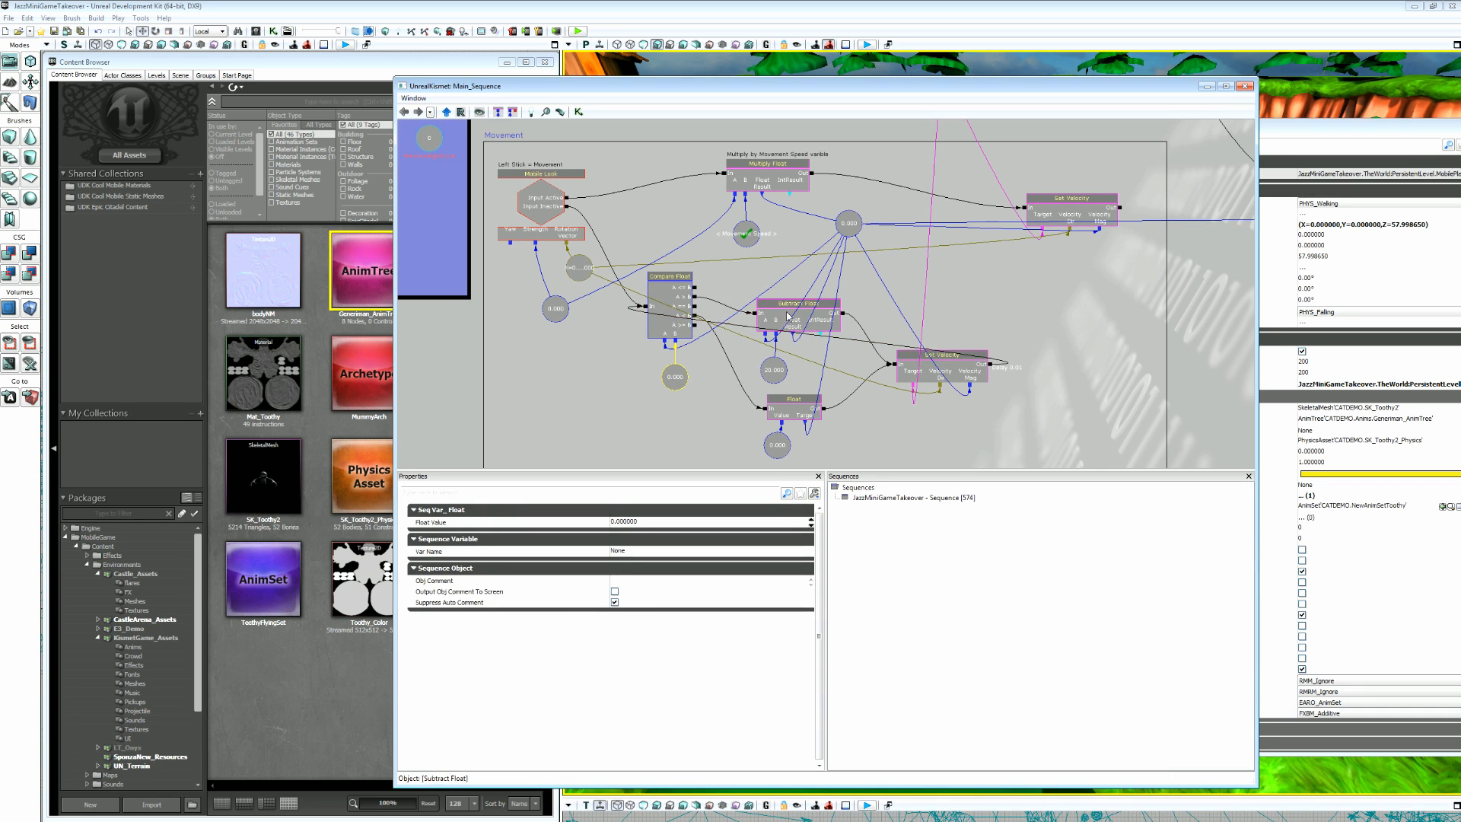
left_click(924, 338)
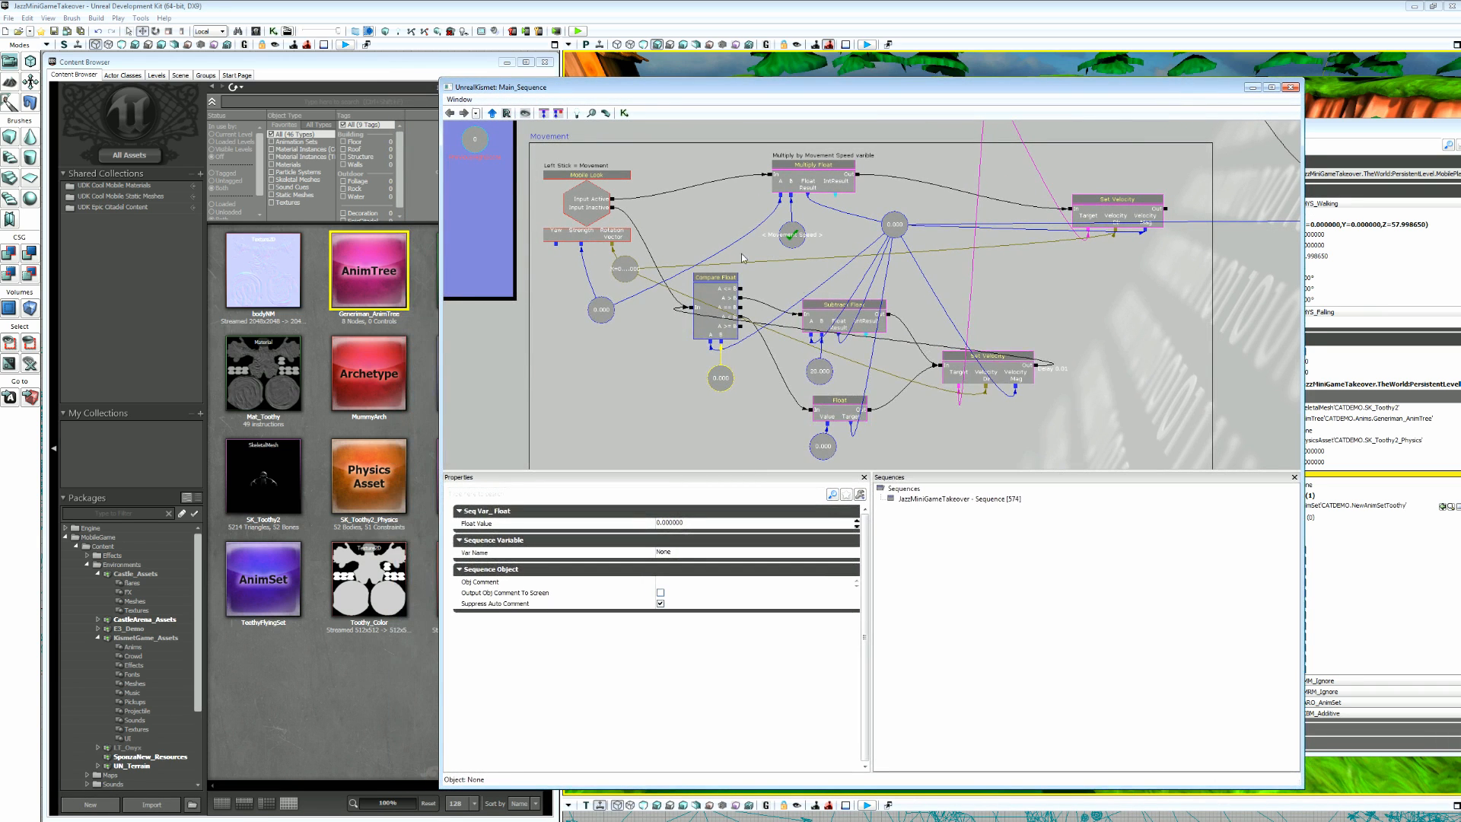
mouse_move(1132, 354)
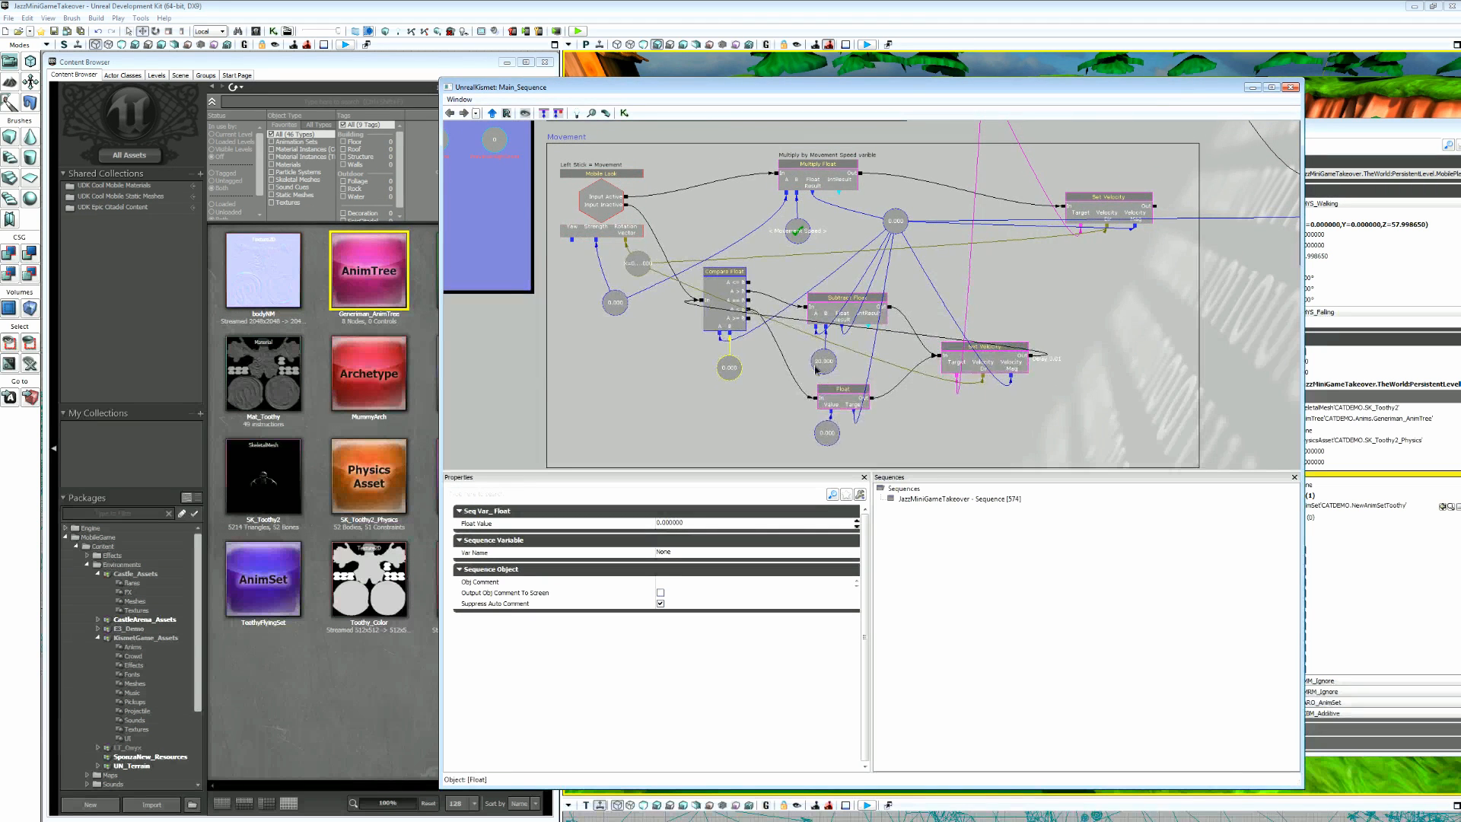
left_click(1135, 376)
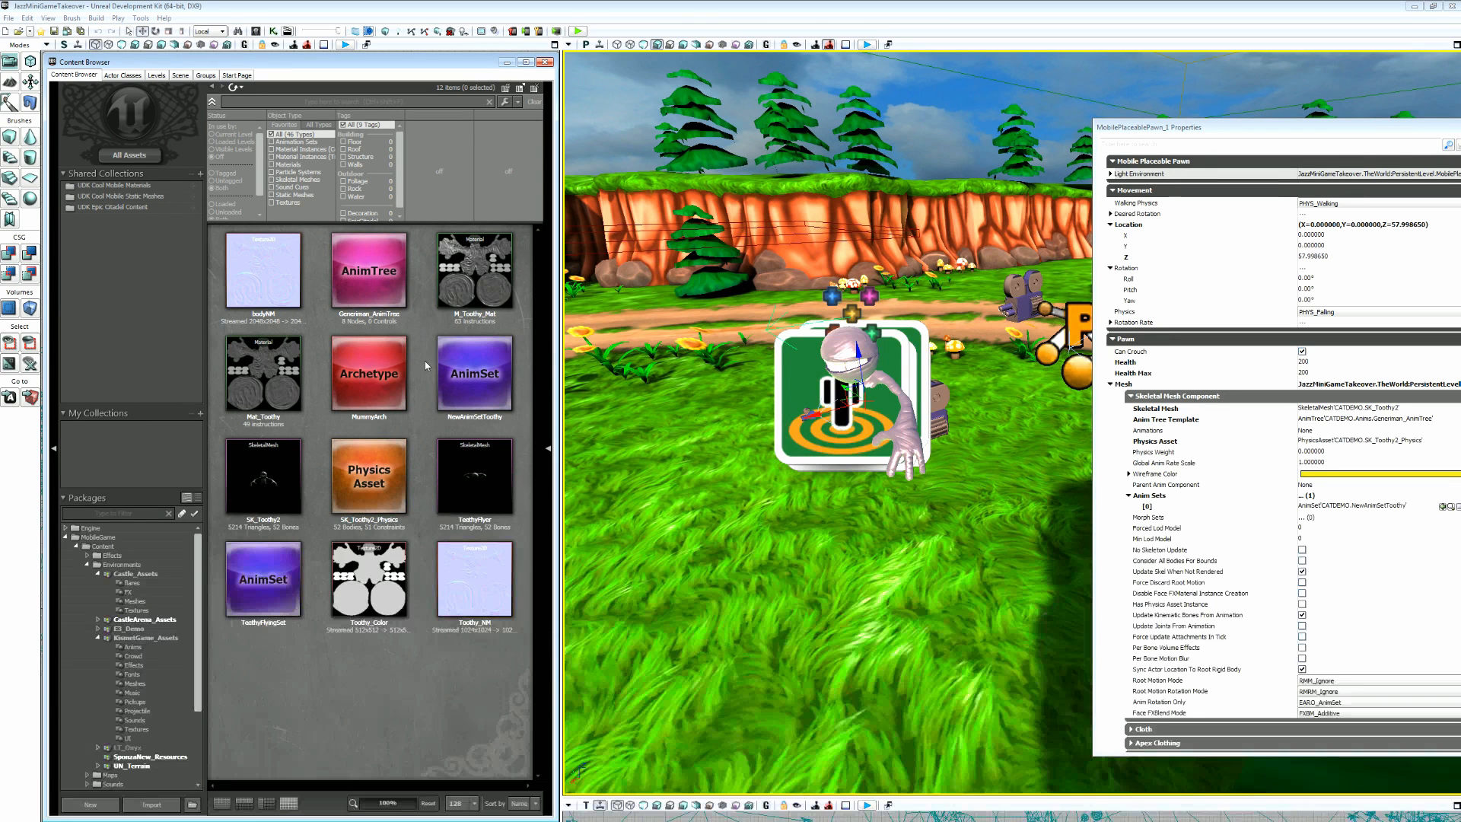
Start a new AnimTree asset for CATDEMO.Animation.ToothysNewAnimTree from the Content Browser.
left_click(90, 804)
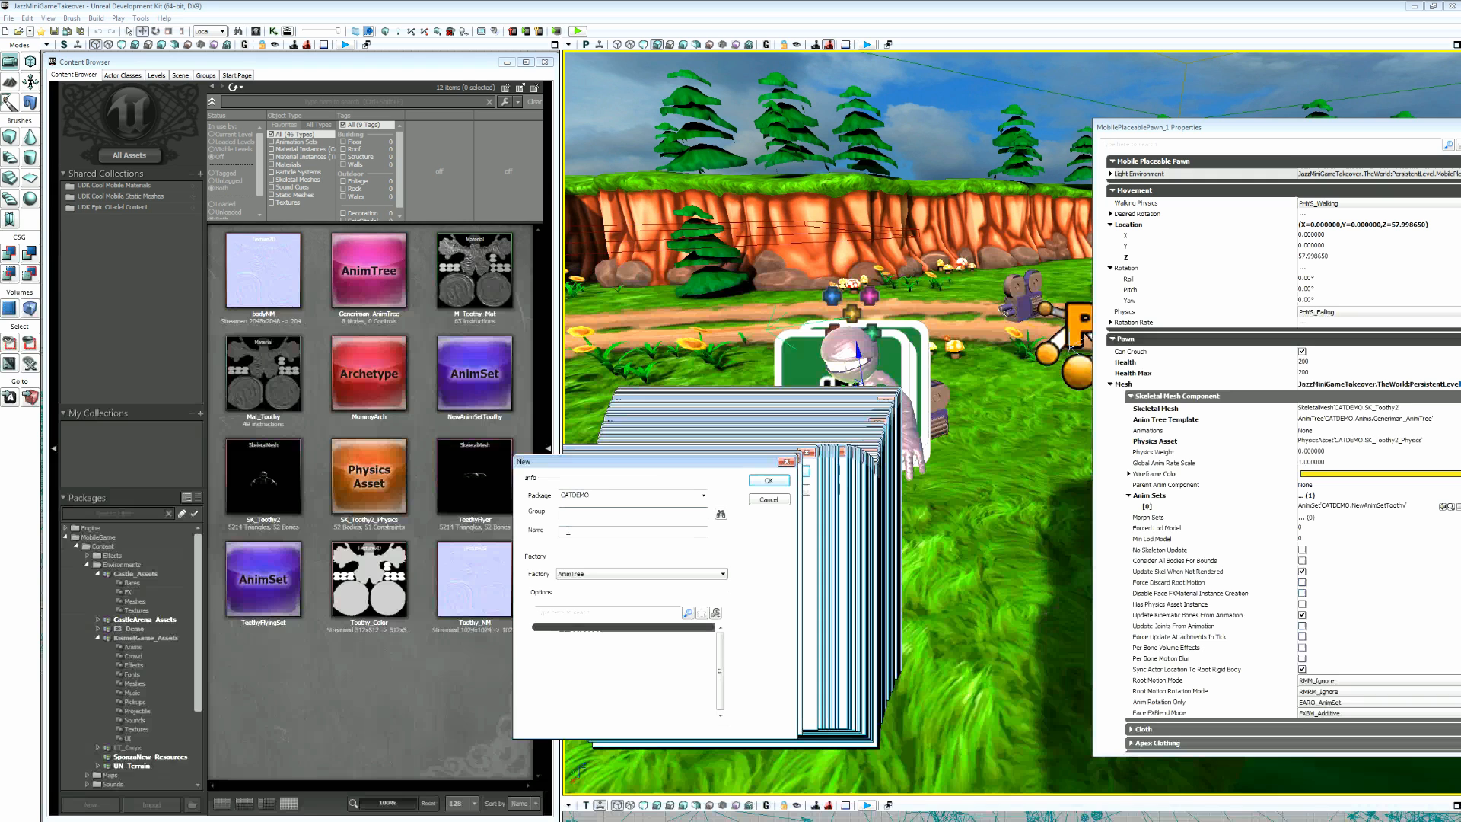
left_click(768, 500)
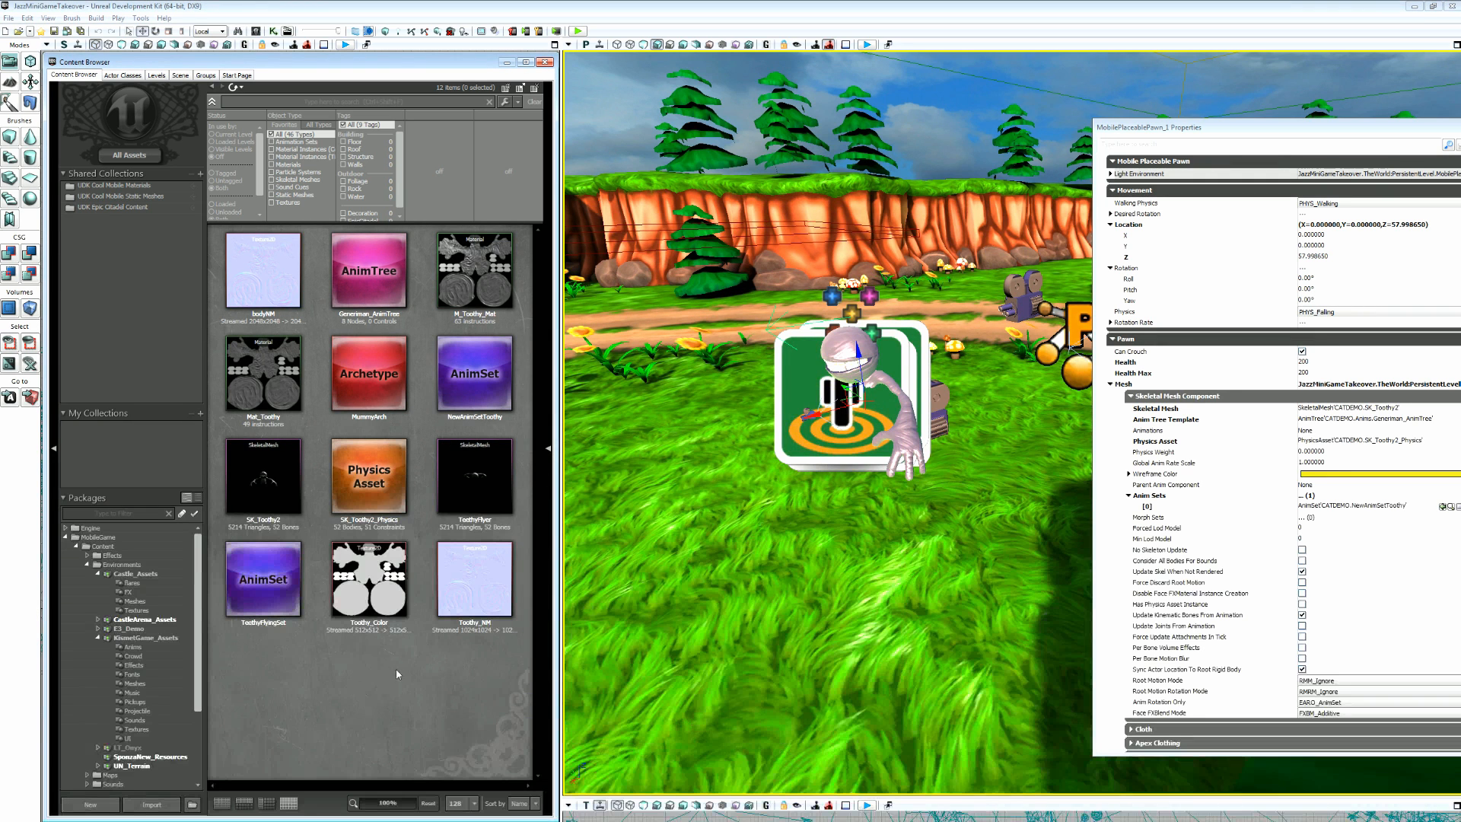
mouse_move(390, 686)
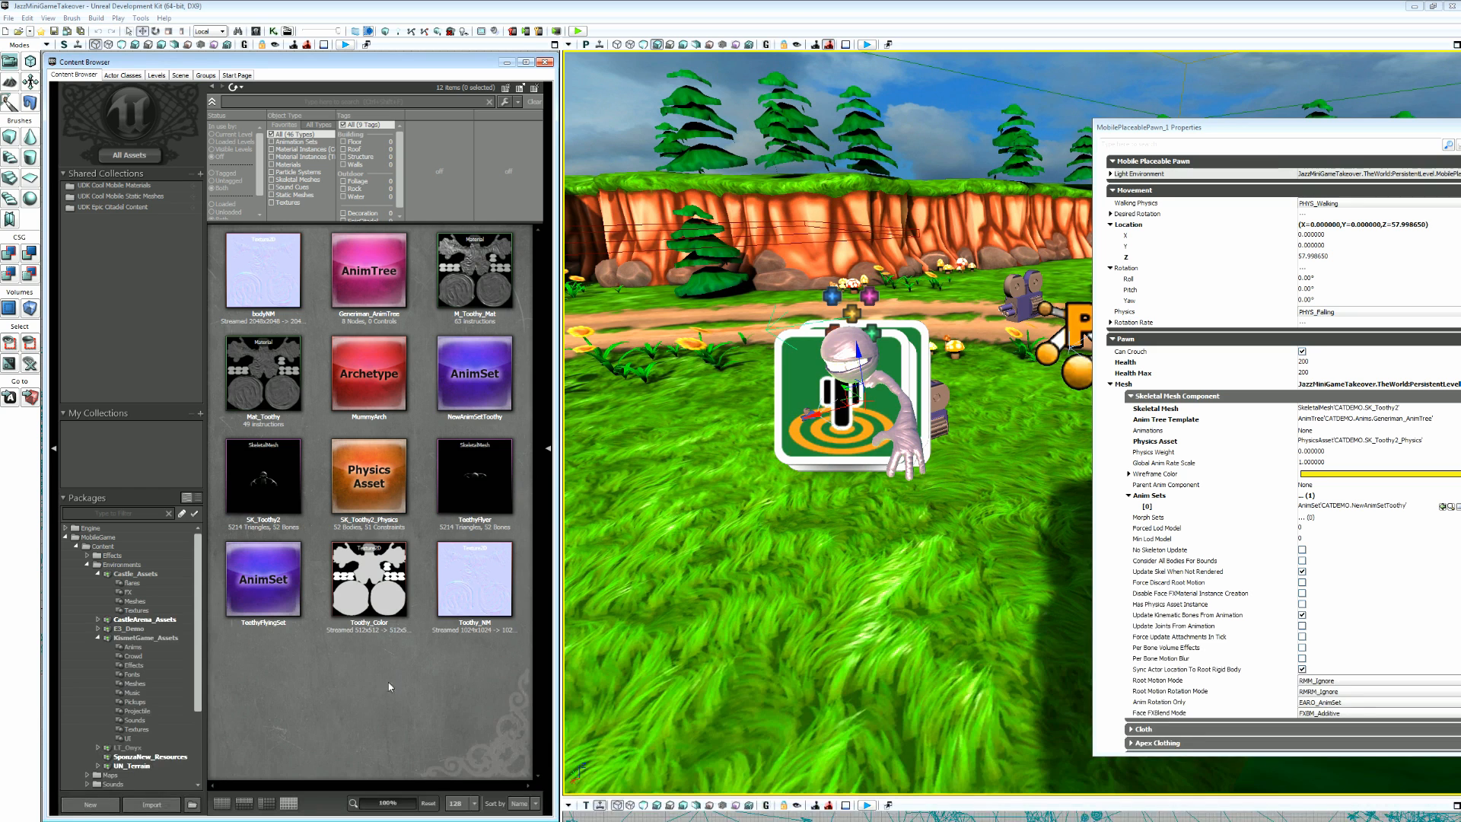
mouse_move(423, 364)
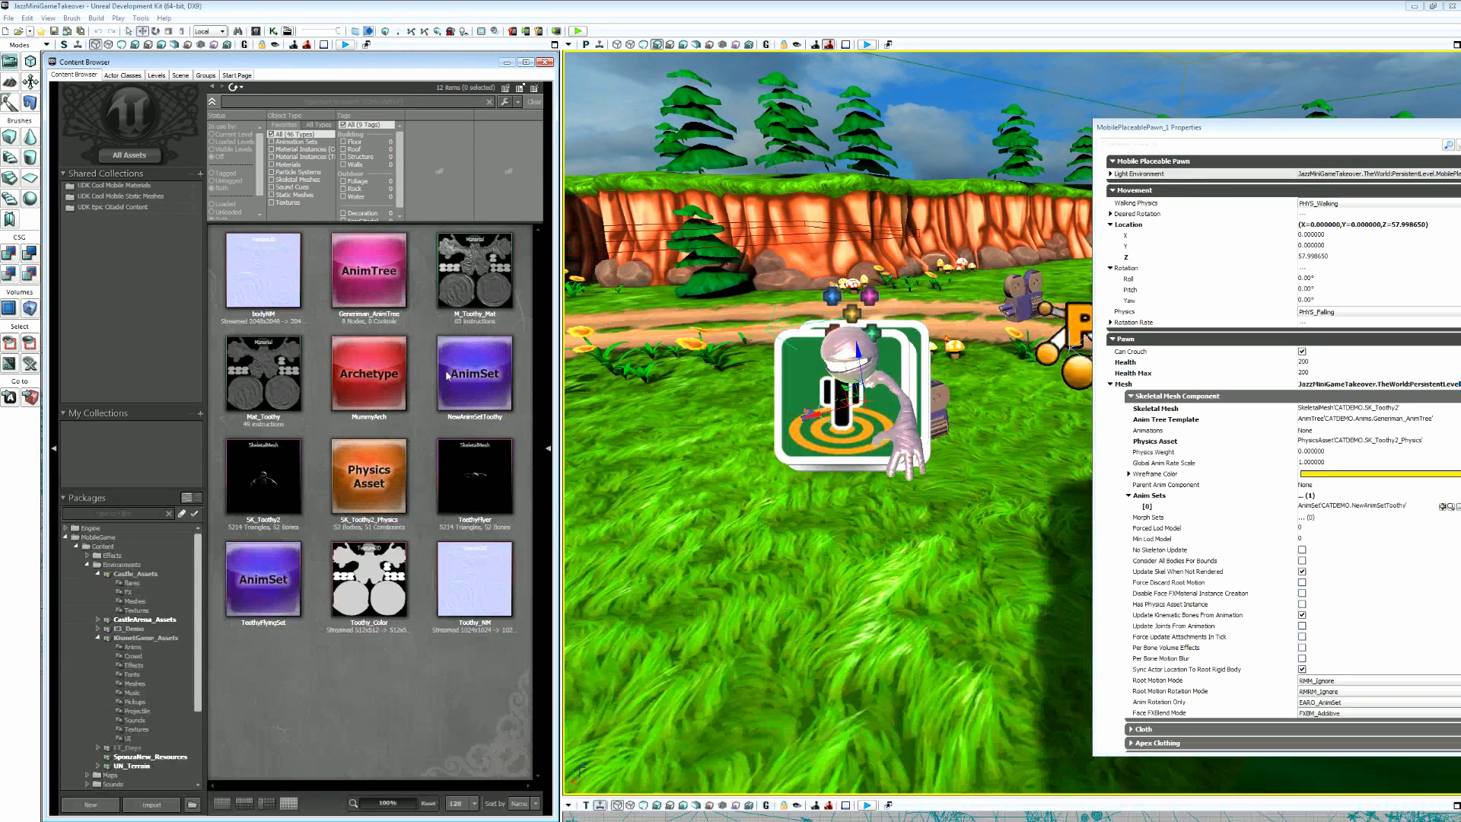
mouse_move(386, 444)
type("ToothyNewAnimTree")
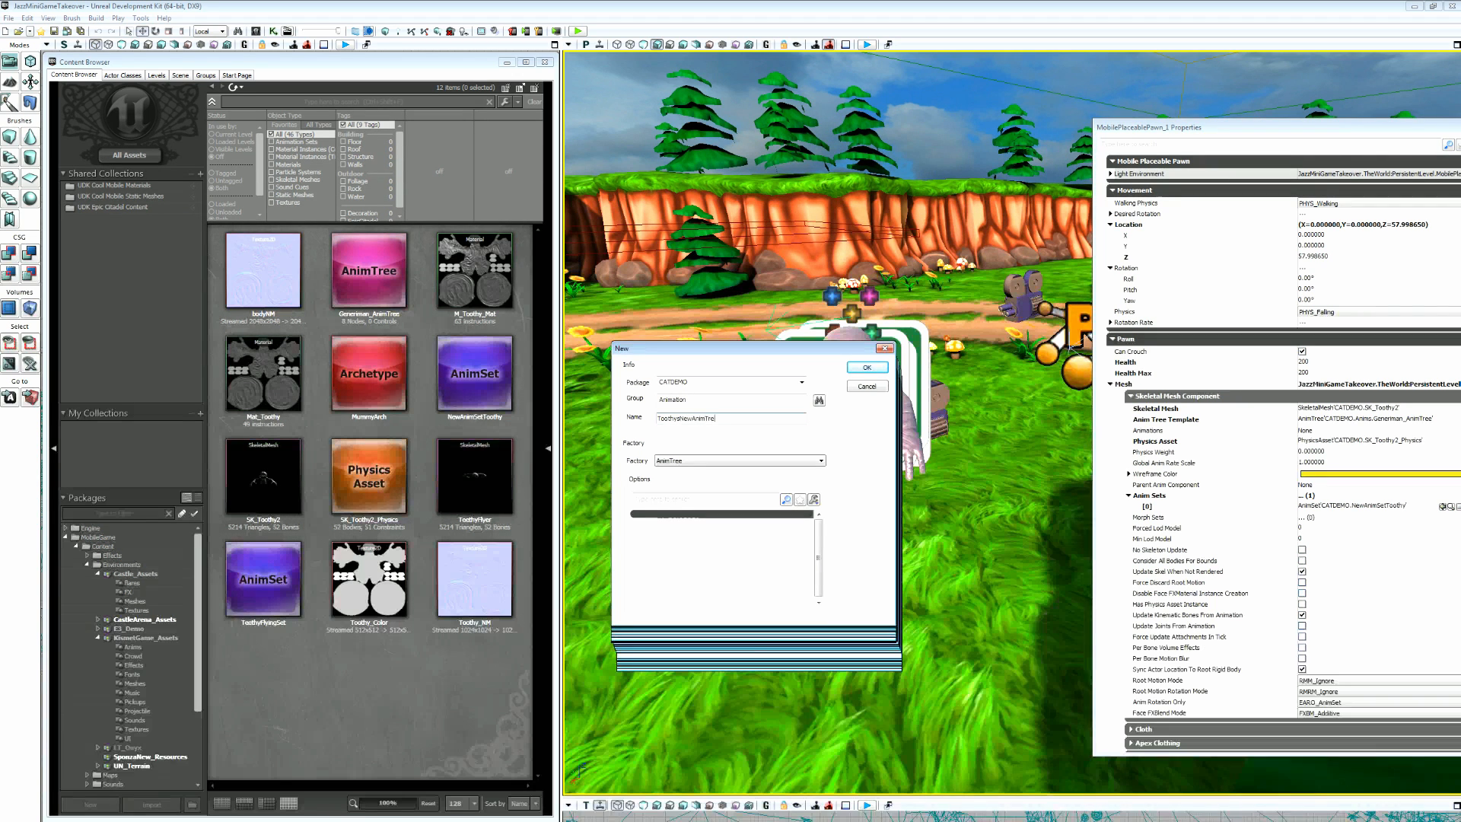
Confirm ToothysNewAnimTree creation and select its root AnimTree node in the AnimTree Editor.
left_click(866, 366)
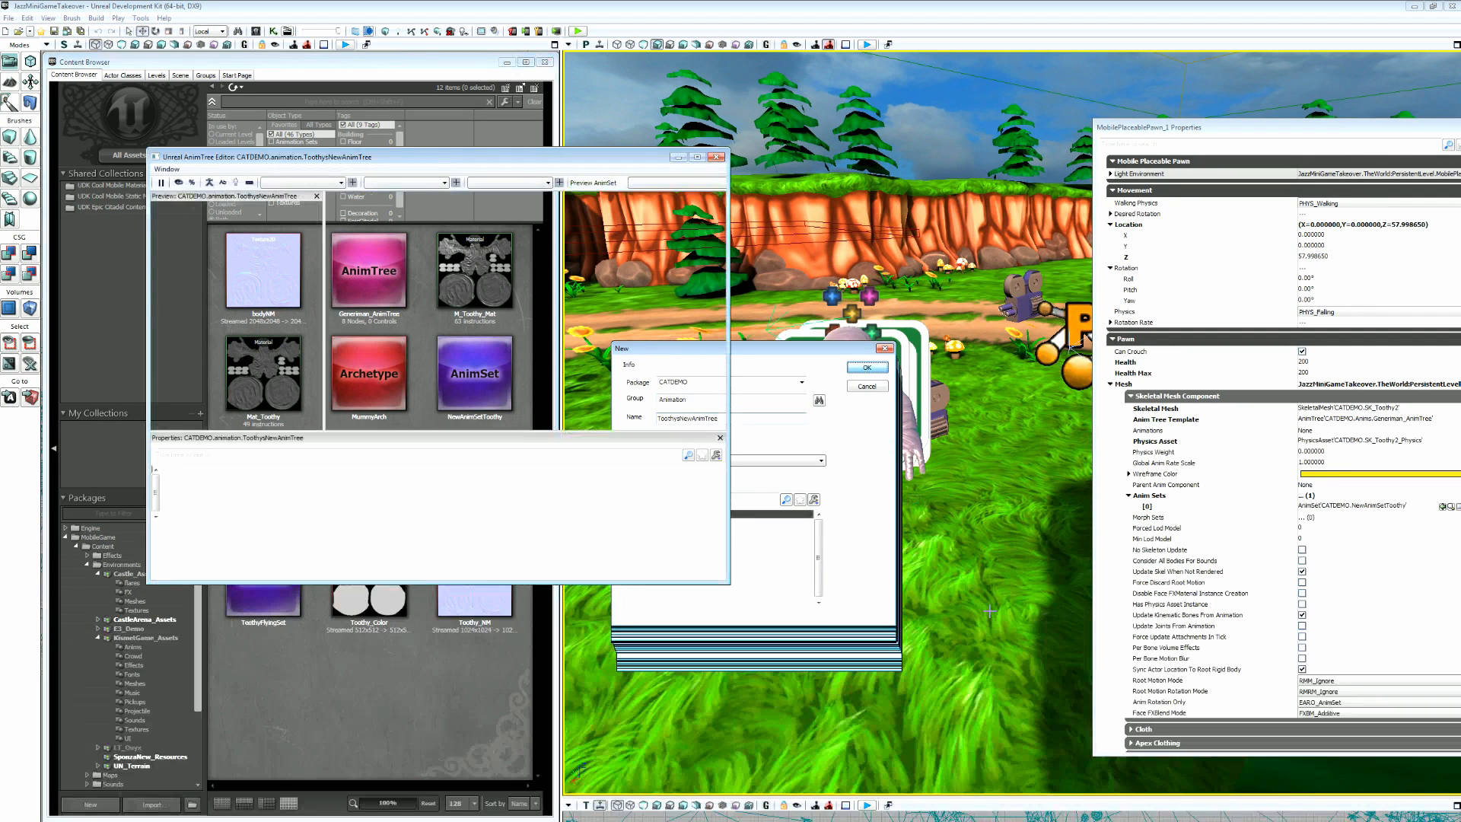
left_click(865, 365)
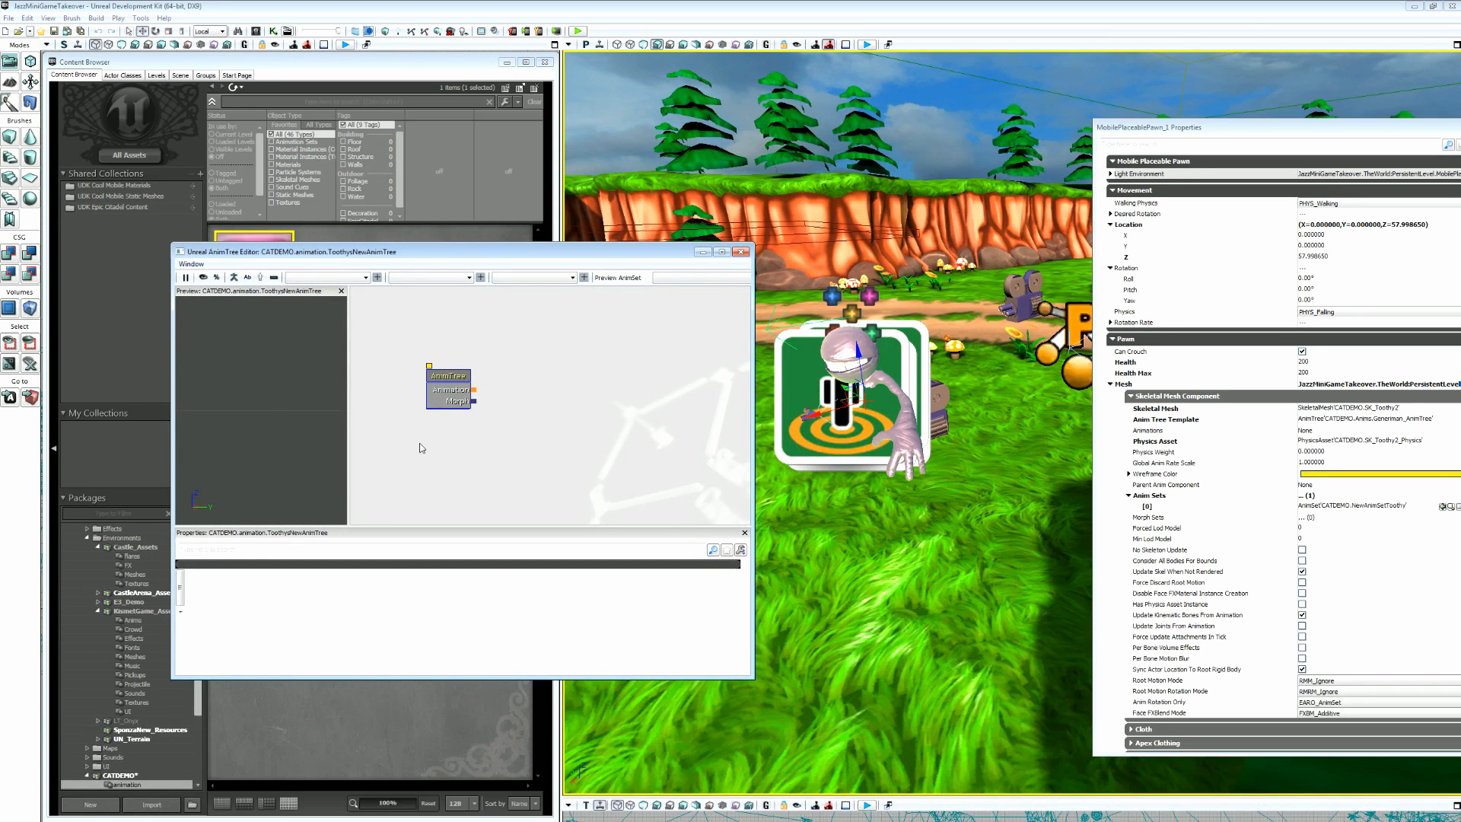
left_click(449, 377)
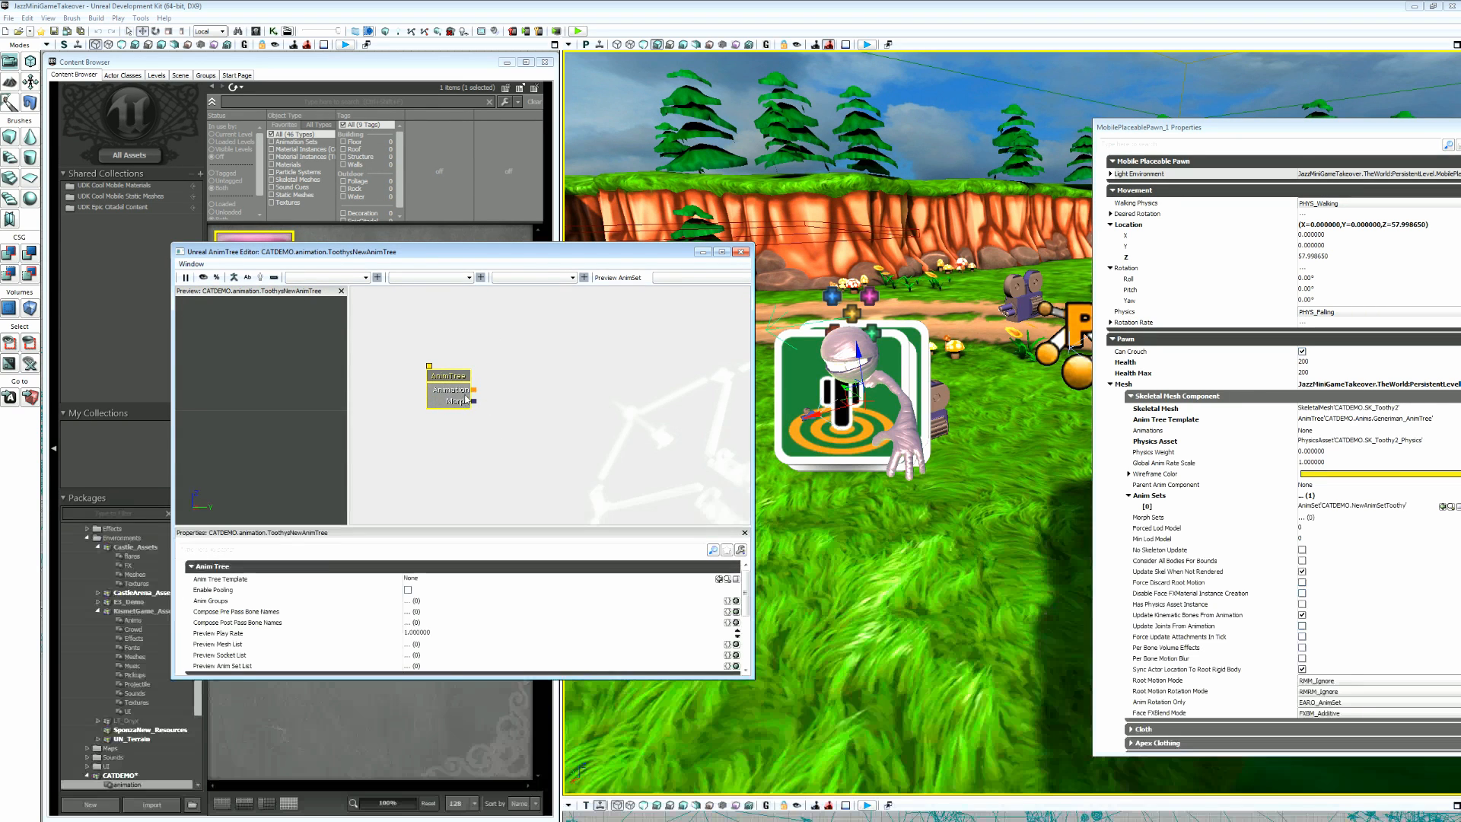
mouse_move(632, 436)
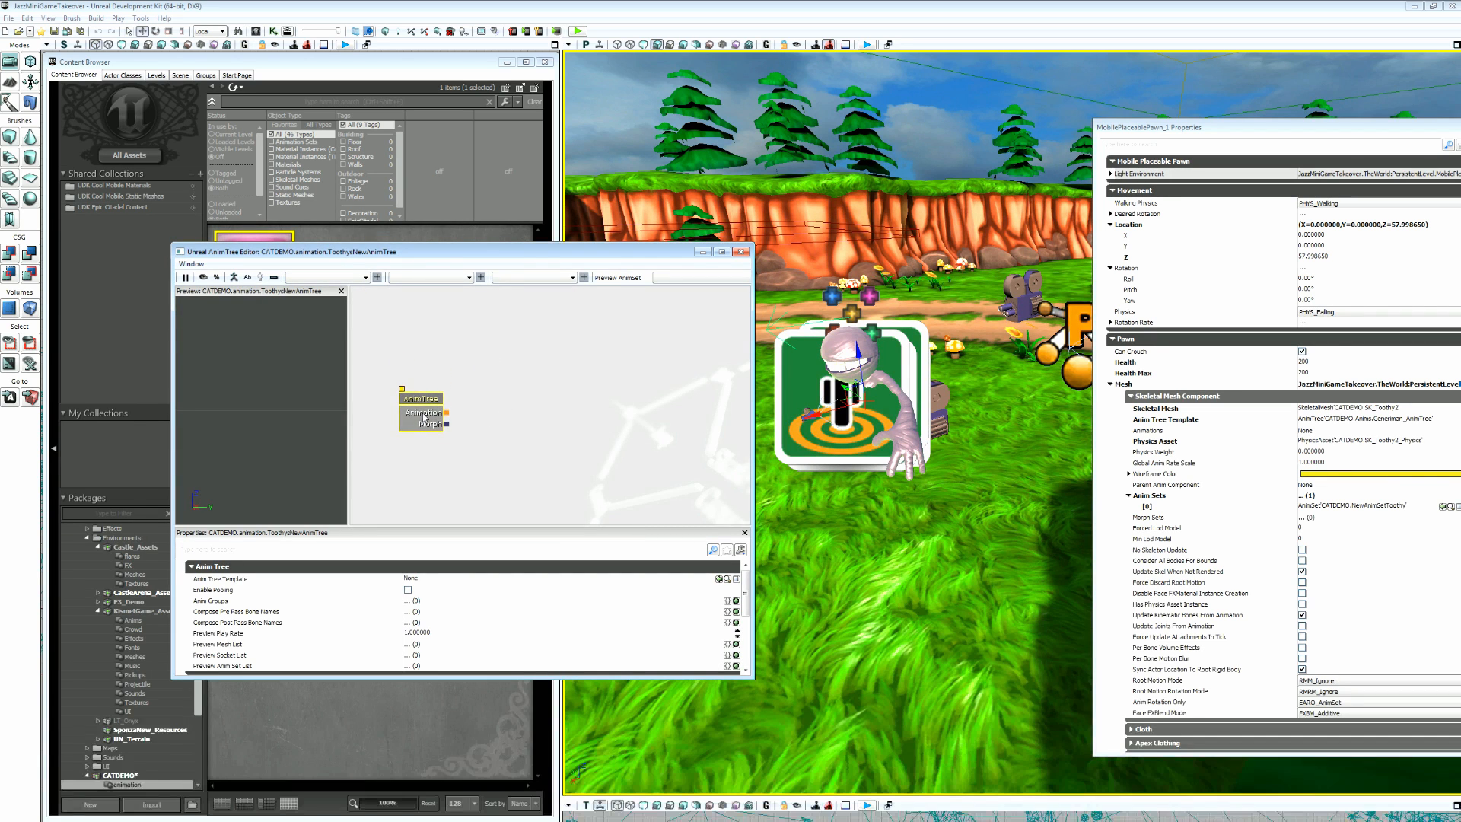
mouse_move(414, 435)
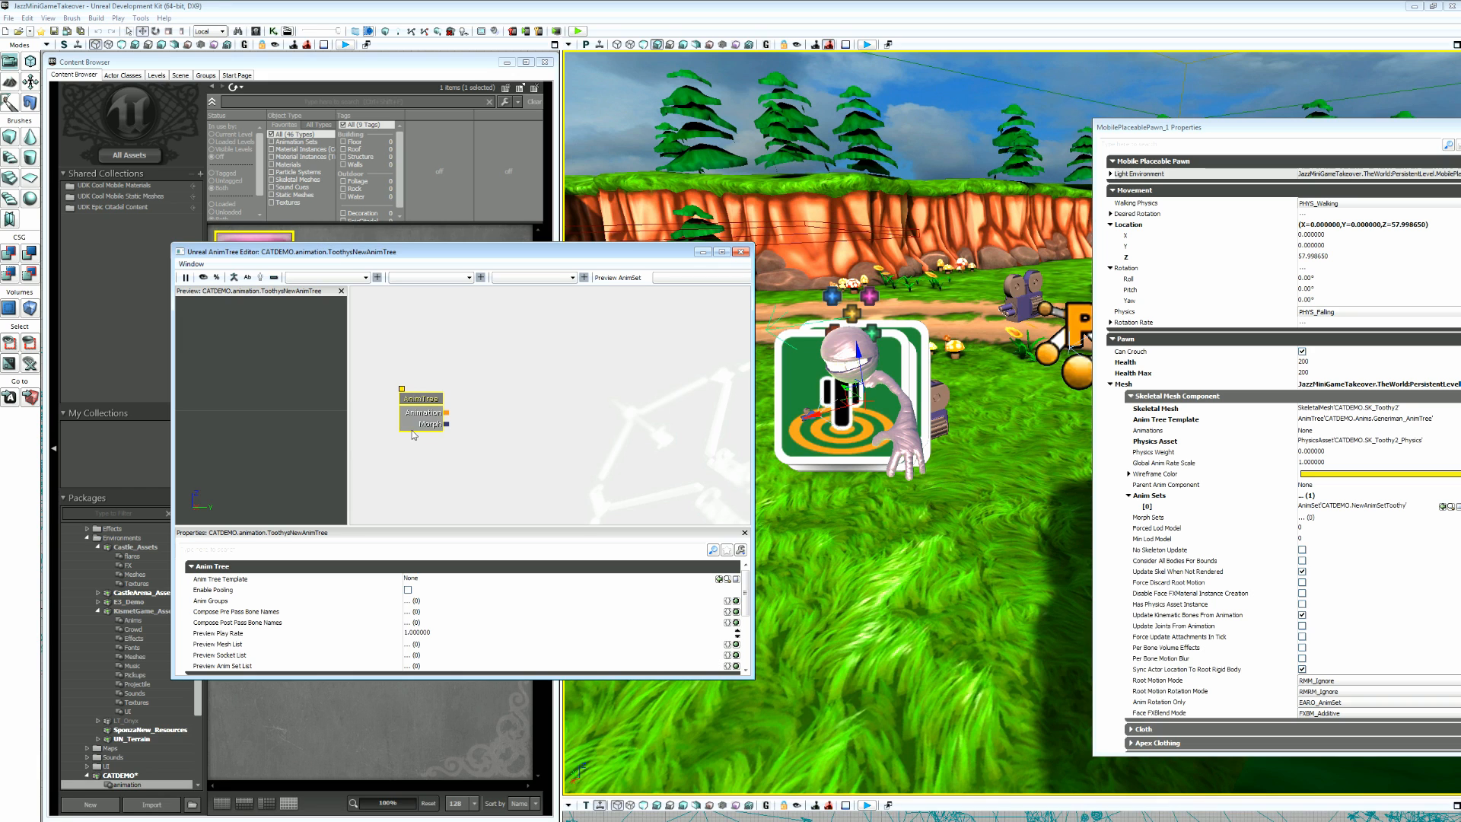
mouse_move(571, 410)
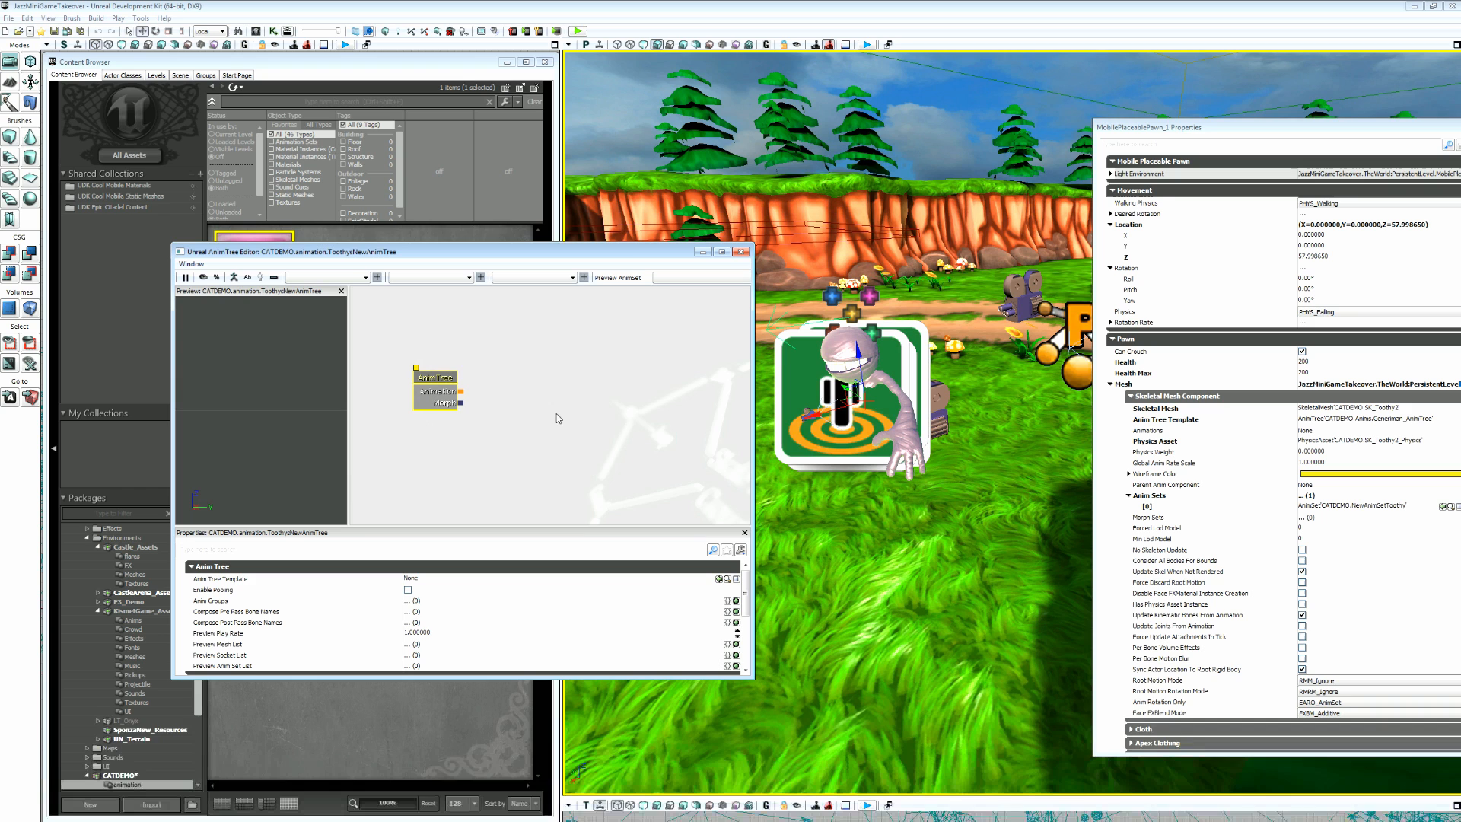
mouse_move(549, 441)
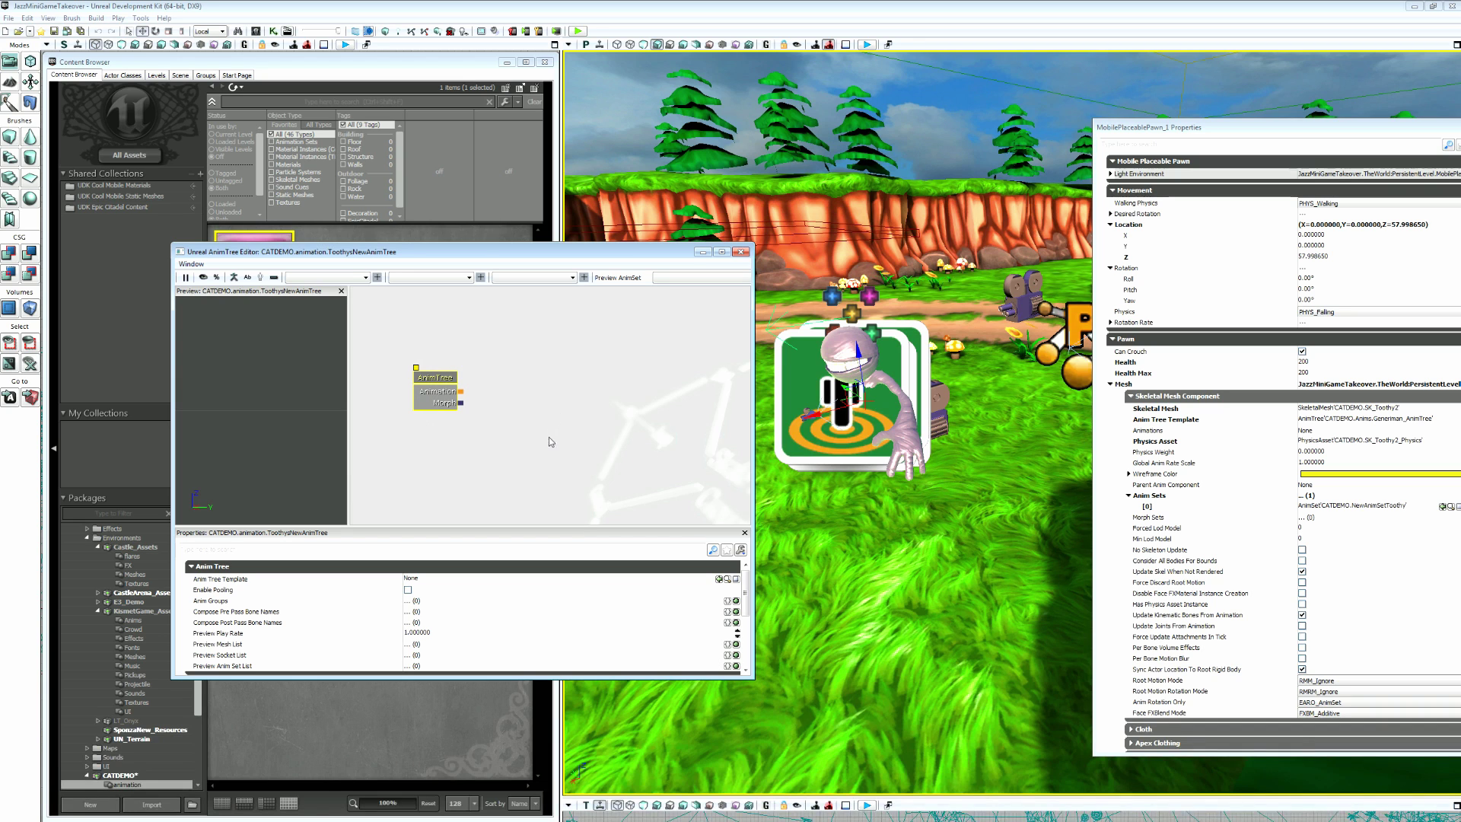
left_click(438, 386)
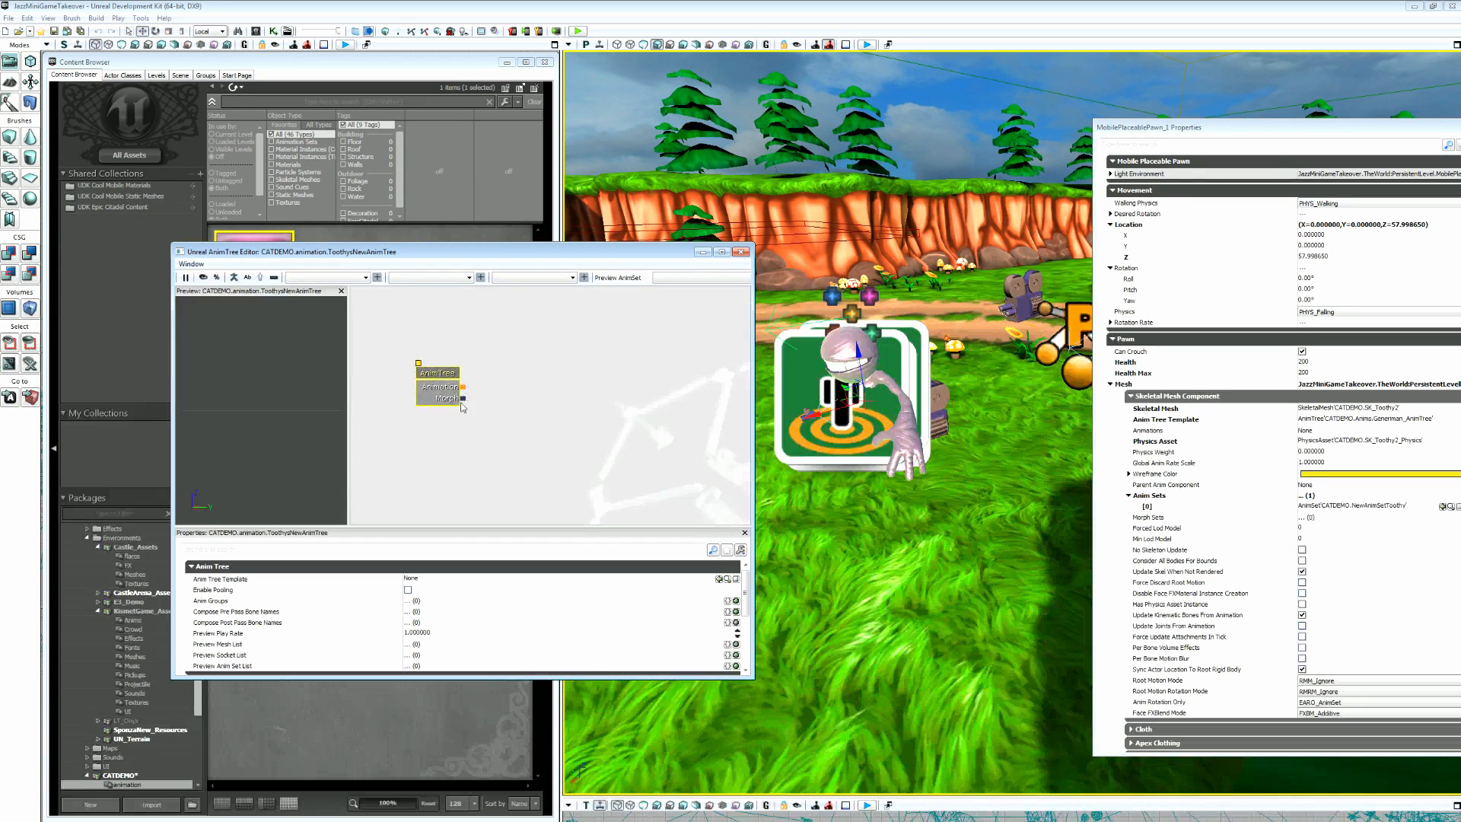
left_click(436, 373)
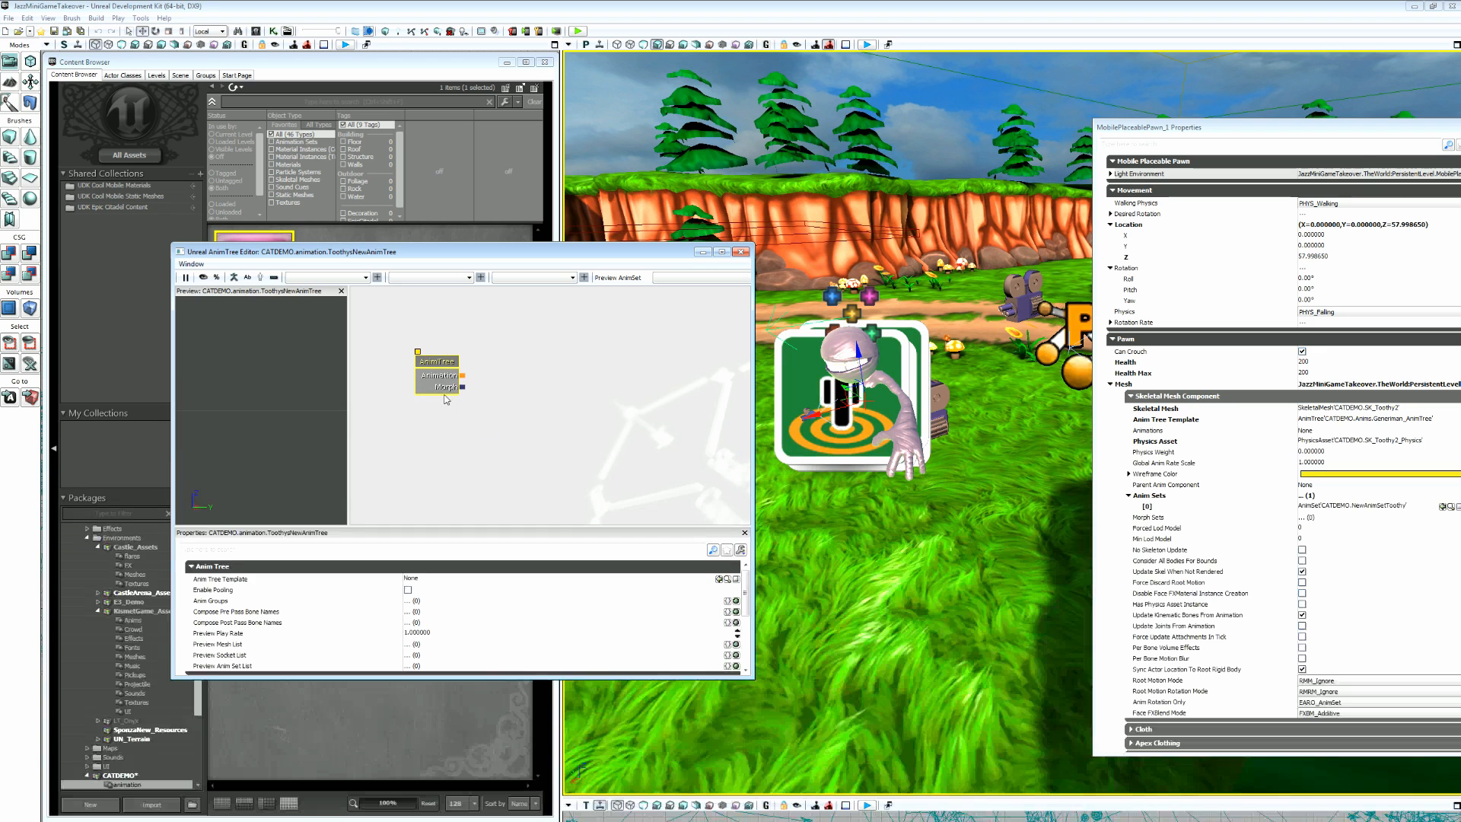
mouse_move(505, 448)
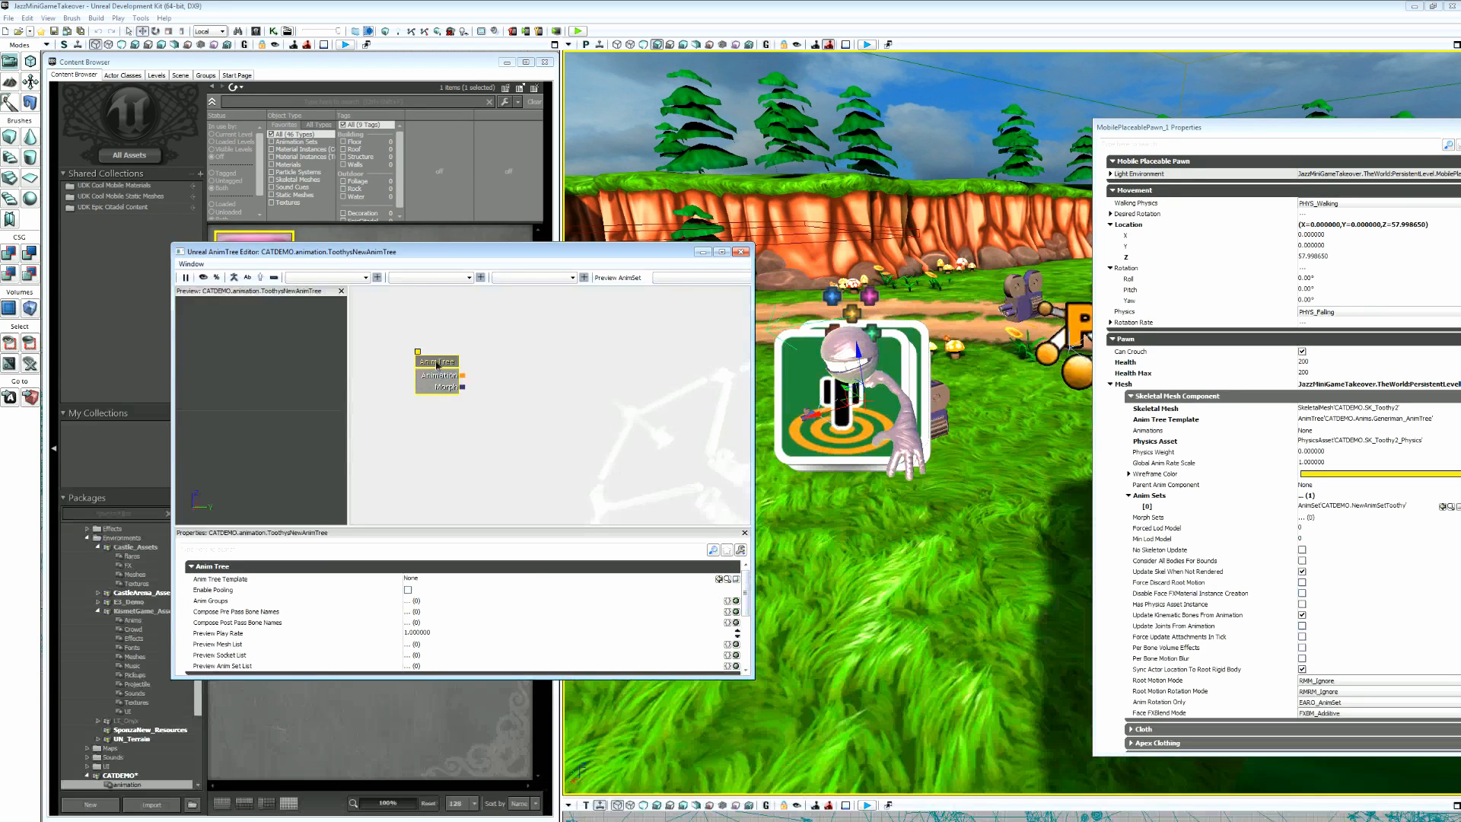
mouse_move(698, 609)
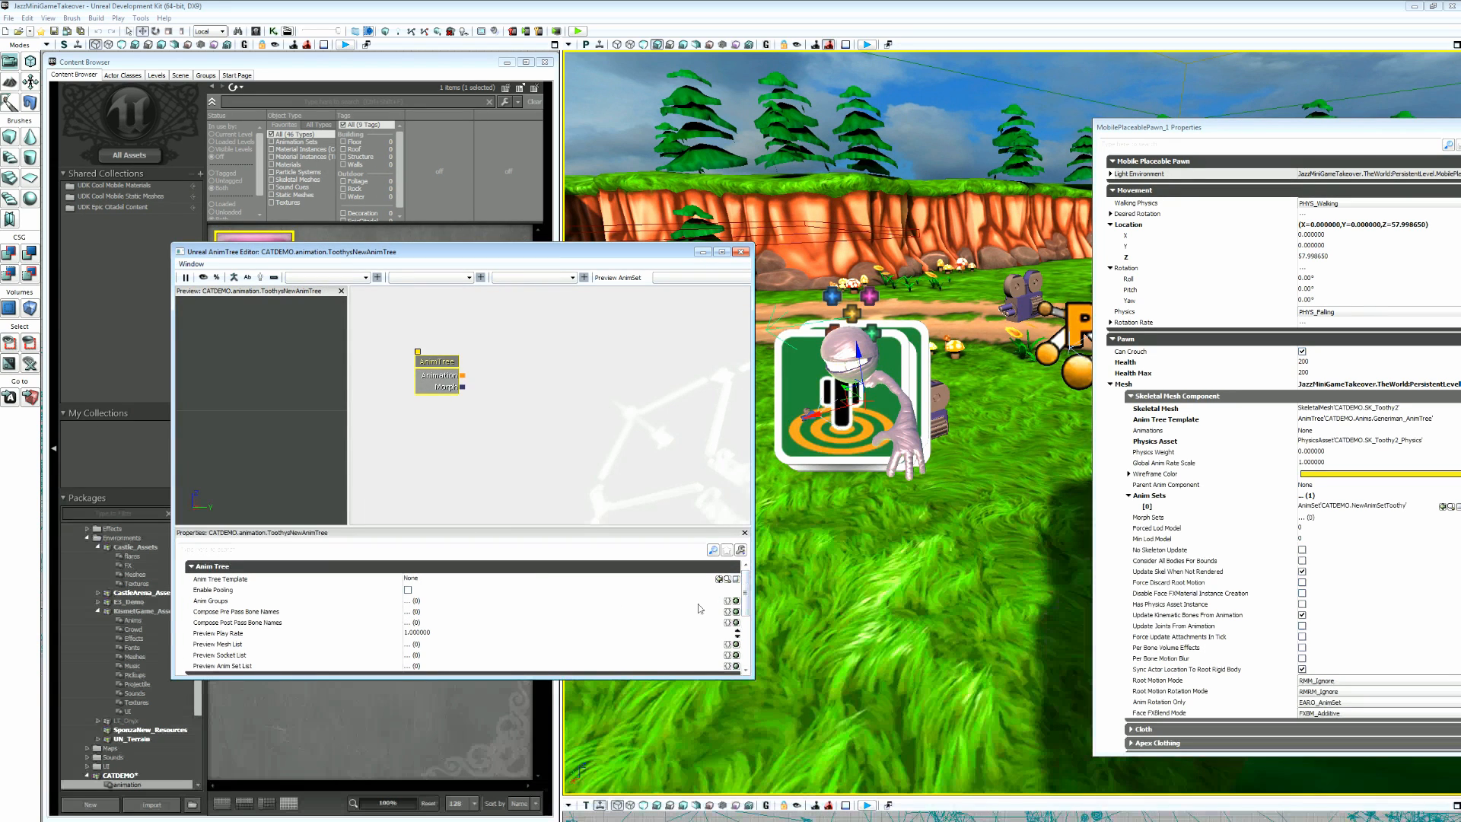
Assign SK_Toothy2 as the preview skeletal mesh in the Preview Mesh List.
scroll("down", 3)
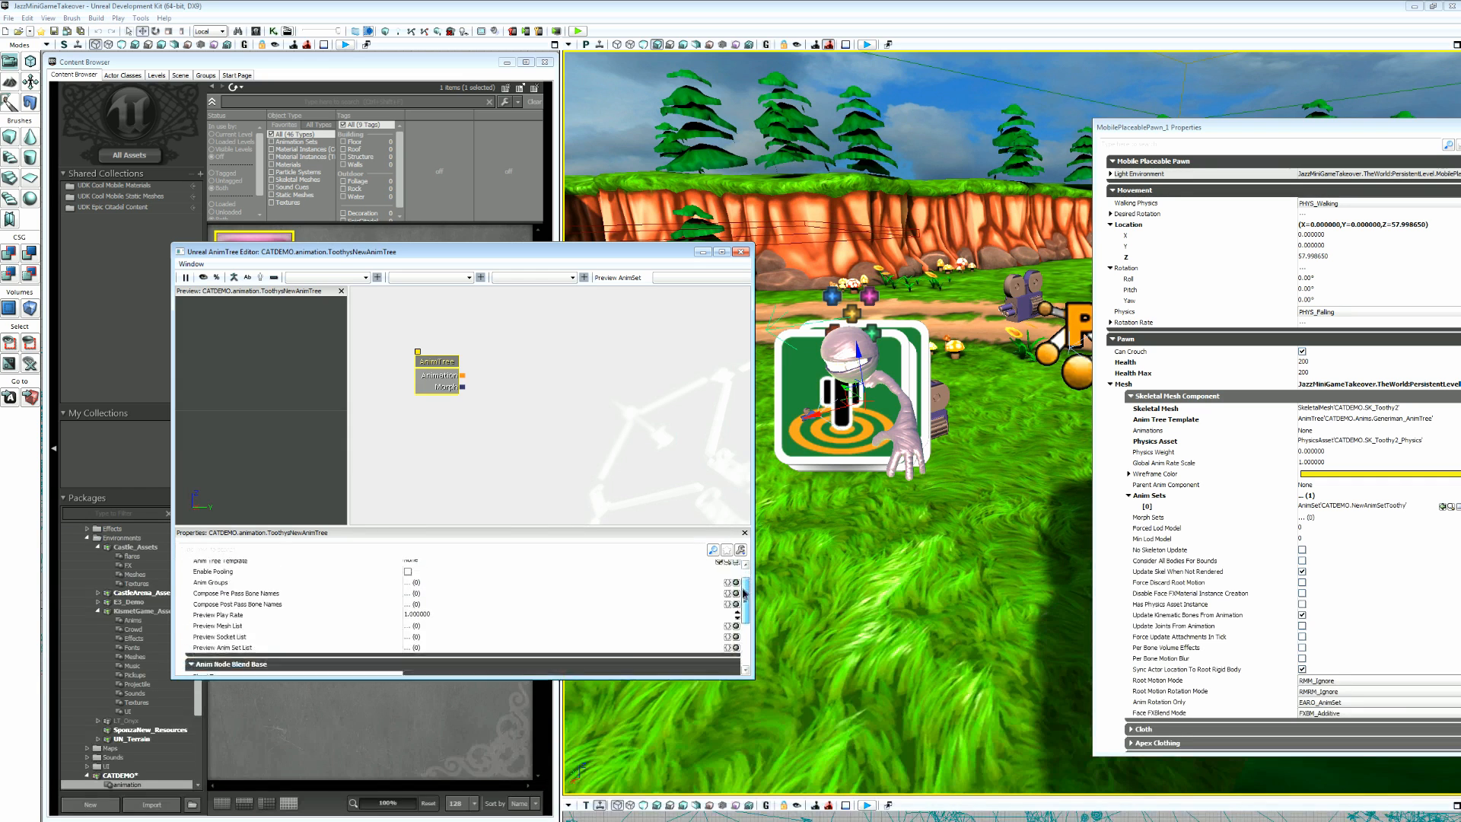
scroll("down", 3)
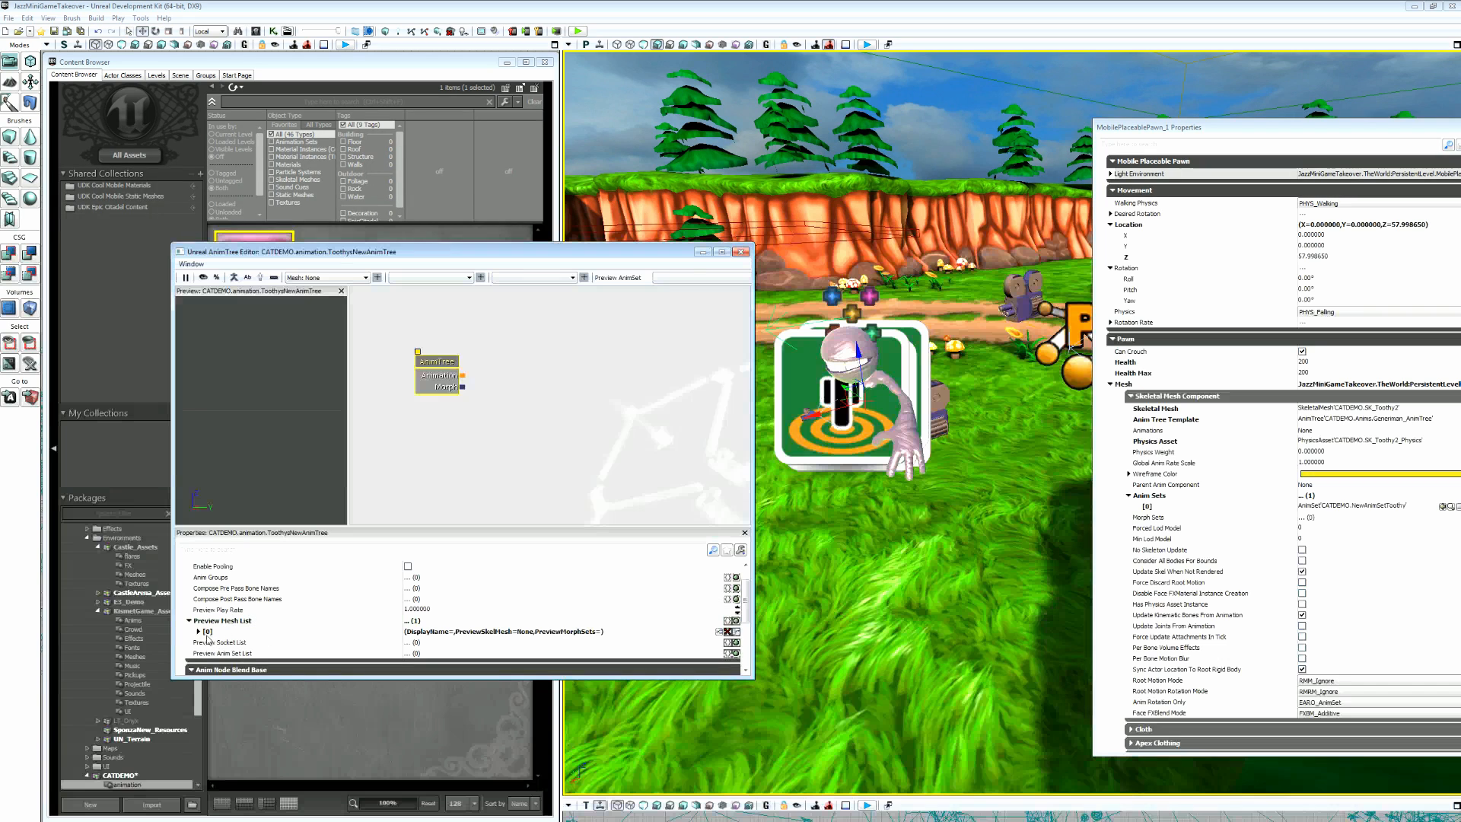
left_click(198, 632)
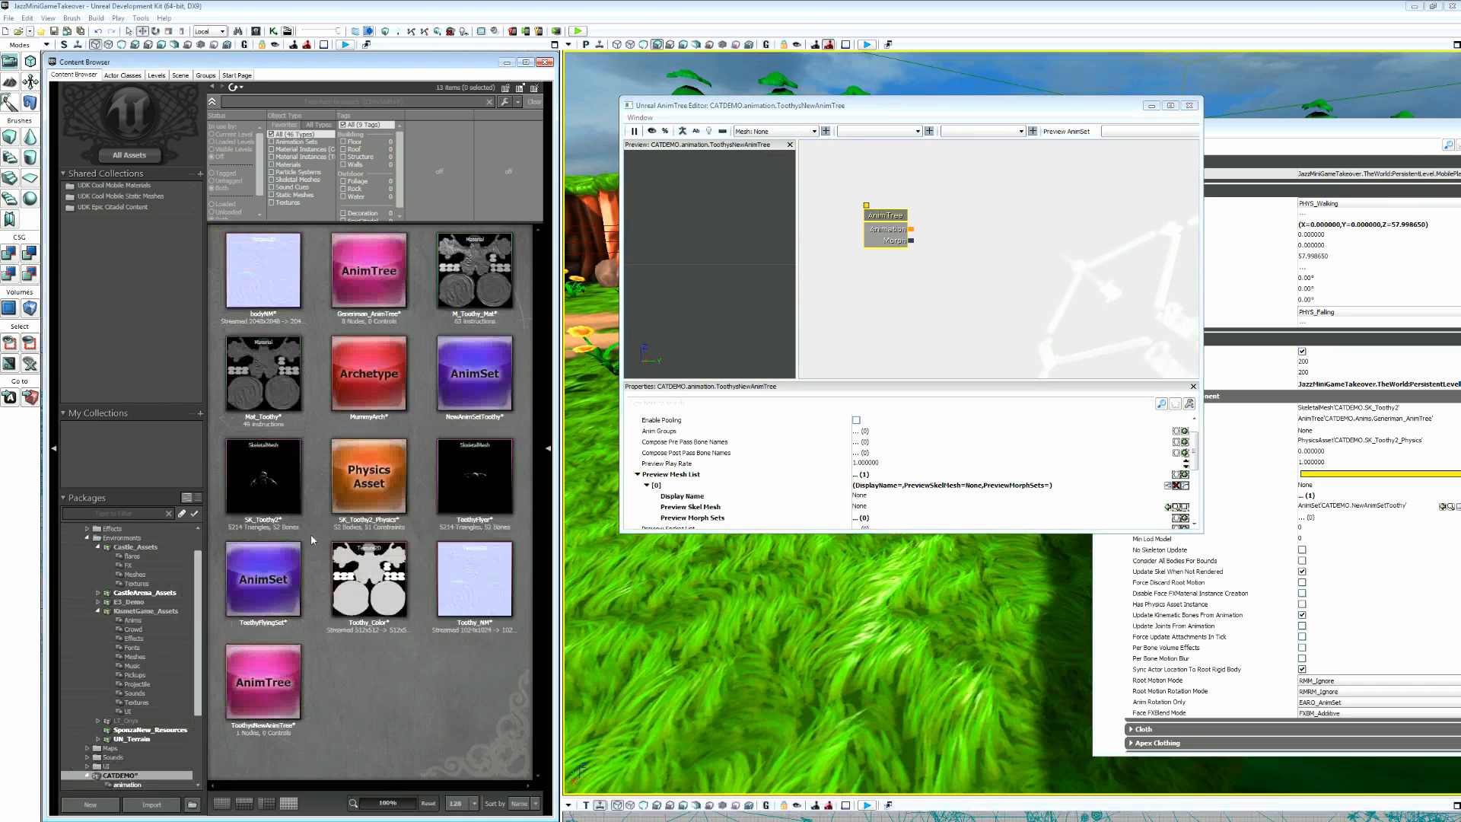
left_click(263, 475)
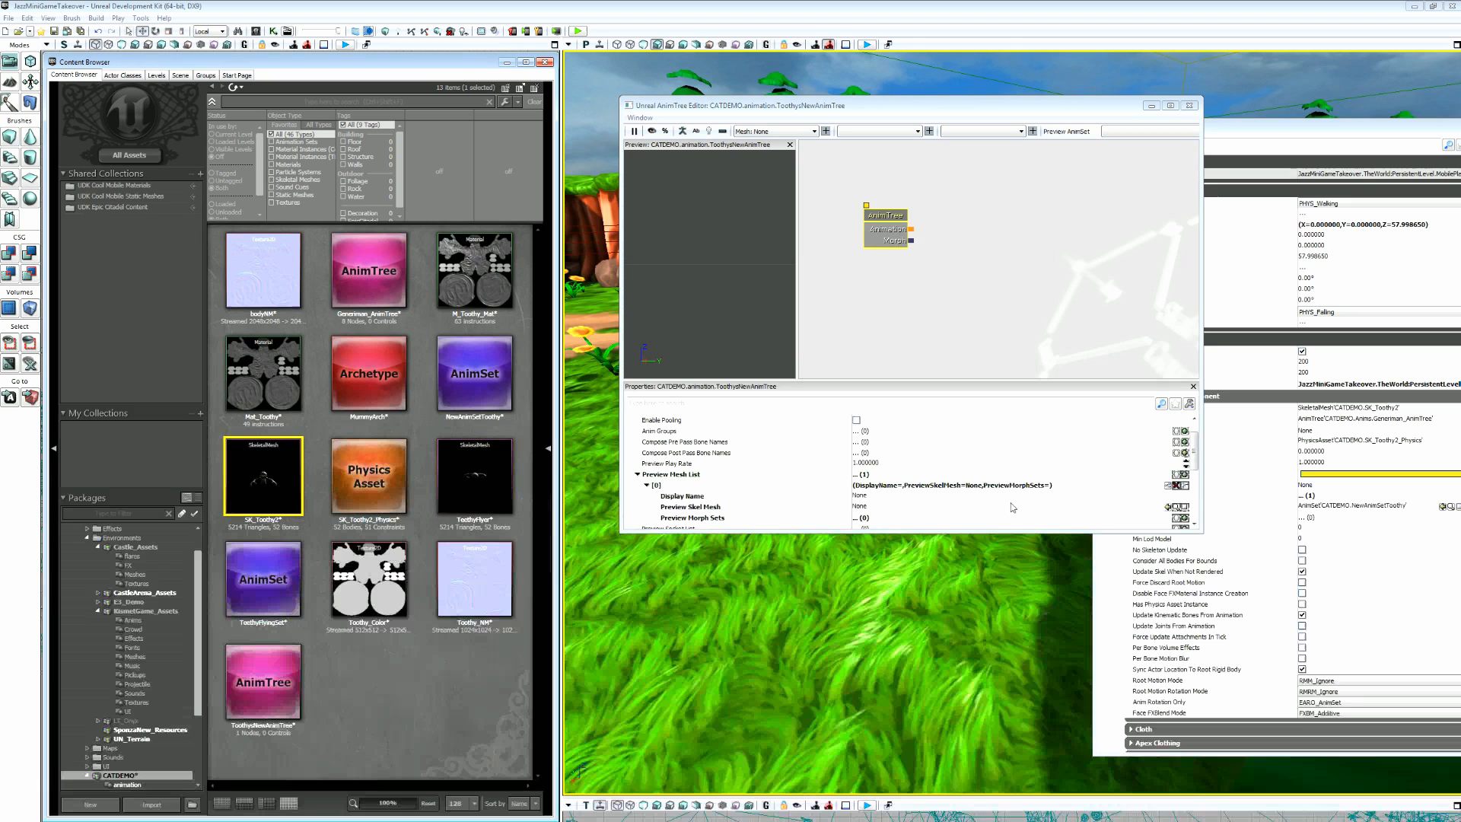
left_click(860, 506)
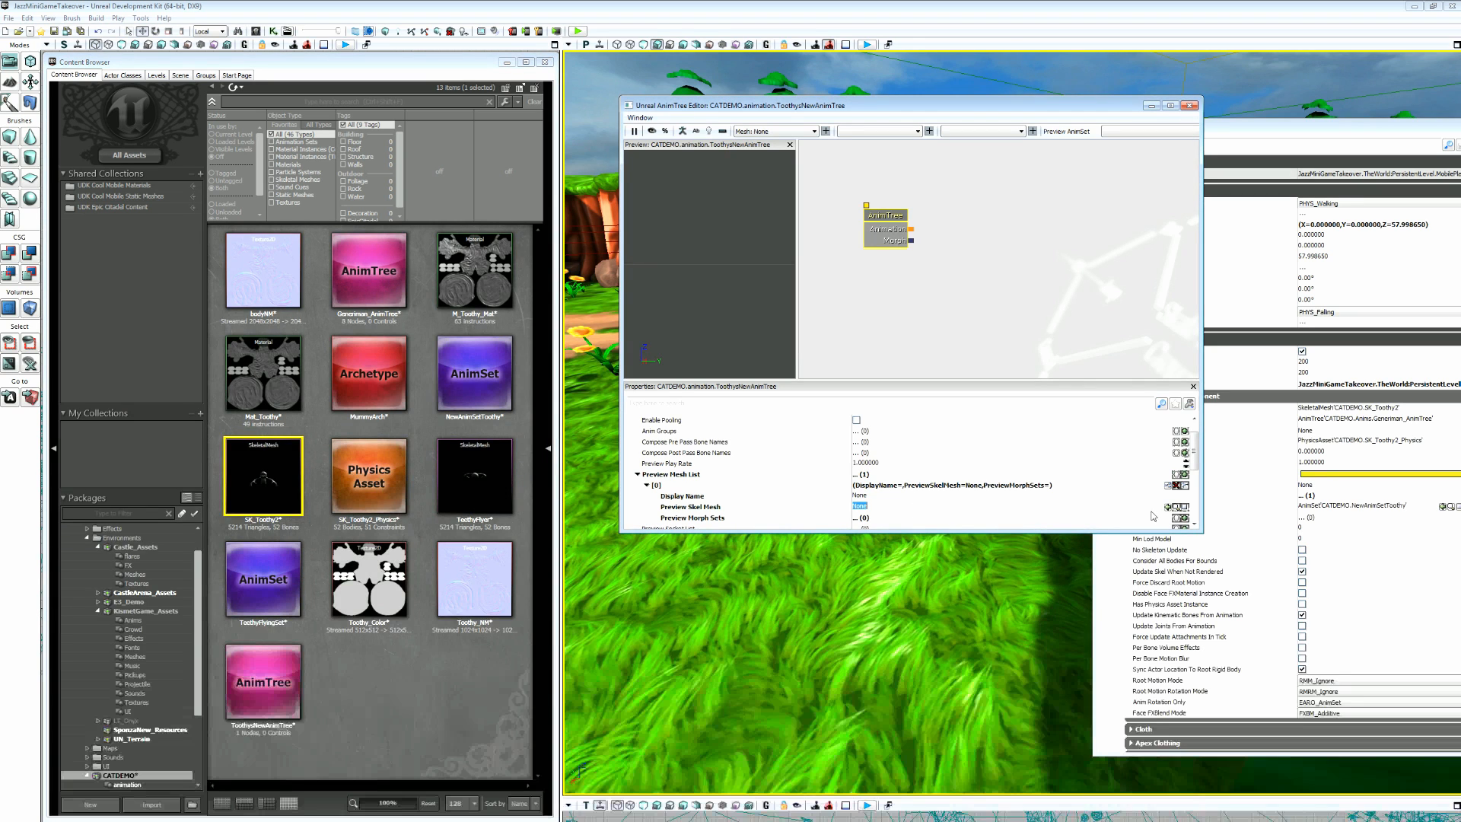
left_click(1178, 506)
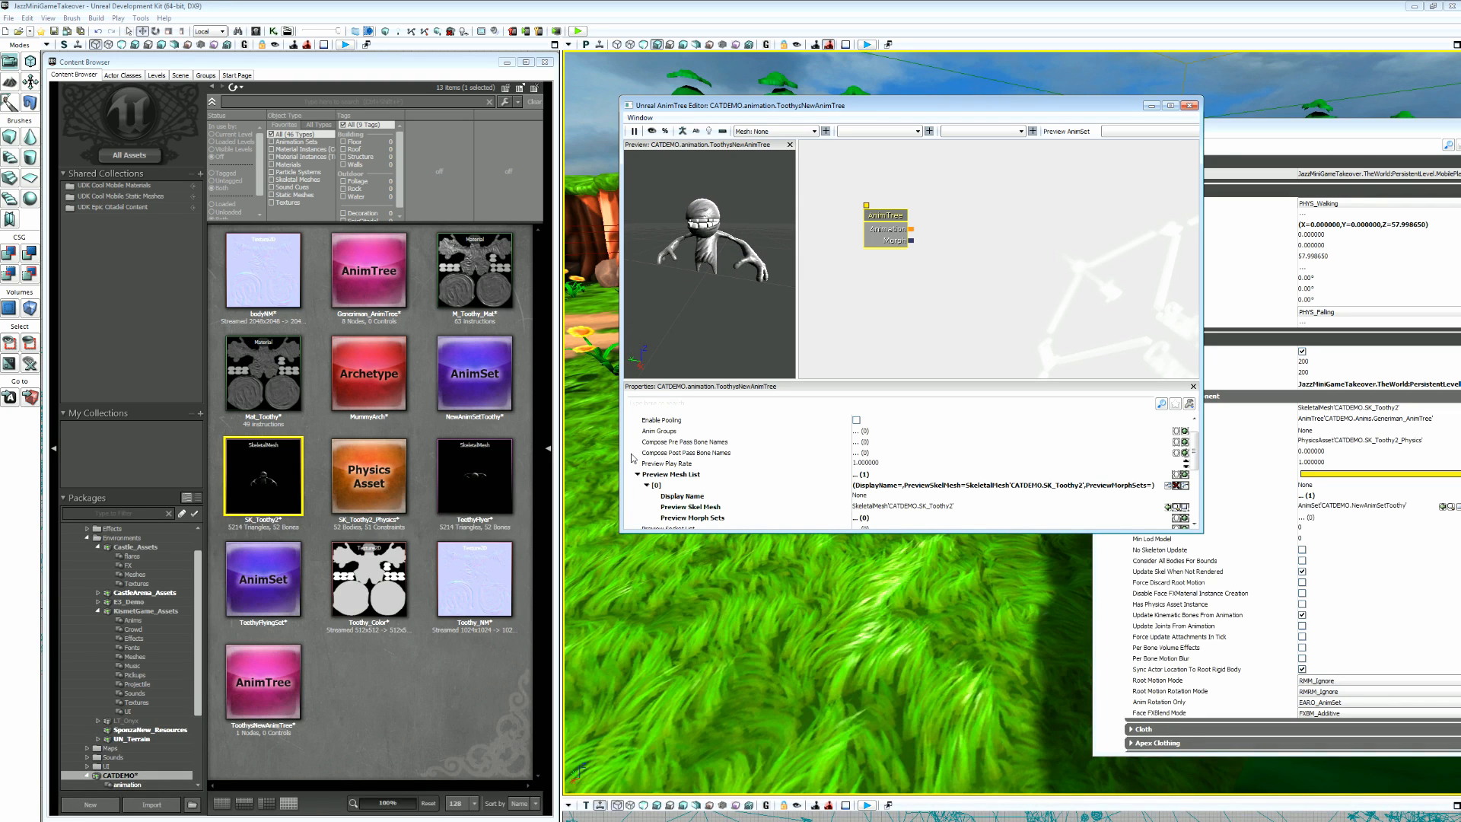
left_click(646, 485)
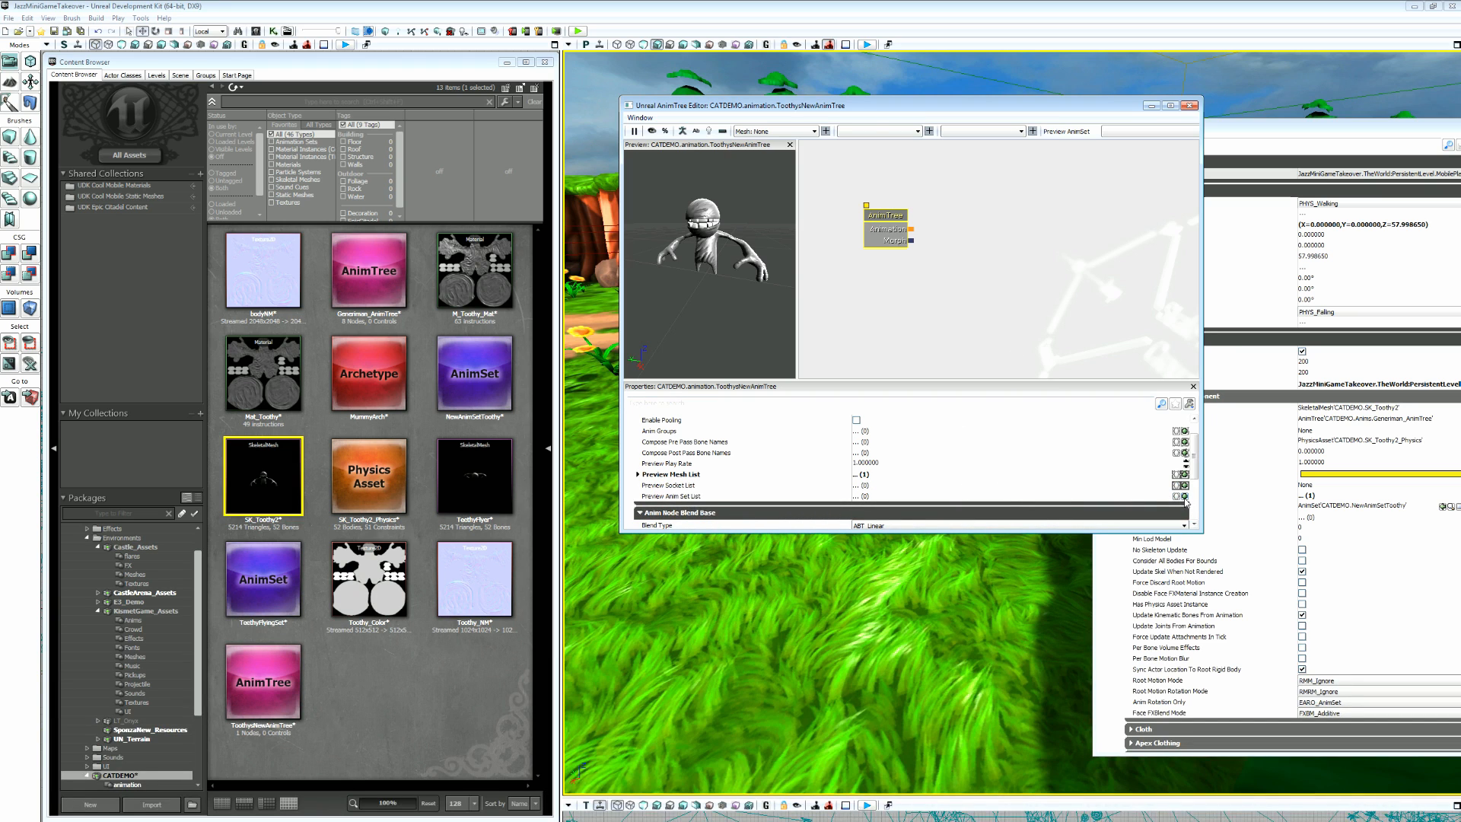
Add a Preview Anim Set List entry holding NewAnimSetToothy, then reselect the AnimTree root.
left_click(638, 495)
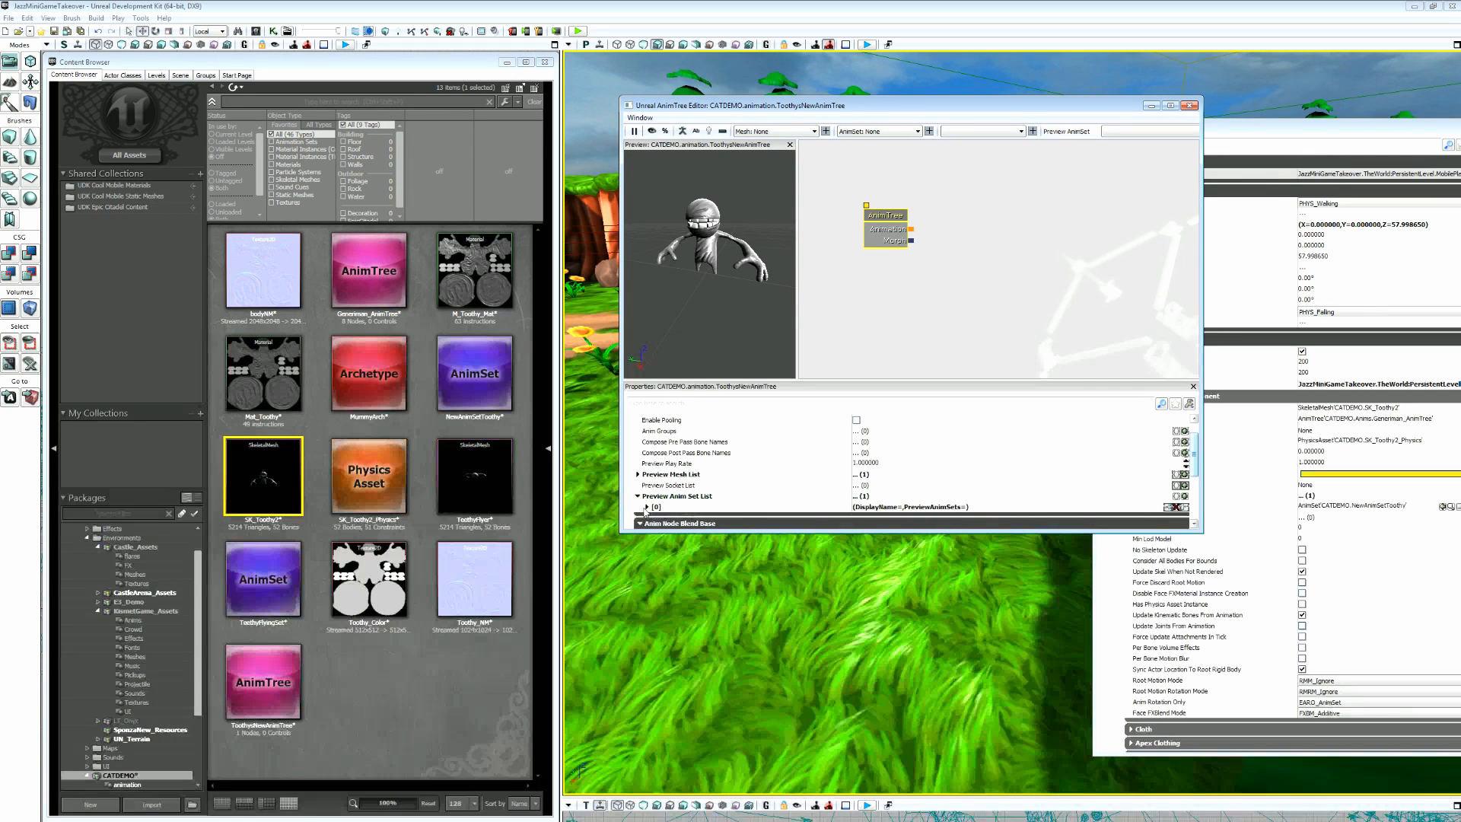
left_click(647, 484)
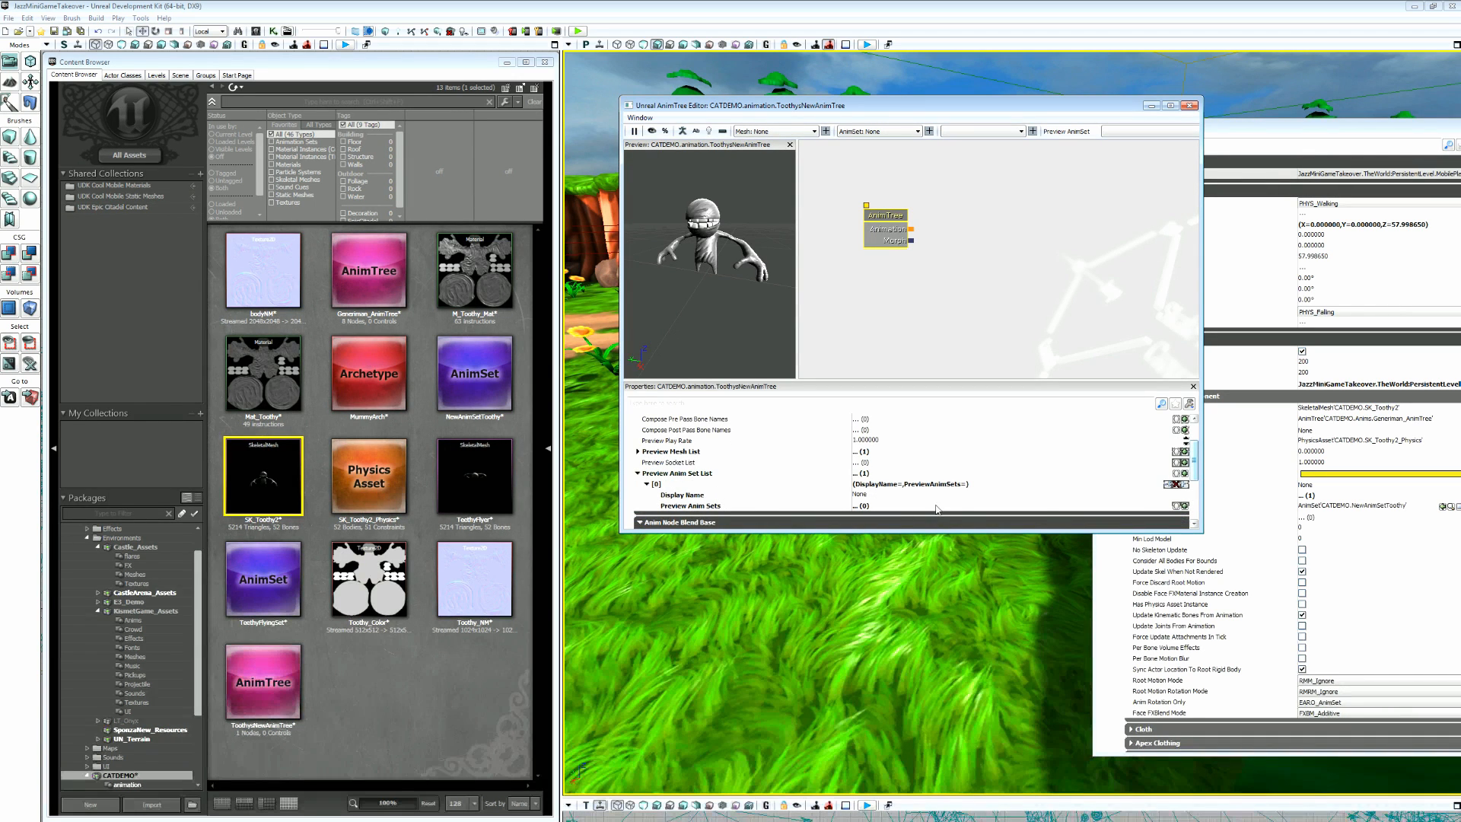
mouse_move(474, 373)
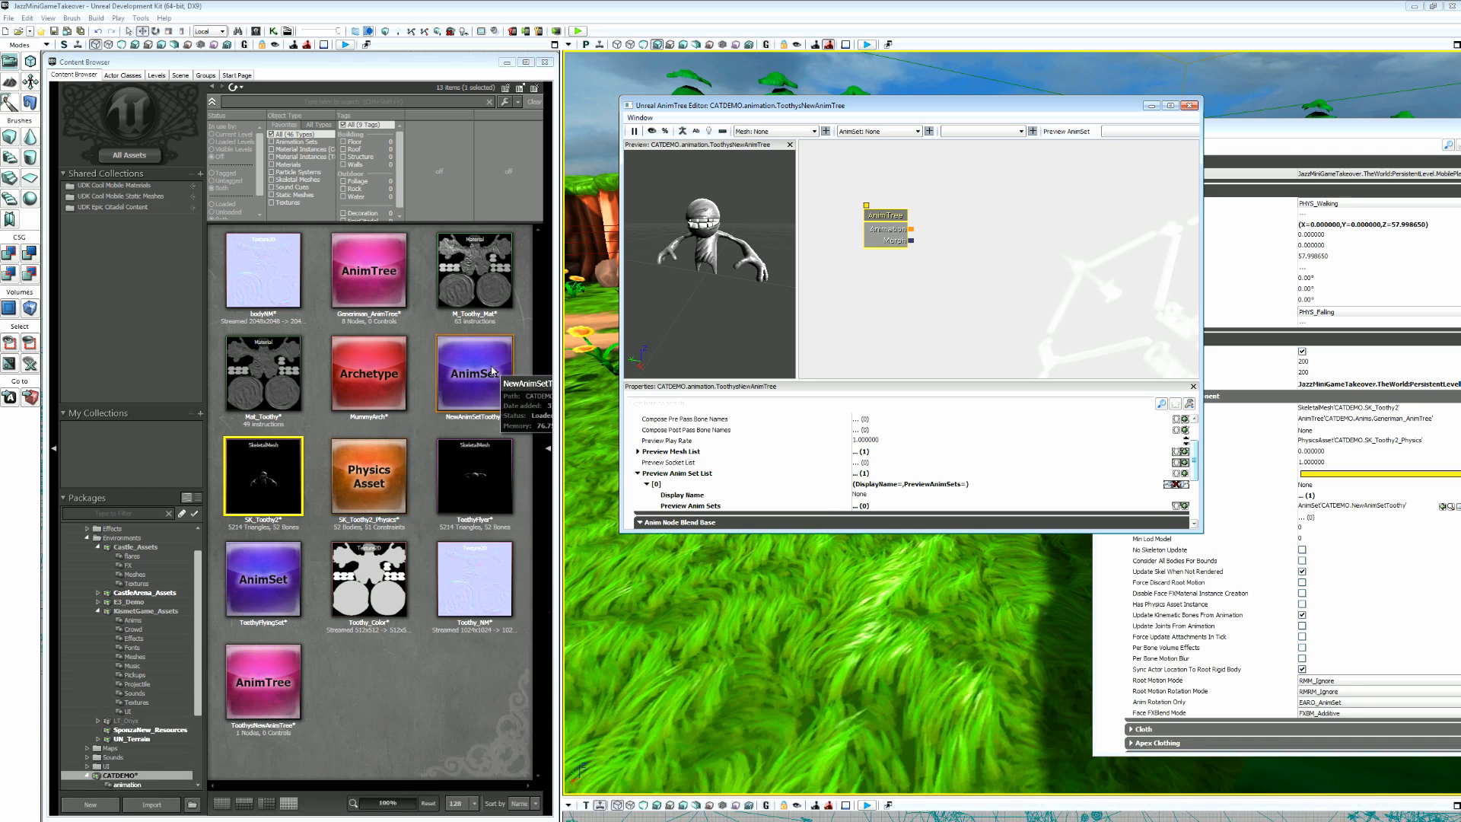
left_click(475, 373)
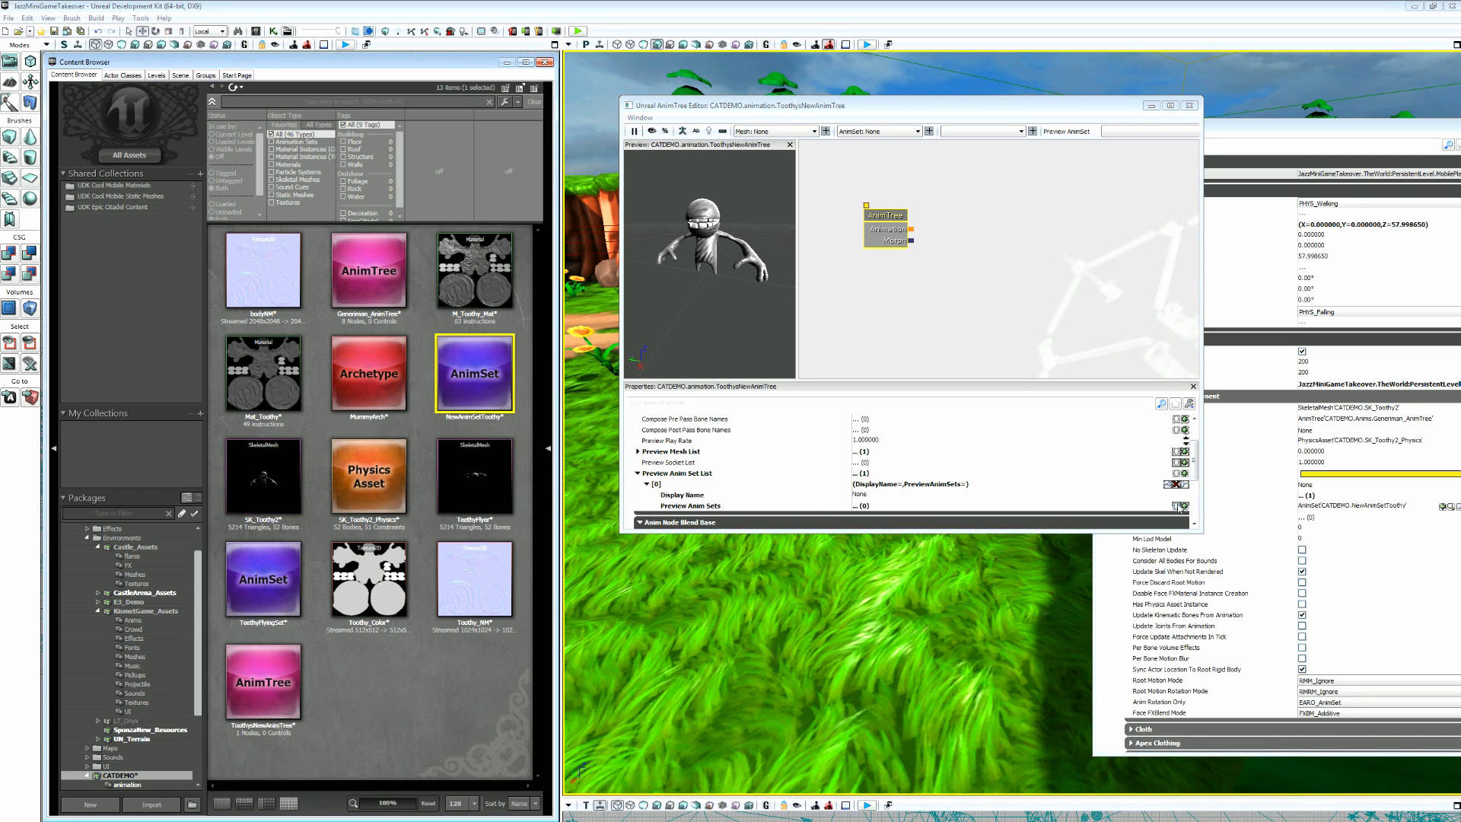
left_click(1176, 506)
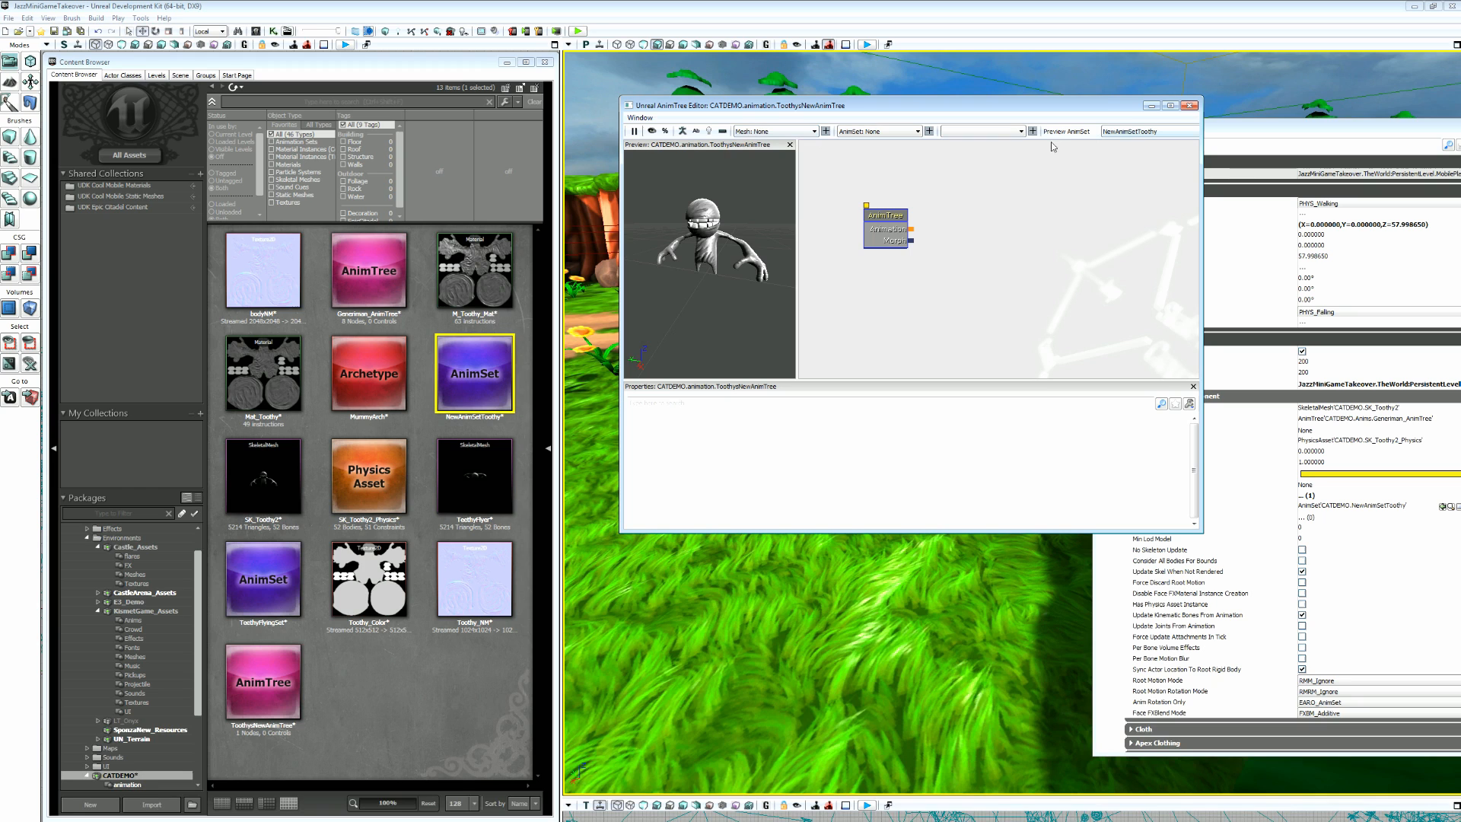
mouse_move(942, 241)
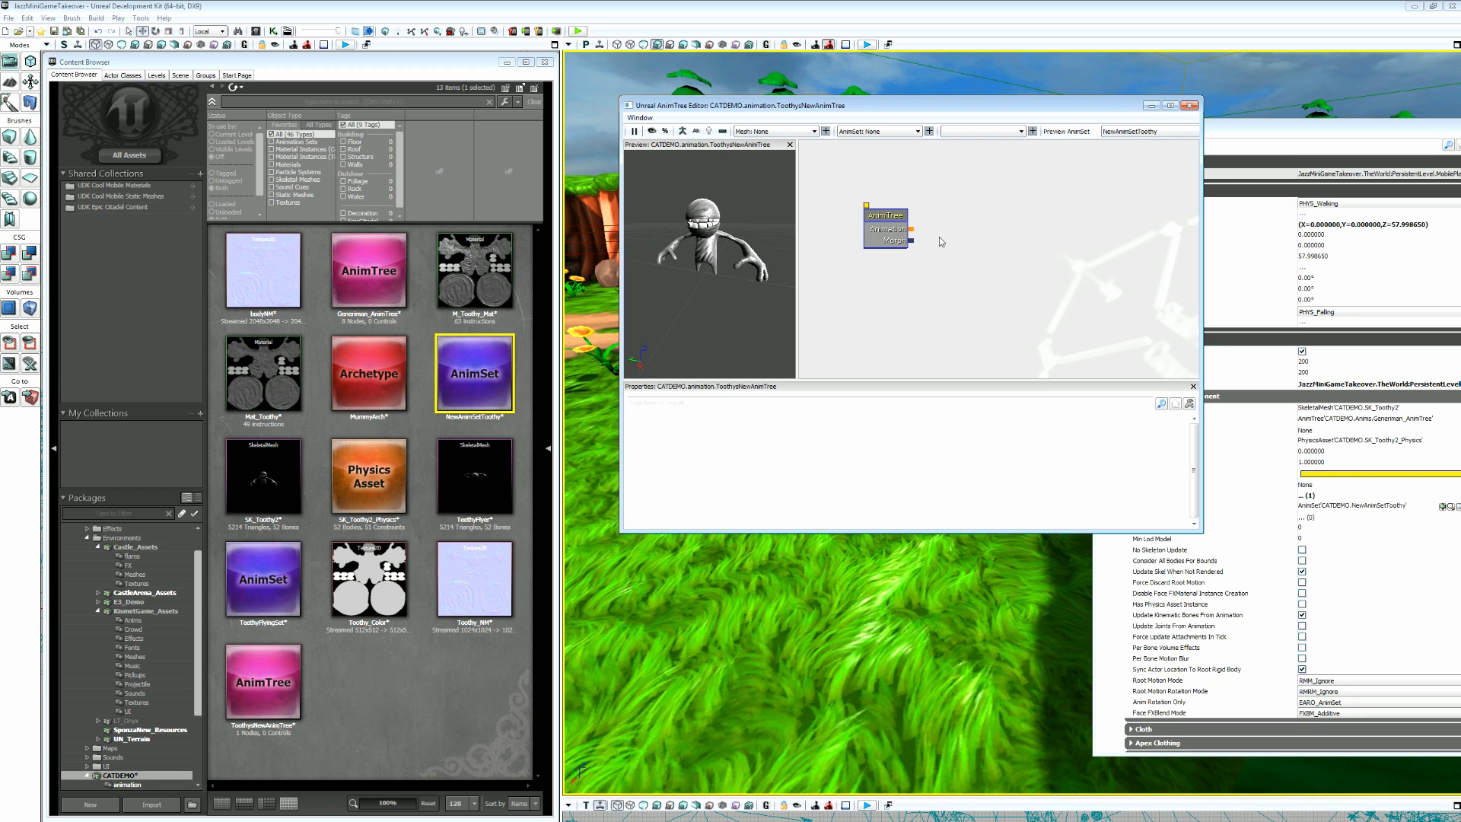
left_click(883, 215)
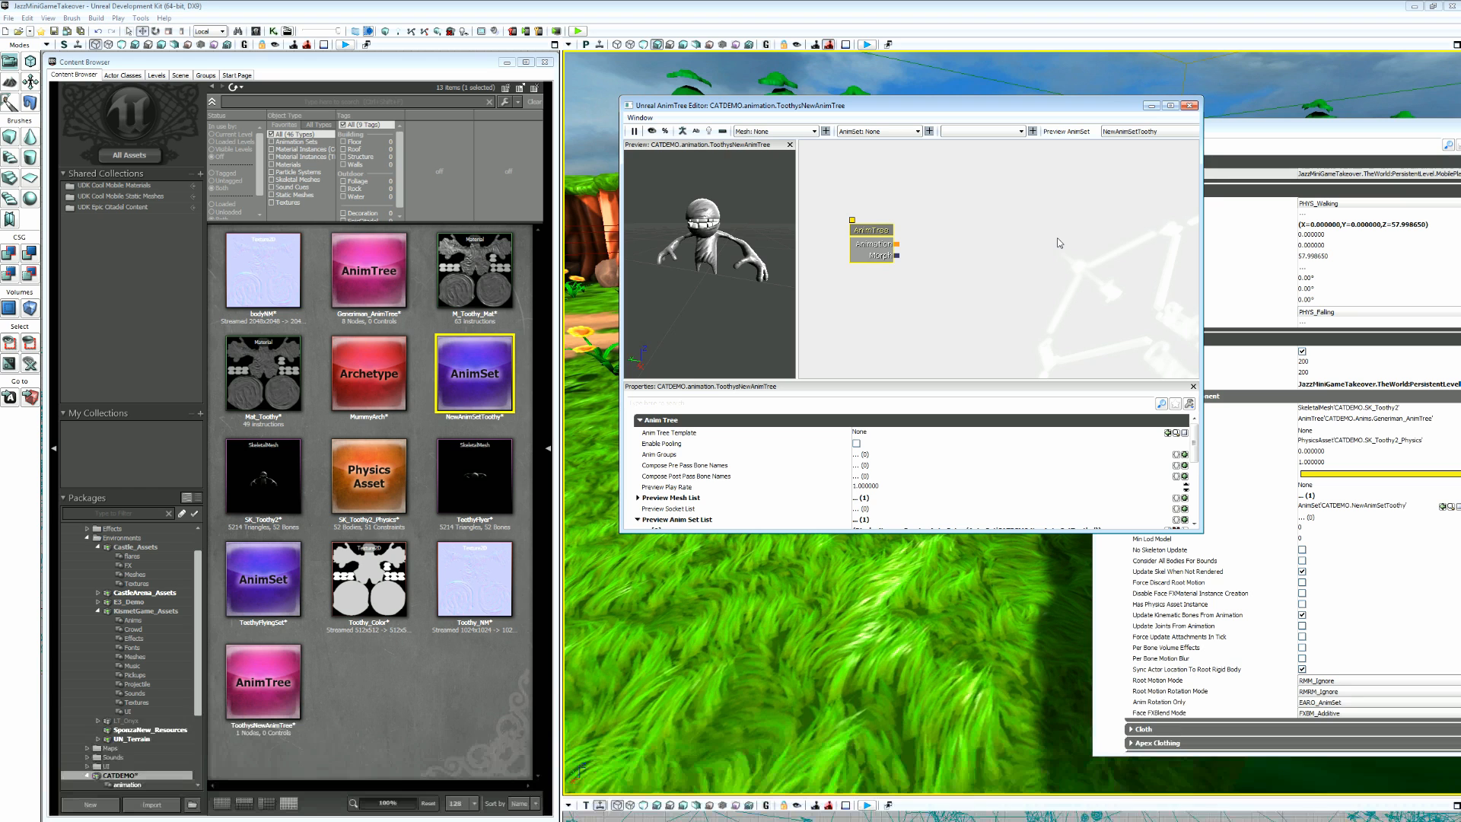
mouse_move(1008, 221)
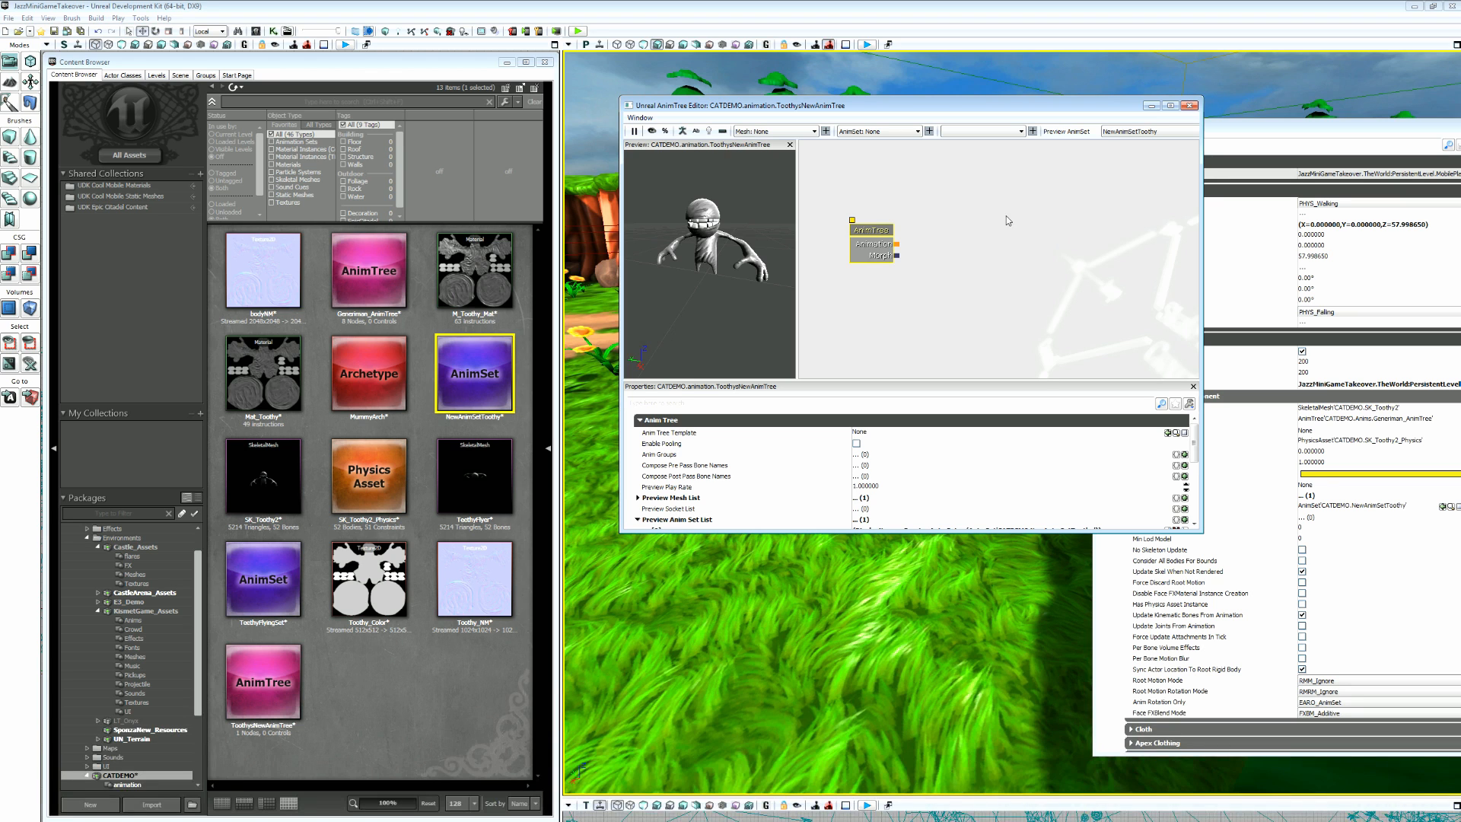
Add an AnimNodeBlendDirectional node to the AnimTree canvas.
right_click(969, 261)
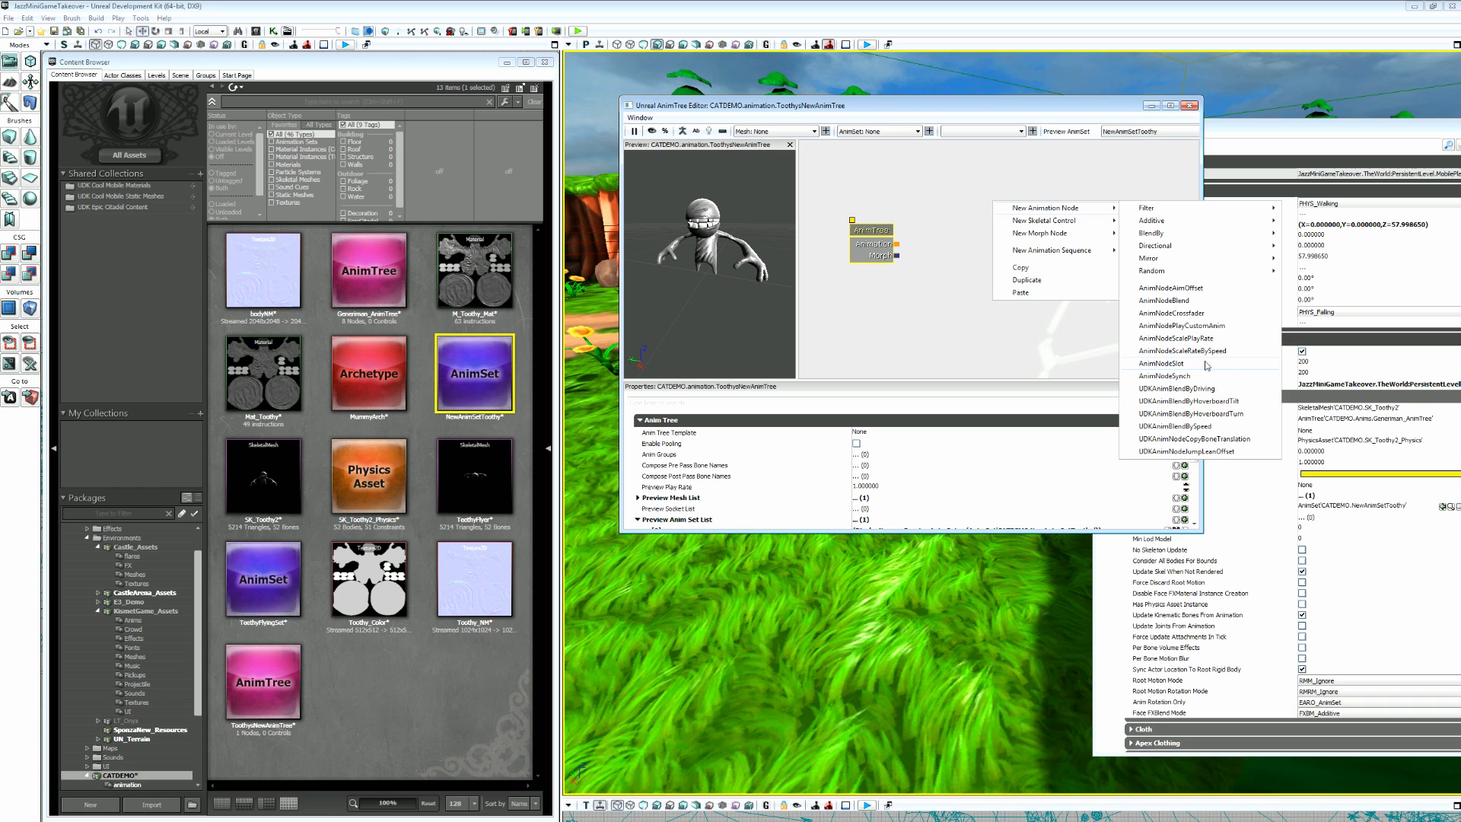
mouse_move(1176, 338)
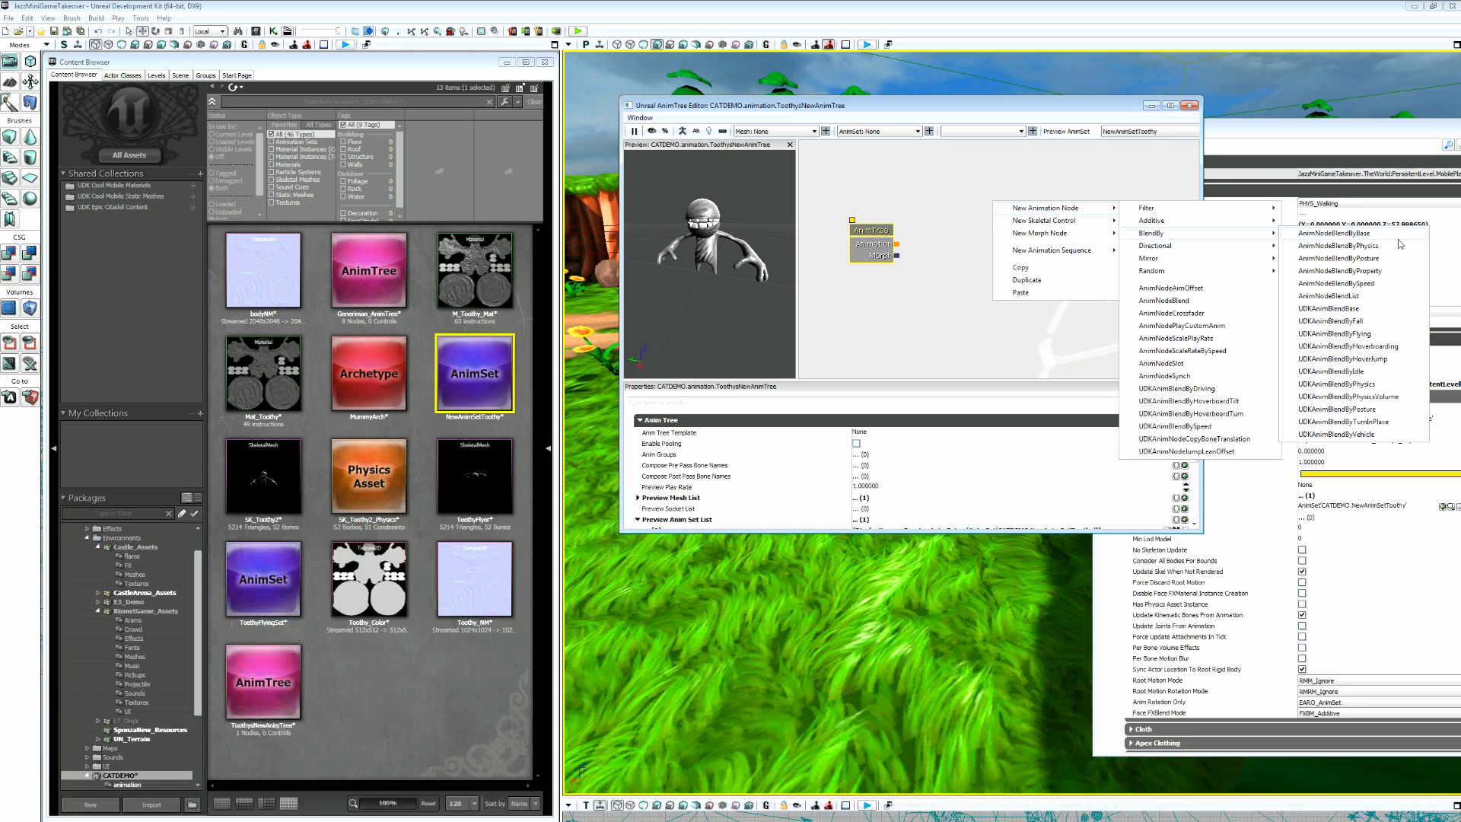
mouse_move(1210, 267)
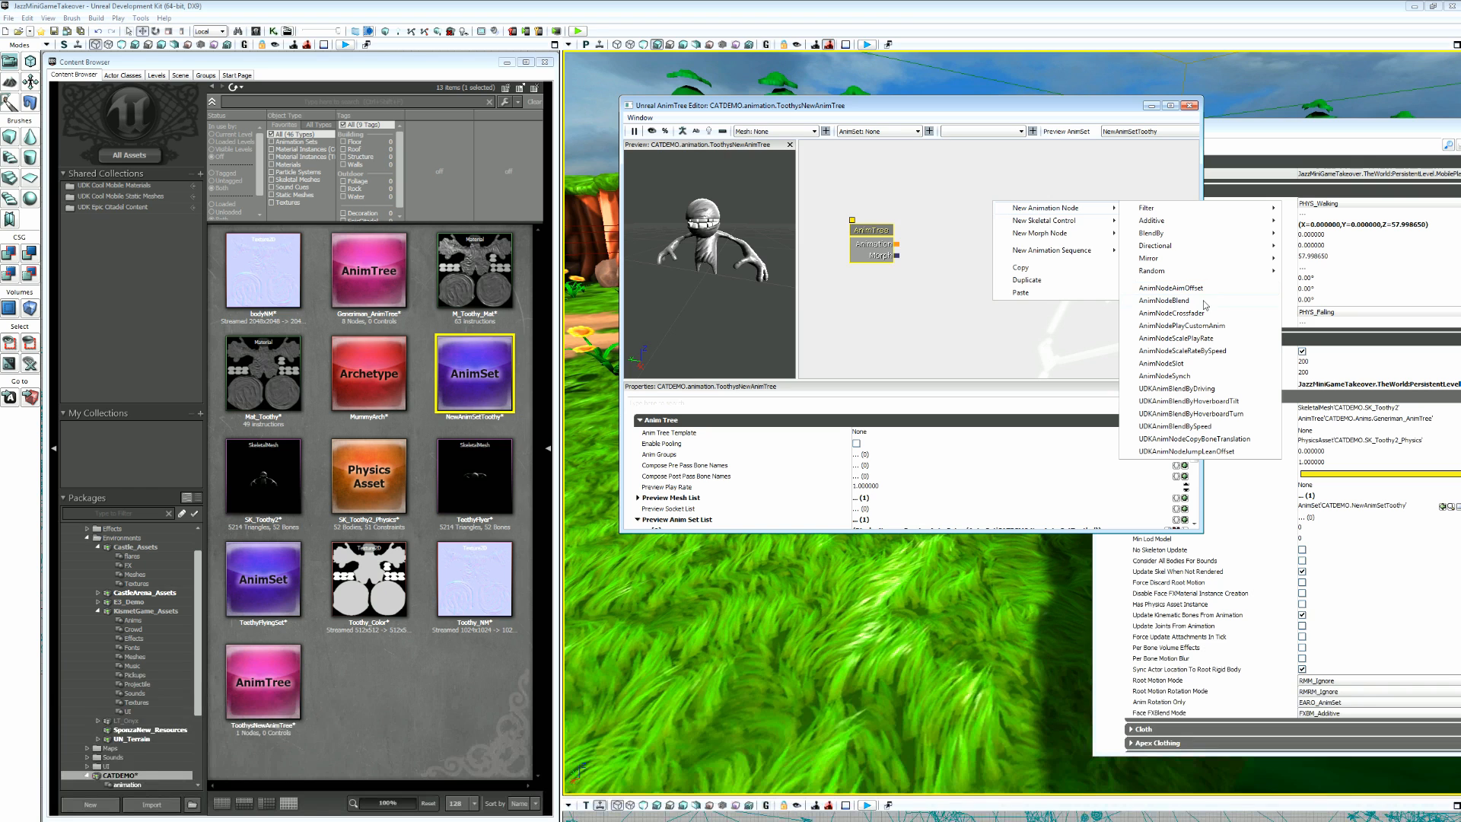
mouse_move(1058, 250)
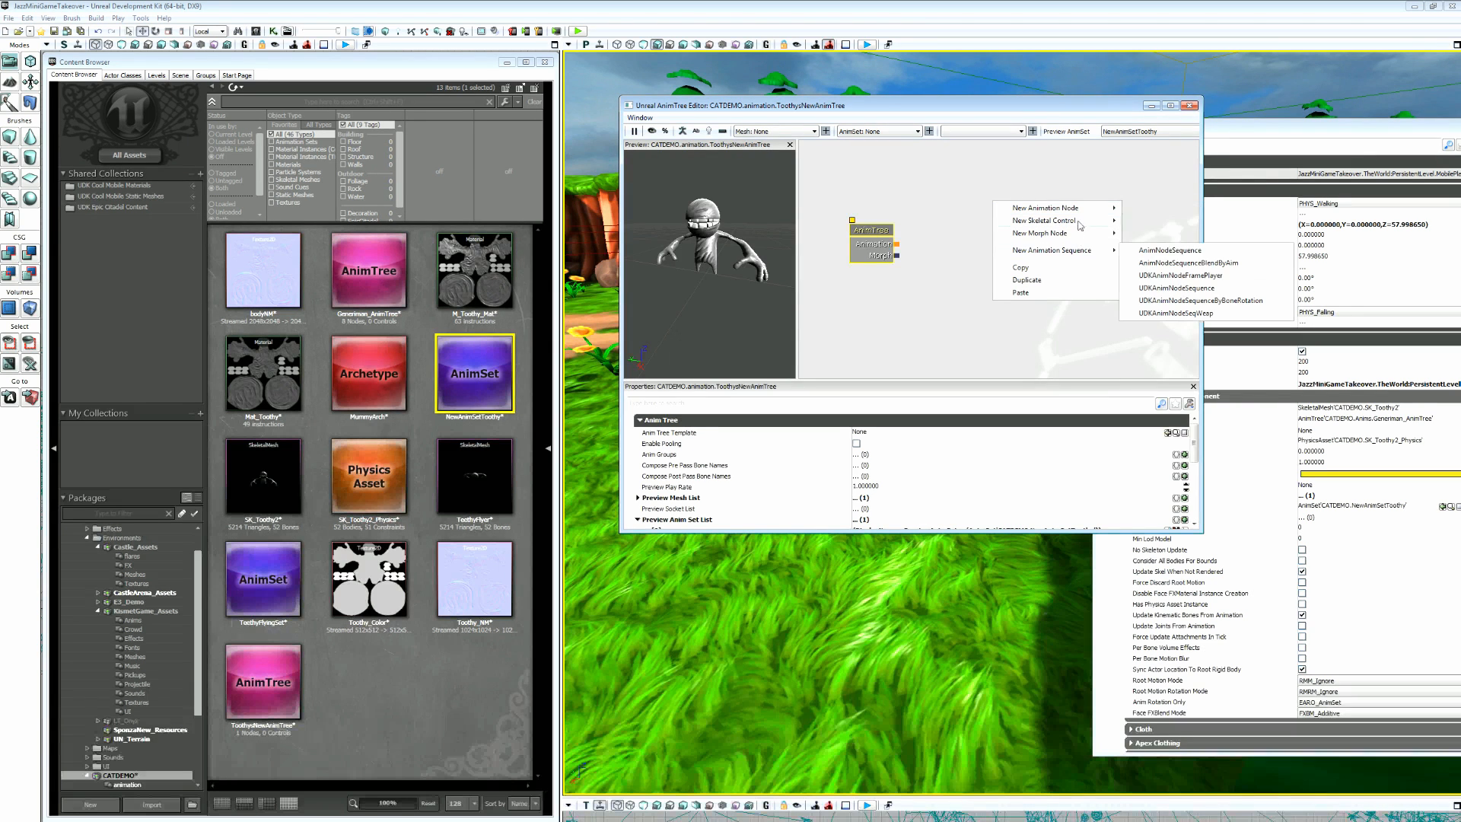
mouse_move(1044, 207)
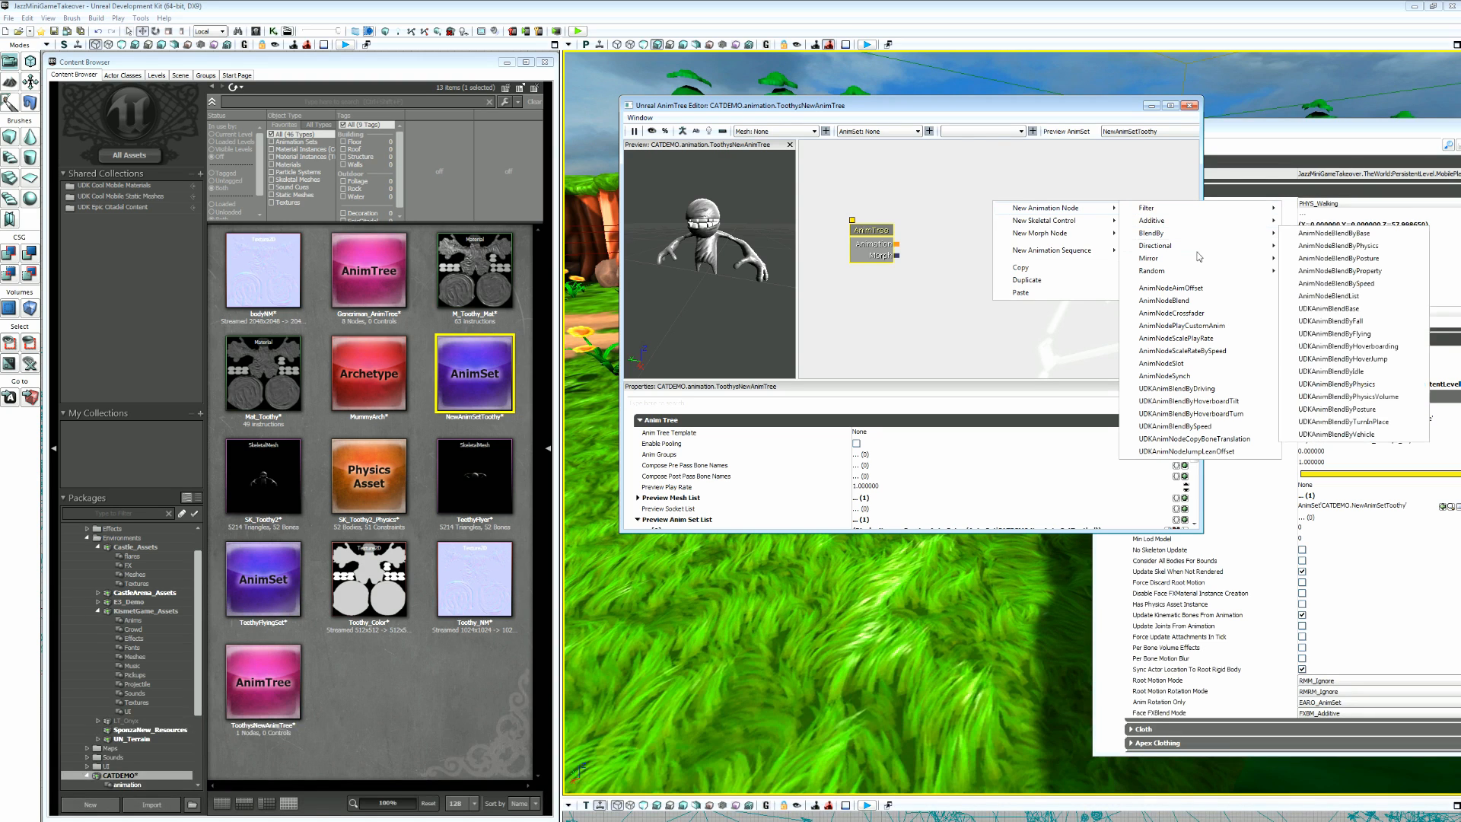
left_click(1154, 245)
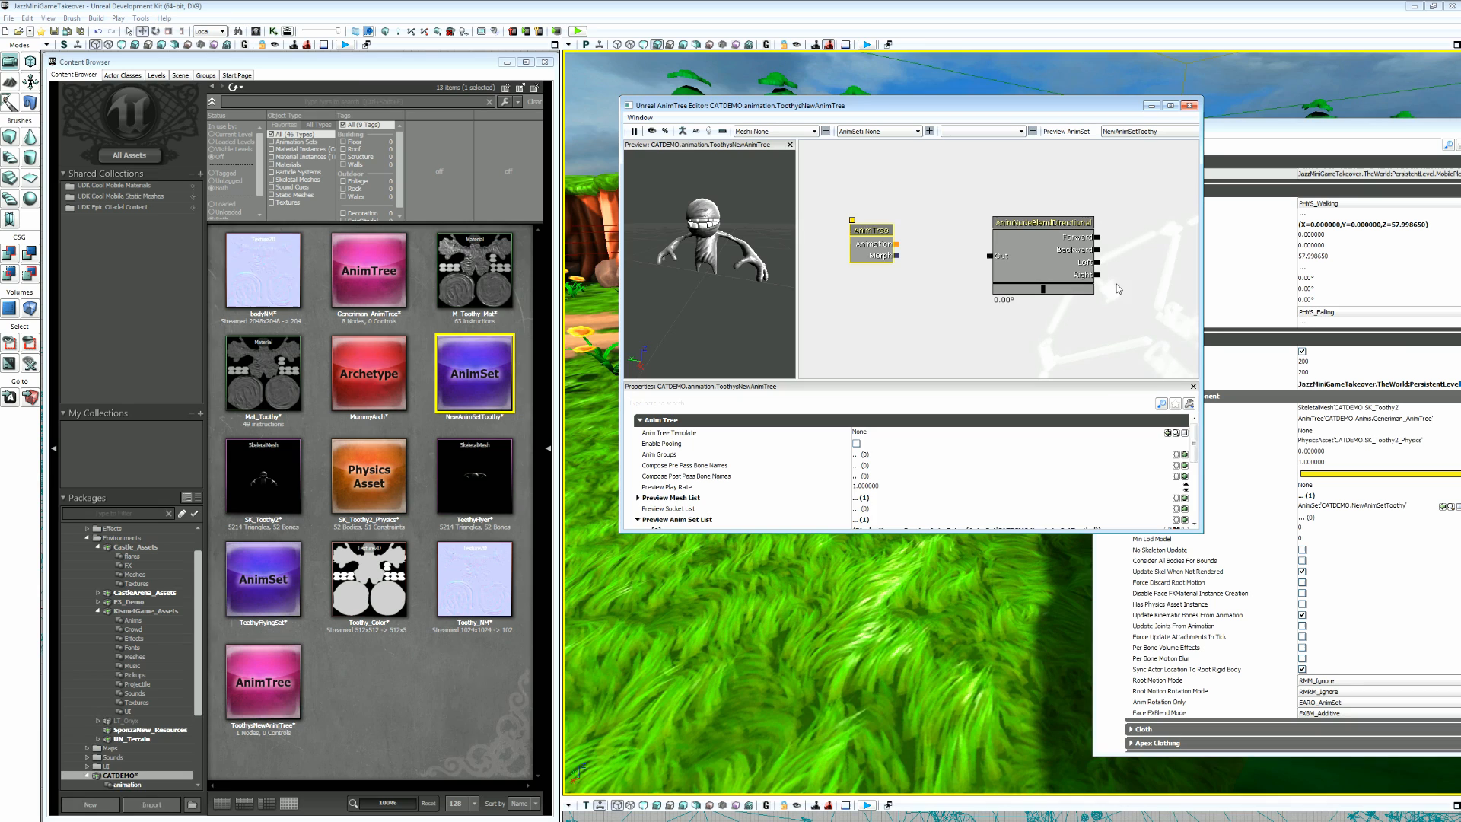
Select the AnimNodeBlendDirectional node to view its blend type properties.
left_click(1041, 223)
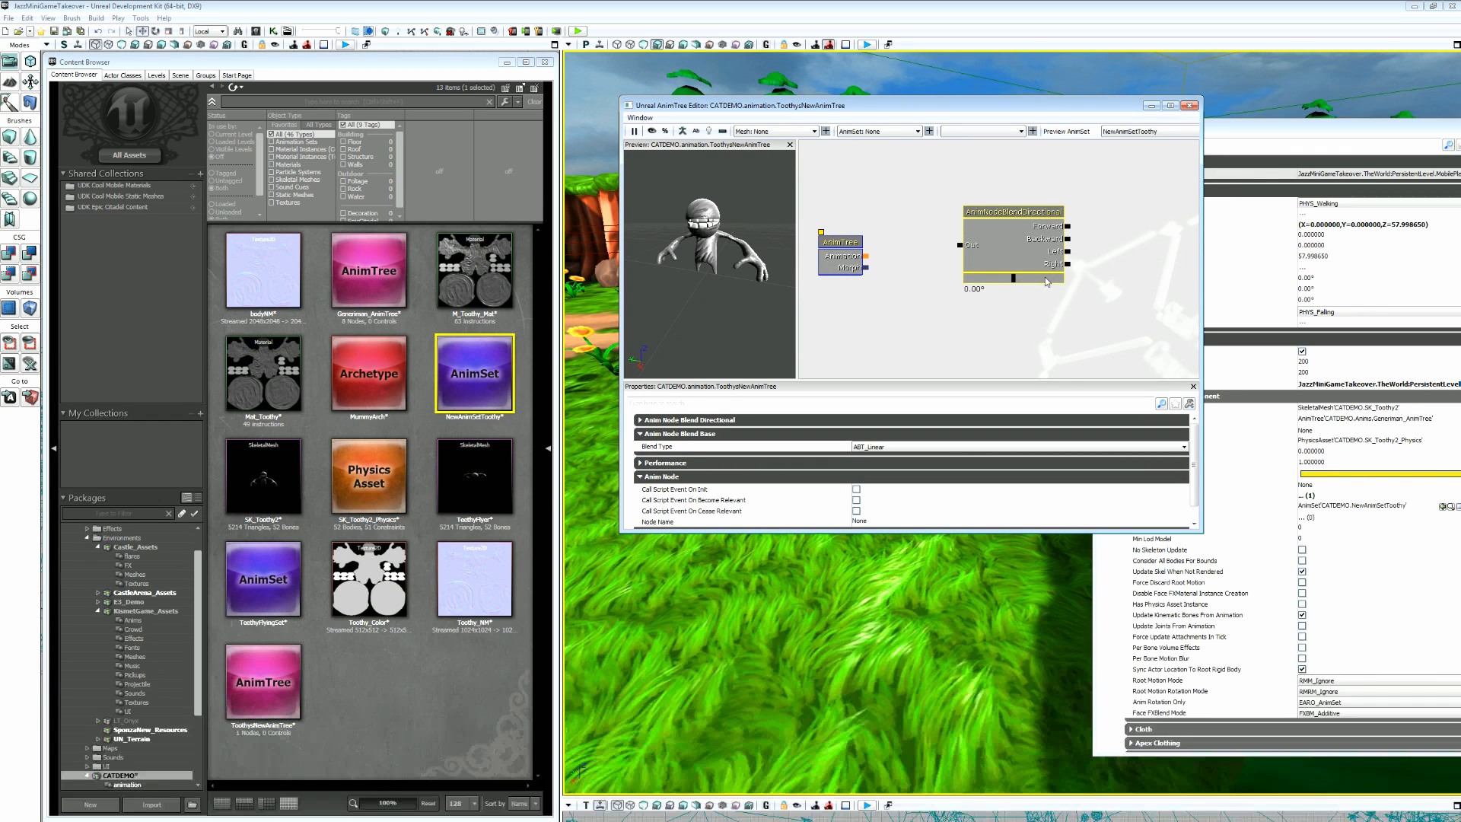
mouse_move(1025, 286)
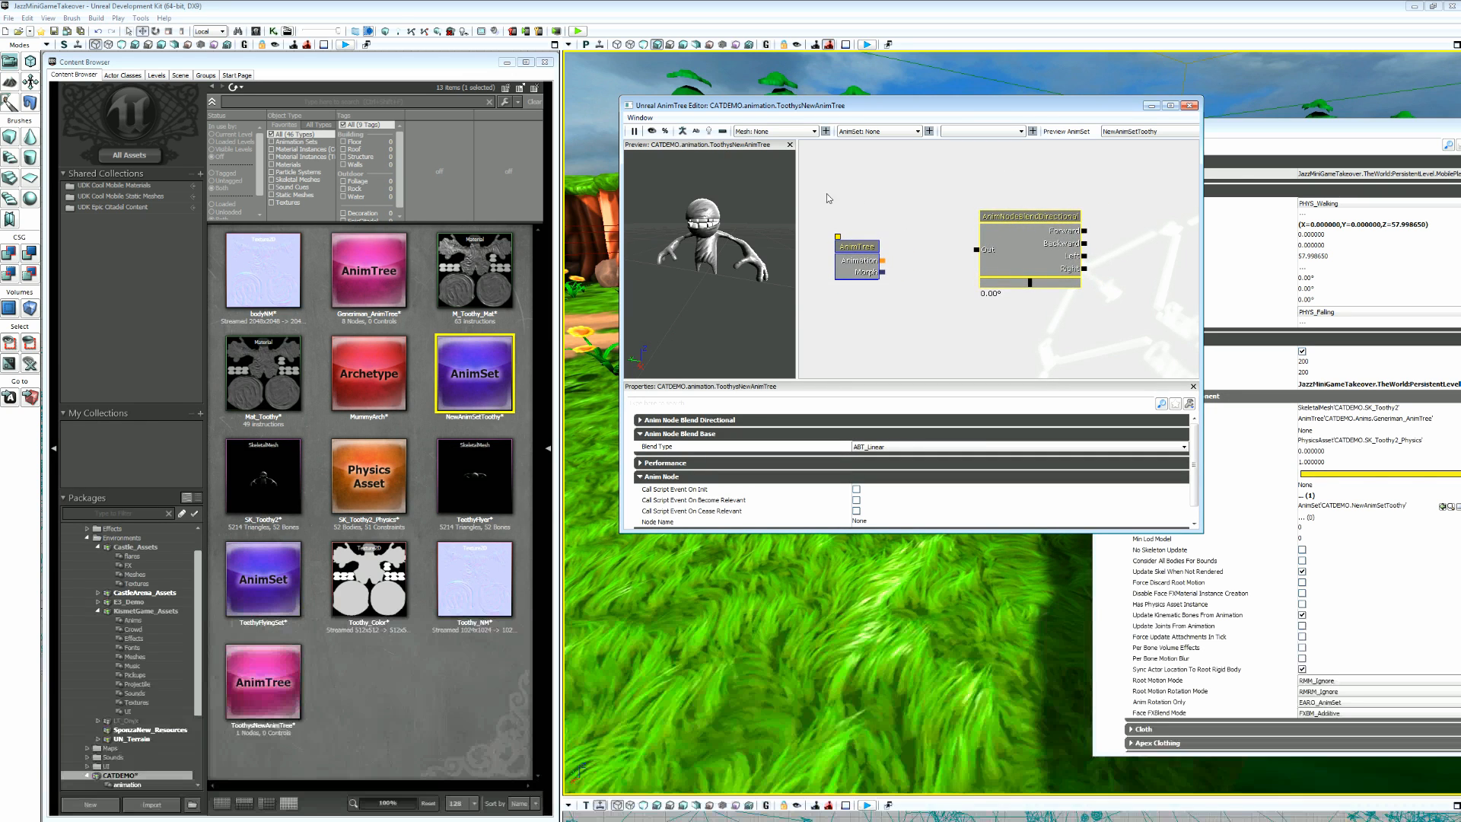
mouse_move(1130, 181)
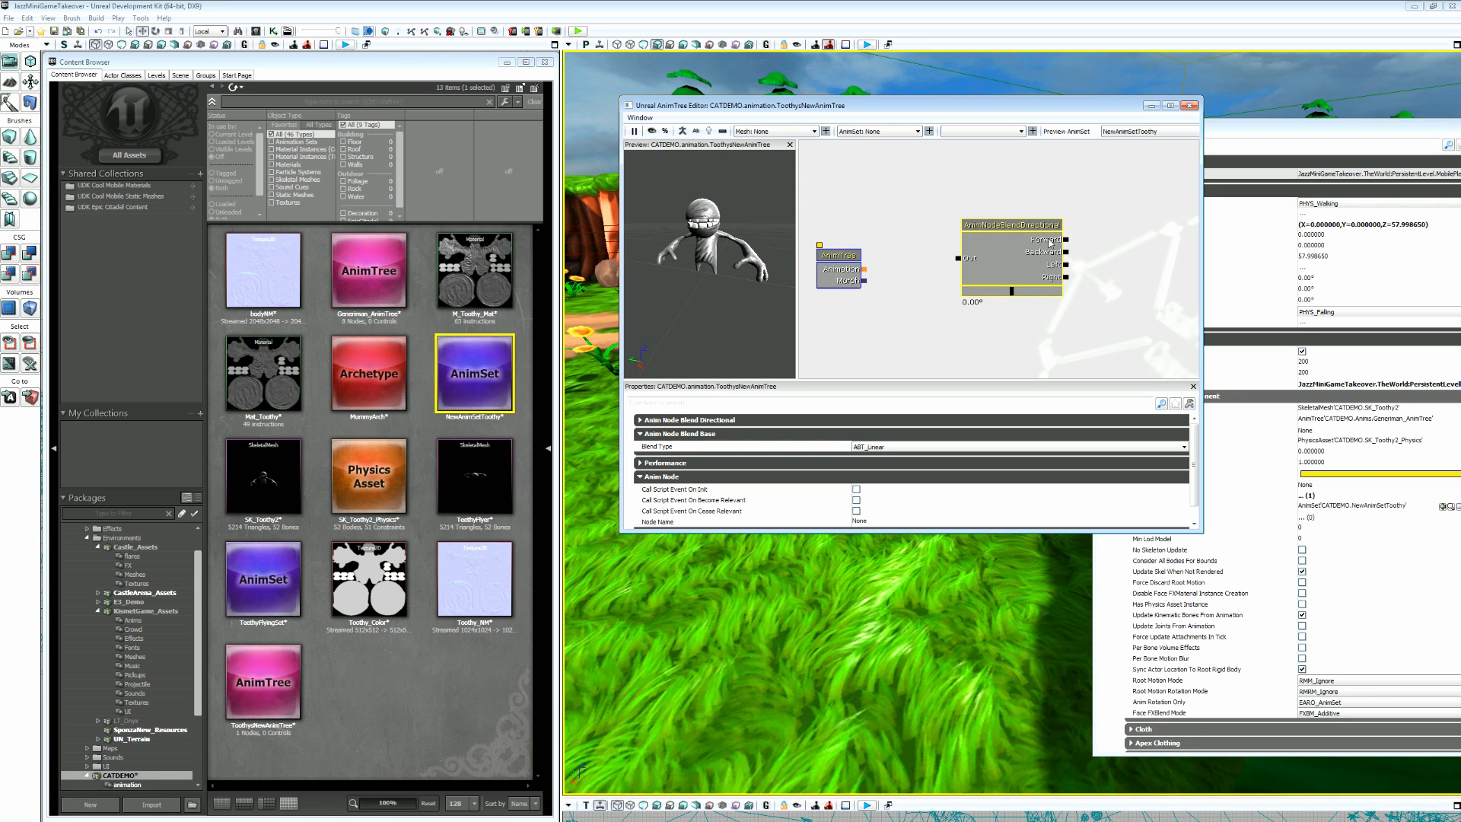
mouse_move(1162, 235)
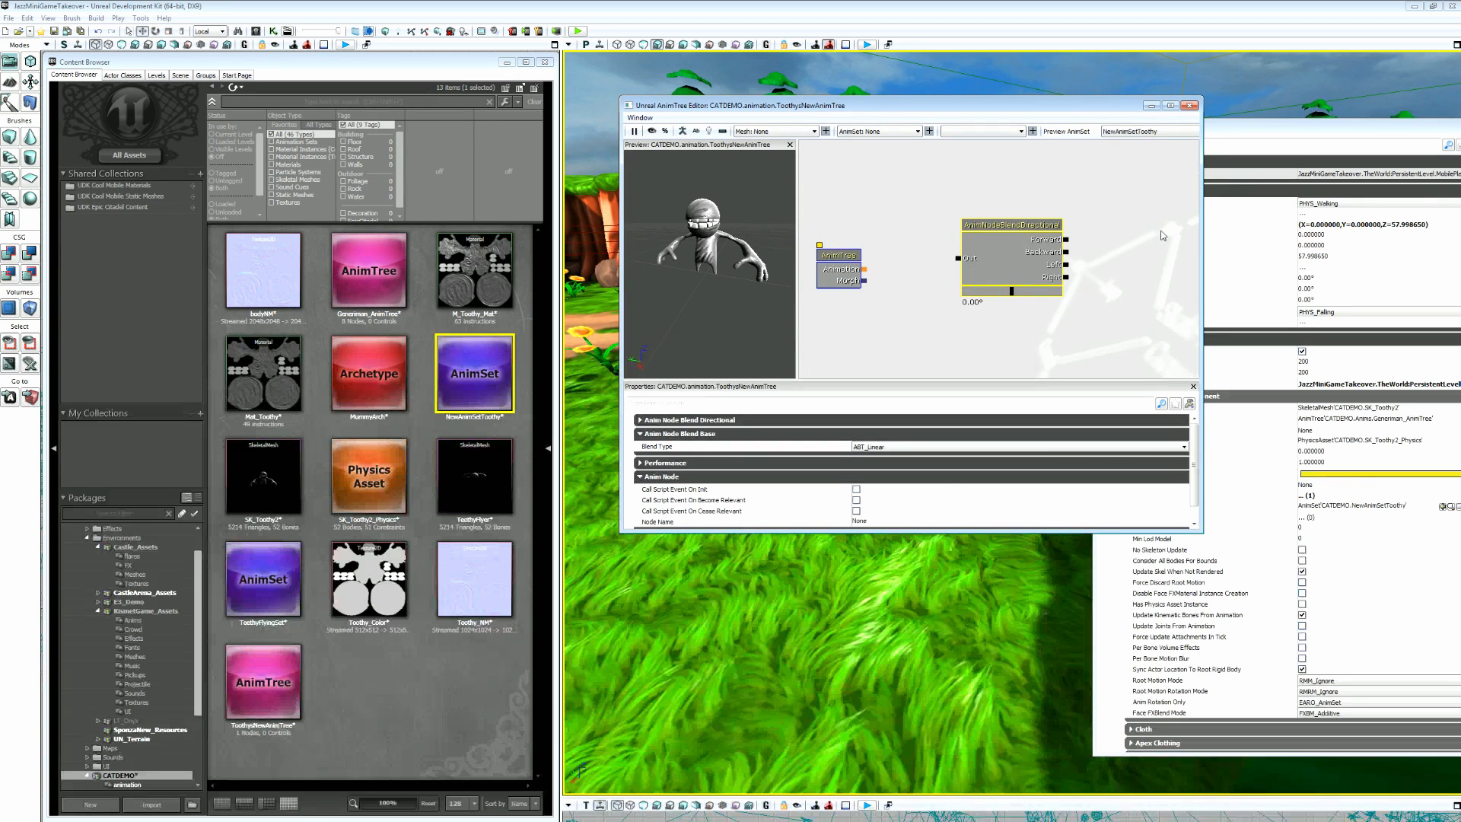
mouse_move(1097, 239)
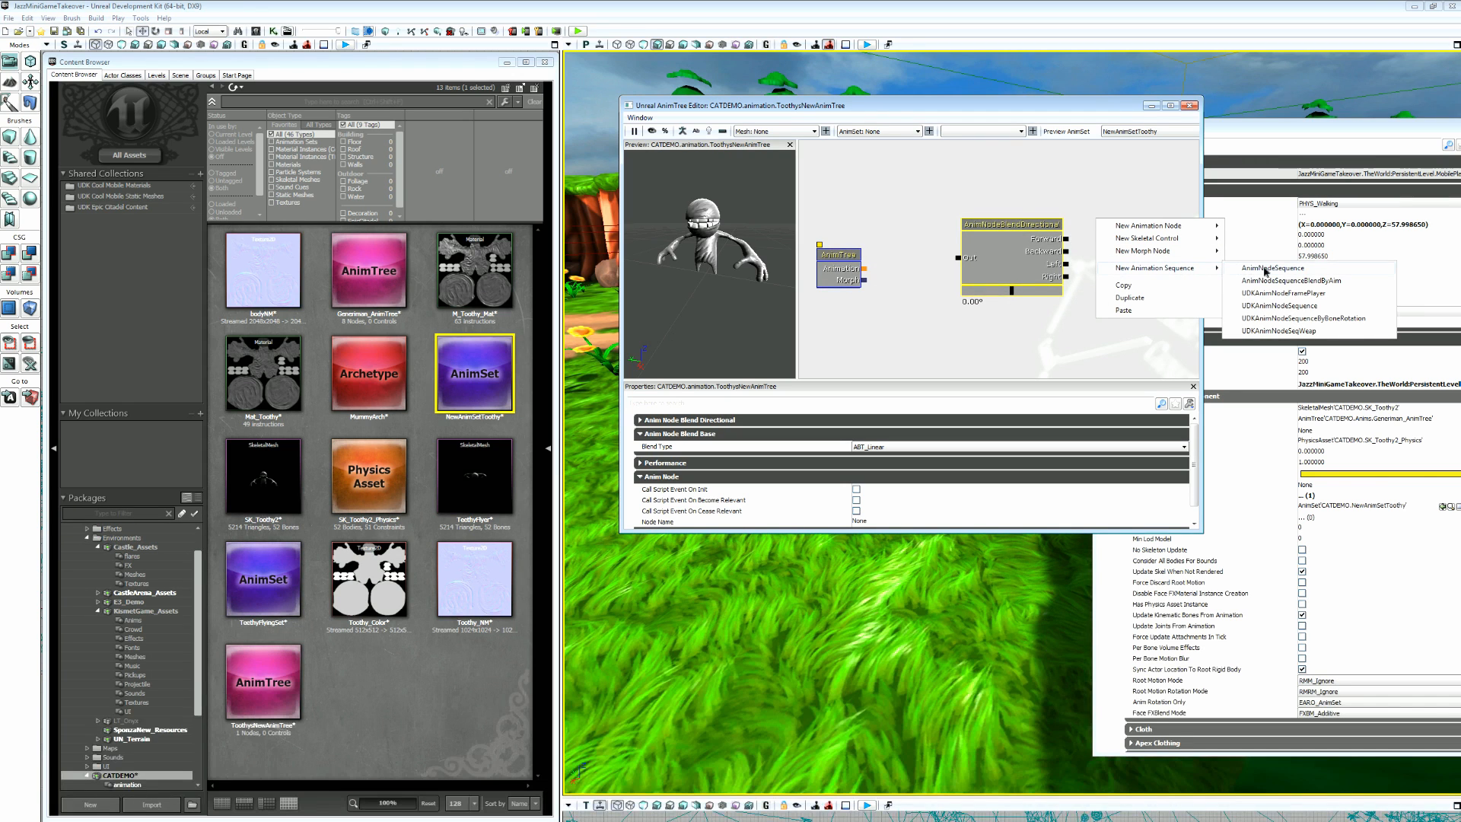
Add an AnimNodeSequence with Anim Seq Name ToothyWalkForward from NewAnimSetToothy.
left_click(1272, 269)
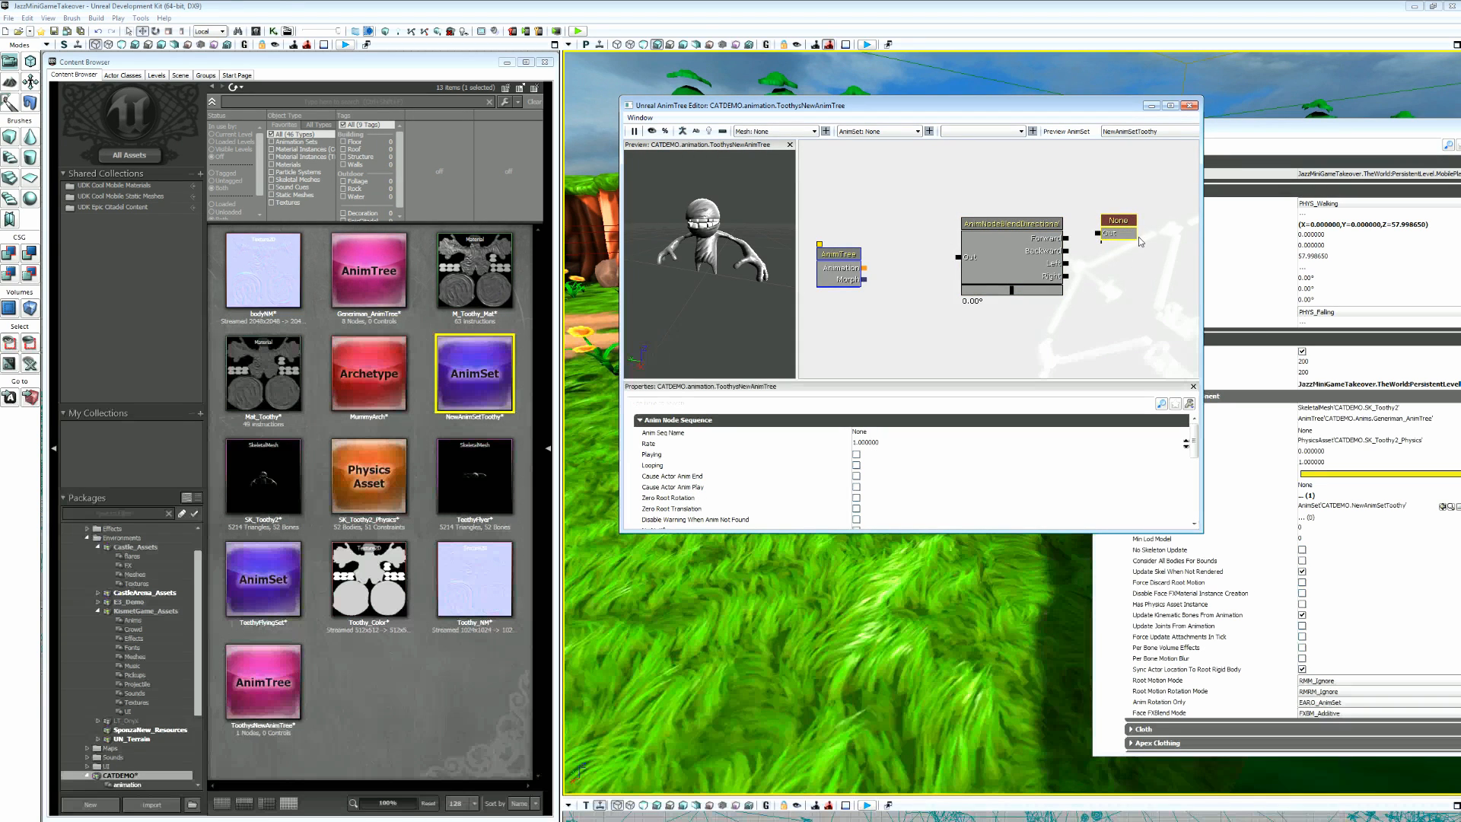
left_click(862, 433)
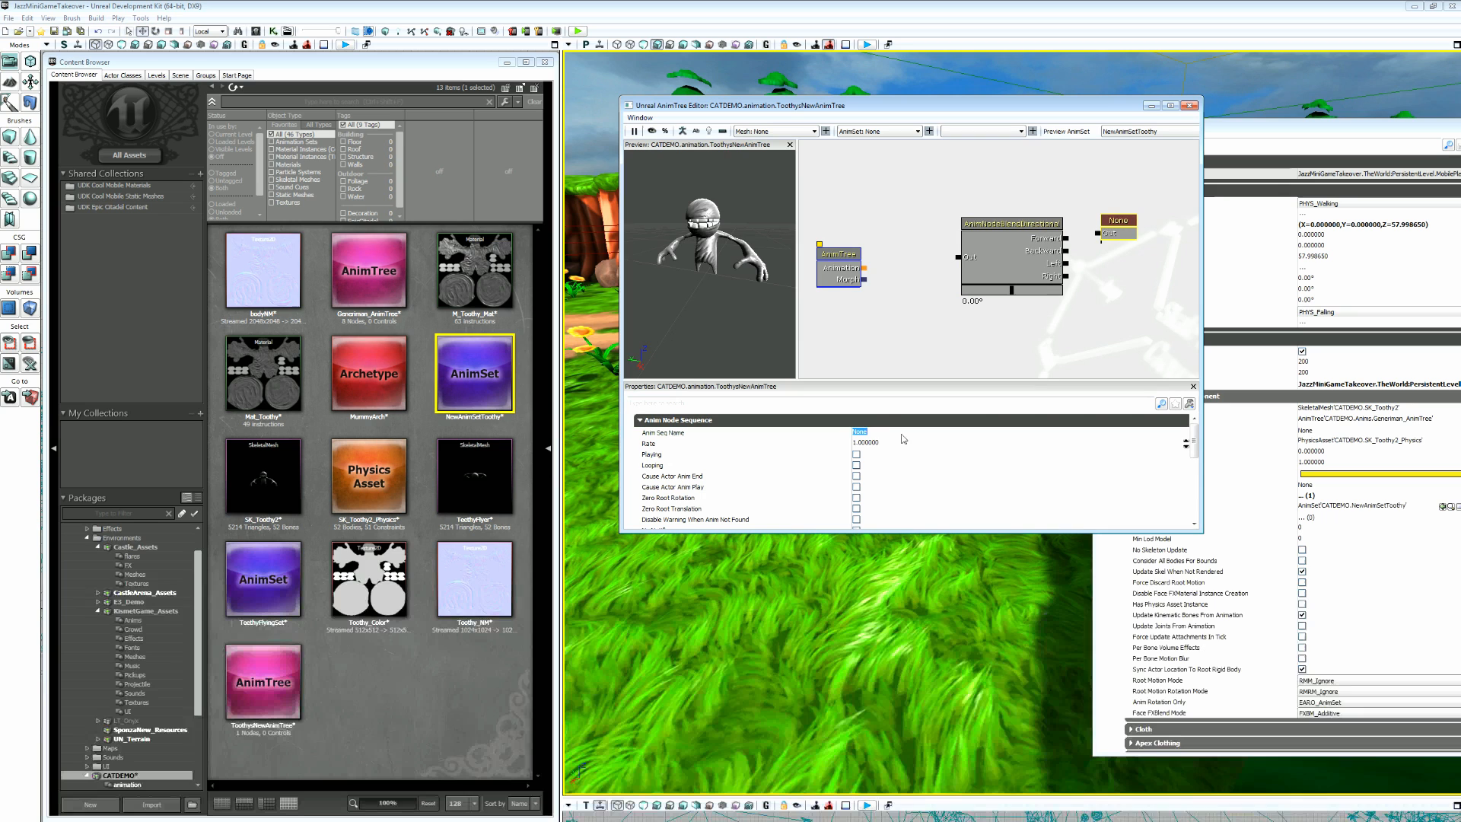
mouse_move(939, 403)
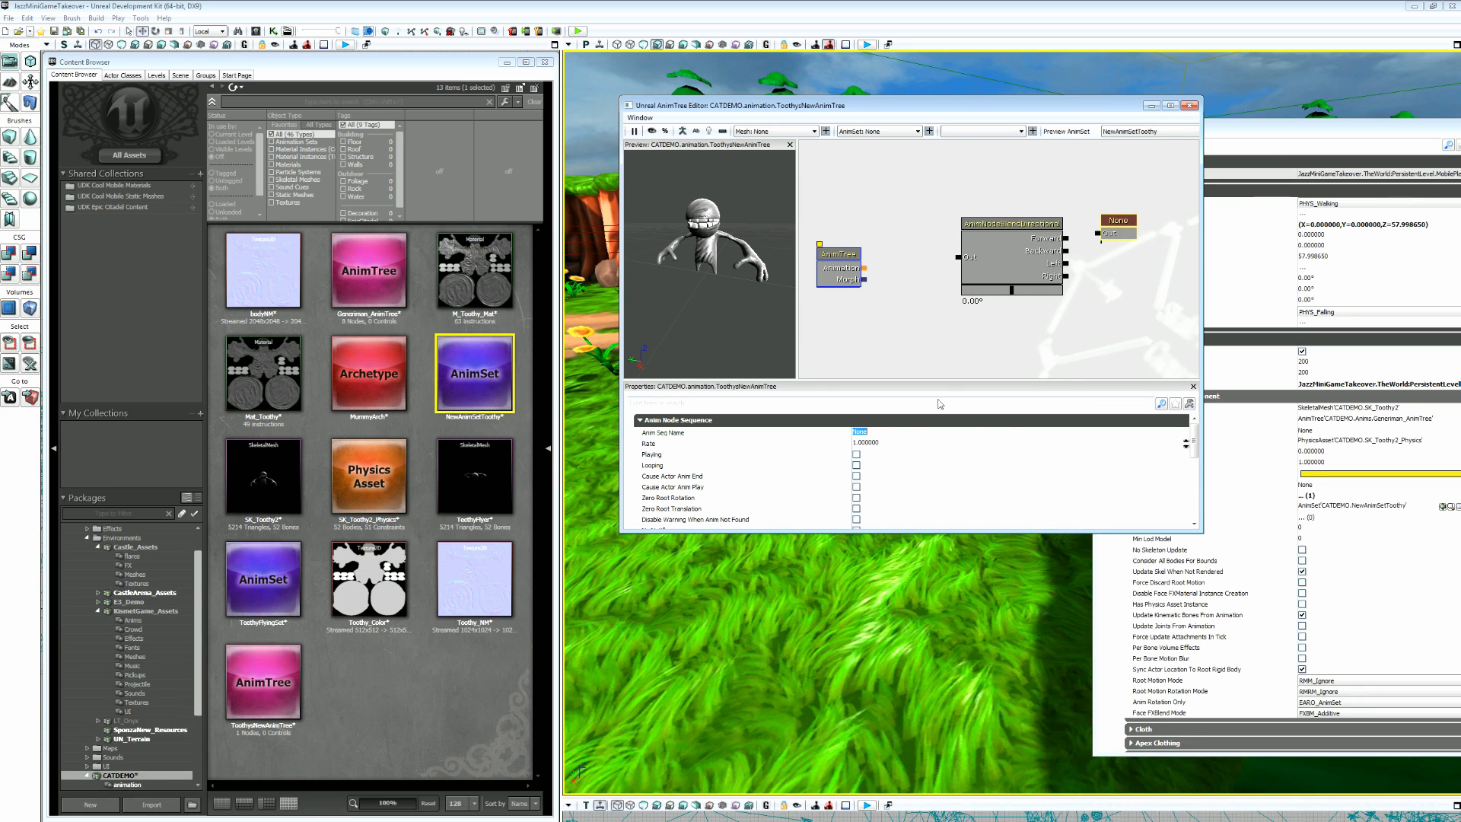
mouse_move(1087, 504)
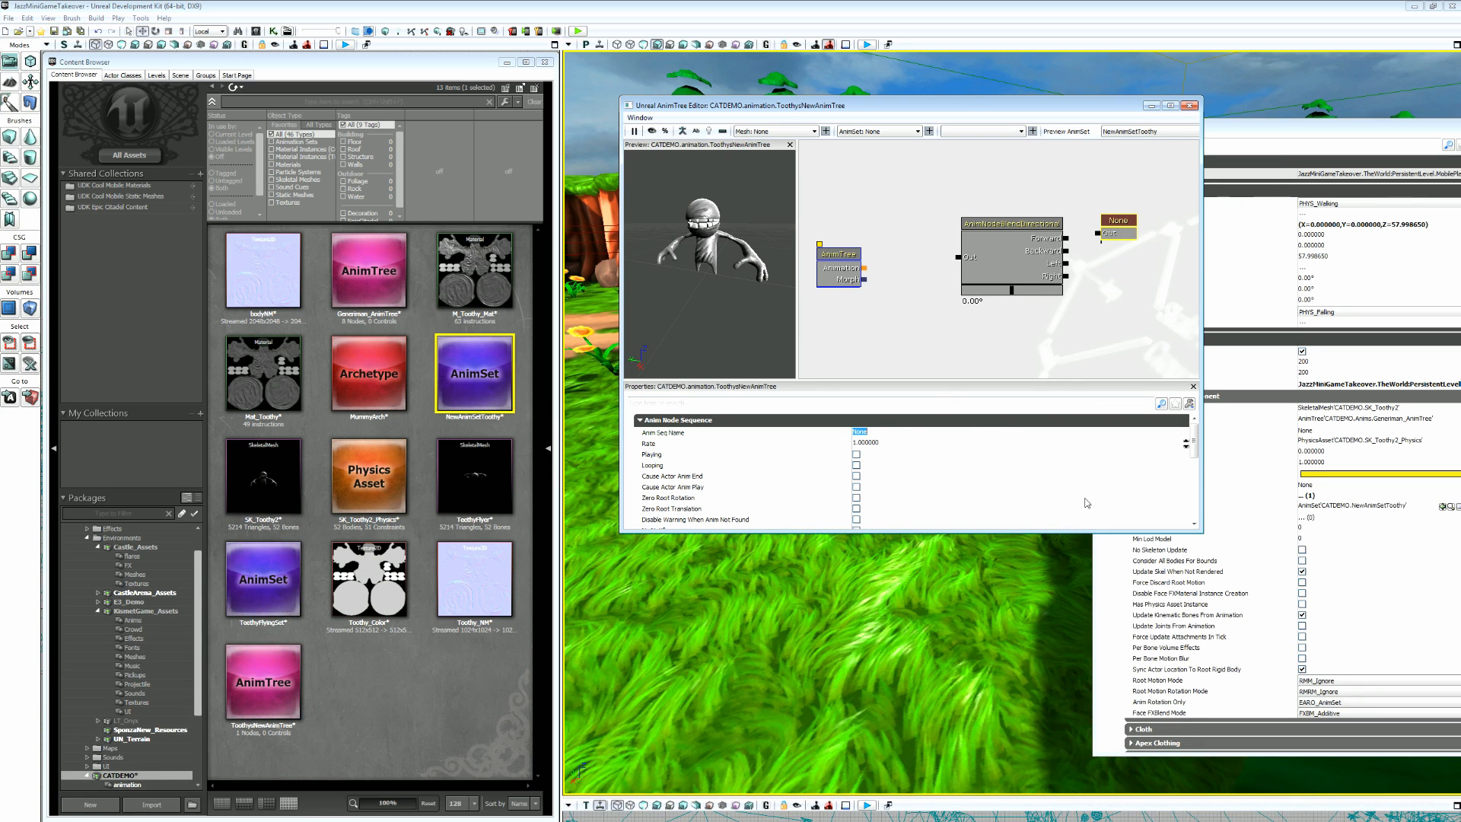
mouse_move(480, 390)
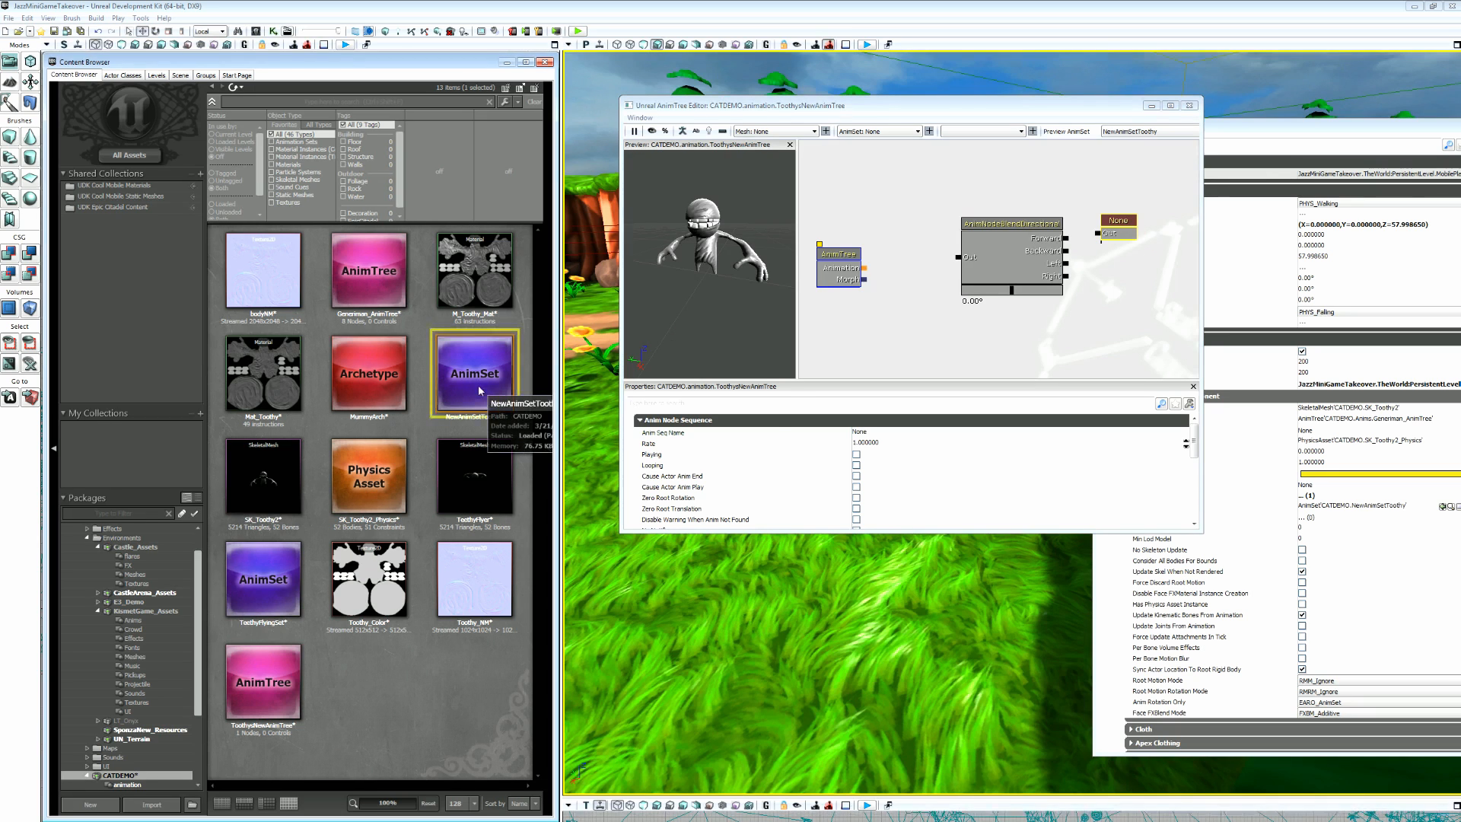
double_click(474, 373)
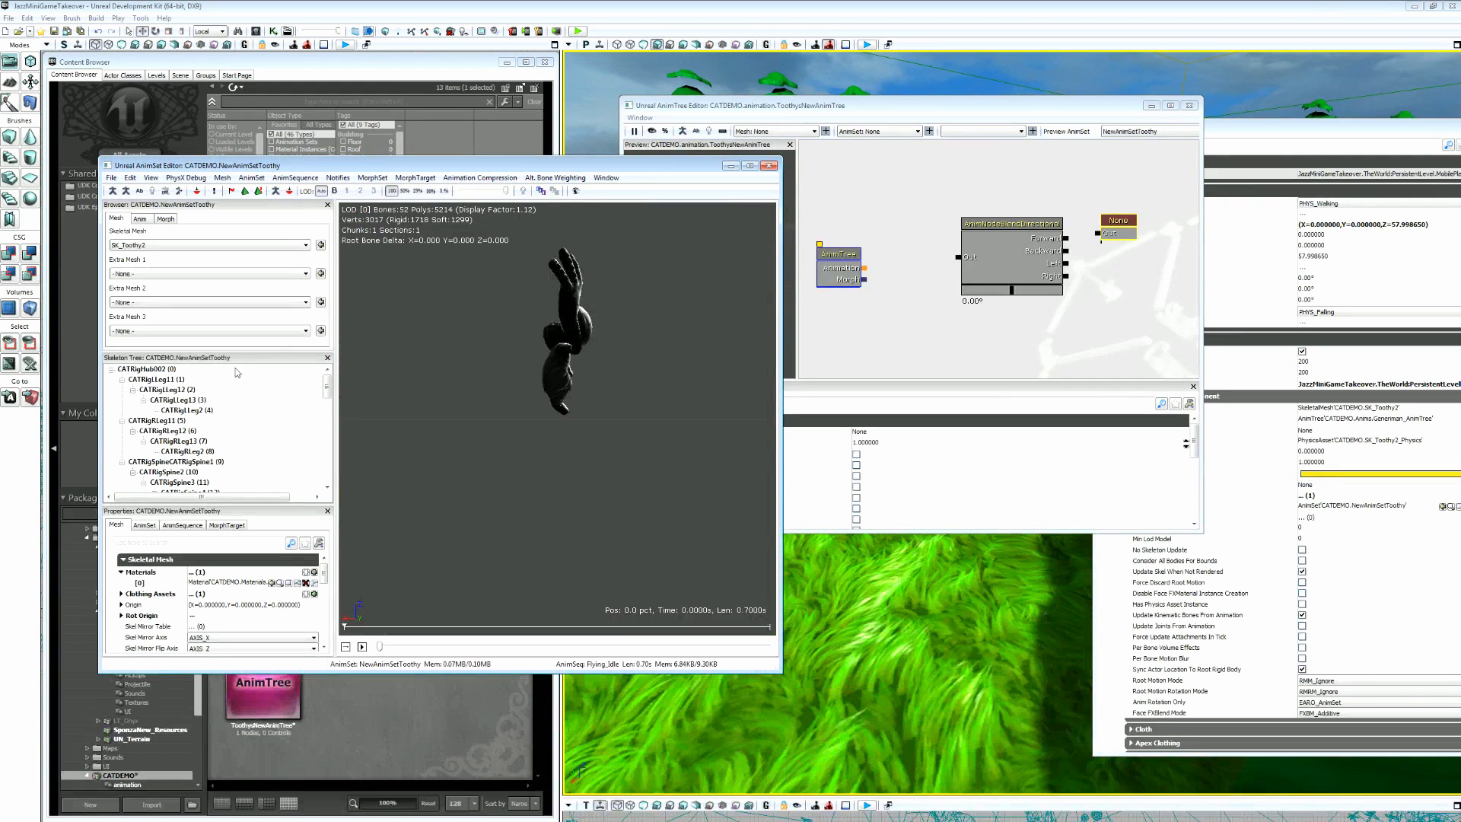
left_click(139, 218)
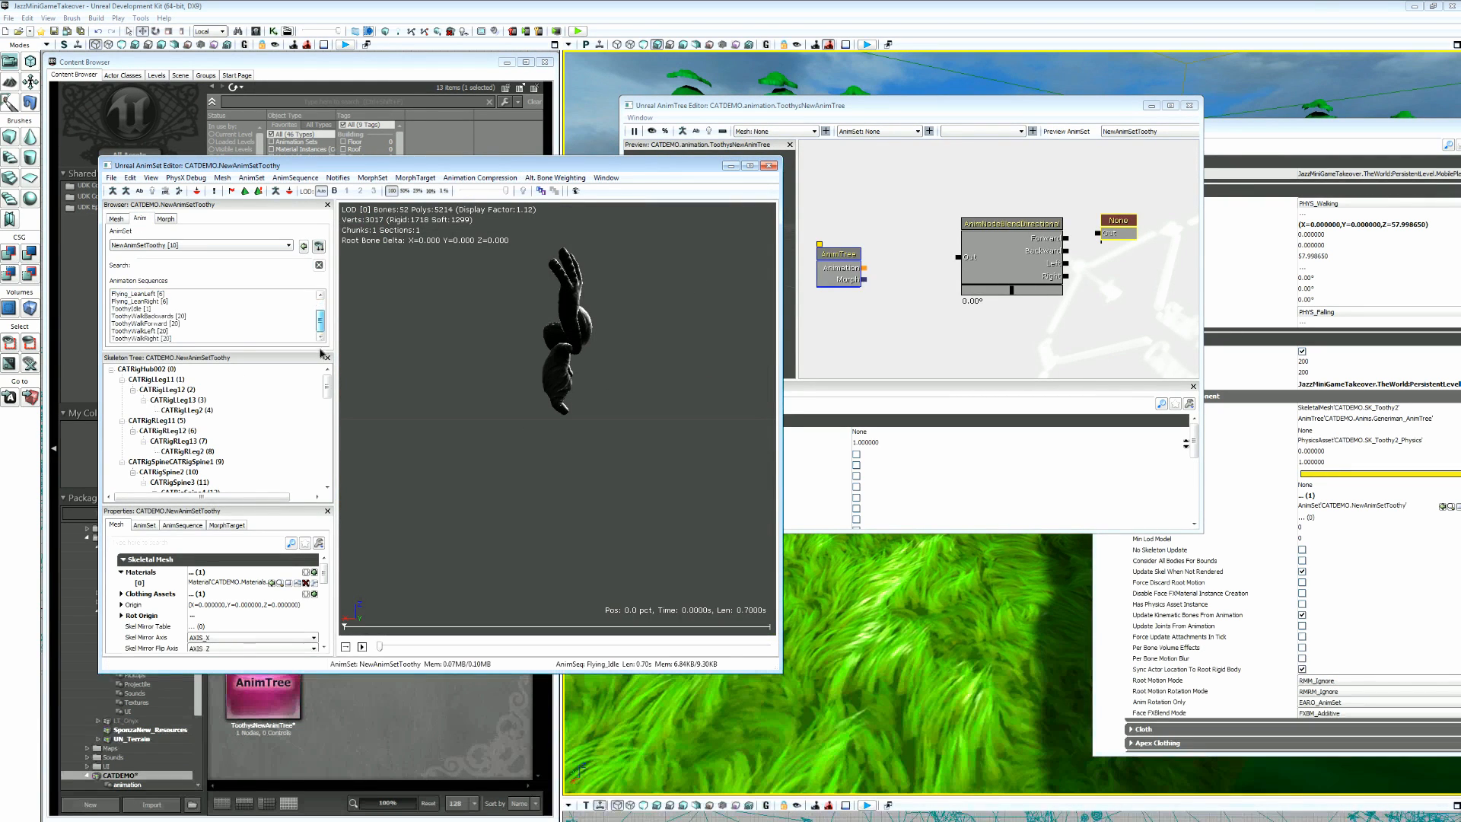
left_click(145, 317)
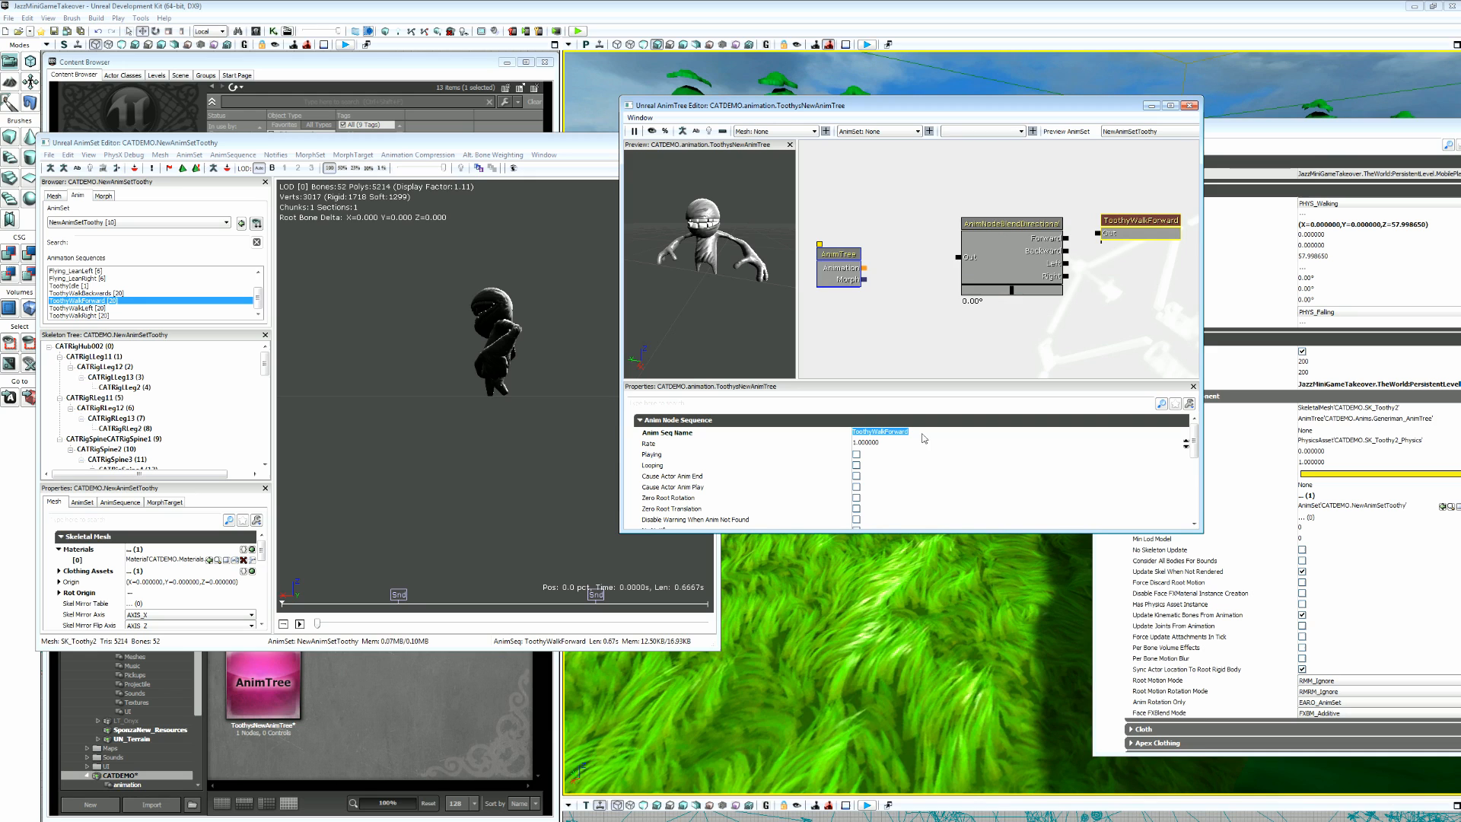
mouse_move(1114, 265)
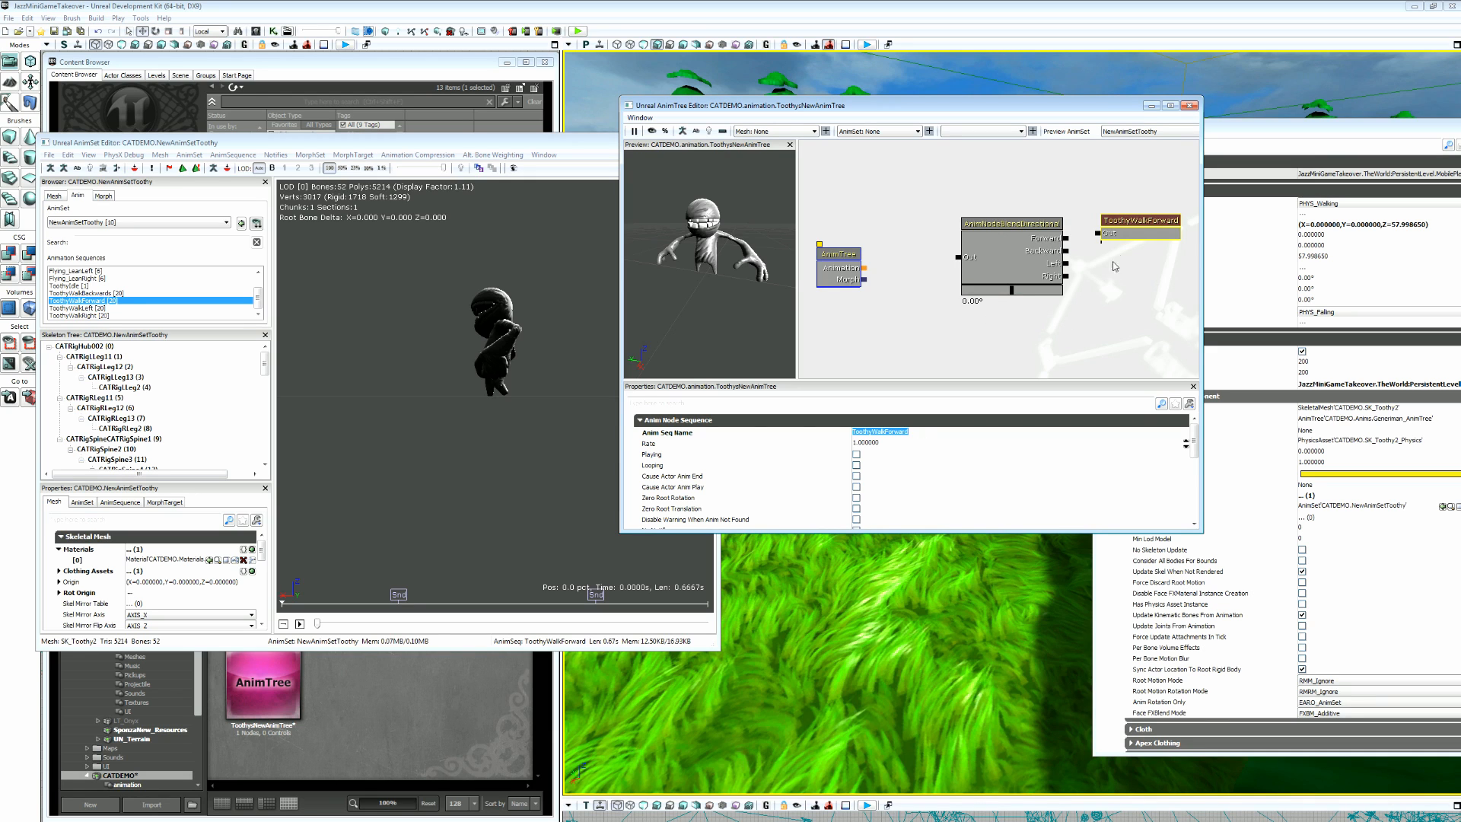
Tick Playing and Looping on the ToothyWalkForward sequence node.
left_click(934, 273)
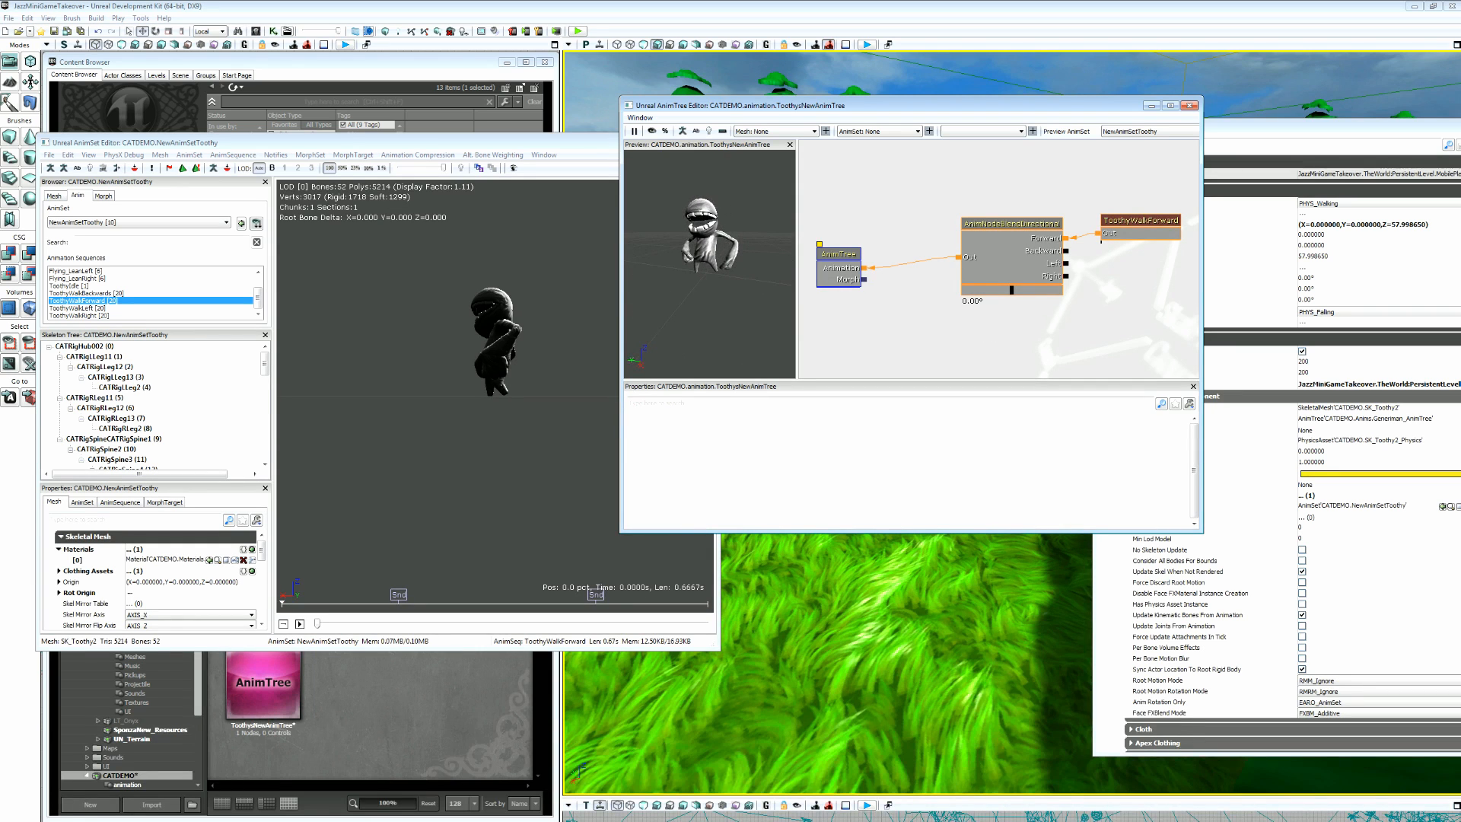
left_click(837, 270)
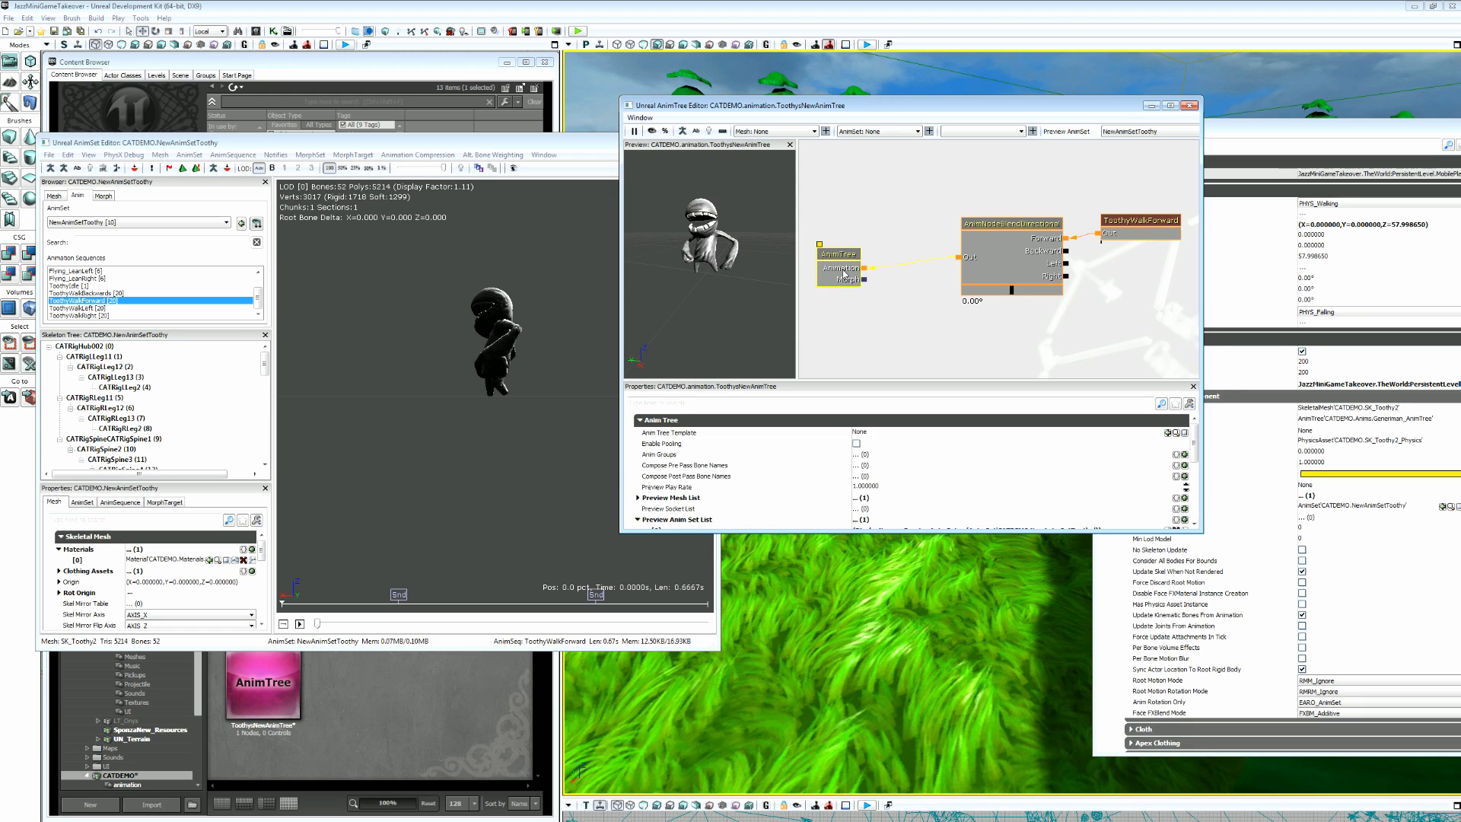
mouse_move(1059, 395)
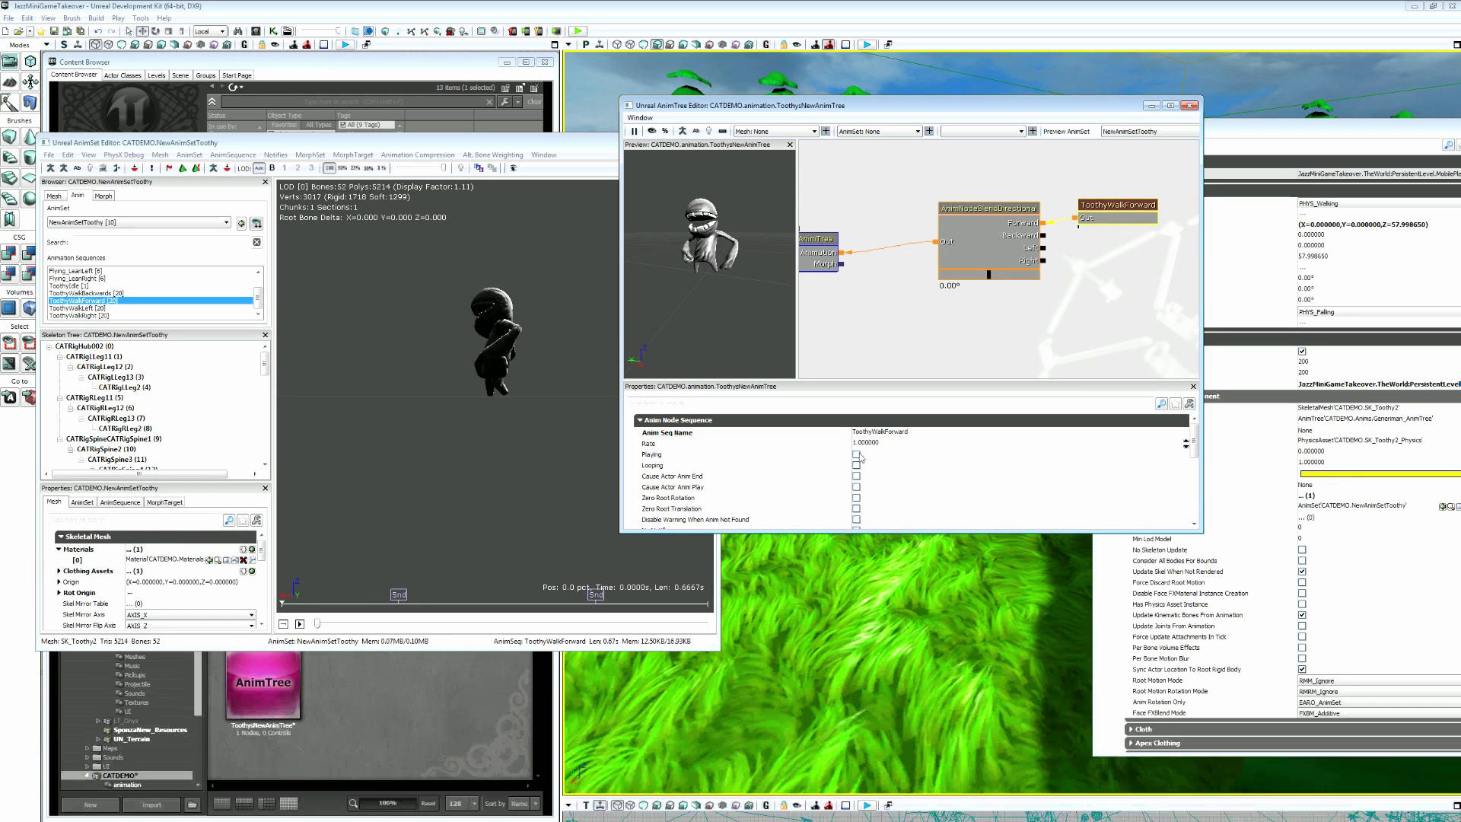
left_click(855, 454)
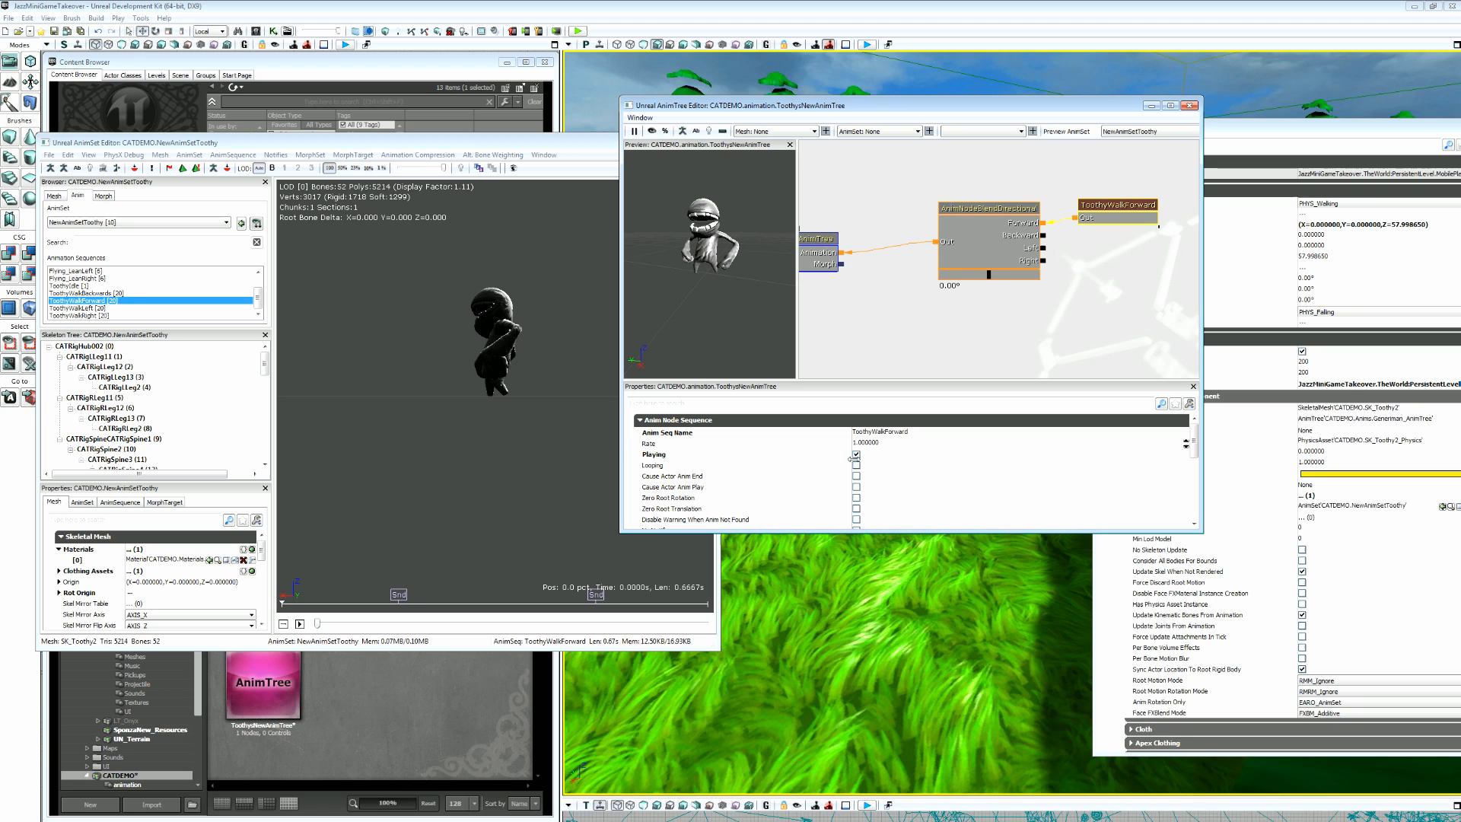
left_click(855, 465)
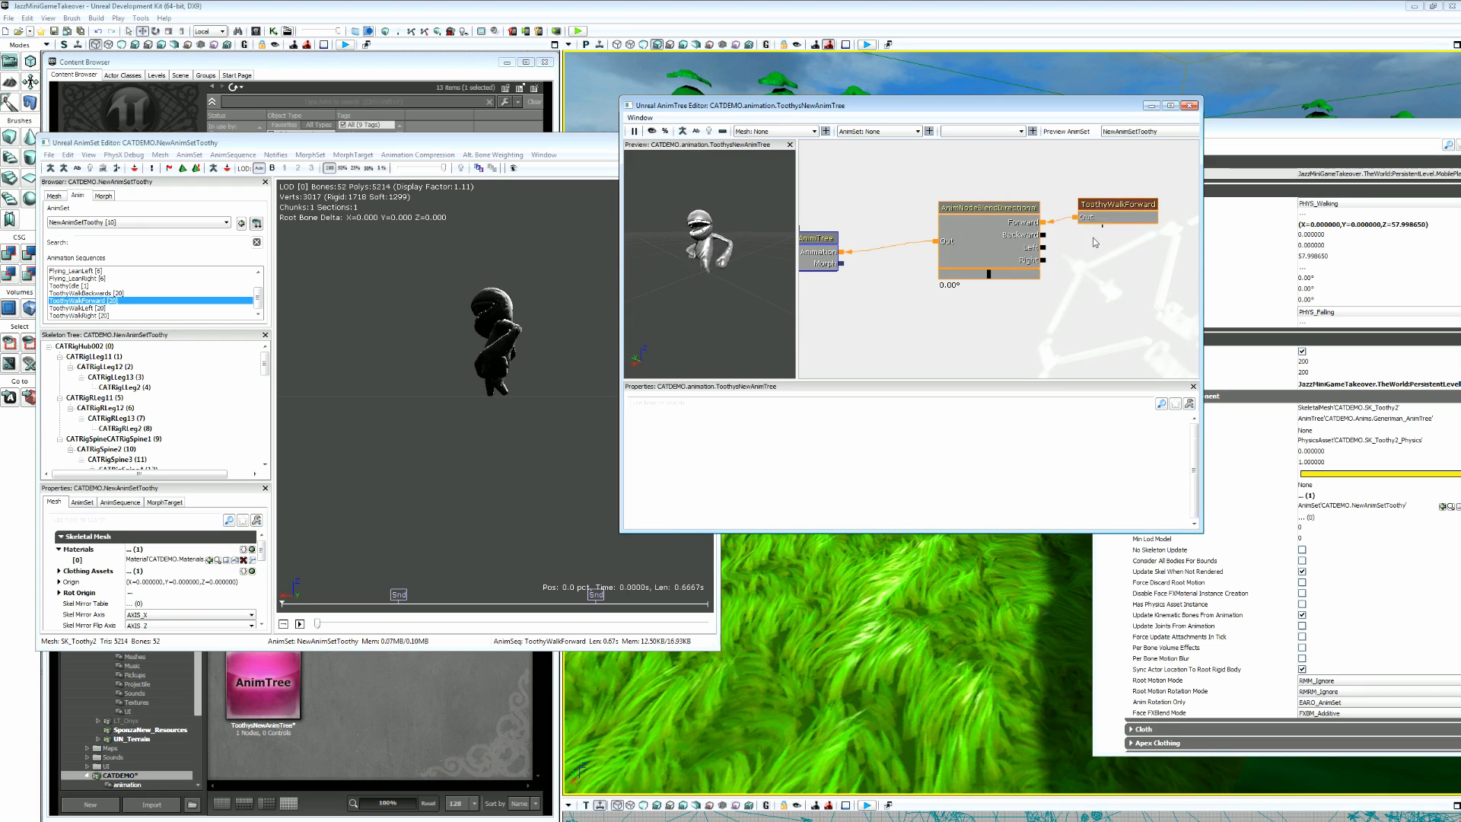
Duplicate ToothyWalkForward three times, naming the copies ToothyWalkBackwards, ToothyWalkLeft and ToothyWalkRight.
left_click(1116, 204)
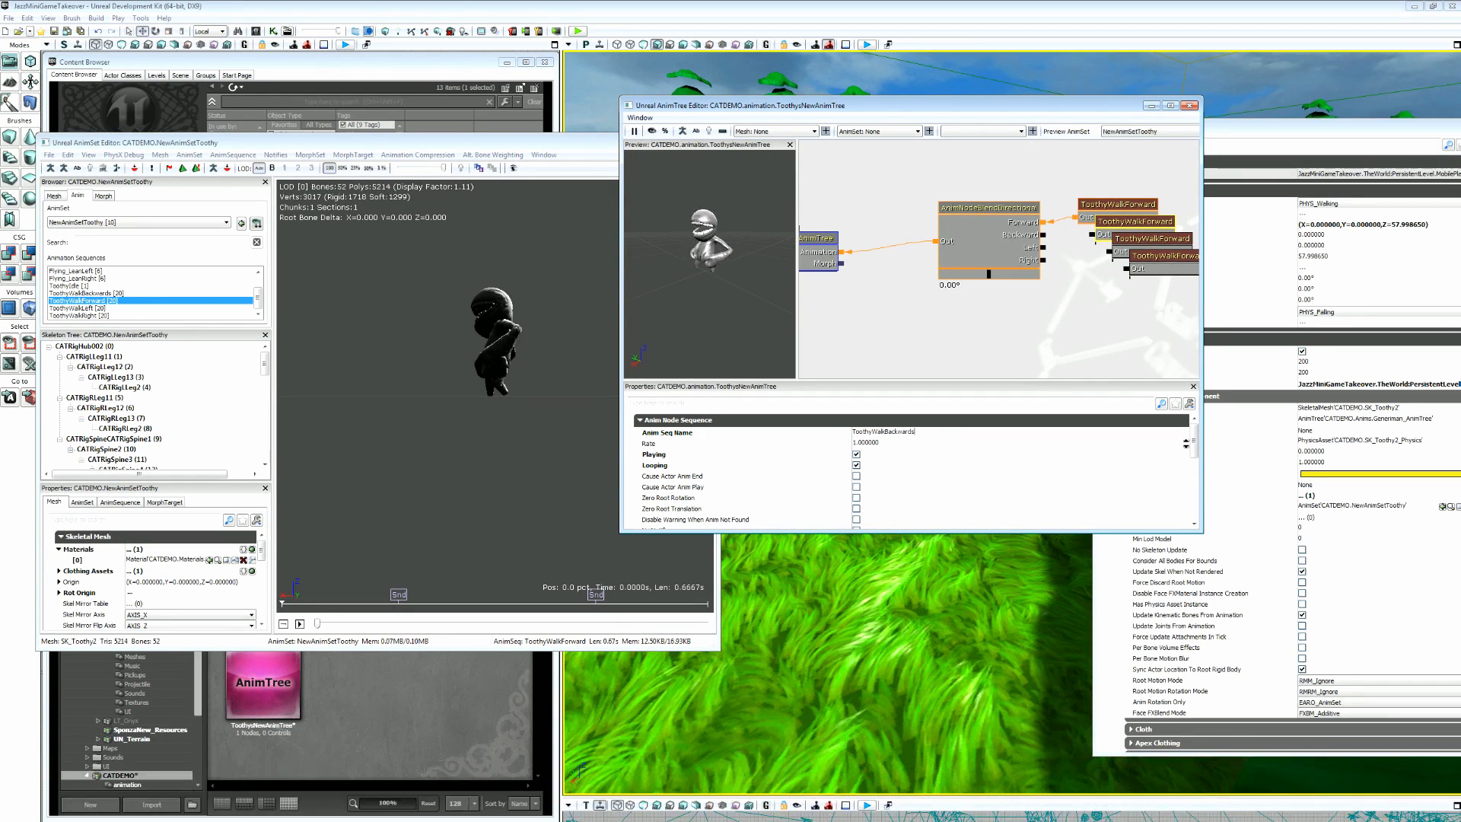
left_click(1154, 237)
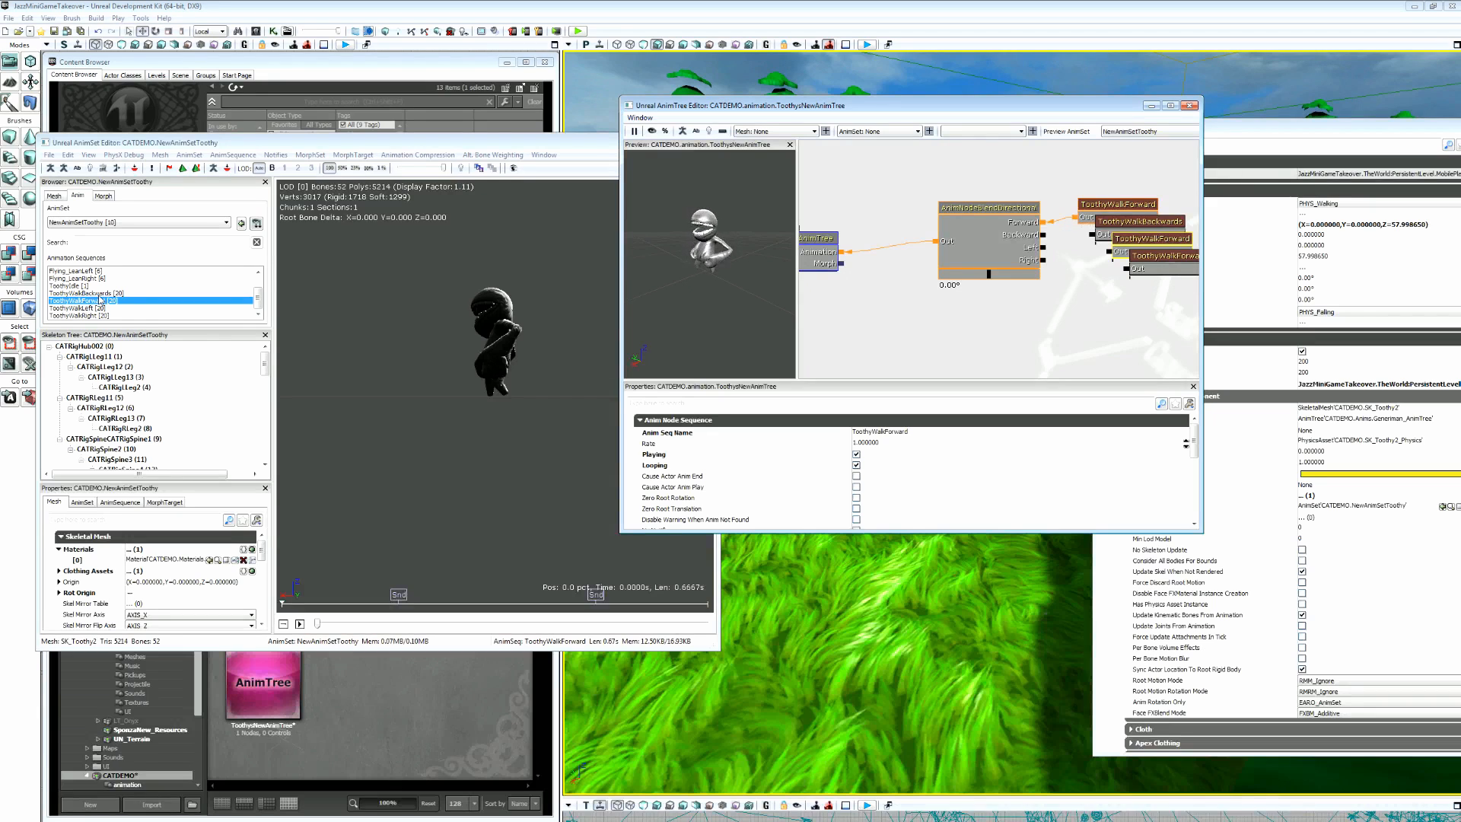
left_click(1135, 221)
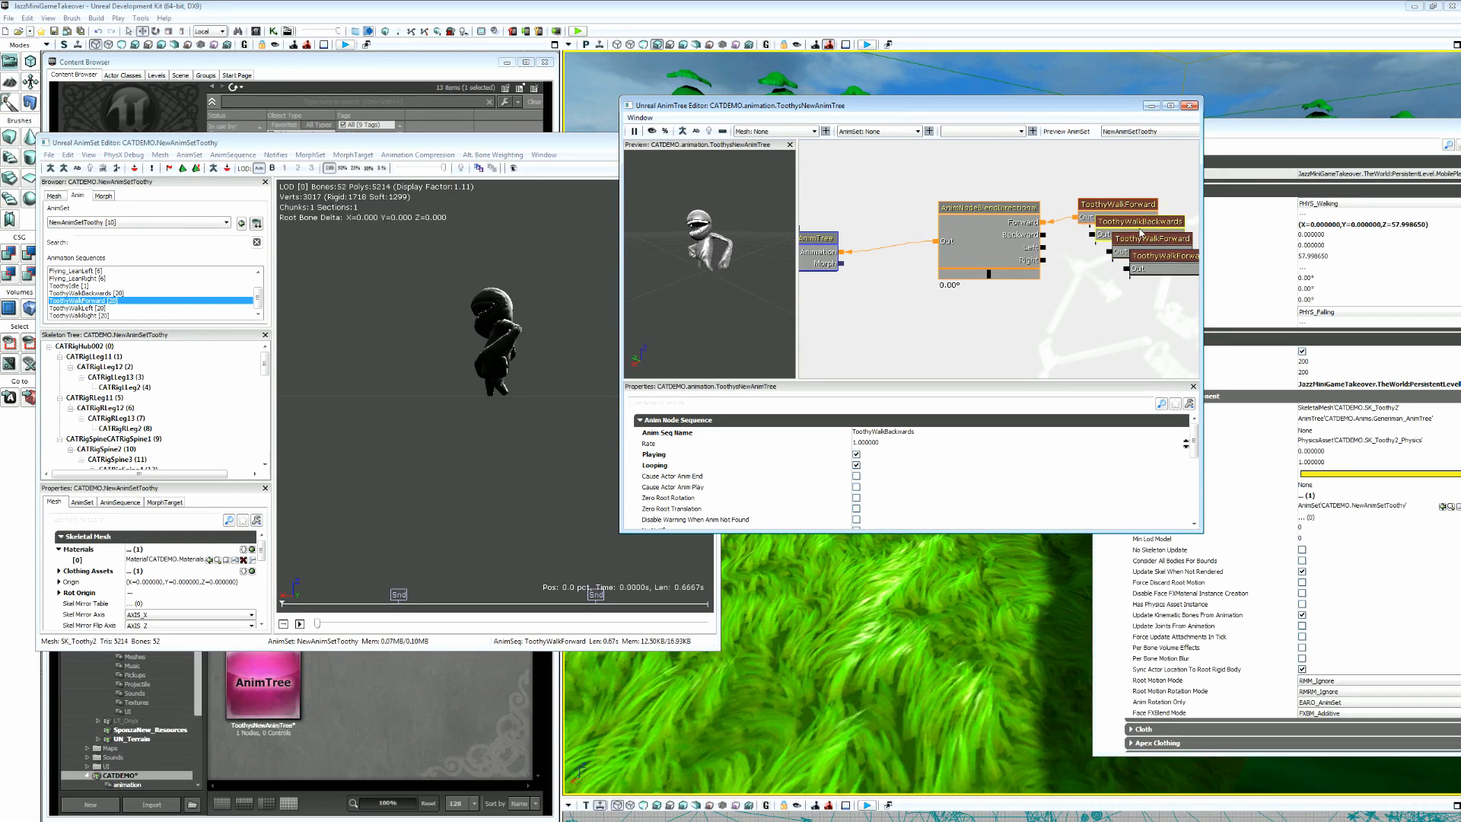
left_click(1153, 237)
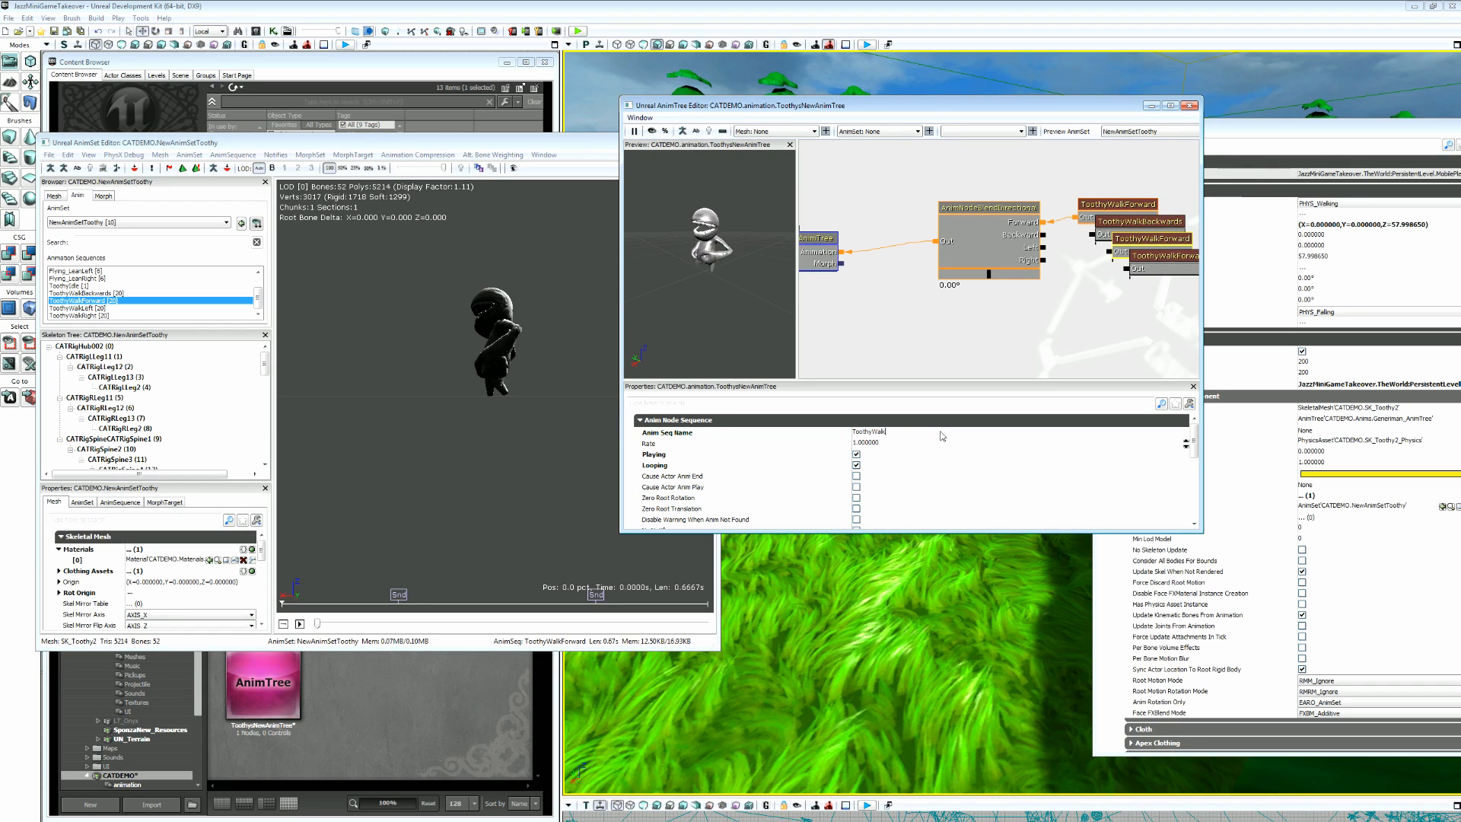
left_click(1158, 236)
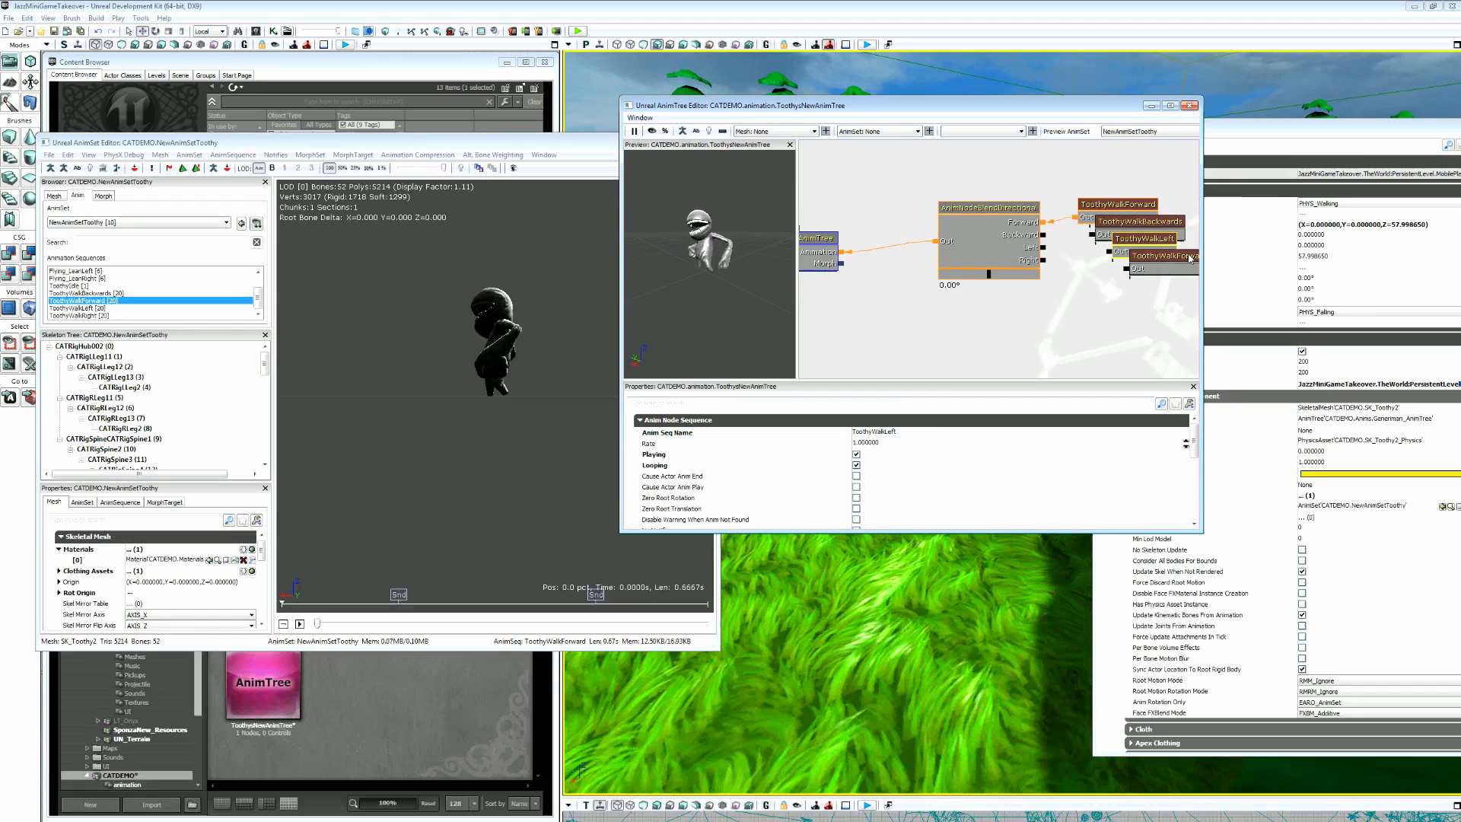
double_click(876, 432)
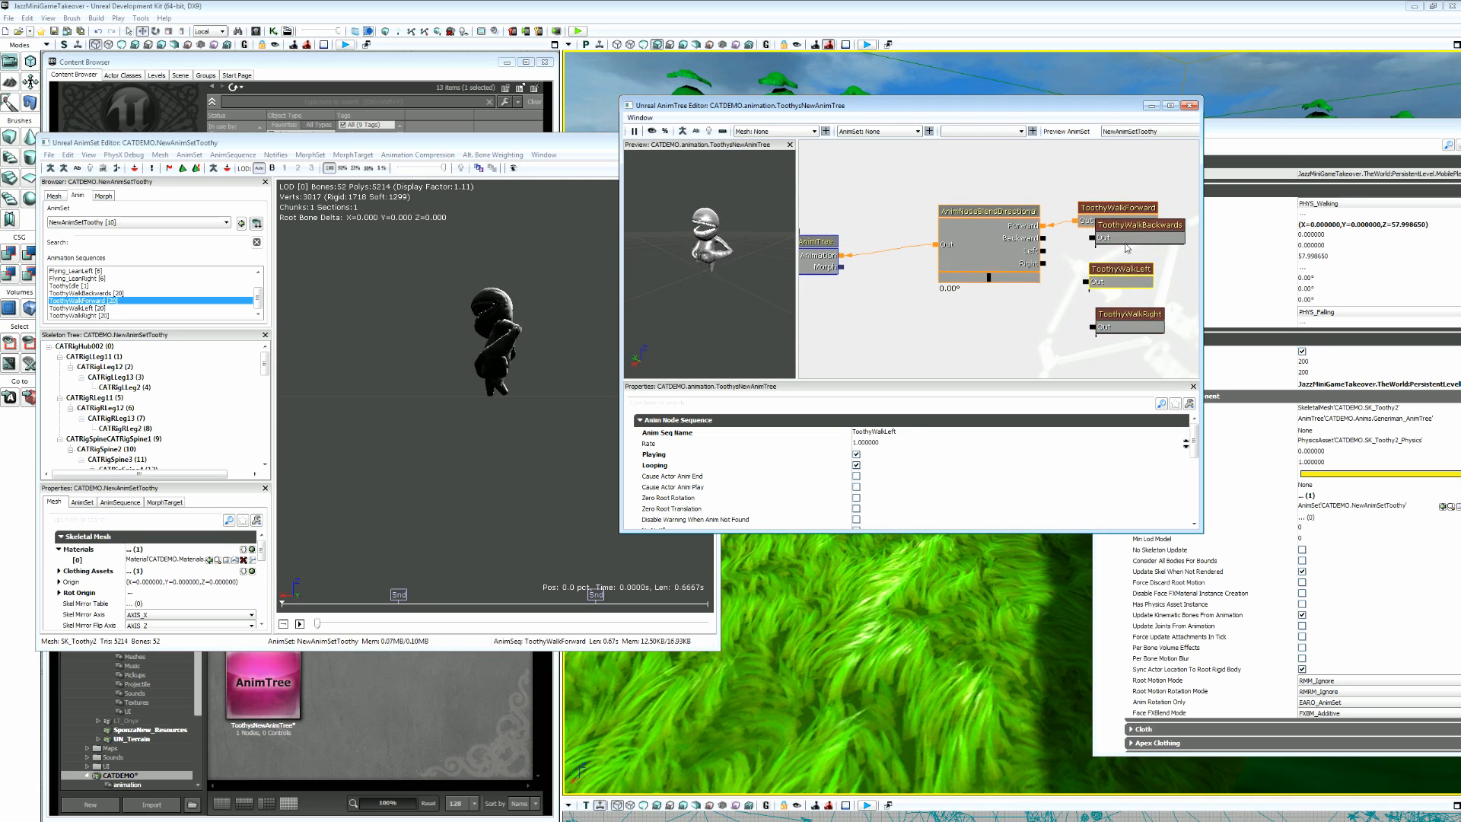
Wire the backwards, left and right walk nodes into AnimNodeBlendDirectional and test the direction slider.
left_click(1134, 240)
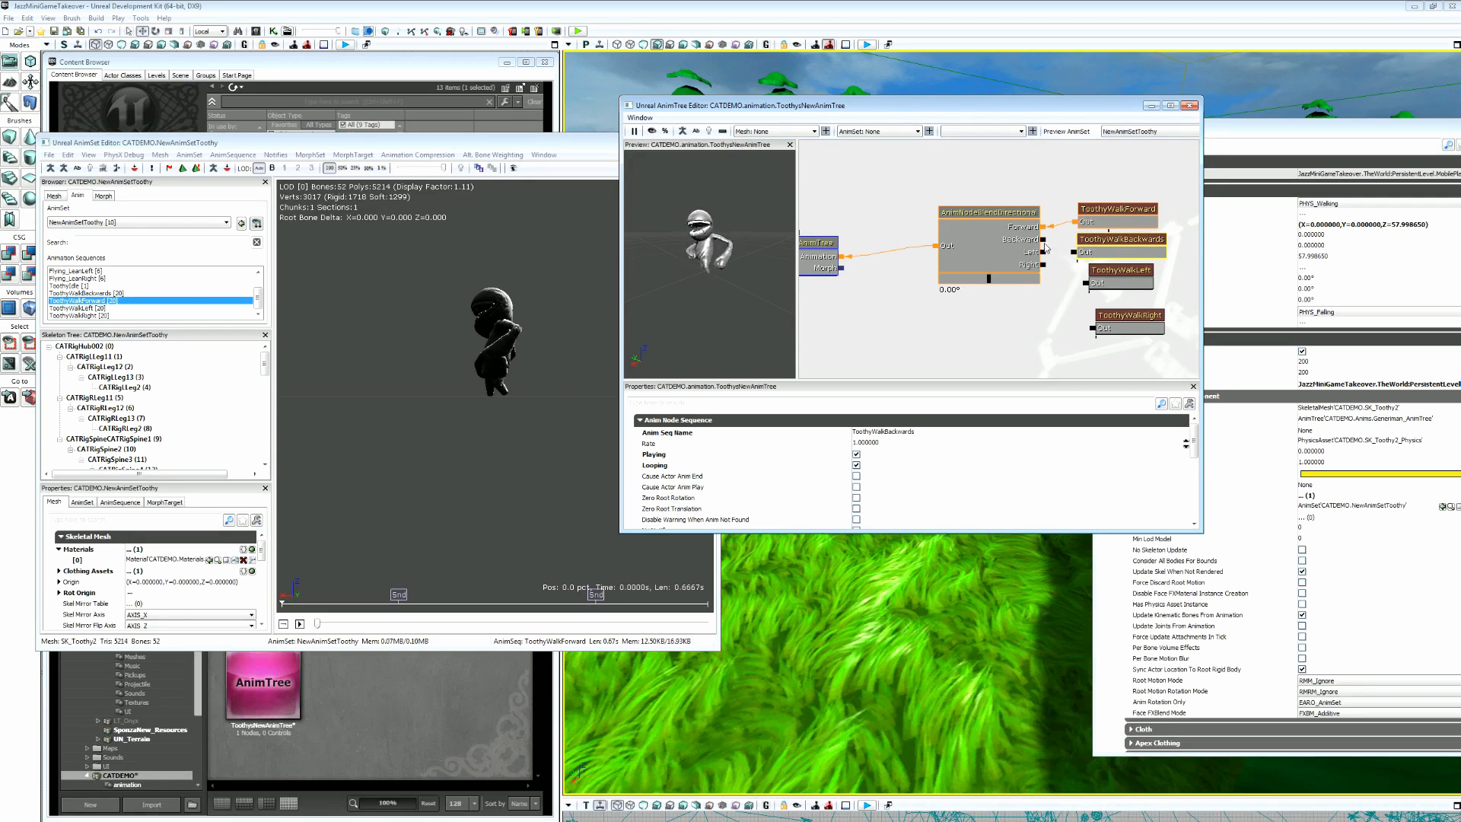
left_click(988, 242)
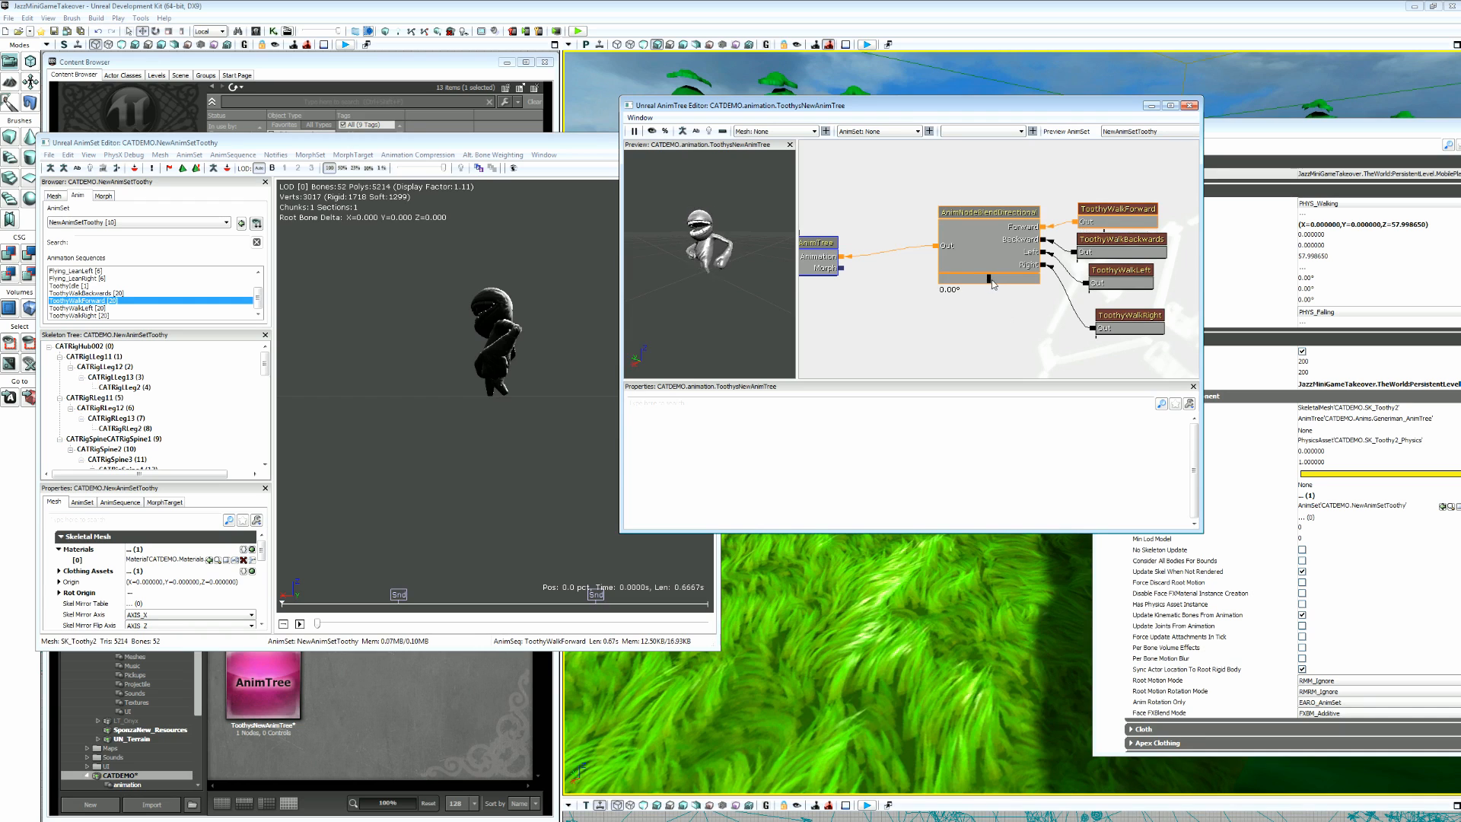
left_click(988, 252)
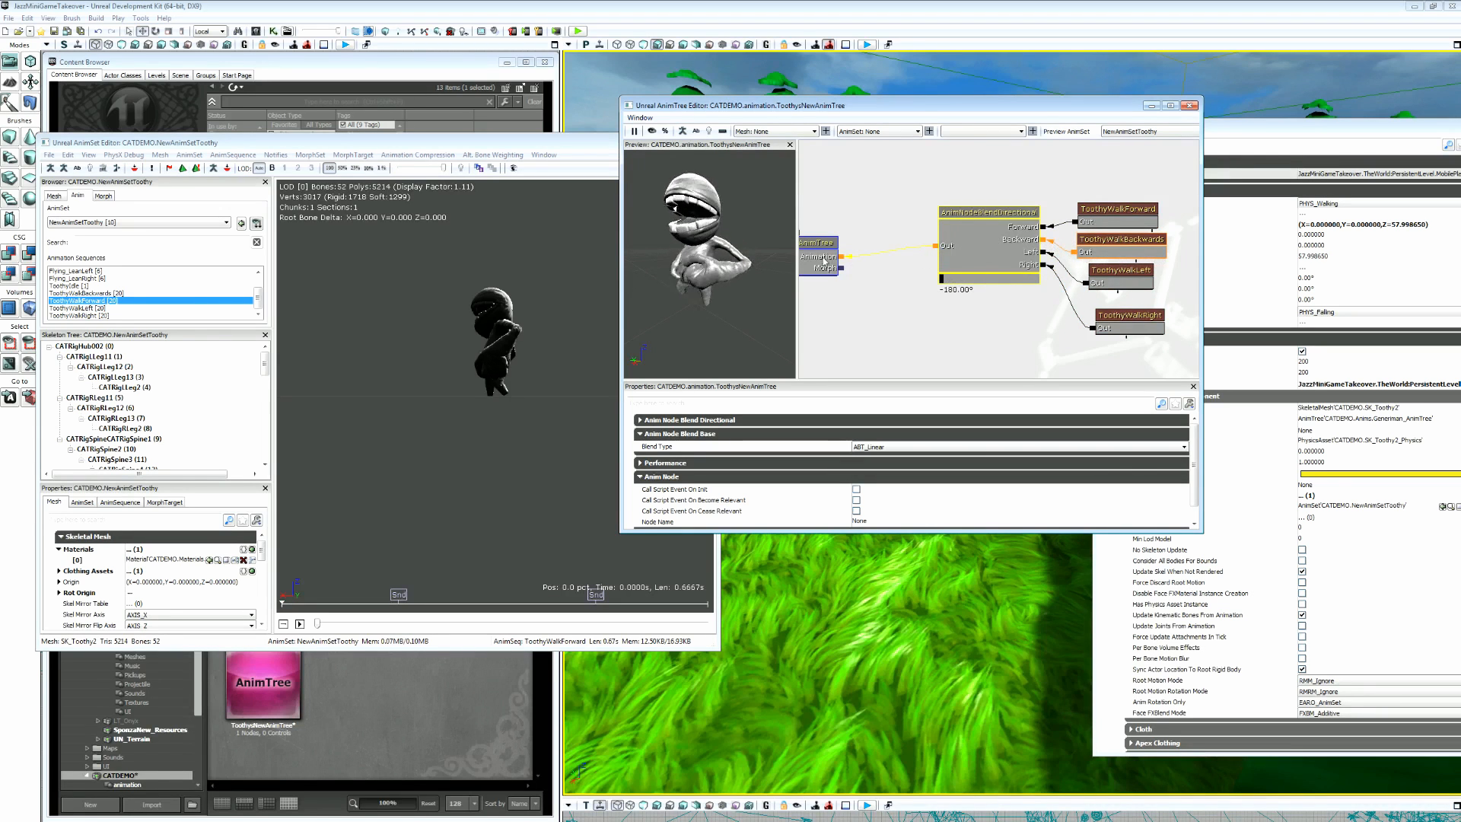
left_click(815, 252)
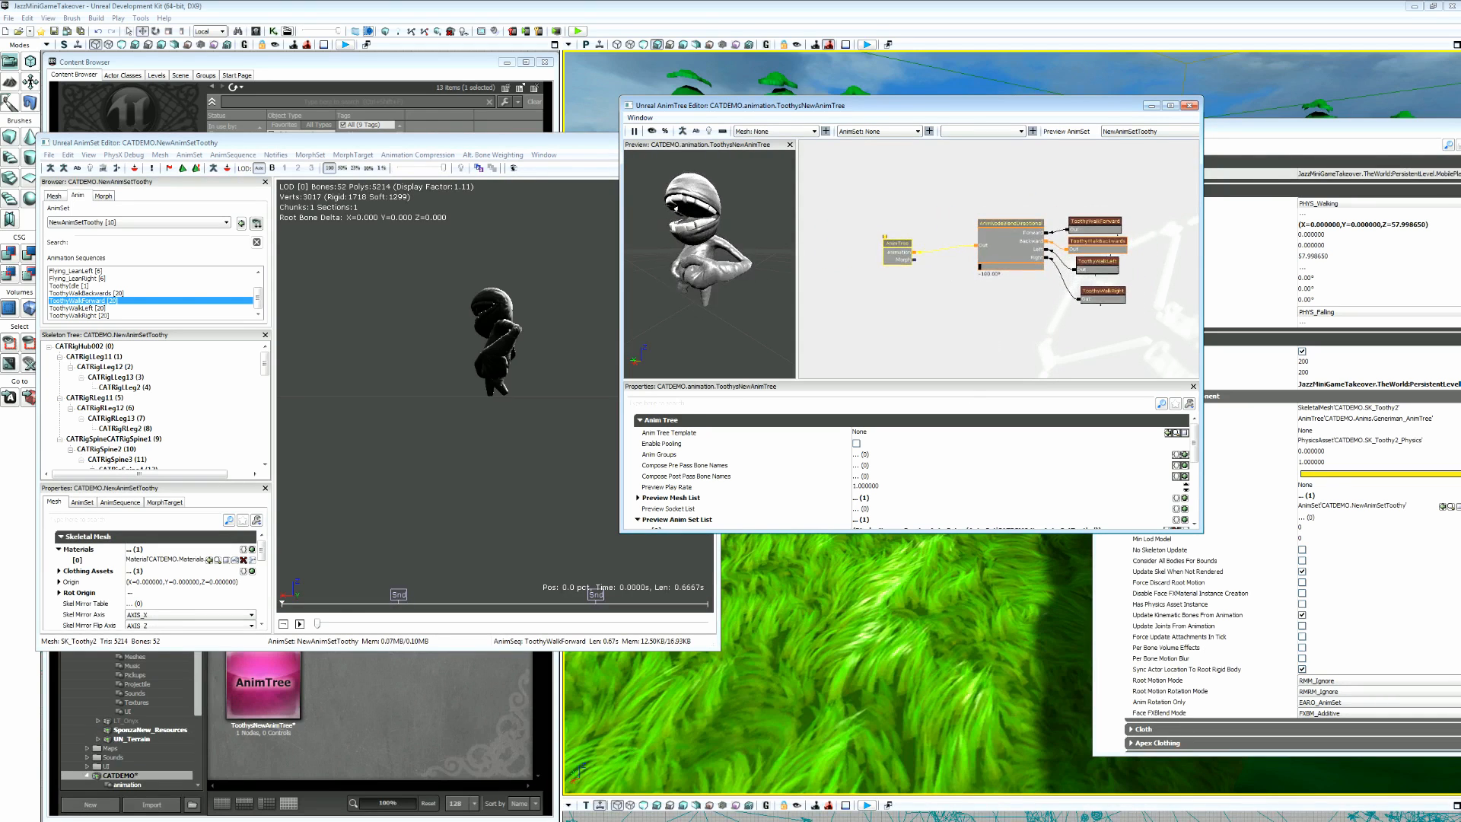
Add an AnimNodeBlendBySpeed node from the canvas menu under New Animation Node > BlendBy.
right_click(1011, 336)
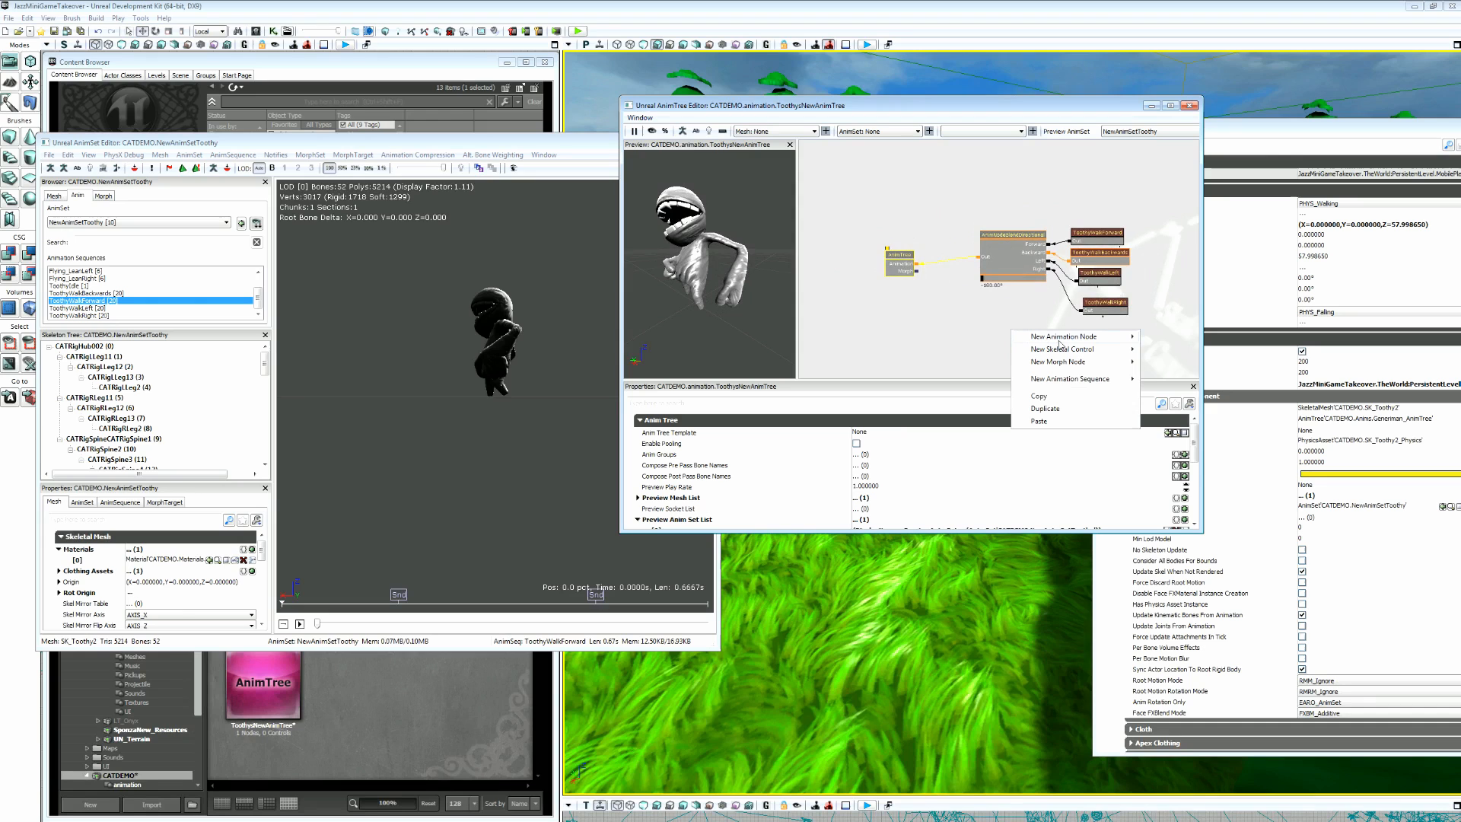
mouse_move(1058, 337)
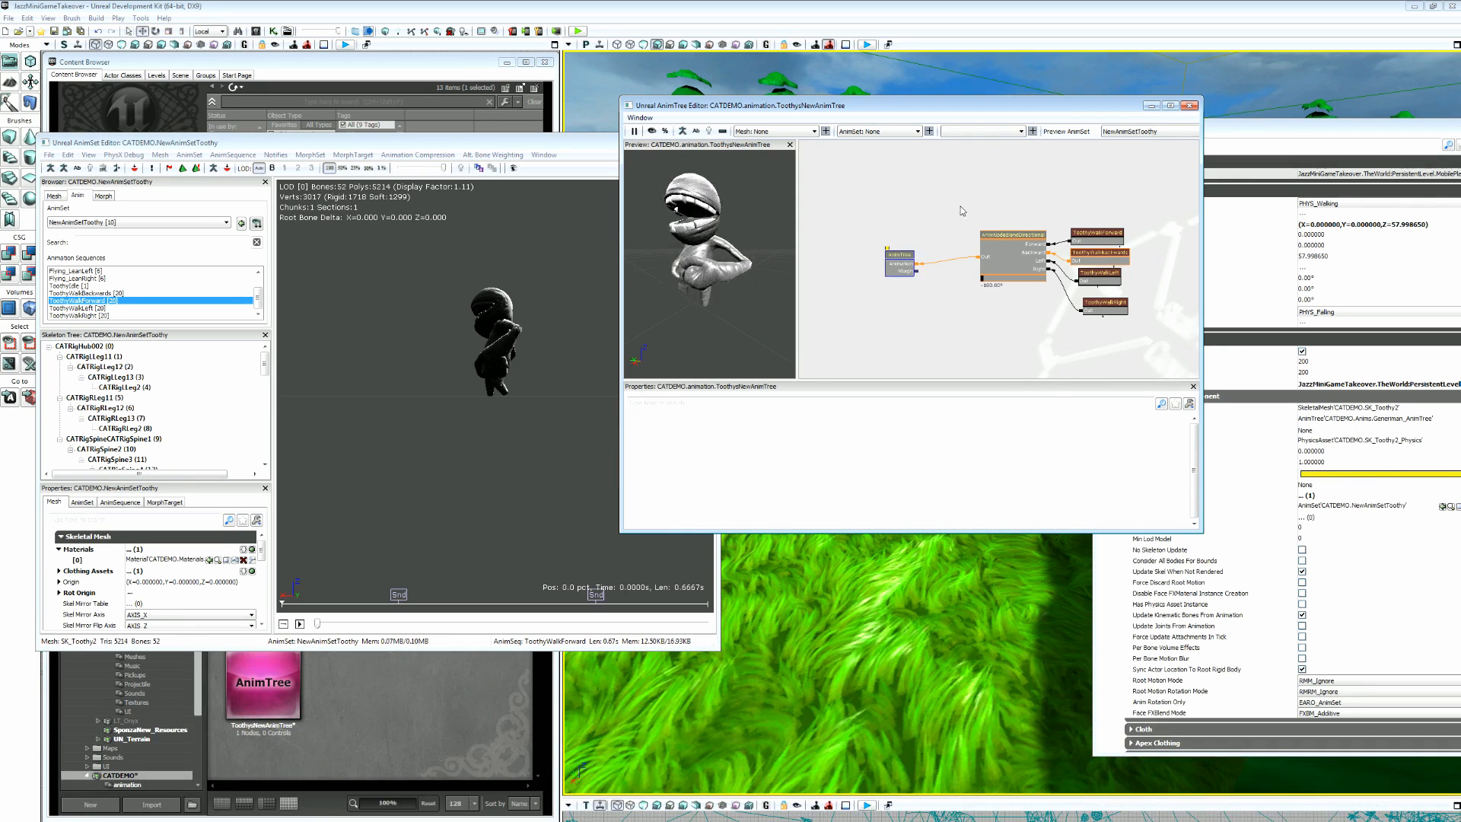
right_click(960, 215)
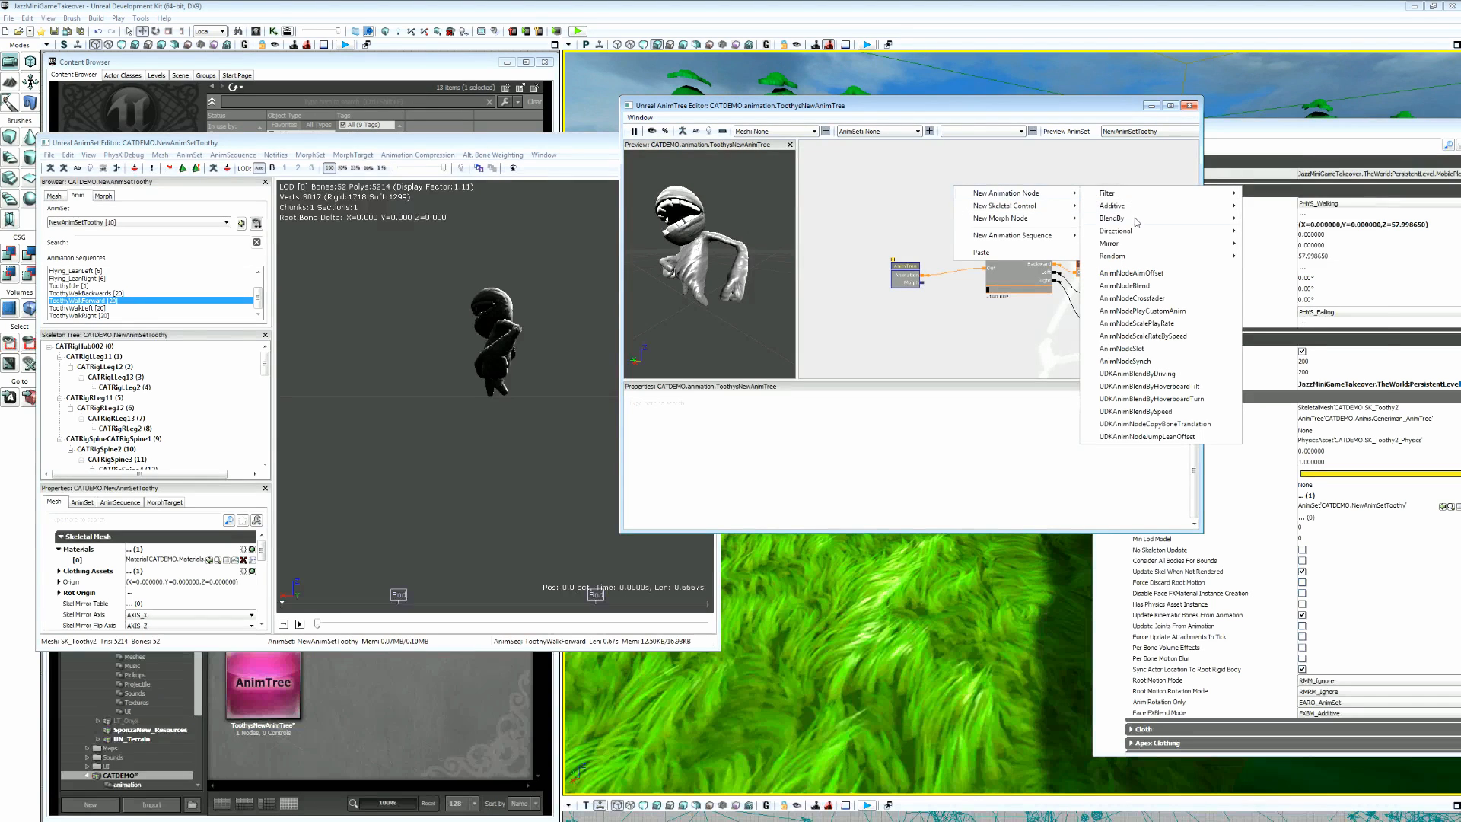
left_click(1113, 219)
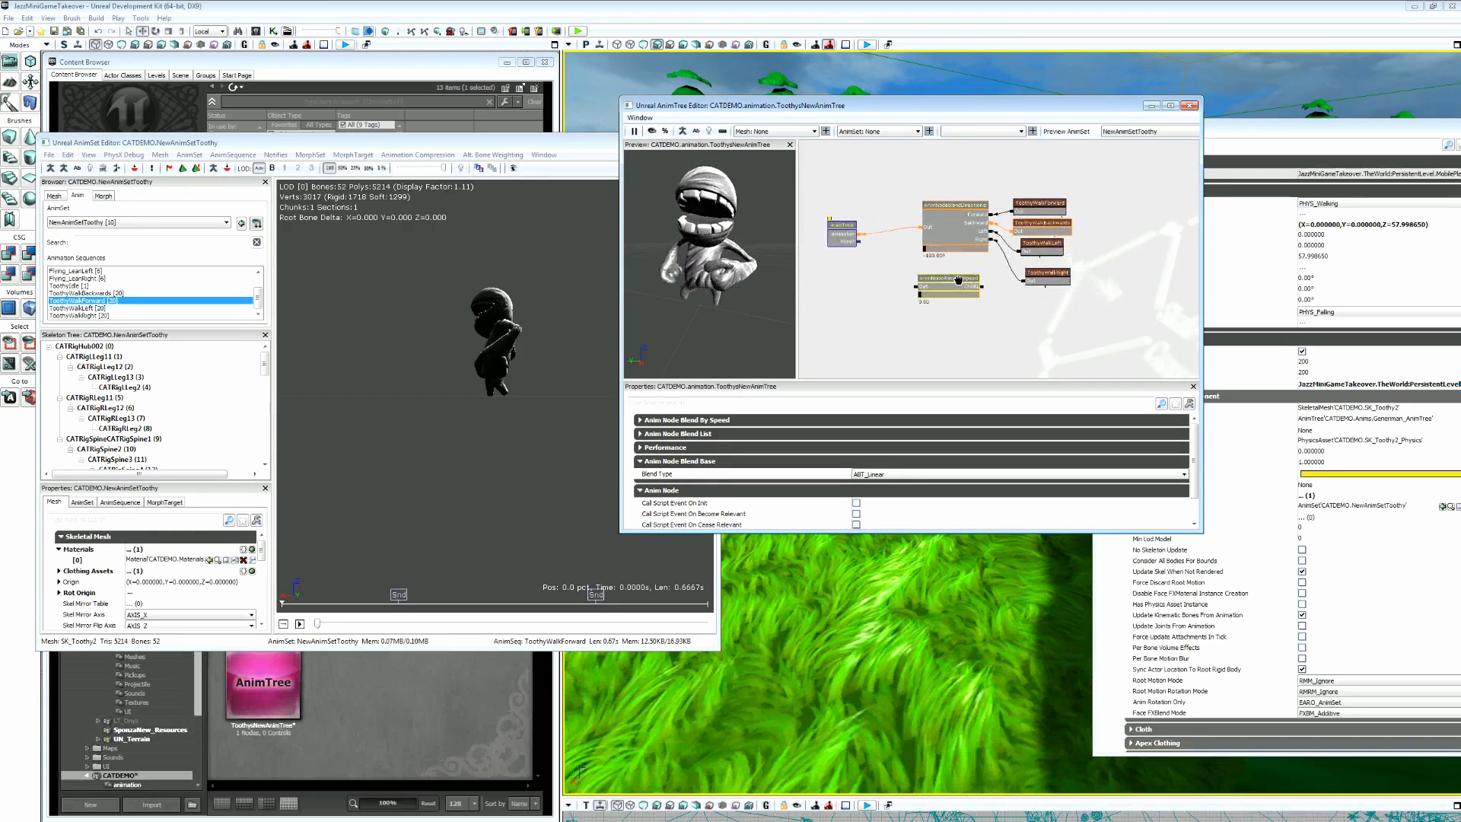
right_click(946, 279)
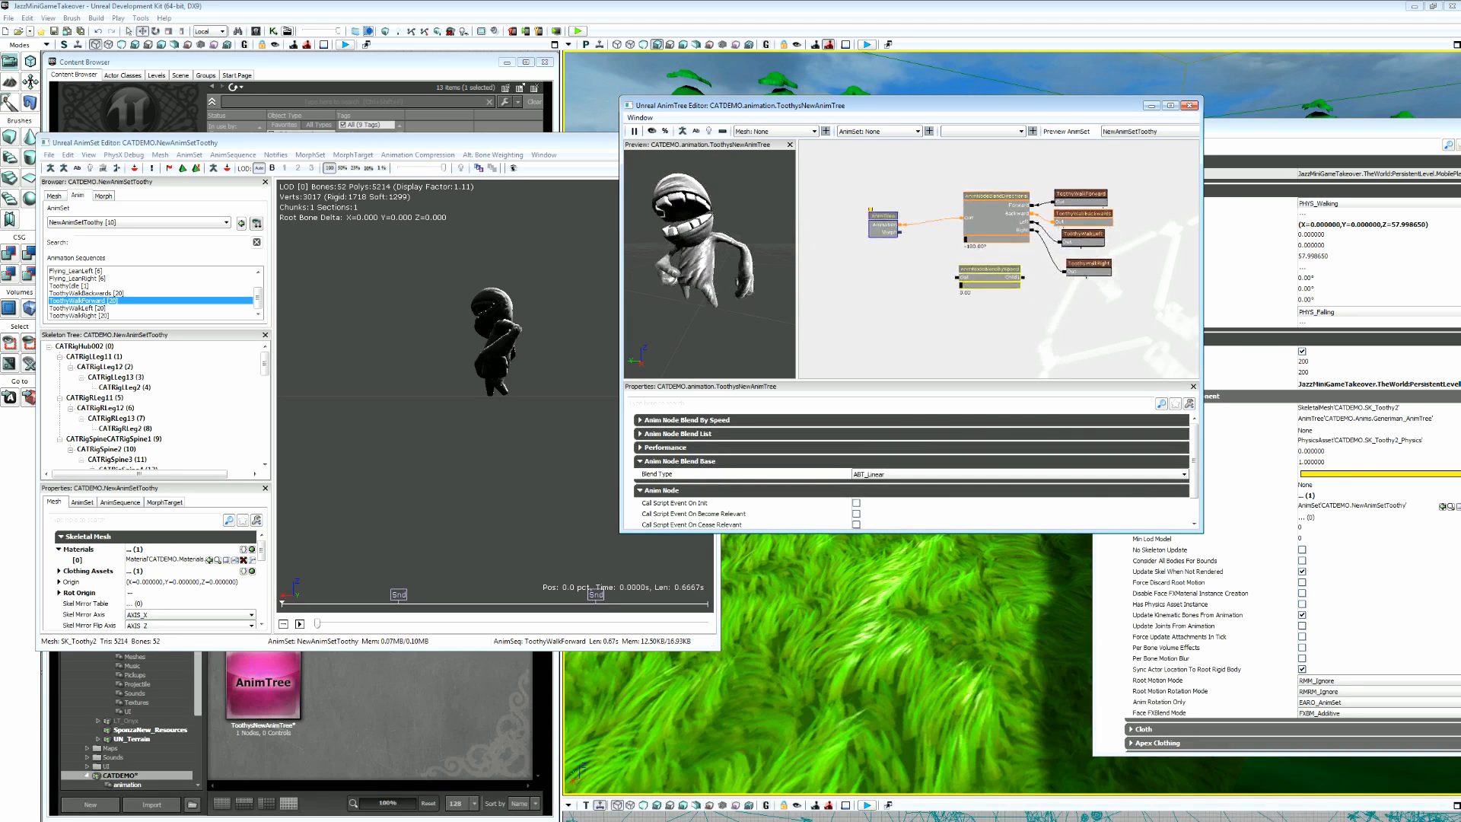
right_click(1025, 278)
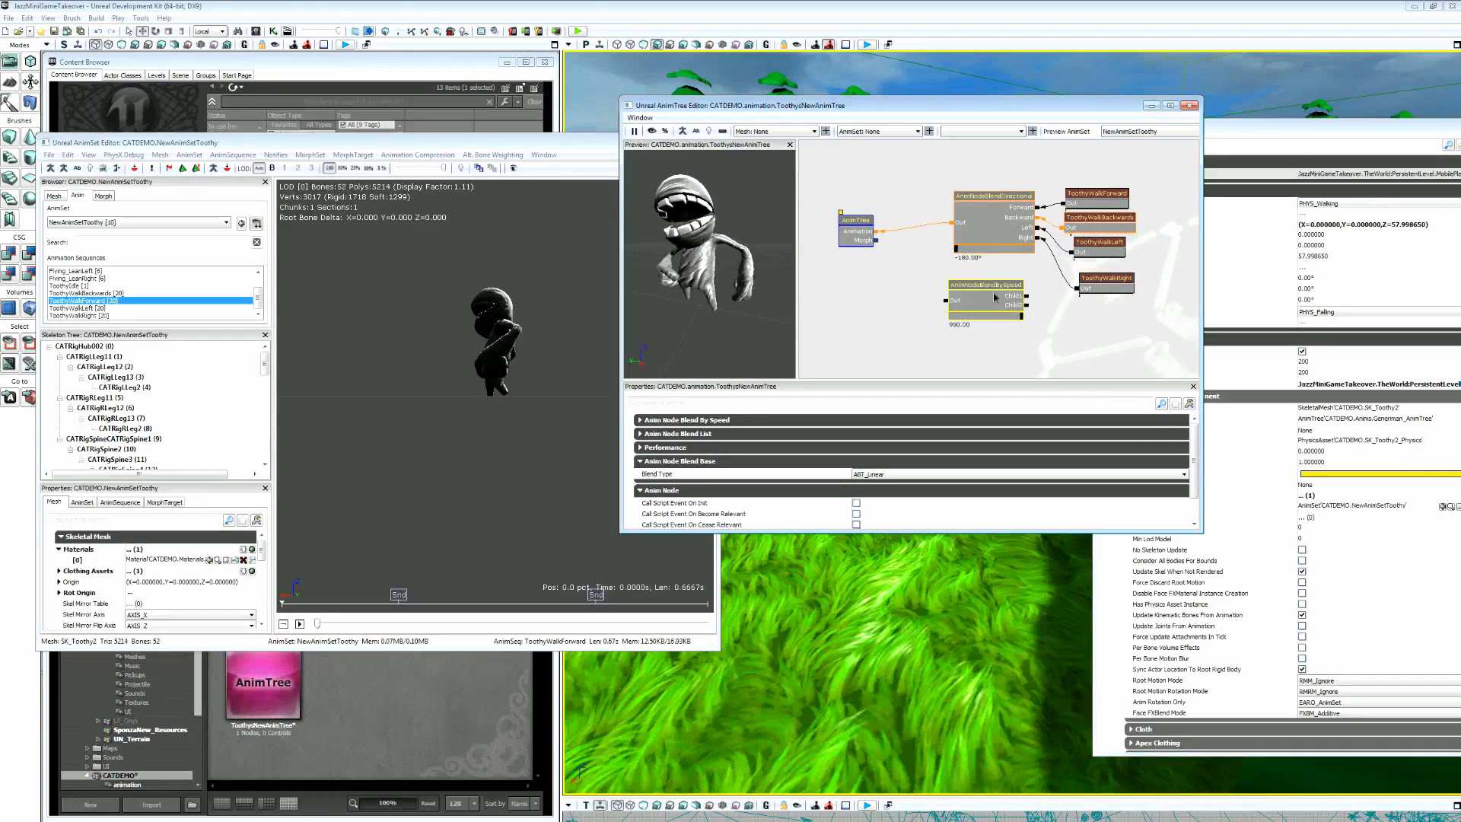
Move BlendBySpeed up and add a looping ToothyIdle sequence node wired to its child.
left_click(1025, 215)
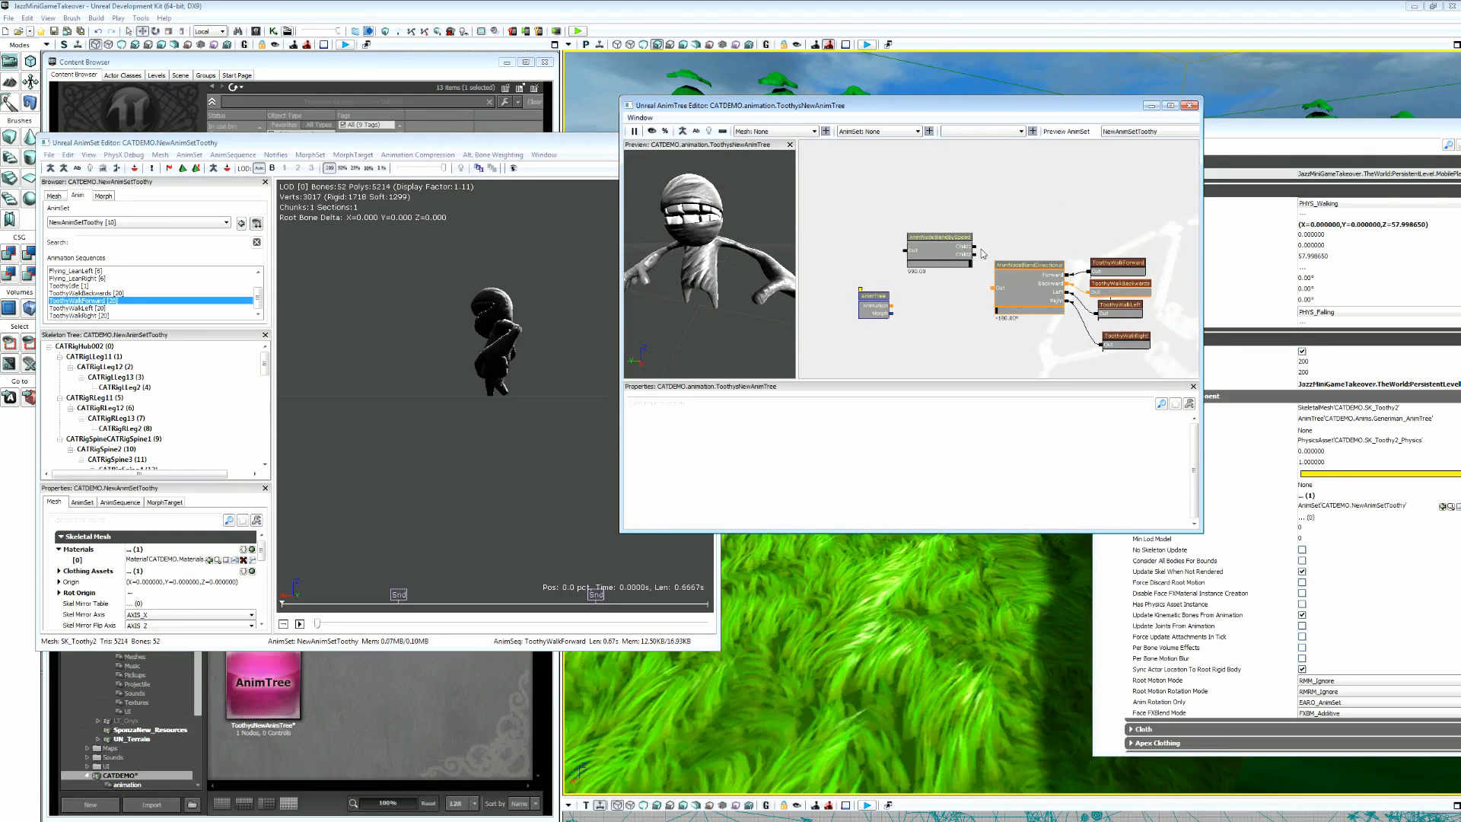
left_click(1116, 262)
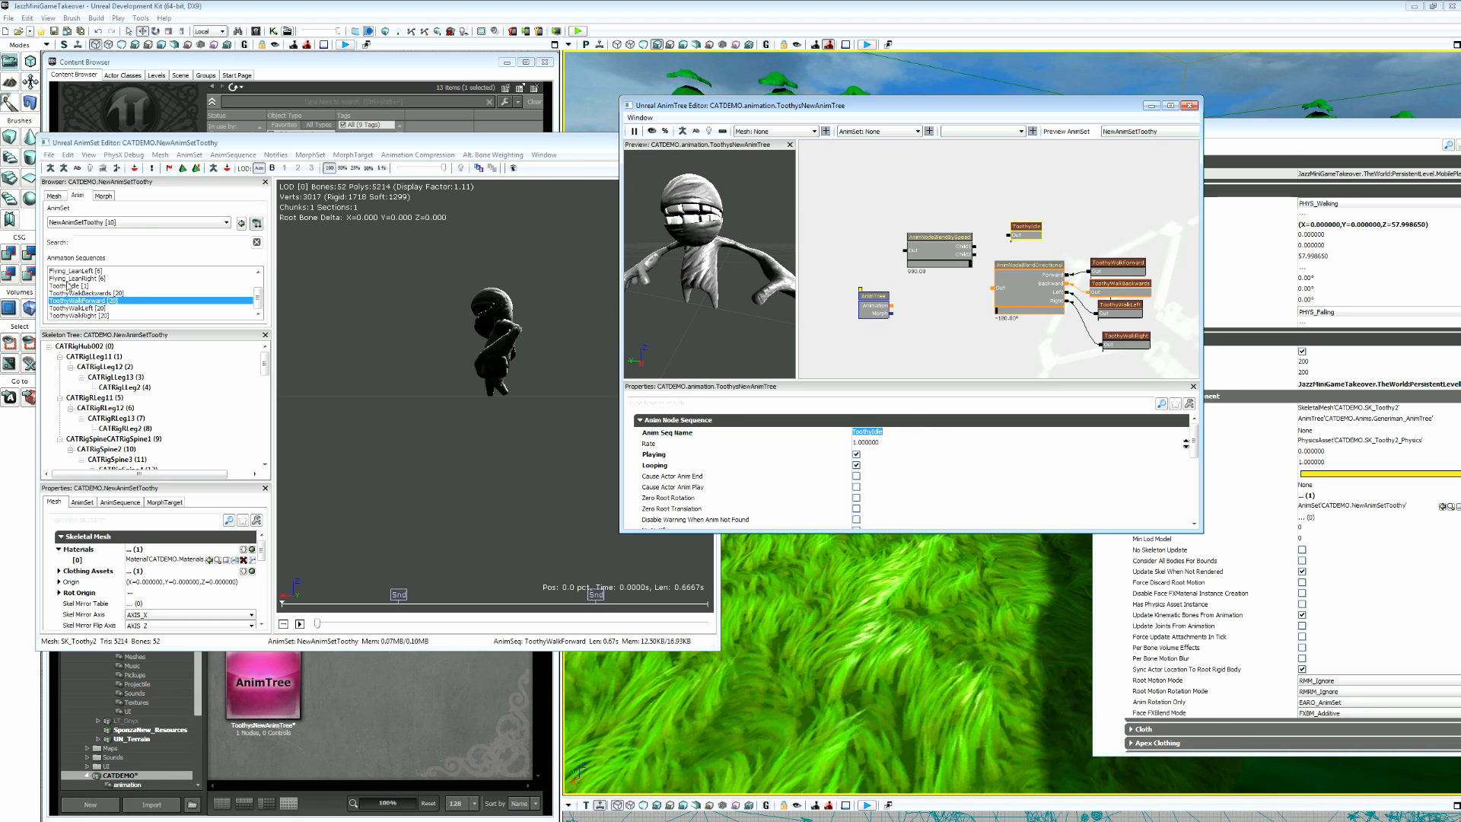
mouse_move(947, 323)
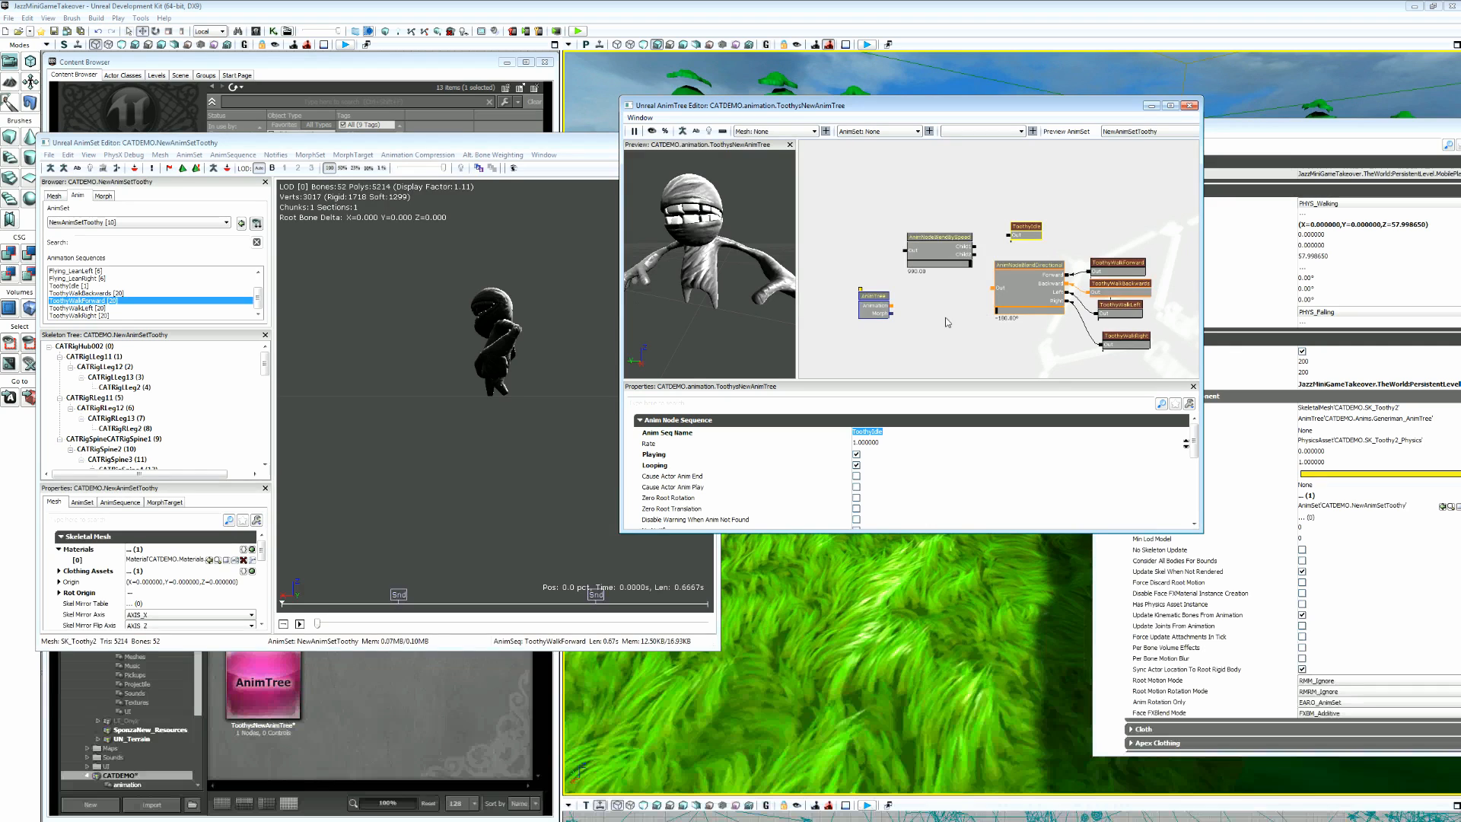
left_click(946, 321)
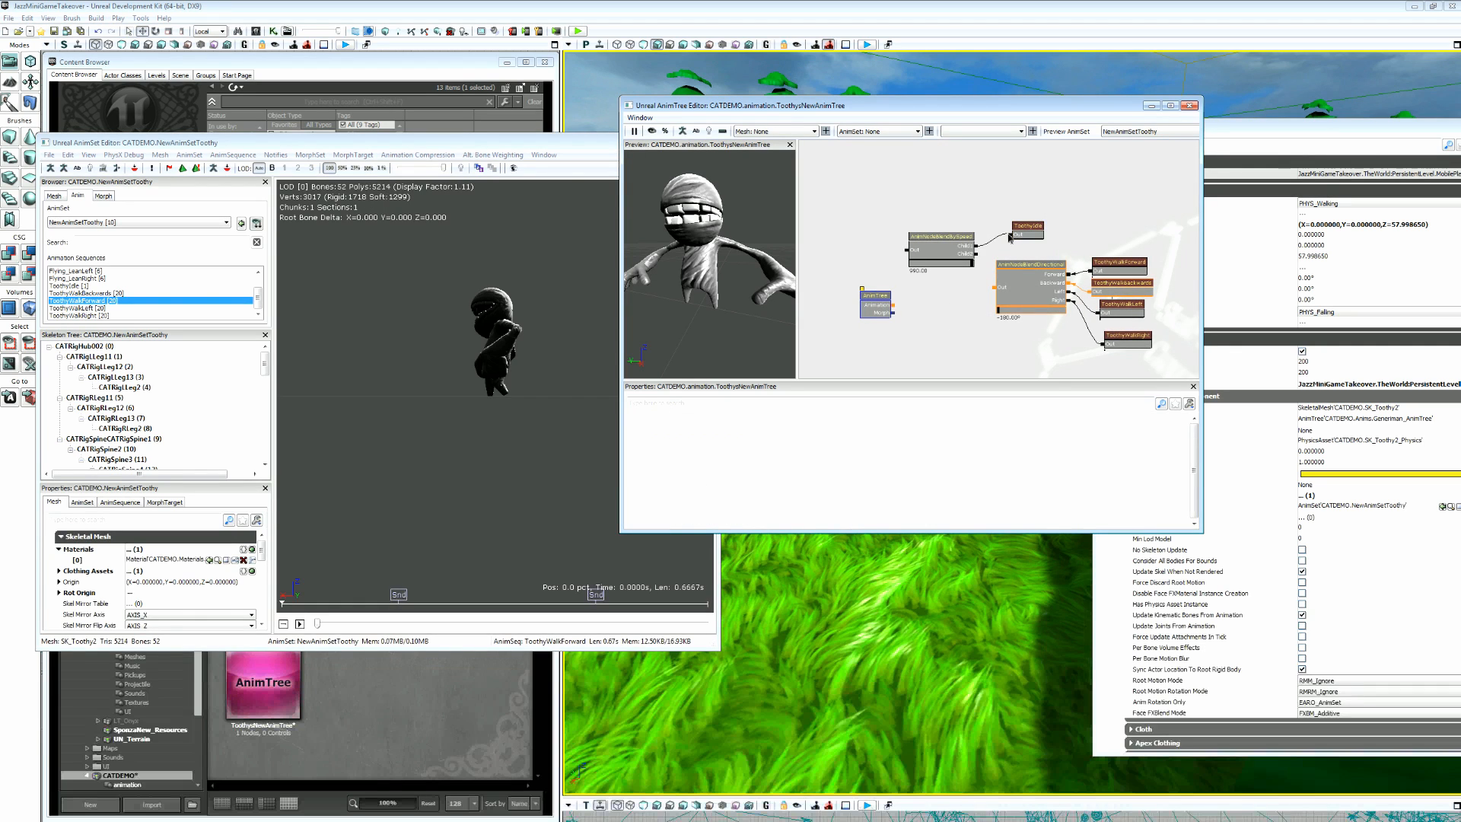
Feed the AnimTree root into BlendBySpeed, with AnimNodeBlendDirectional on its second child.
left_click(932, 249)
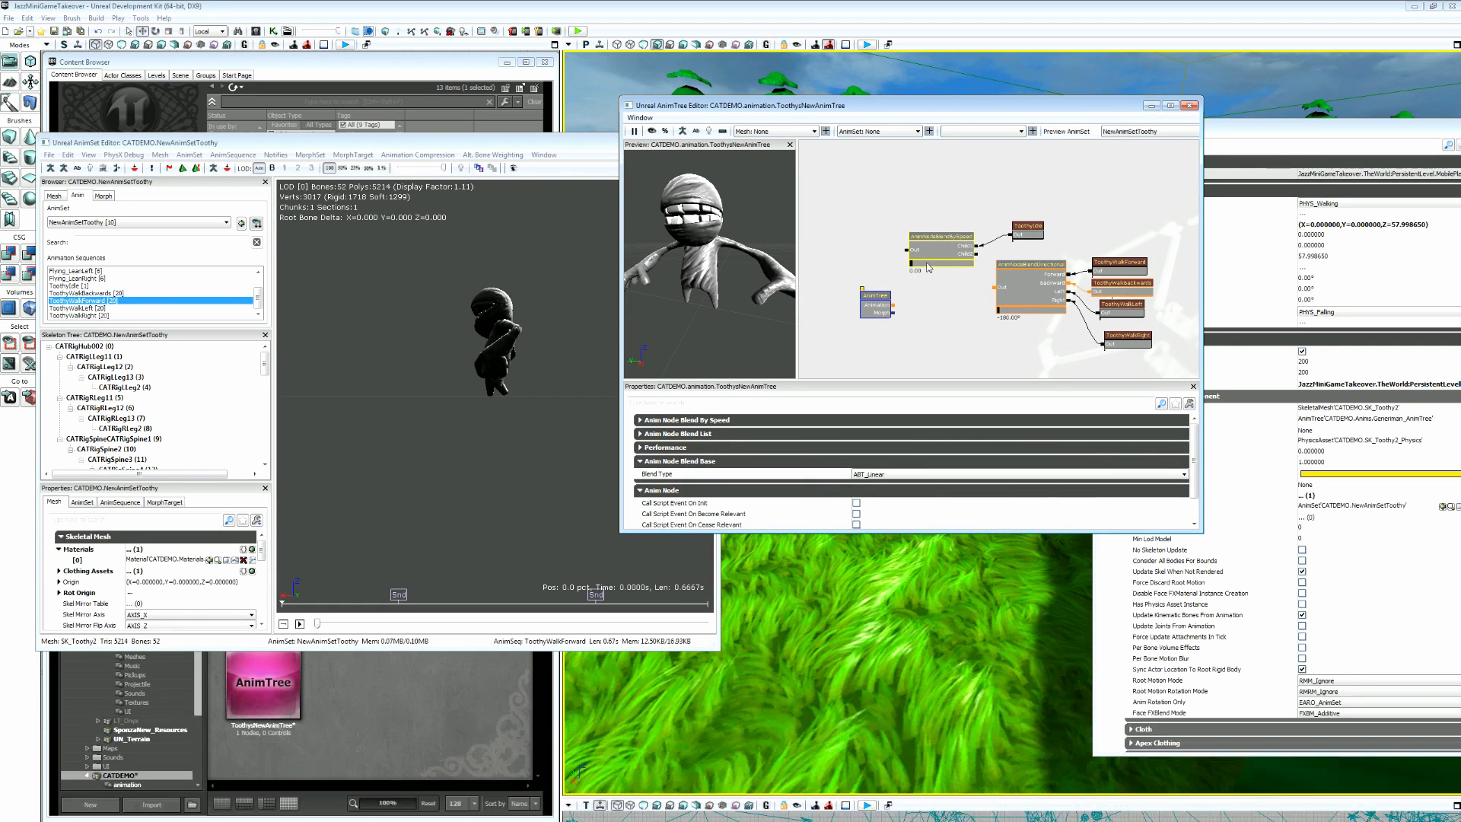
left_click(681, 419)
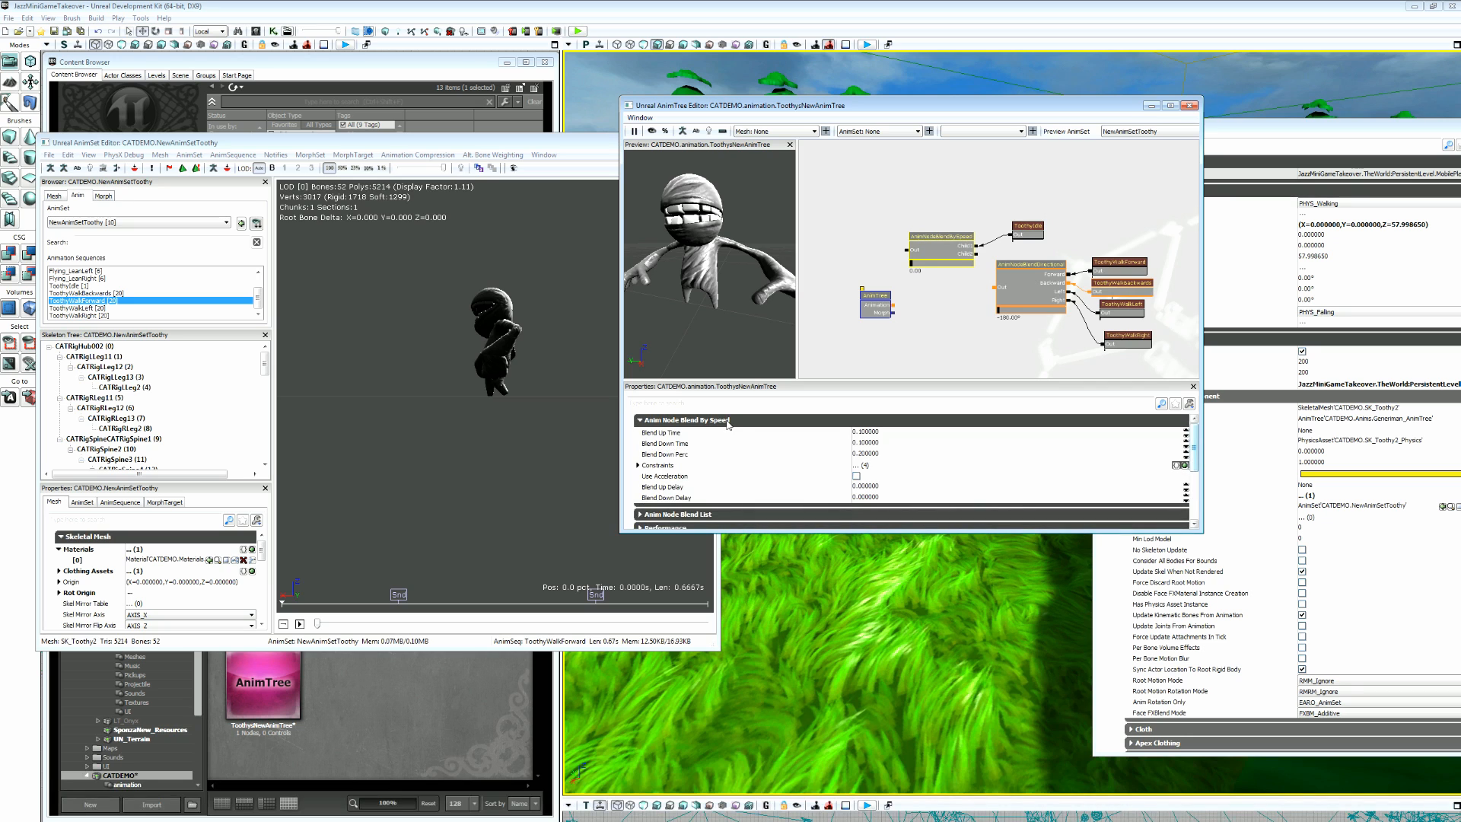
left_click(680, 514)
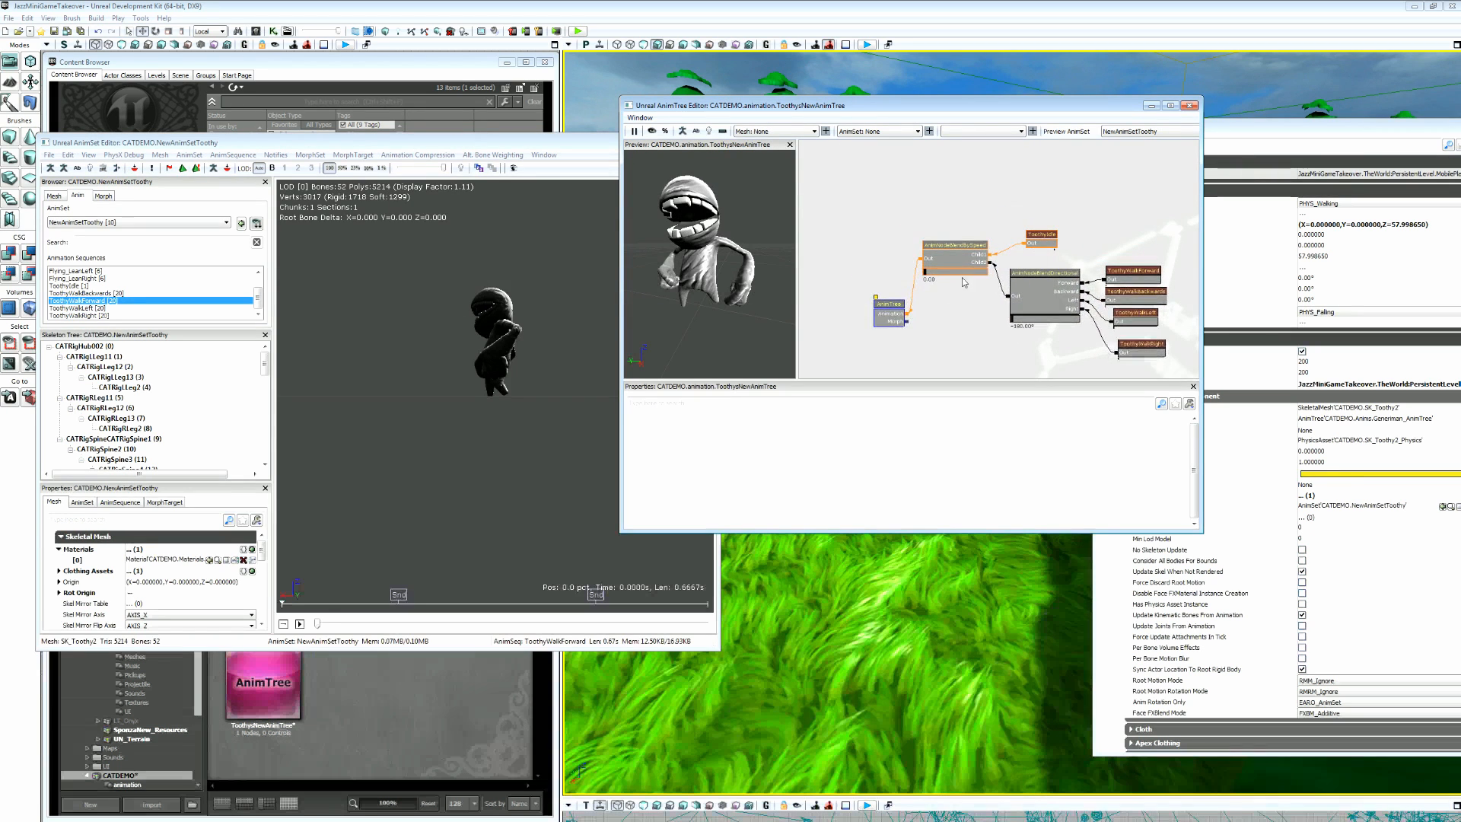
left_click(952, 261)
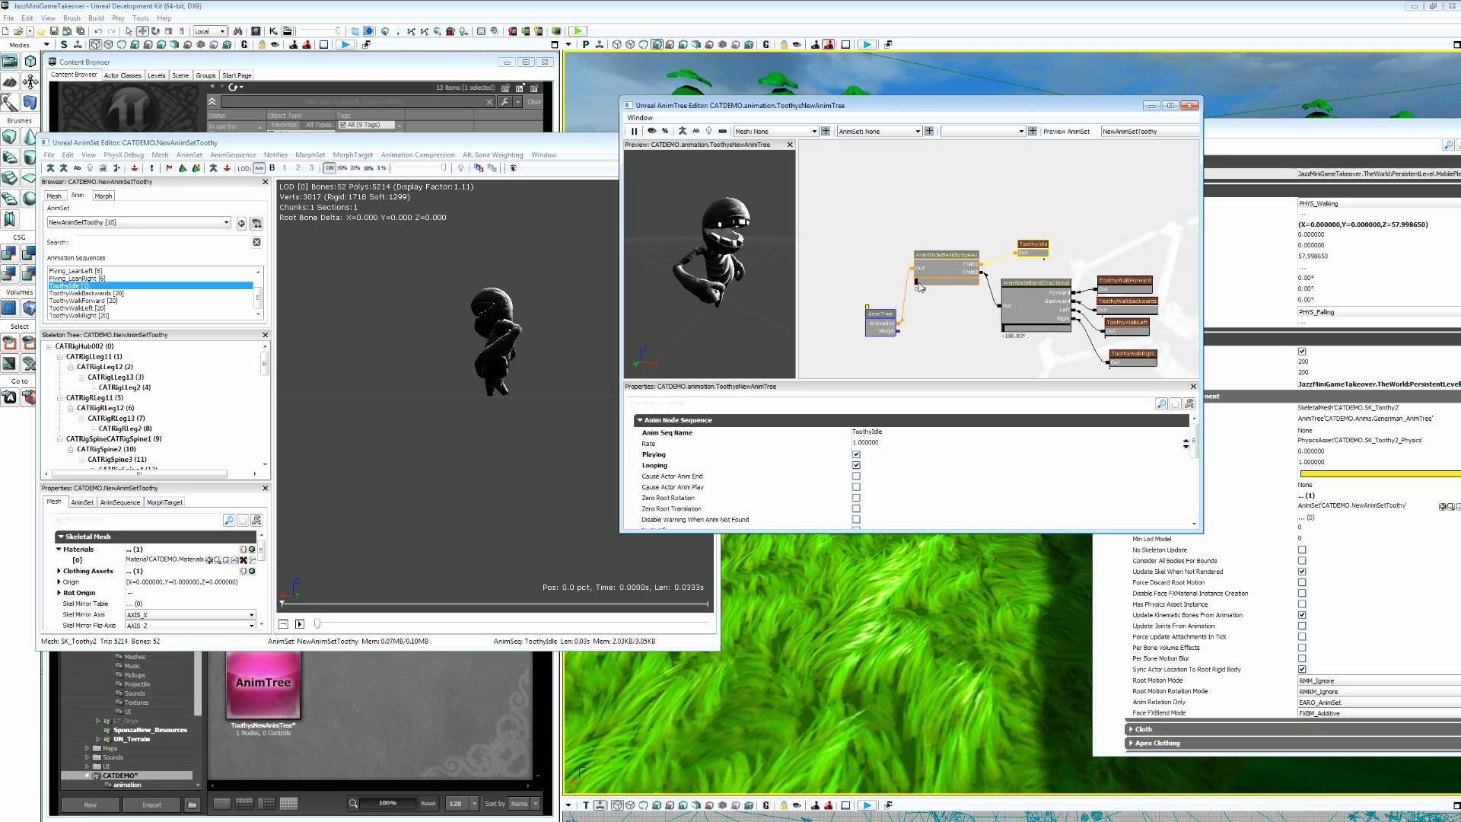
left_click(946, 258)
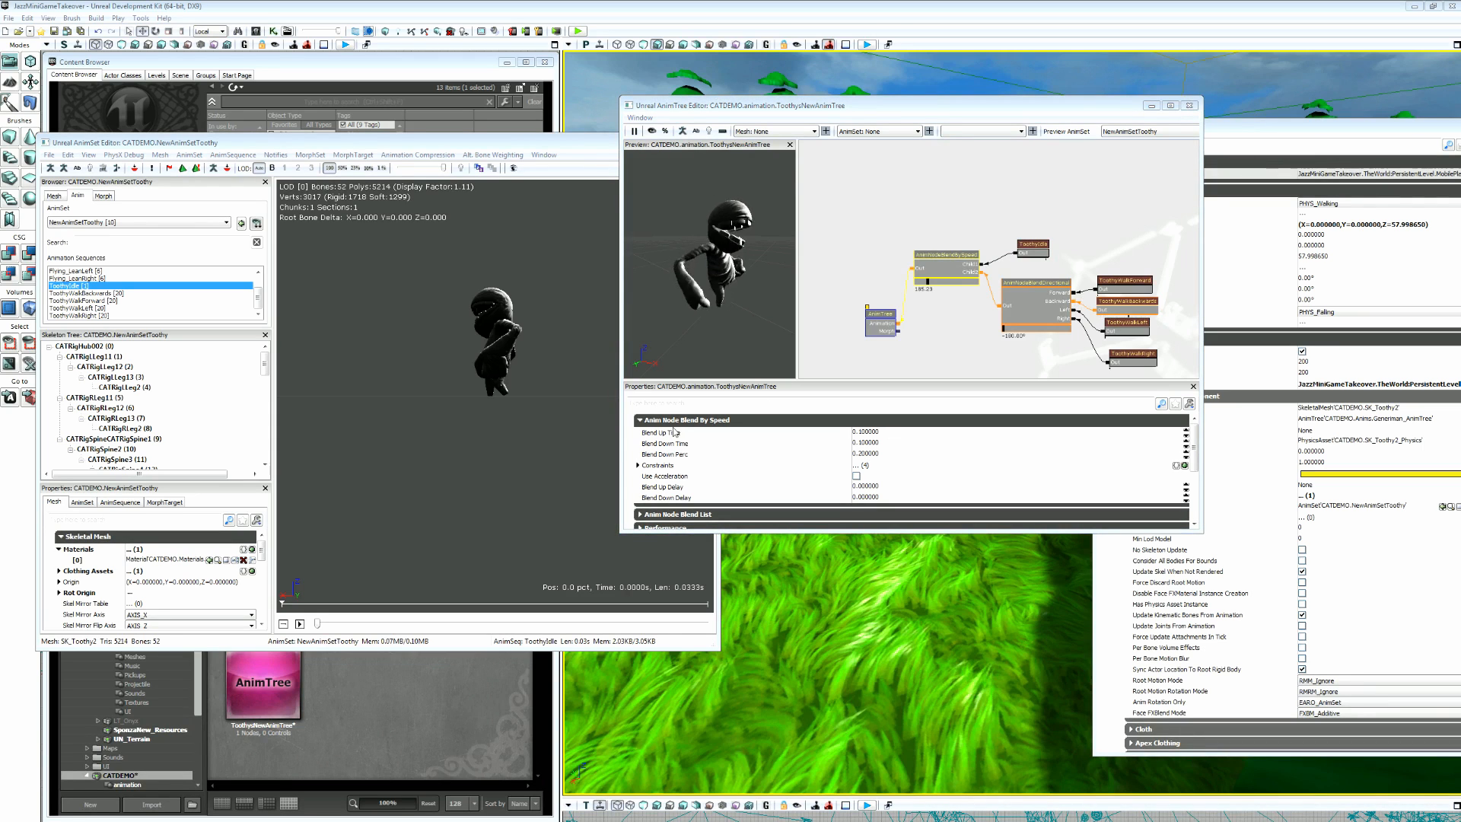
Enter 0.25 for both Blend Up Time and Blend Down Time.
triple_click(863, 431)
type("0.250000")
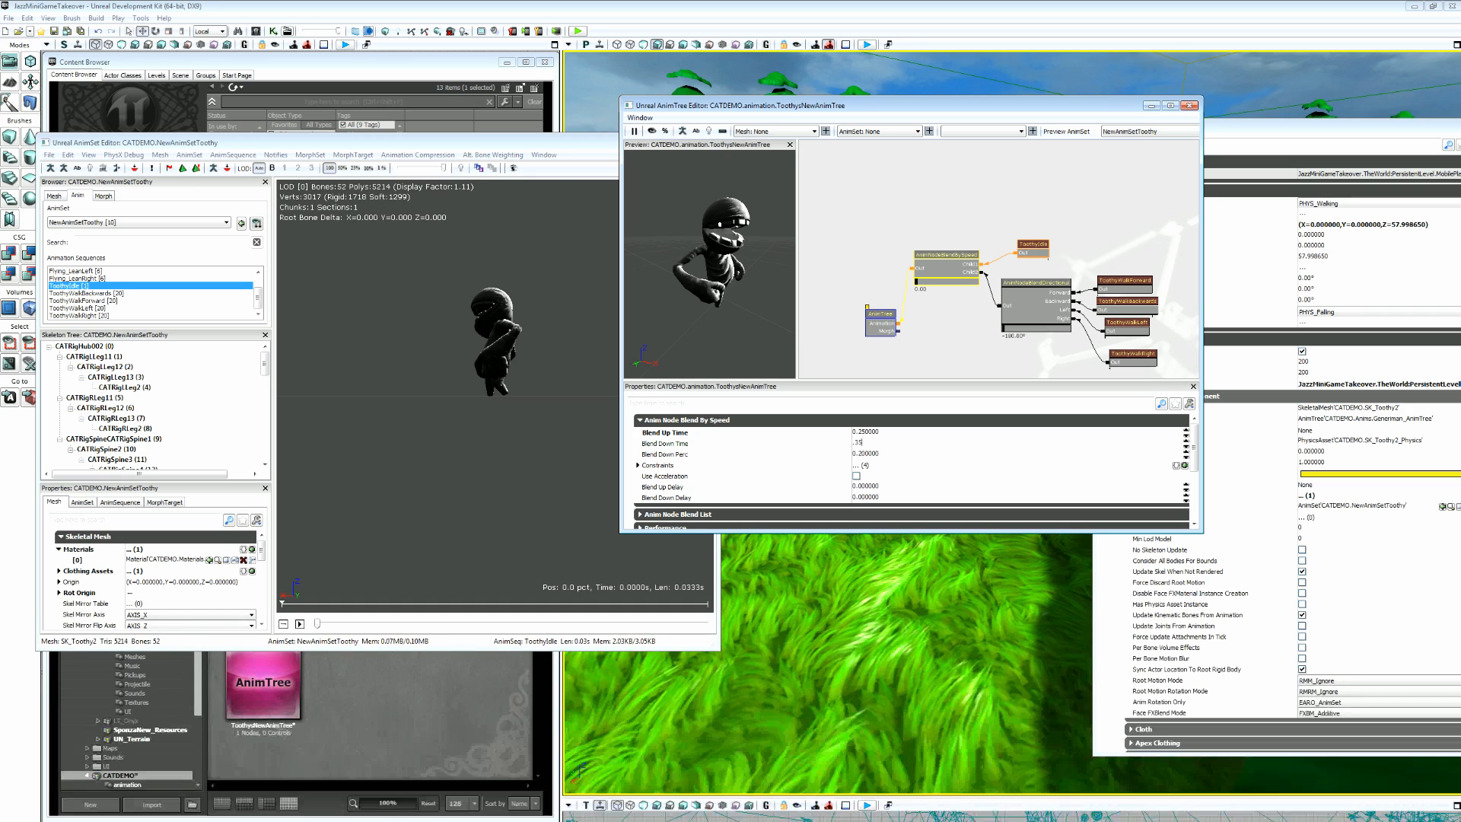
triple_click(867, 443)
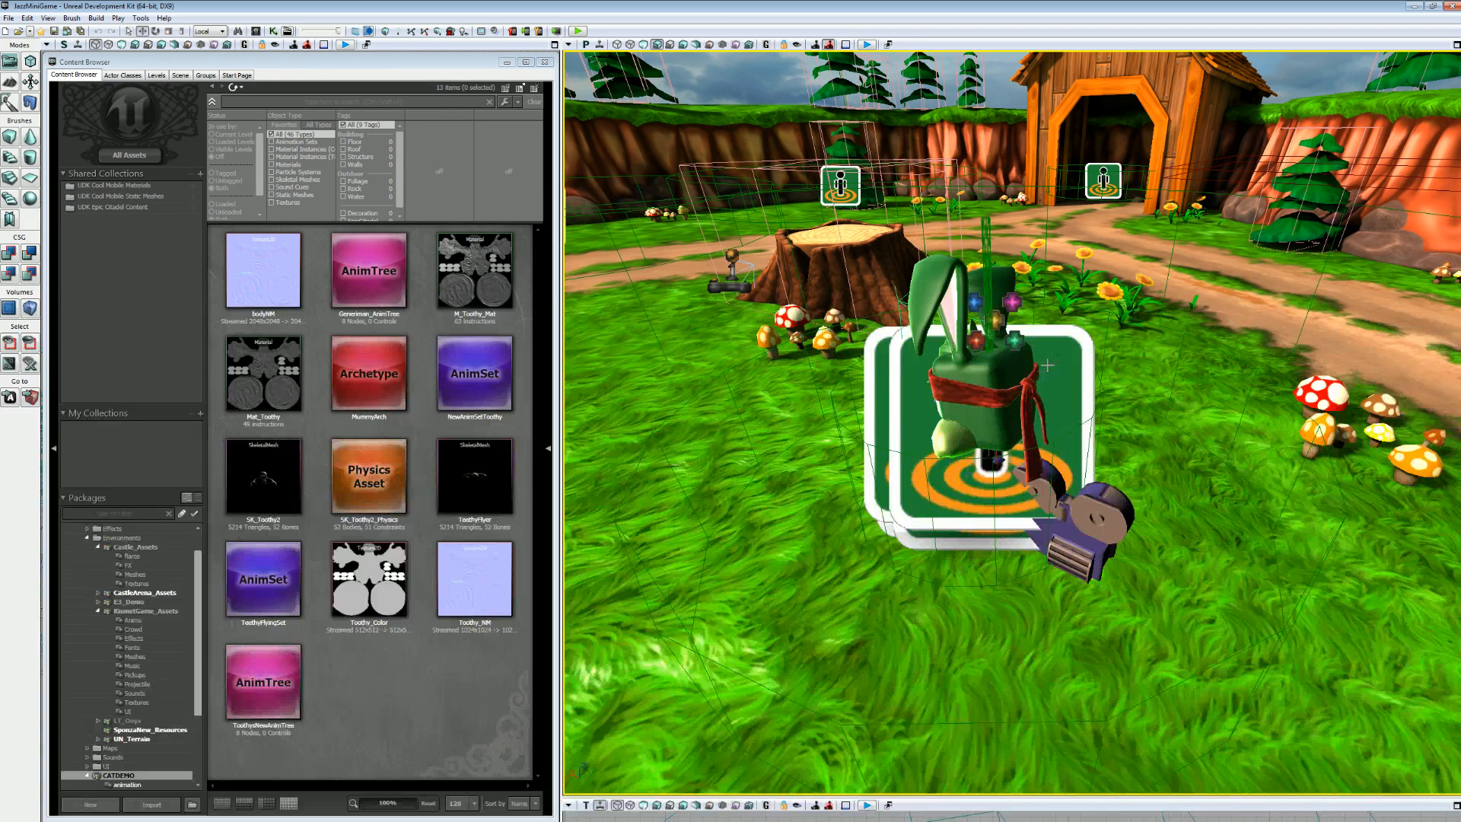
mouse_move(993, 385)
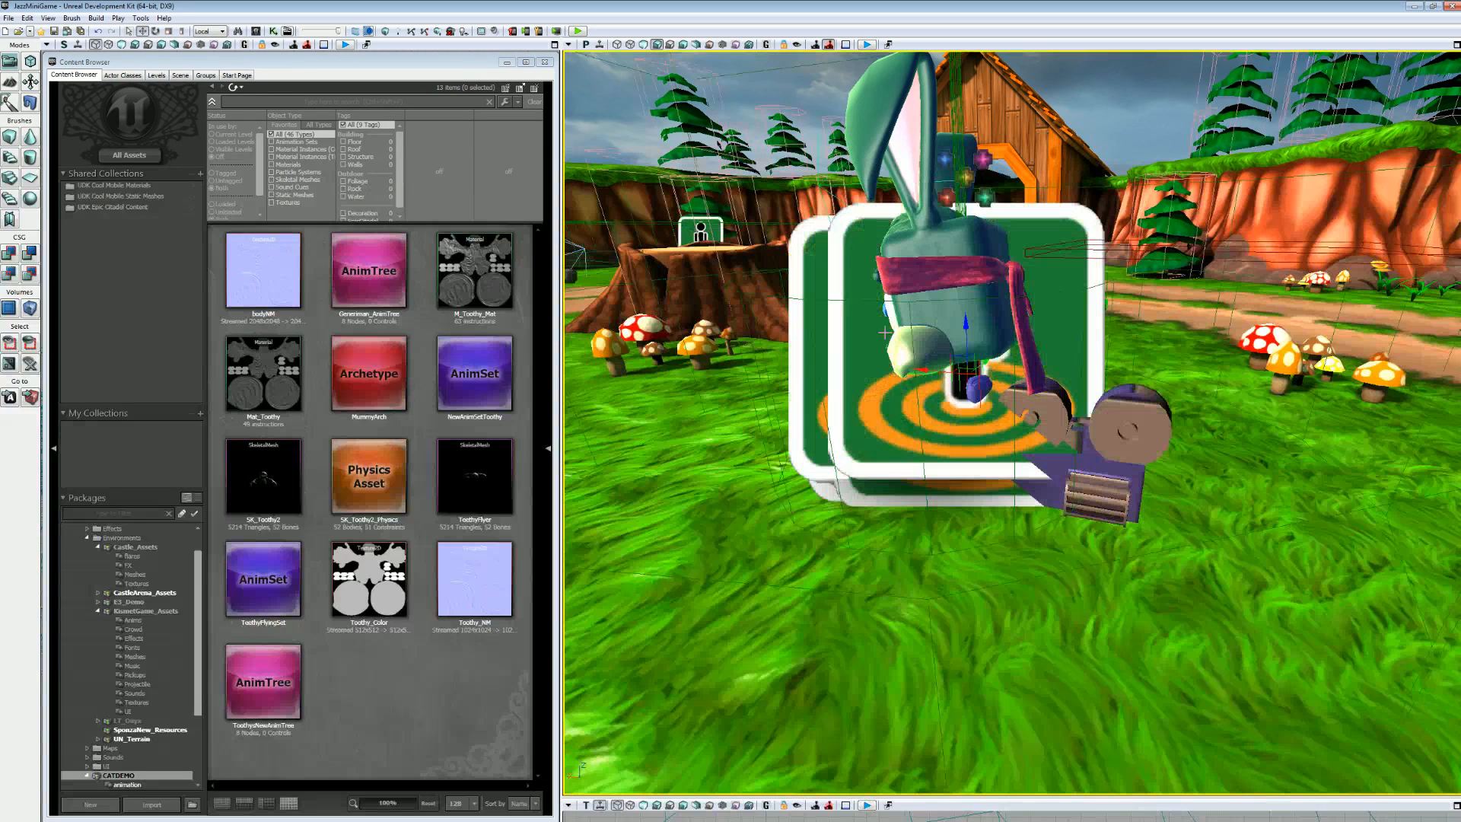
Select MobilePlaceablePawn_1 in the level and open its Properties window with F4.
left_click(594, 44)
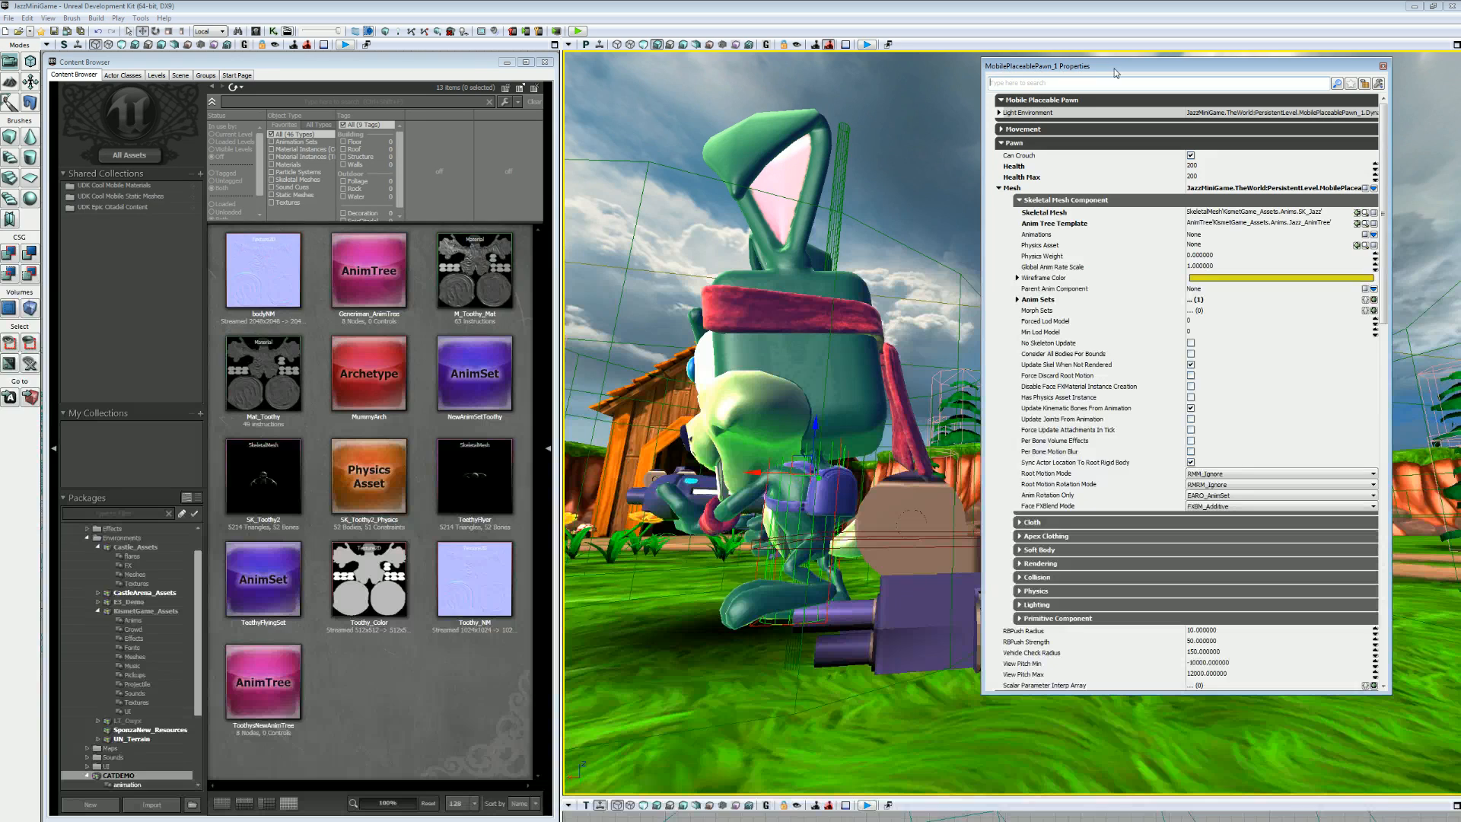
mouse_move(1268, 233)
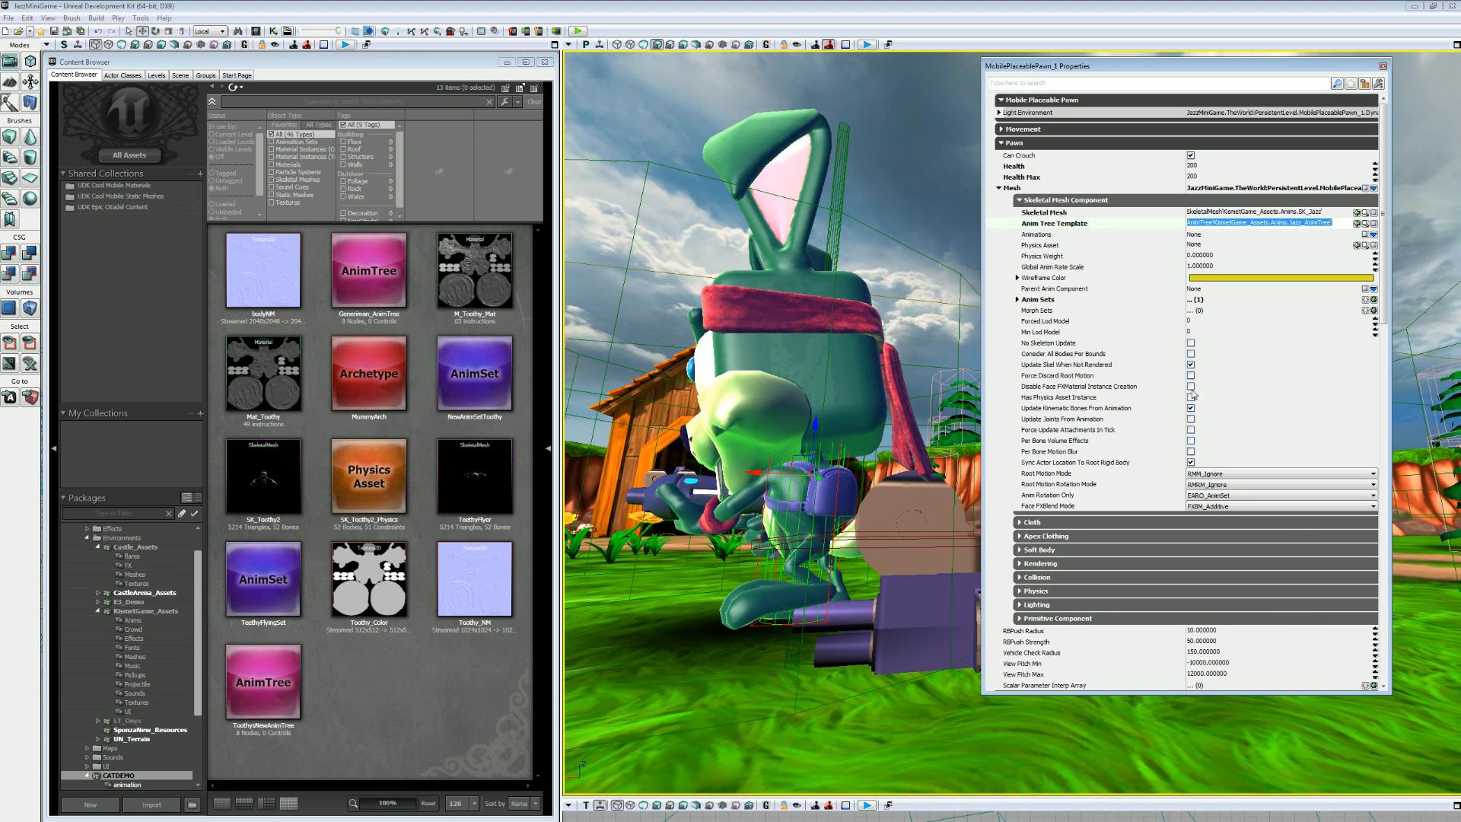
Expand Anim Sets, then scroll to Collision Component showing height 44 and radius 10.
left_click(1018, 299)
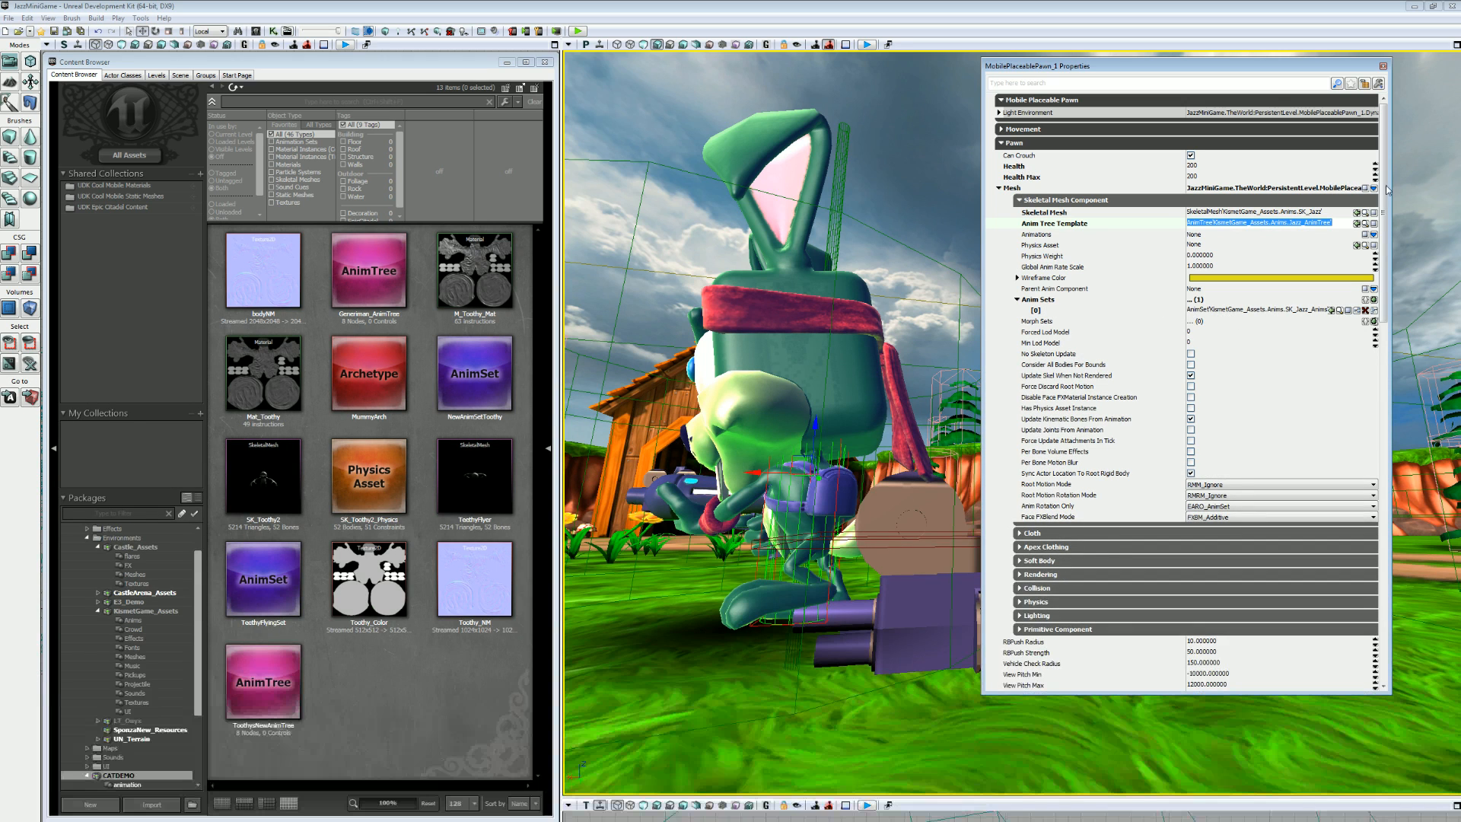
scroll("down", 3)
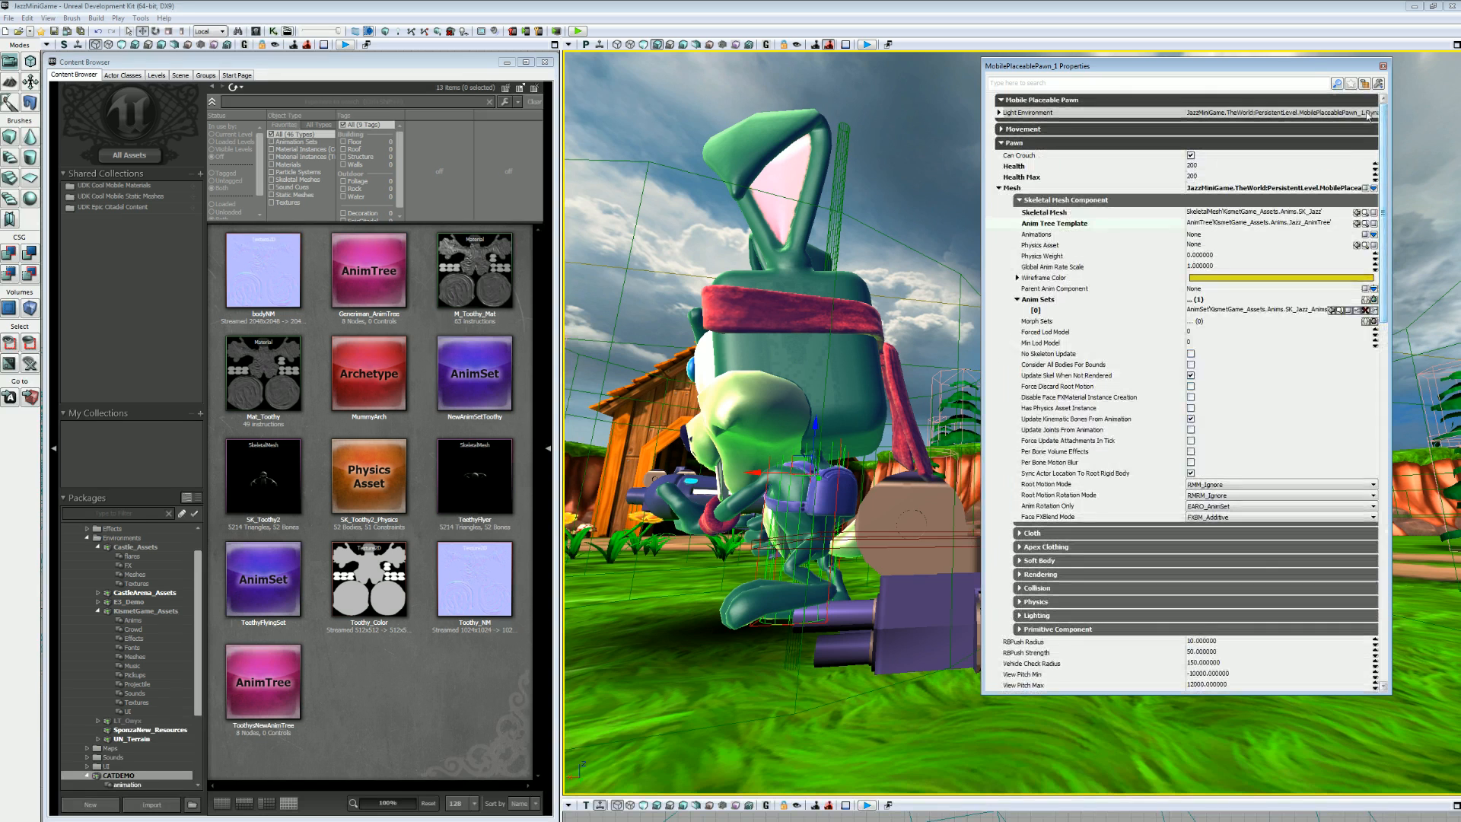
scroll("down", 3)
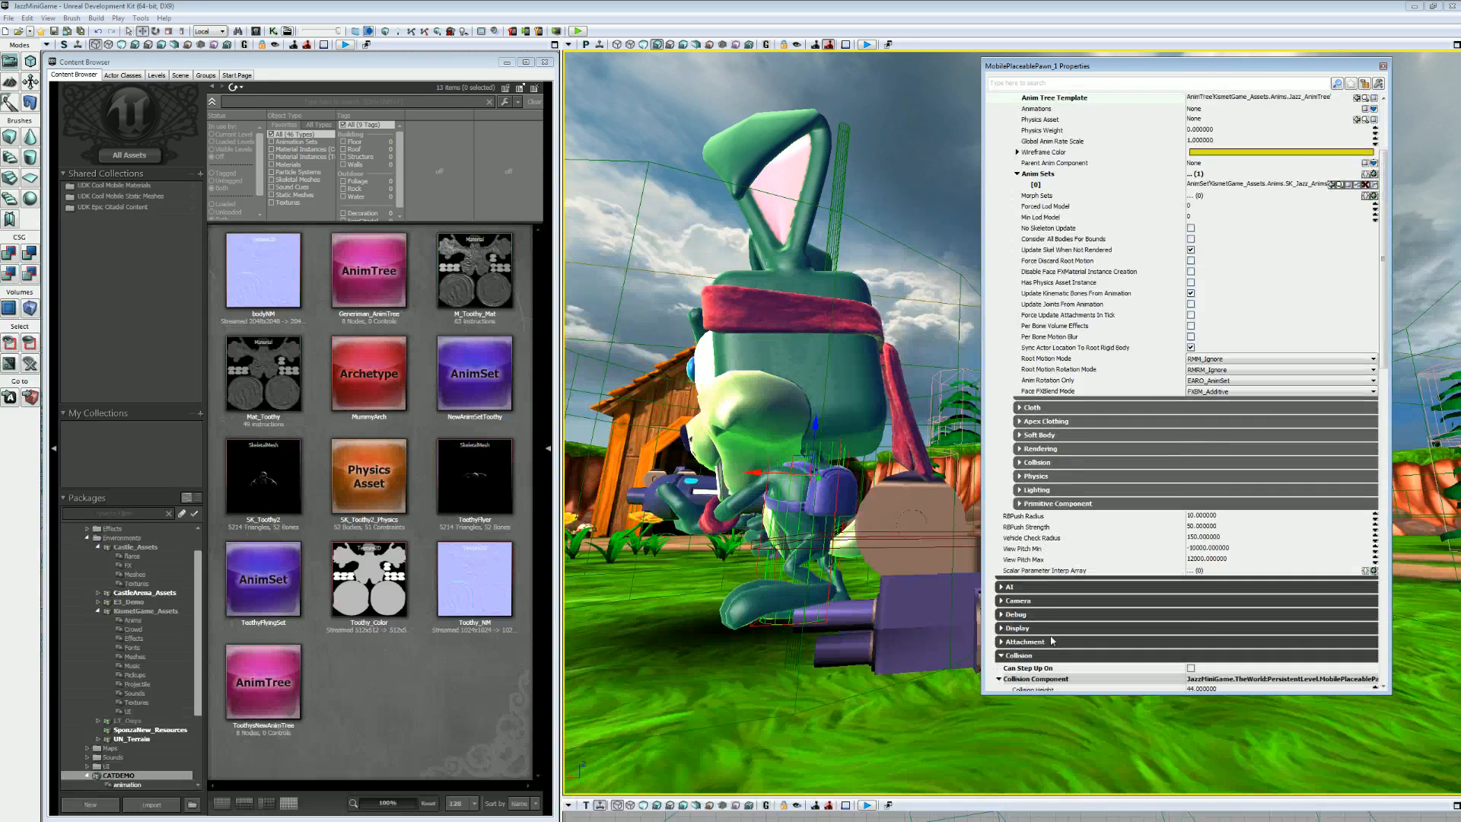
scroll("down", 3)
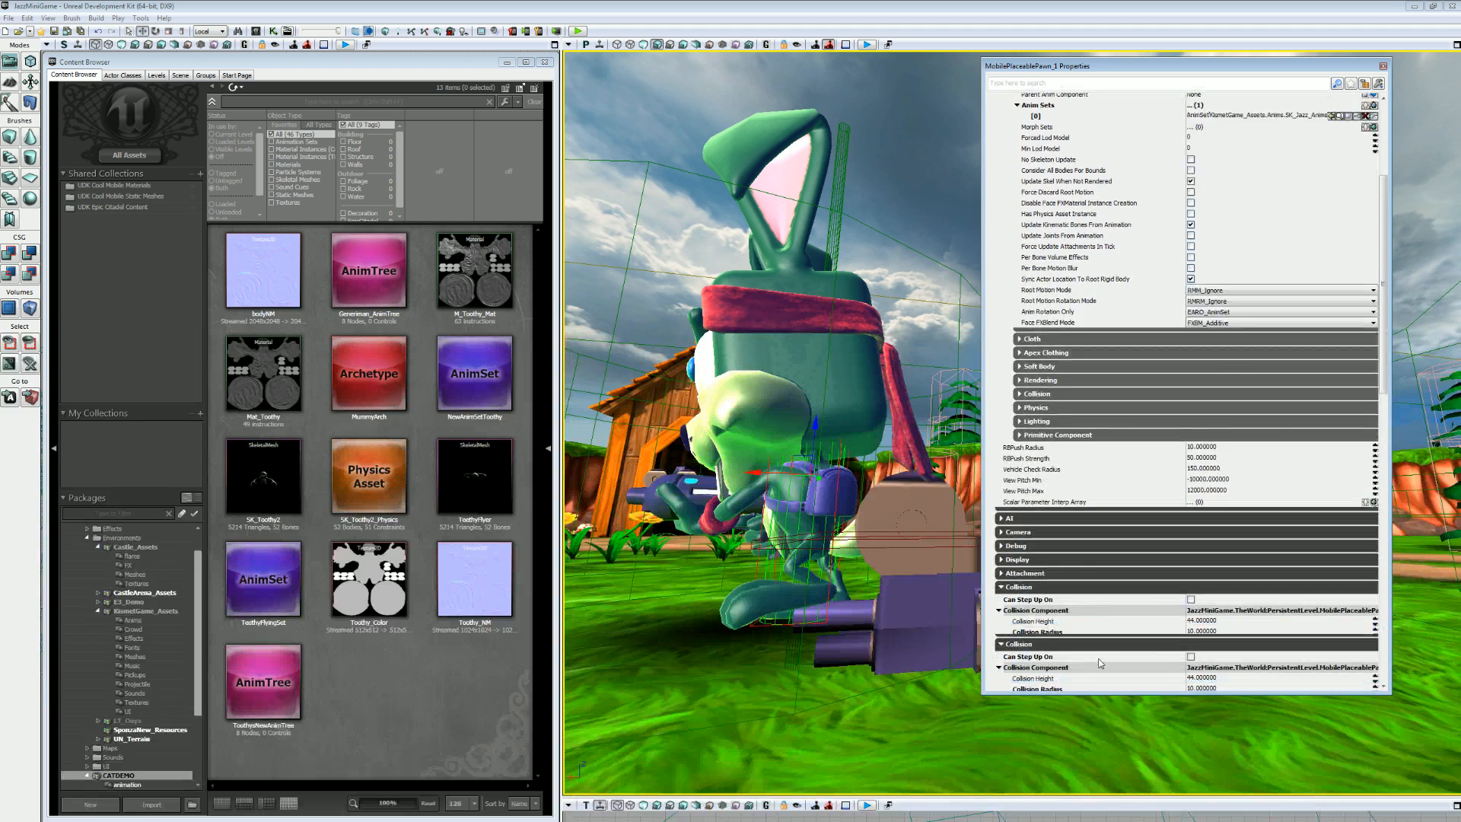
scroll("down", 3)
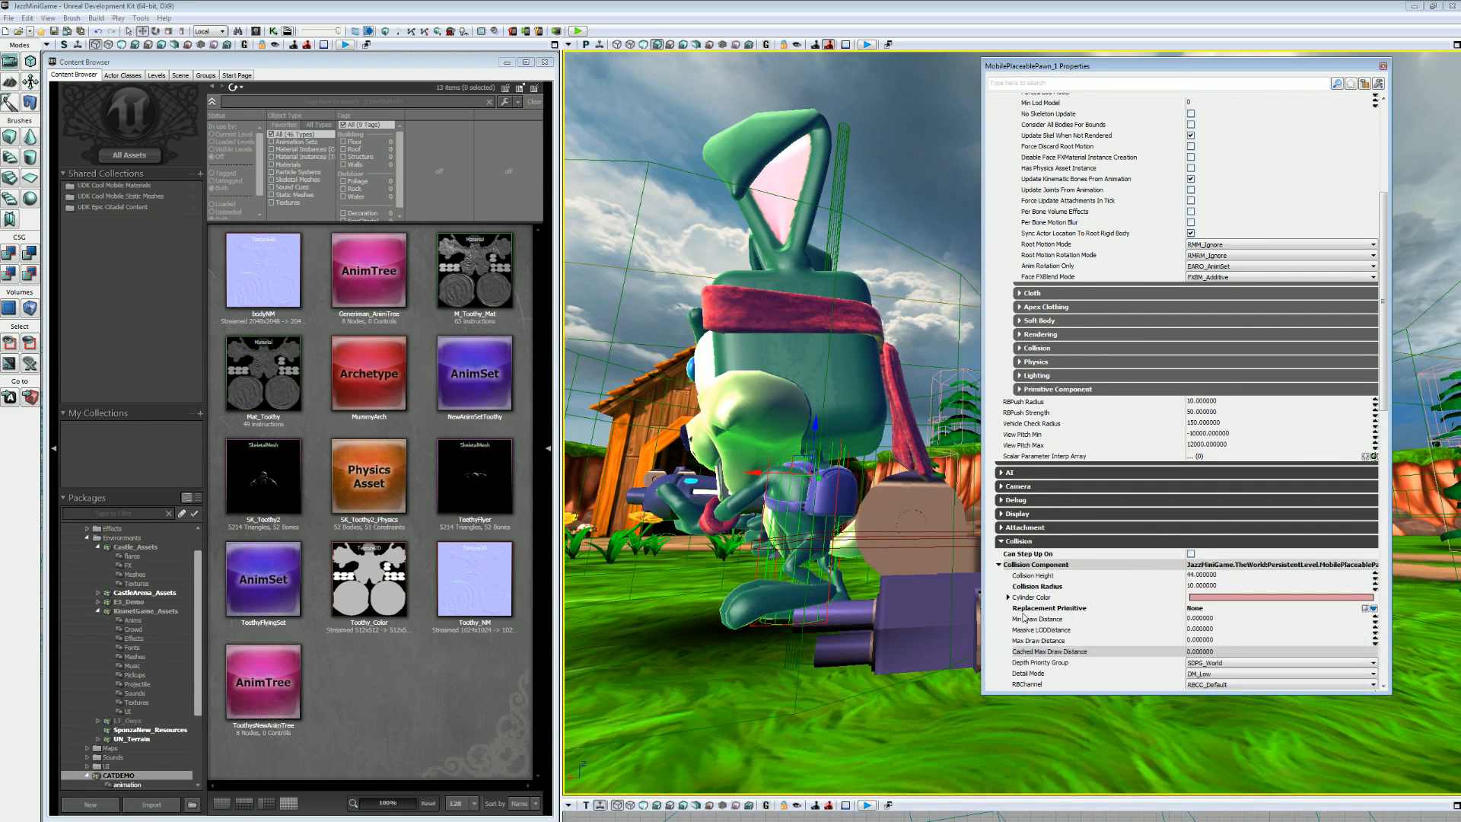
scroll("down", 3)
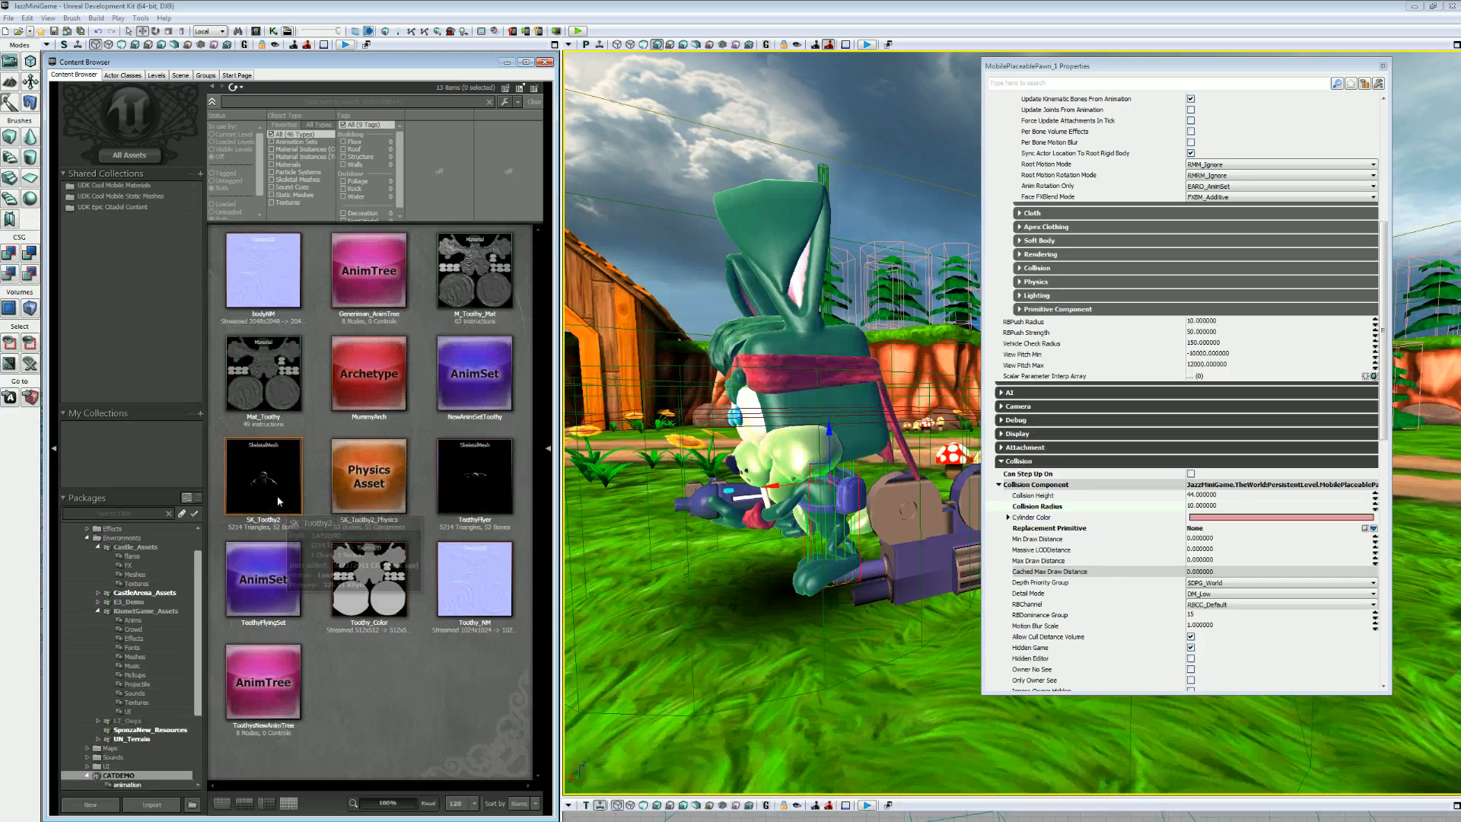
Preview the SK_Toothy2 skeletal mesh, then close the preview window.
double_click(263, 475)
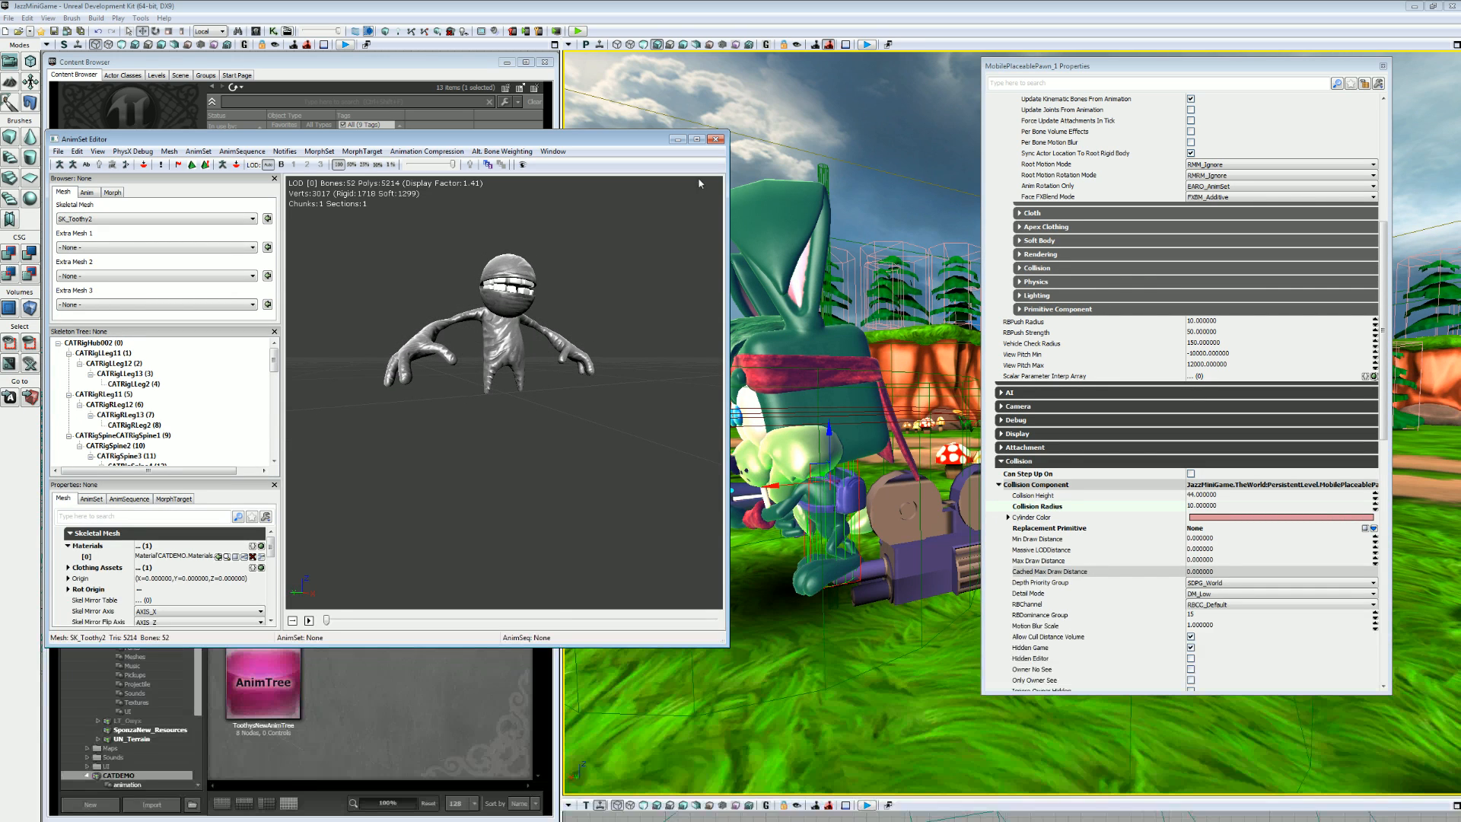
left_click(721, 138)
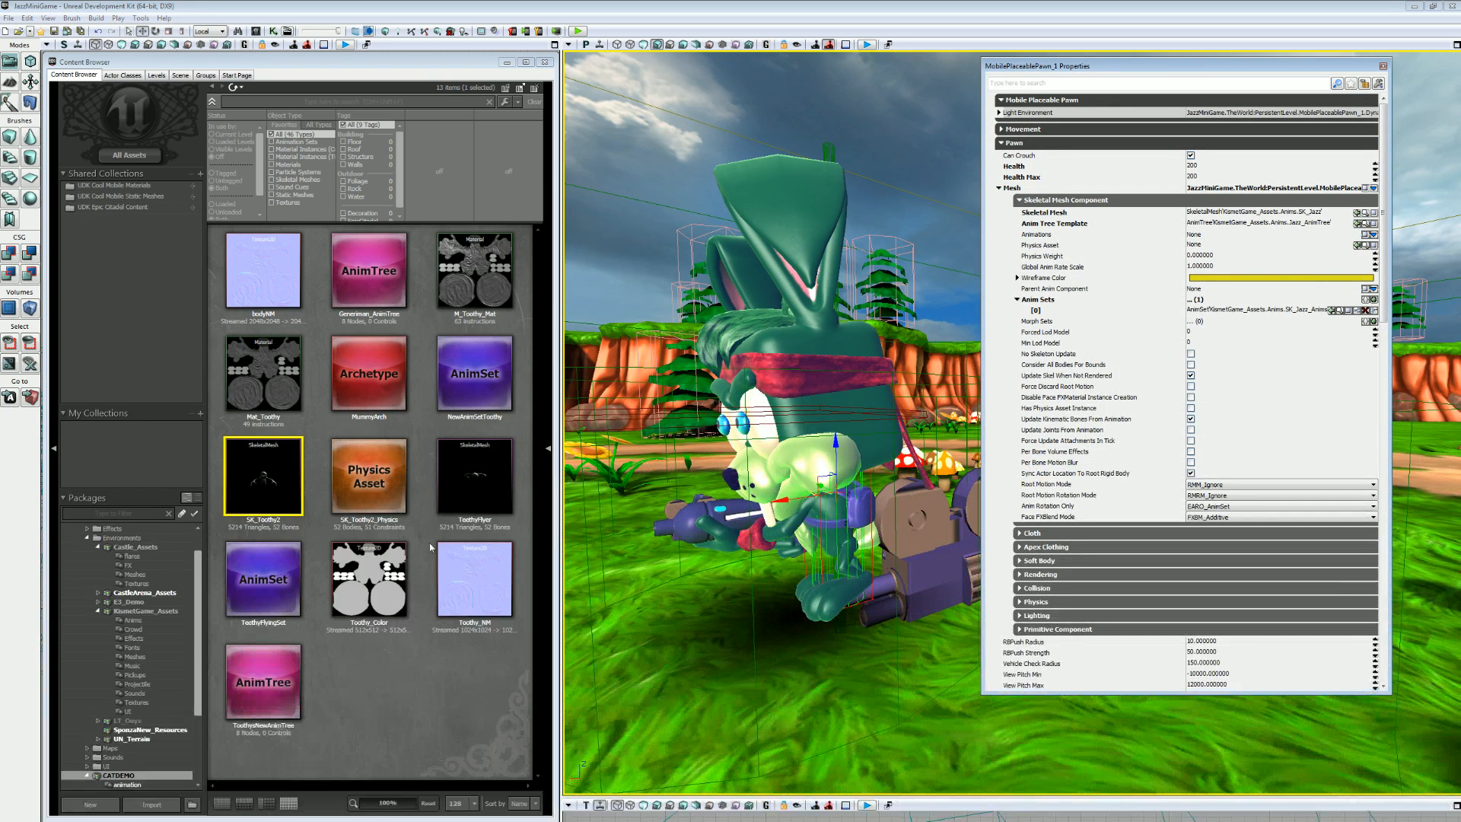
mouse_move(264, 478)
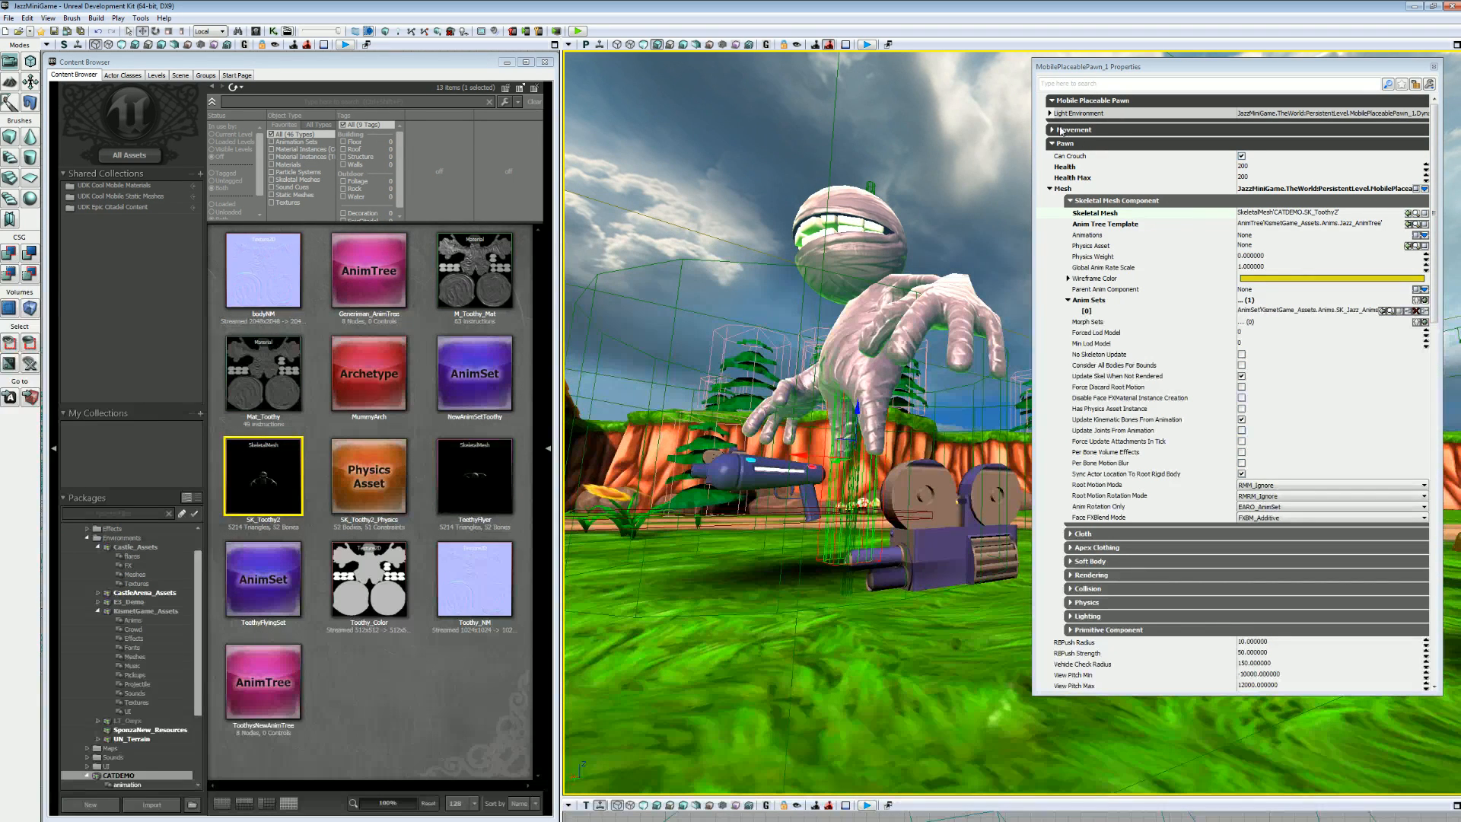
Reset the pawn's Movement > Location to default and select its Z value for editing.
left_click(1051, 129)
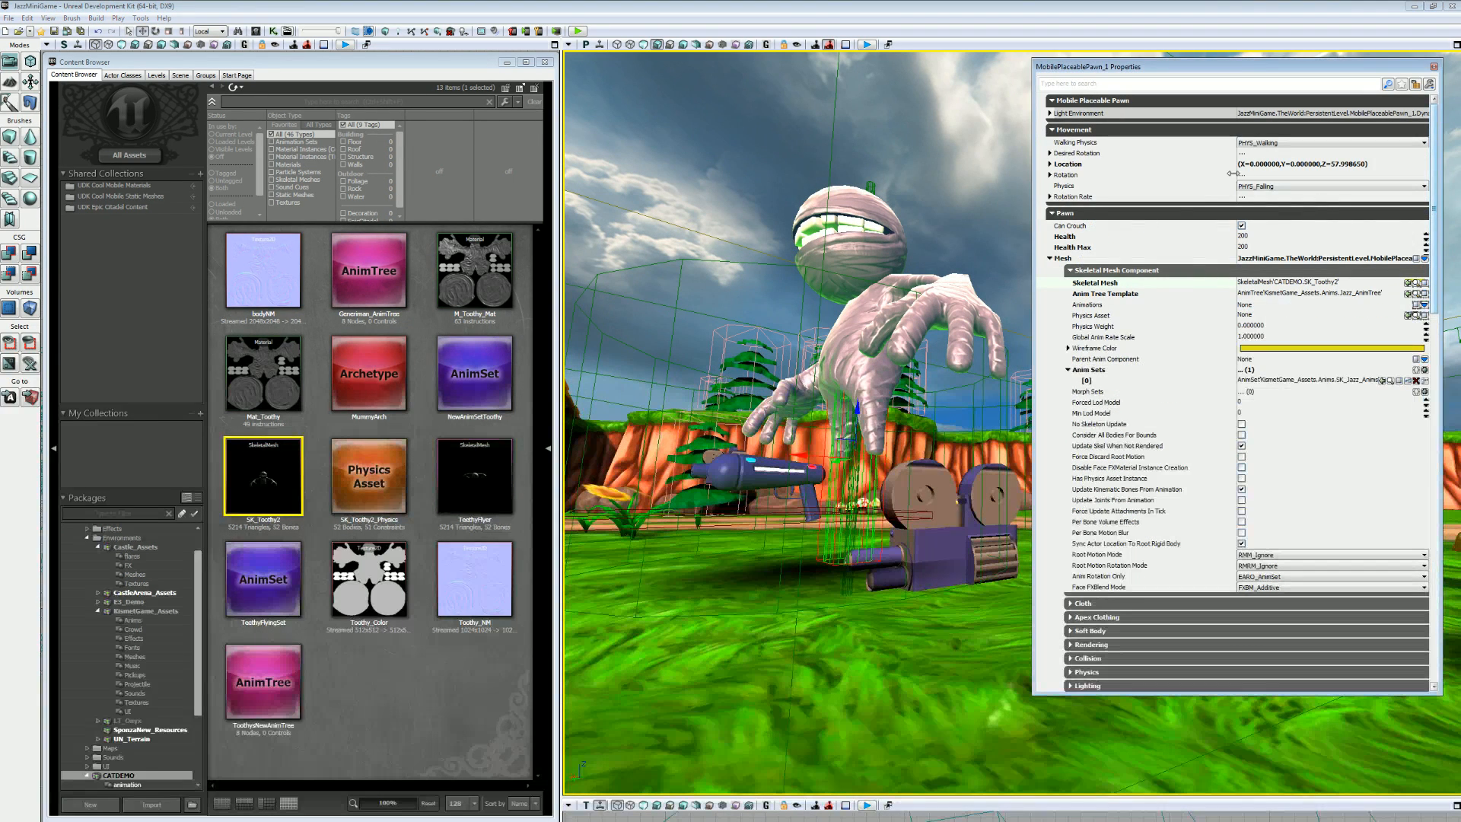
left_click(1051, 164)
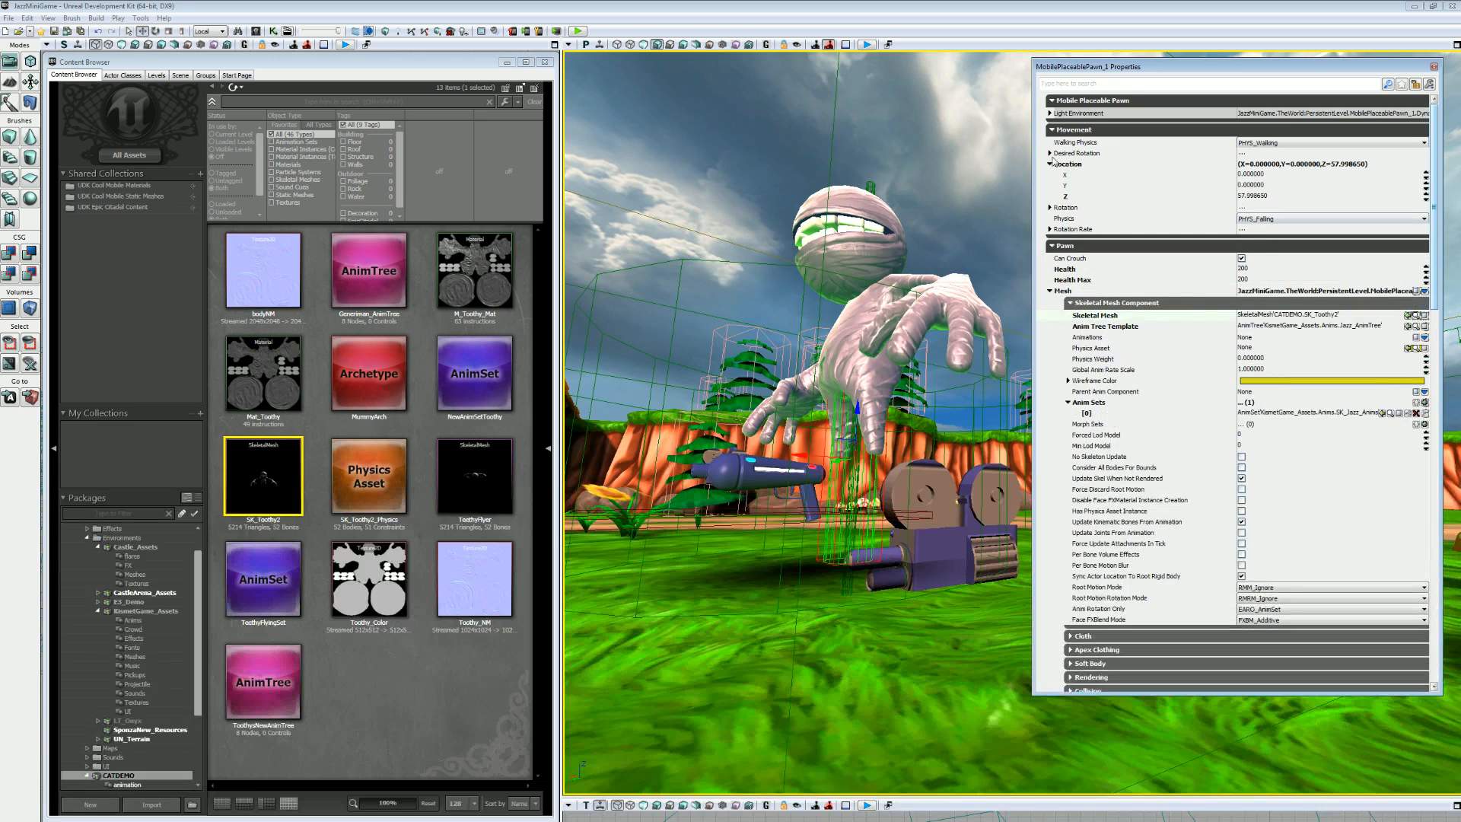
mouse_move(1078, 169)
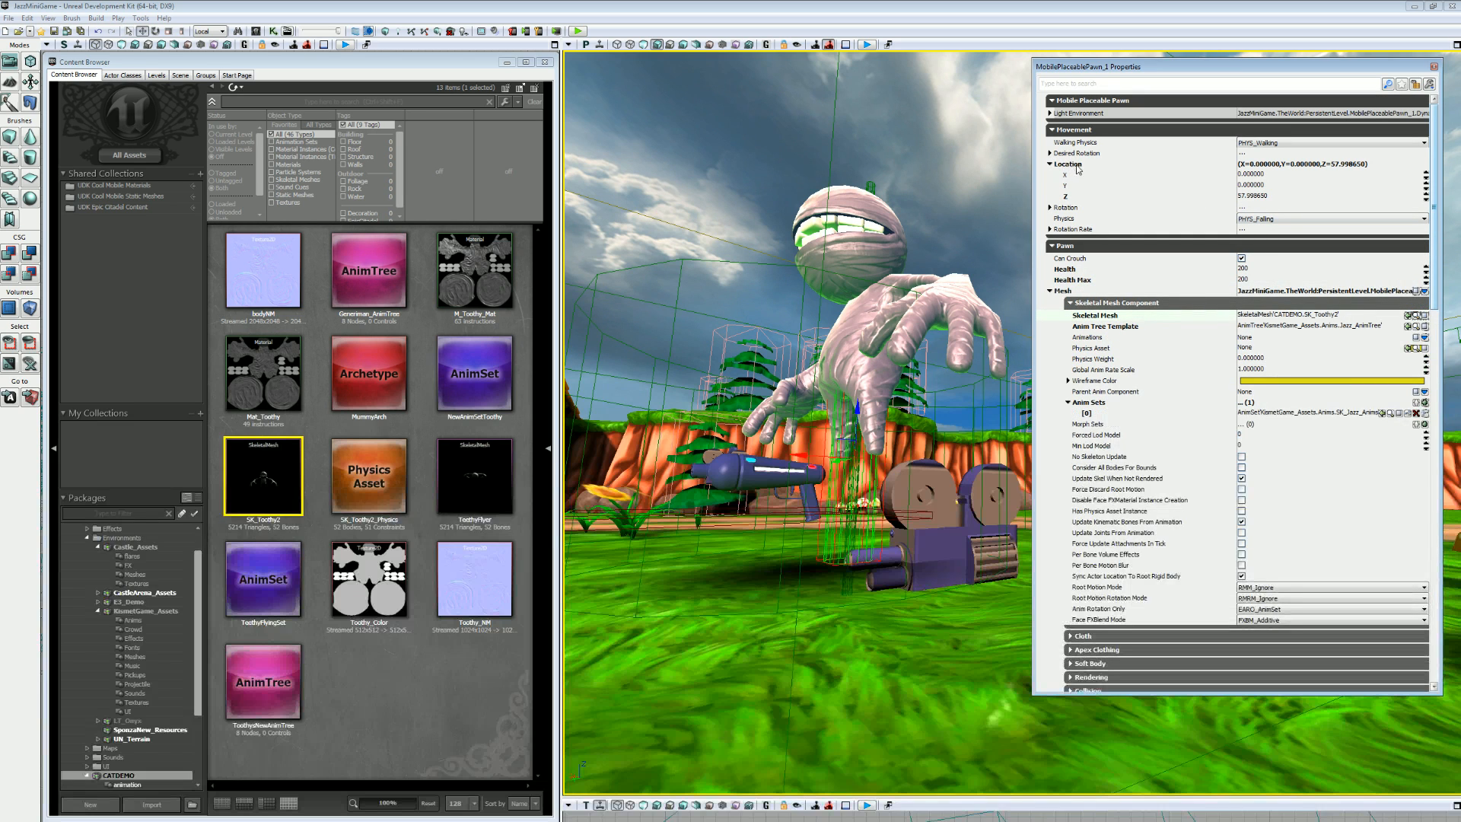
mouse_move(1091, 187)
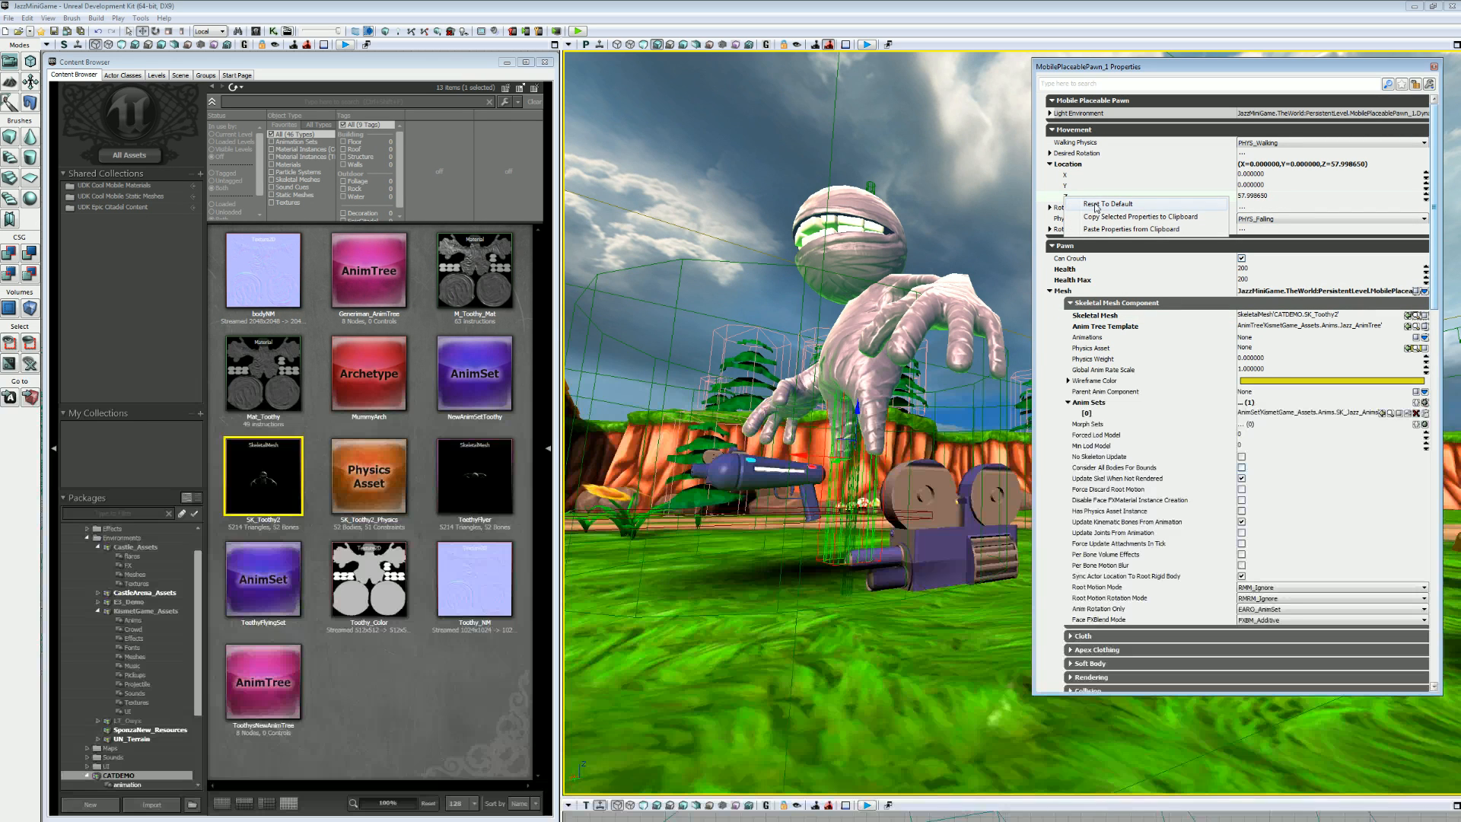
left_click(1105, 204)
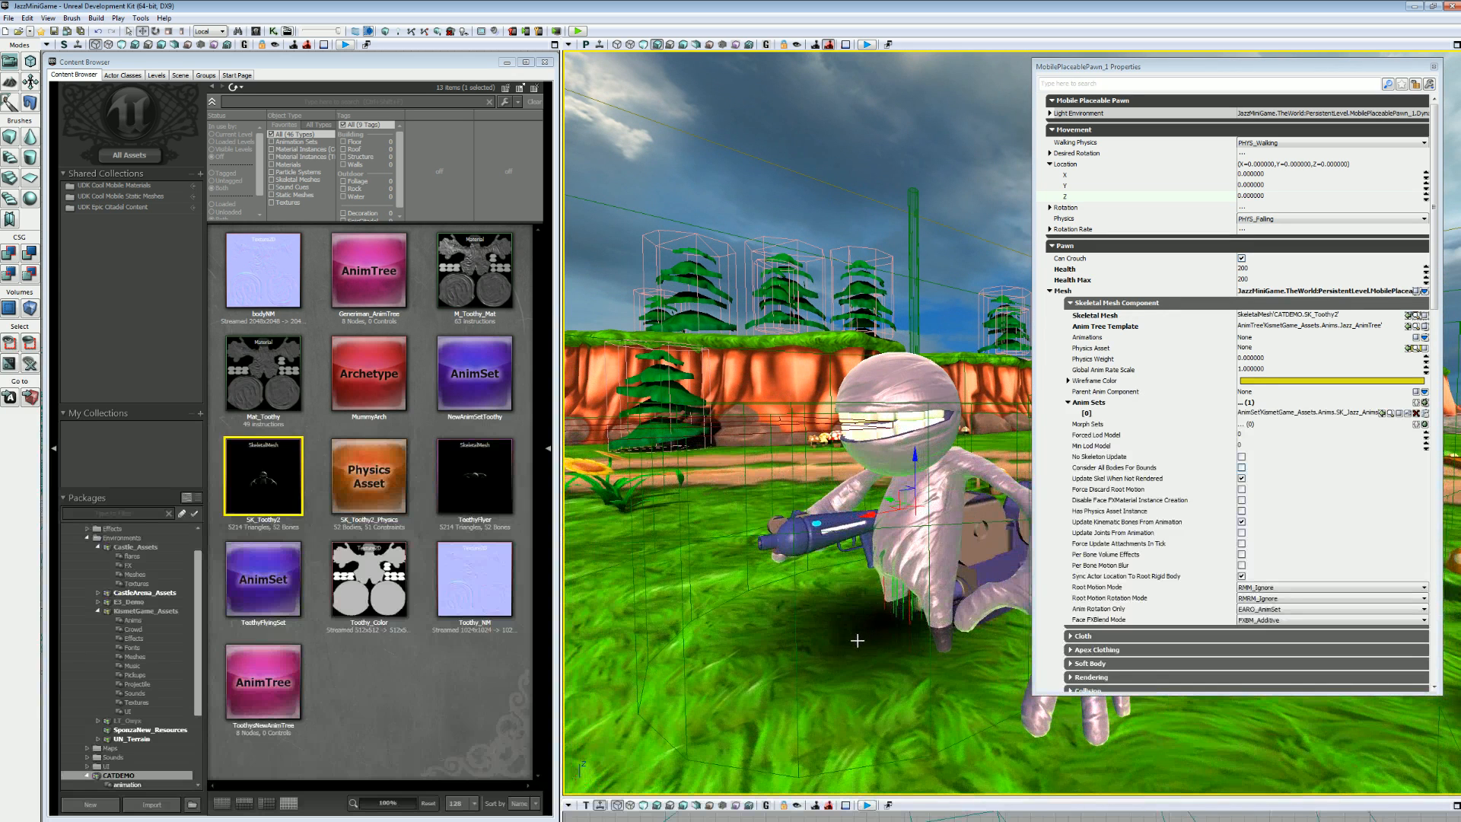
triple_click(1251, 196)
type("12.000000")
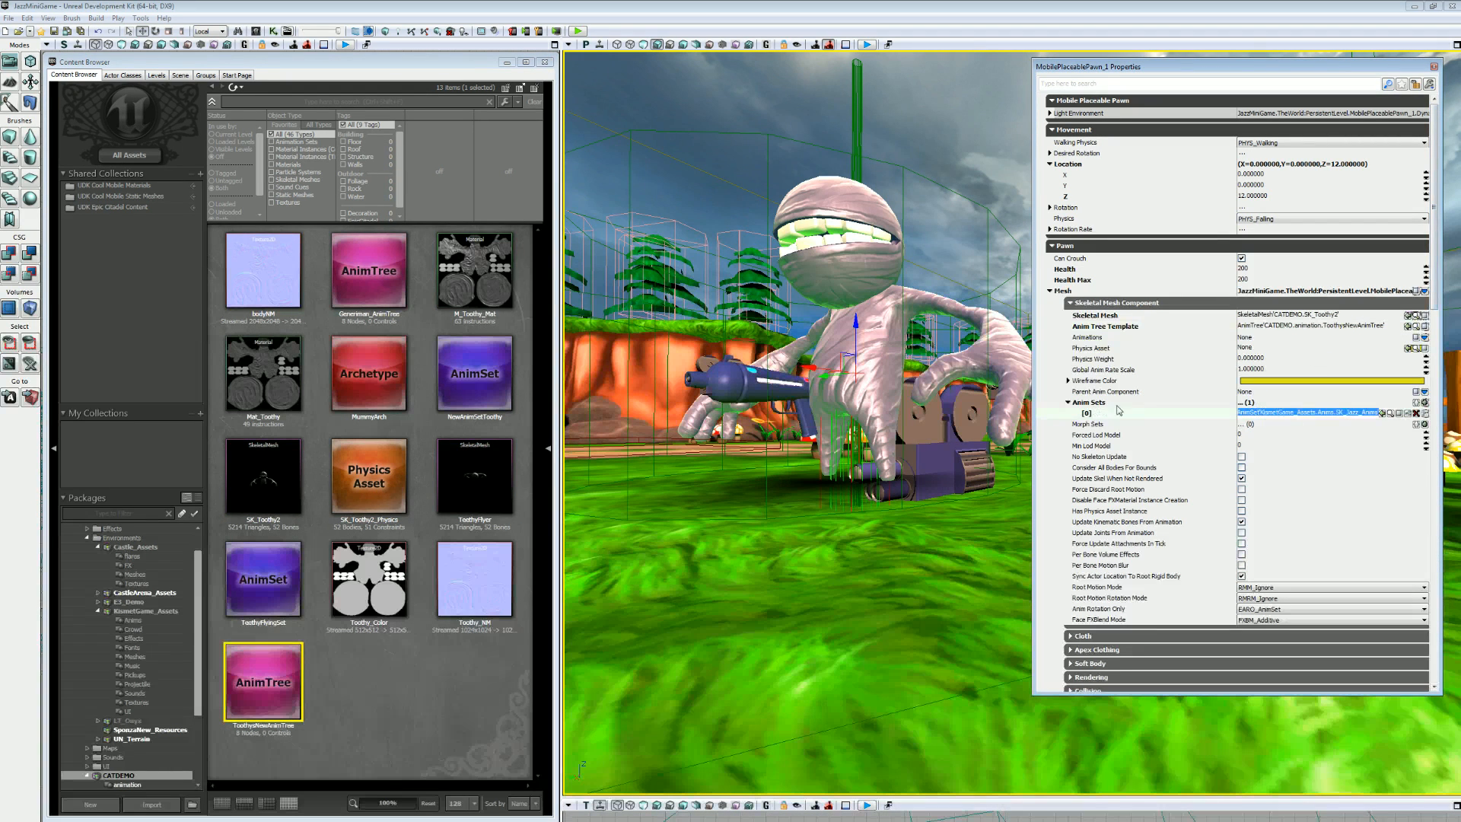
Select the Anim Sets [0] entry so it can be replaced.
left_click(475, 373)
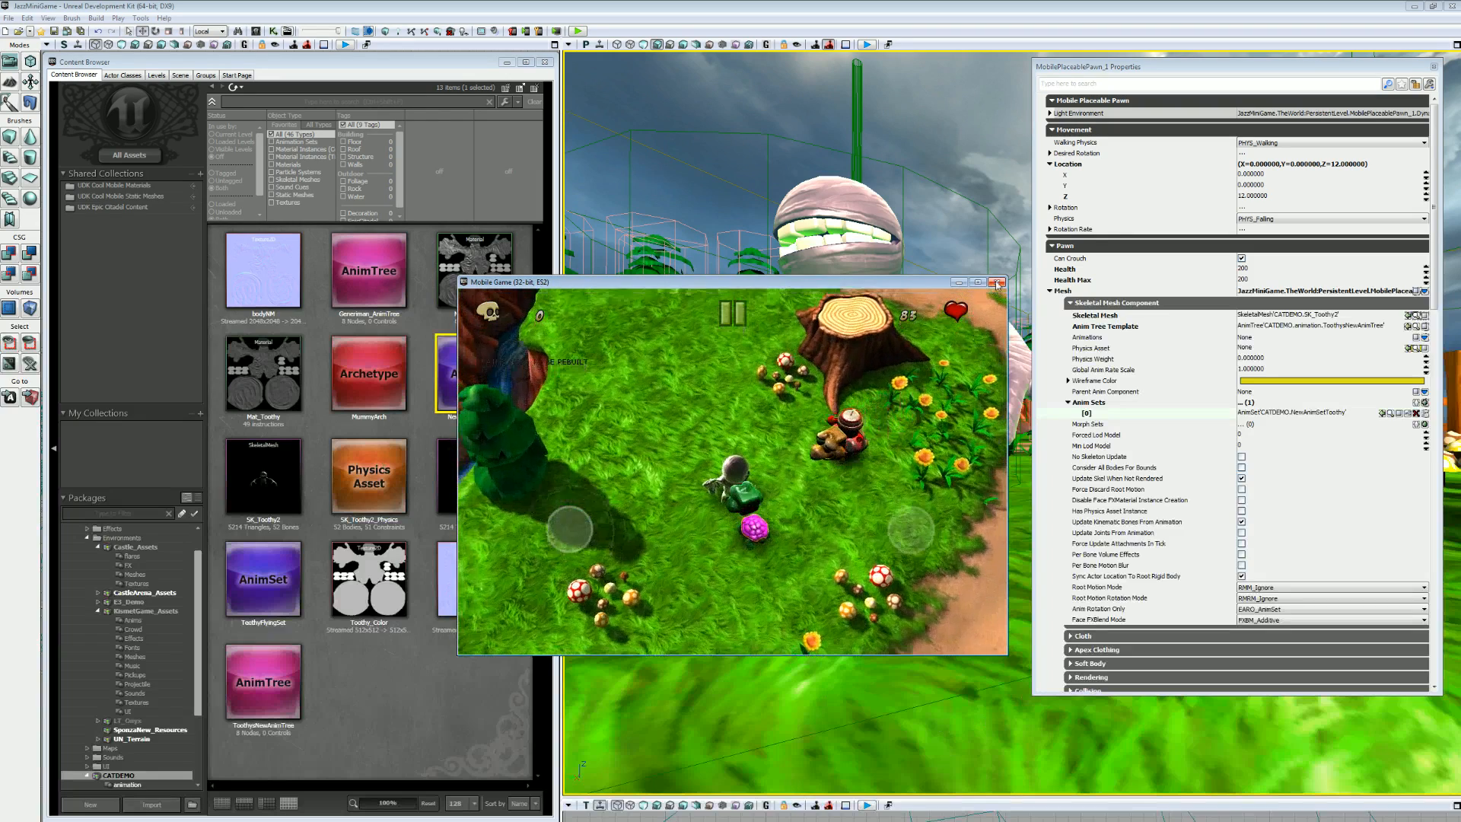
Close the mobile game preview after testing the Toothy pawn.
left_click(997, 283)
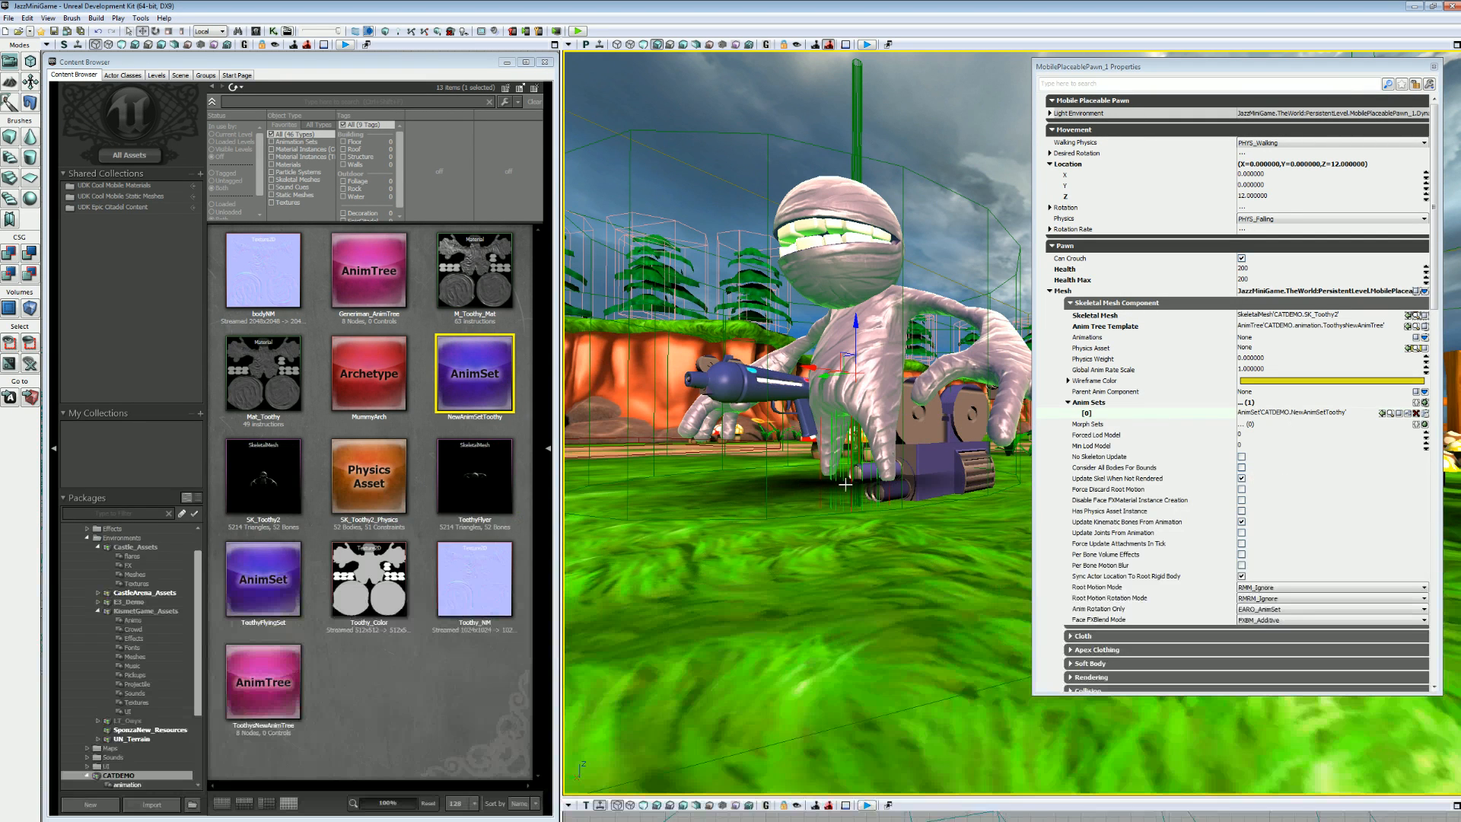
Scroll to Collision Component and select the Collision Height value to set it to 20.
scroll("down", 3)
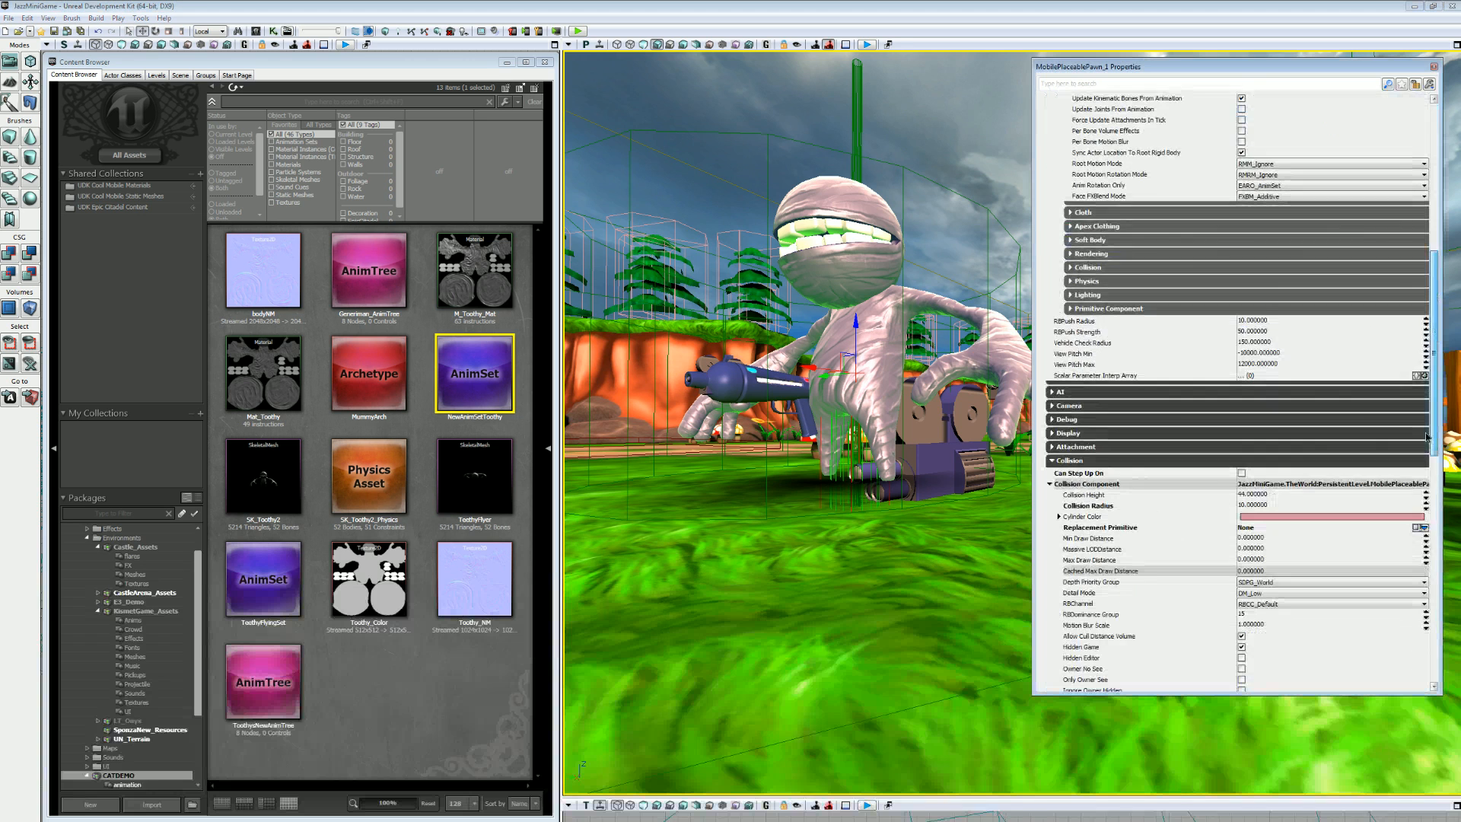
scroll("down", 3)
type("20")
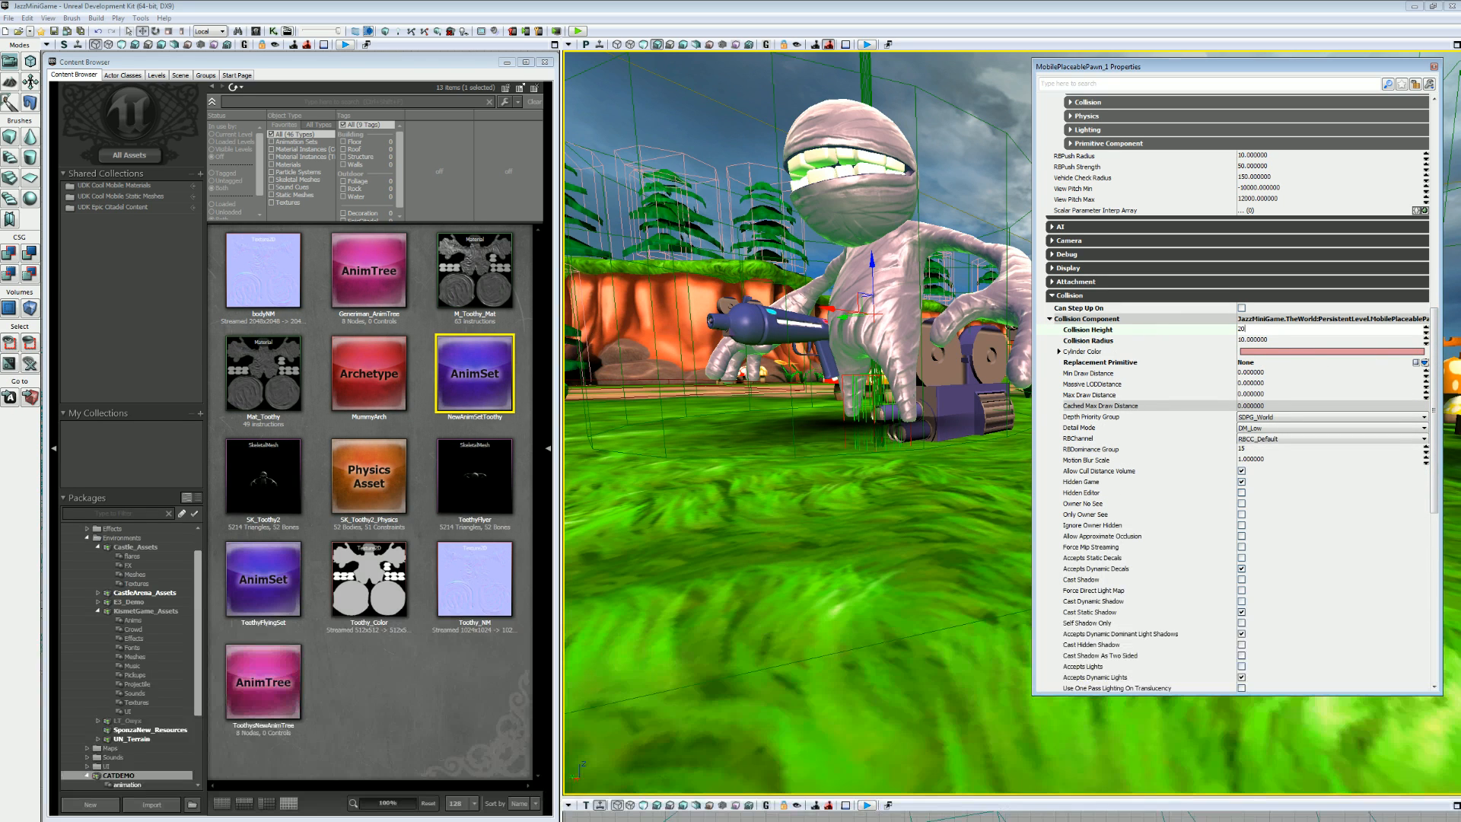
triple_click(1254, 329)
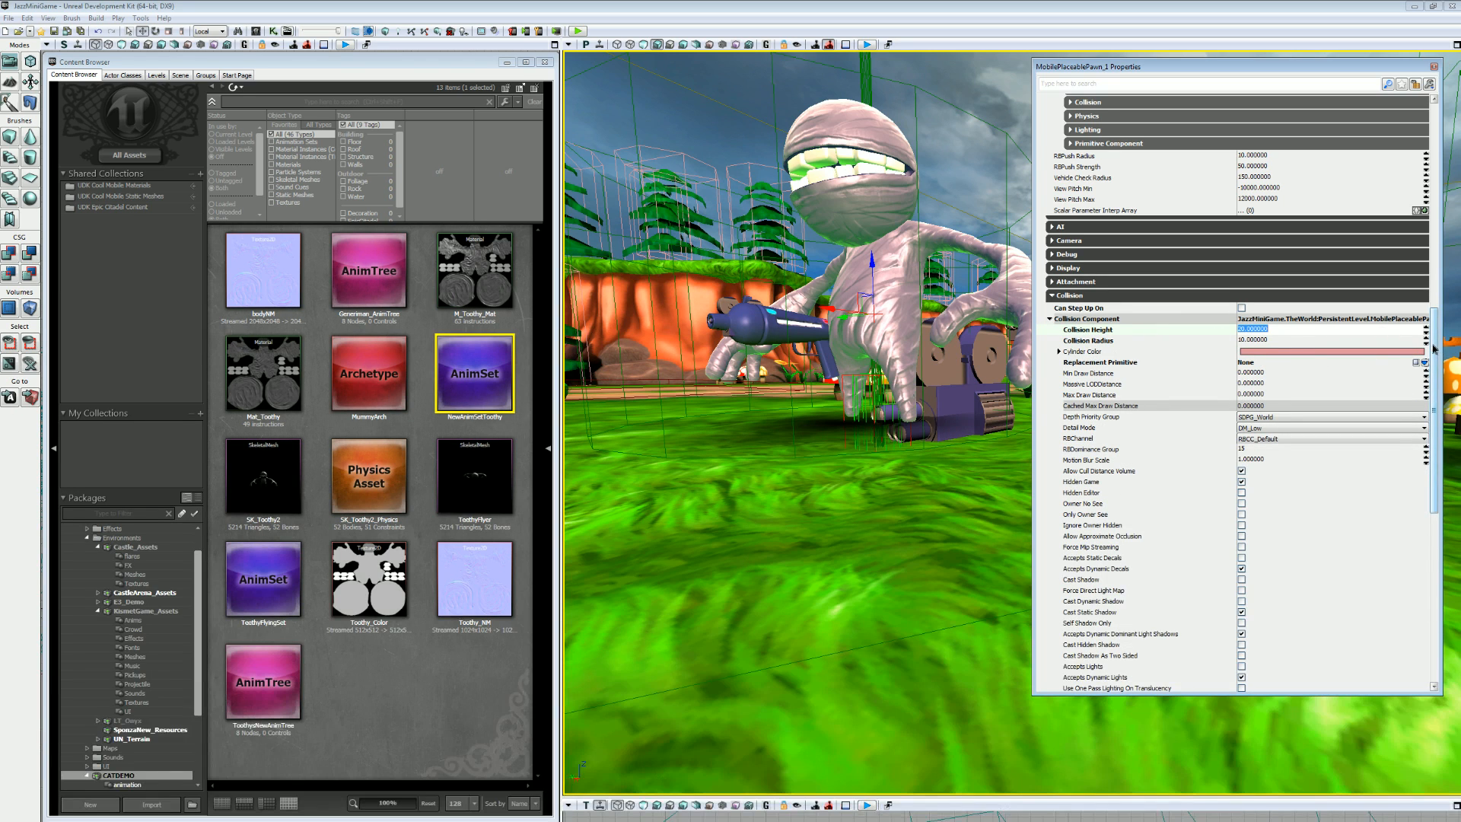
scroll("down", 3)
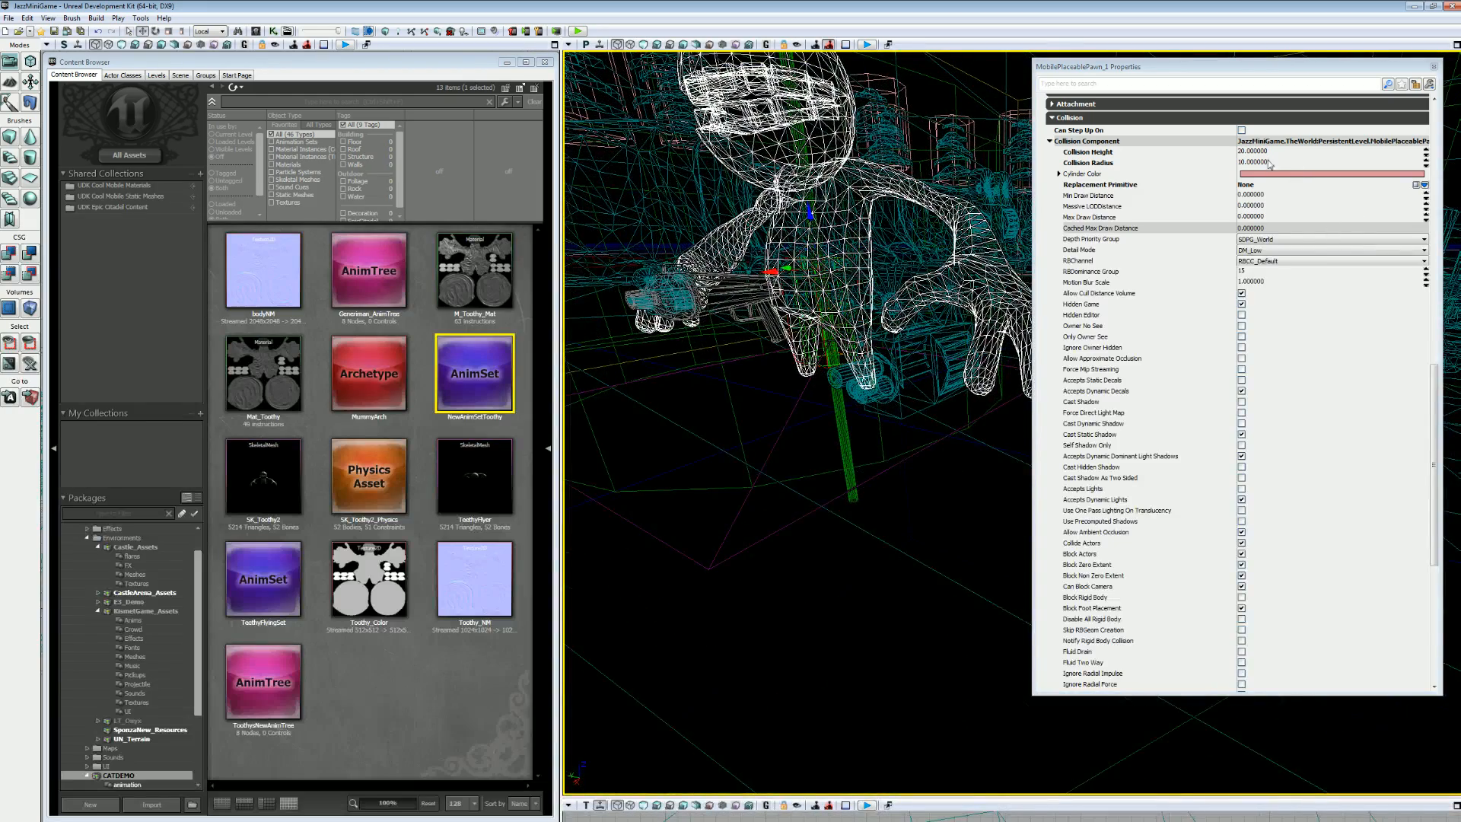
Set the collision component's Z translation to 43.799999.
triple_click(1324, 153)
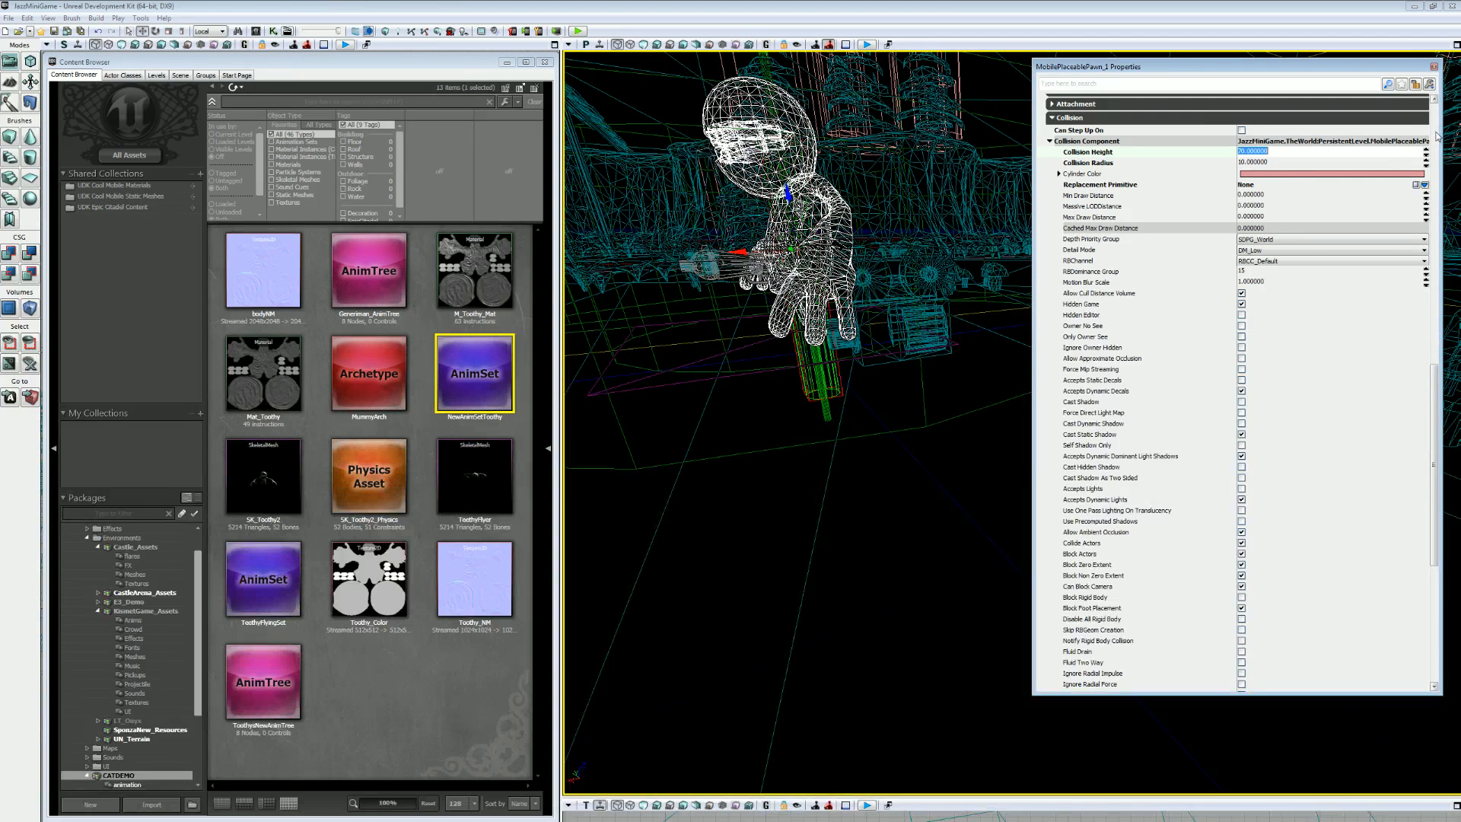
scroll("down", 3)
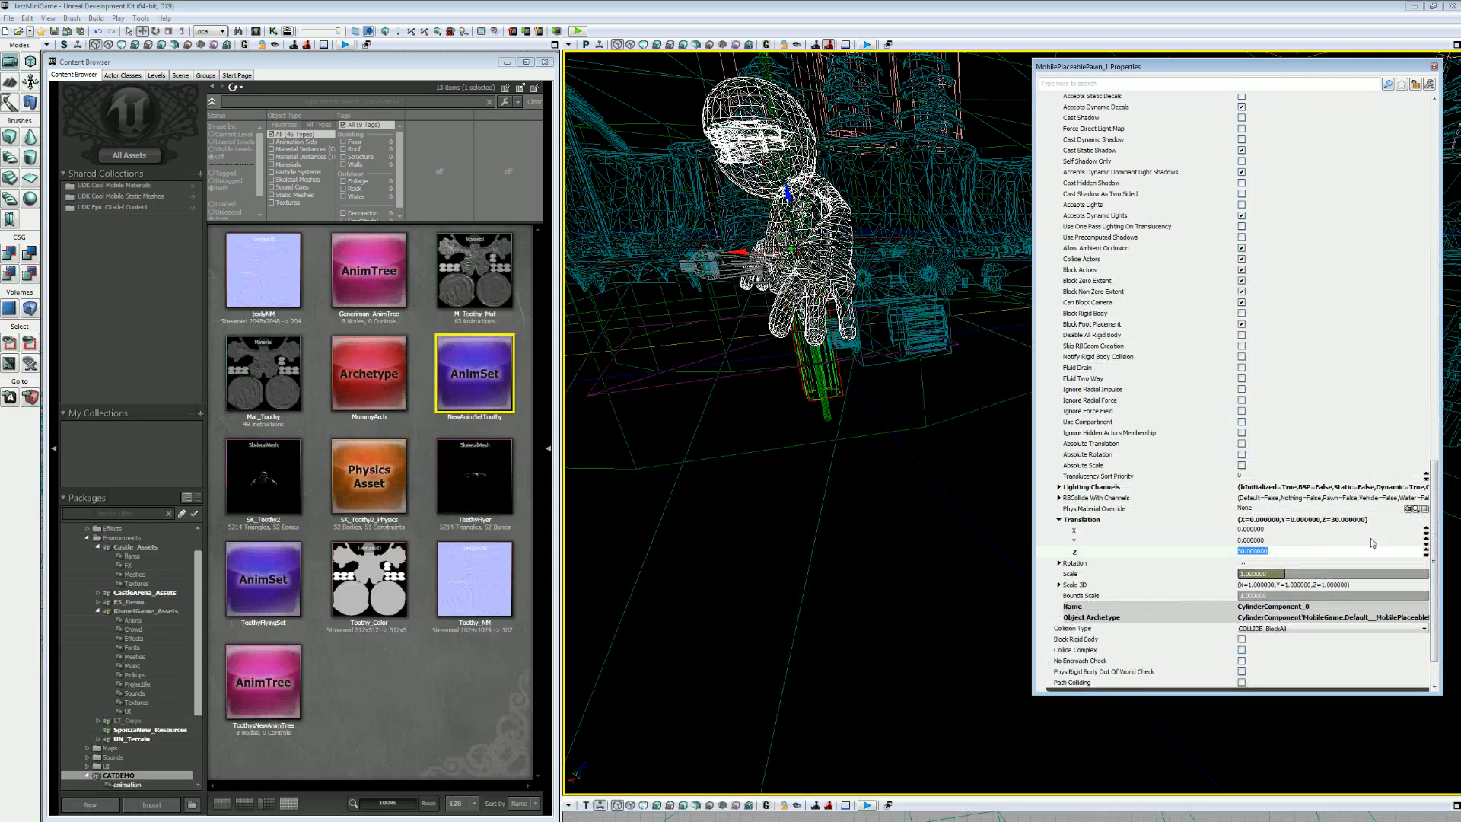
type("43.799999")
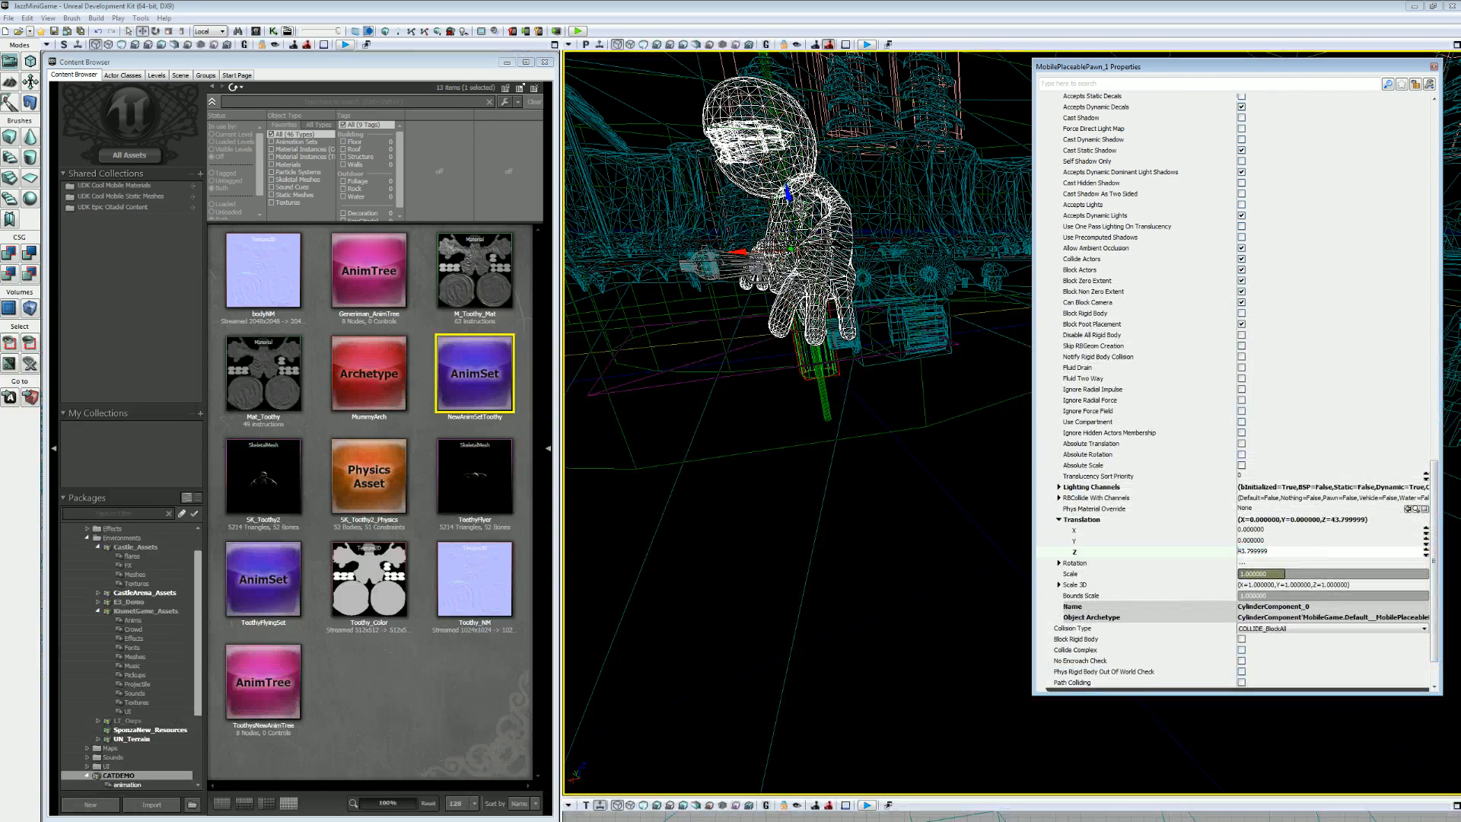